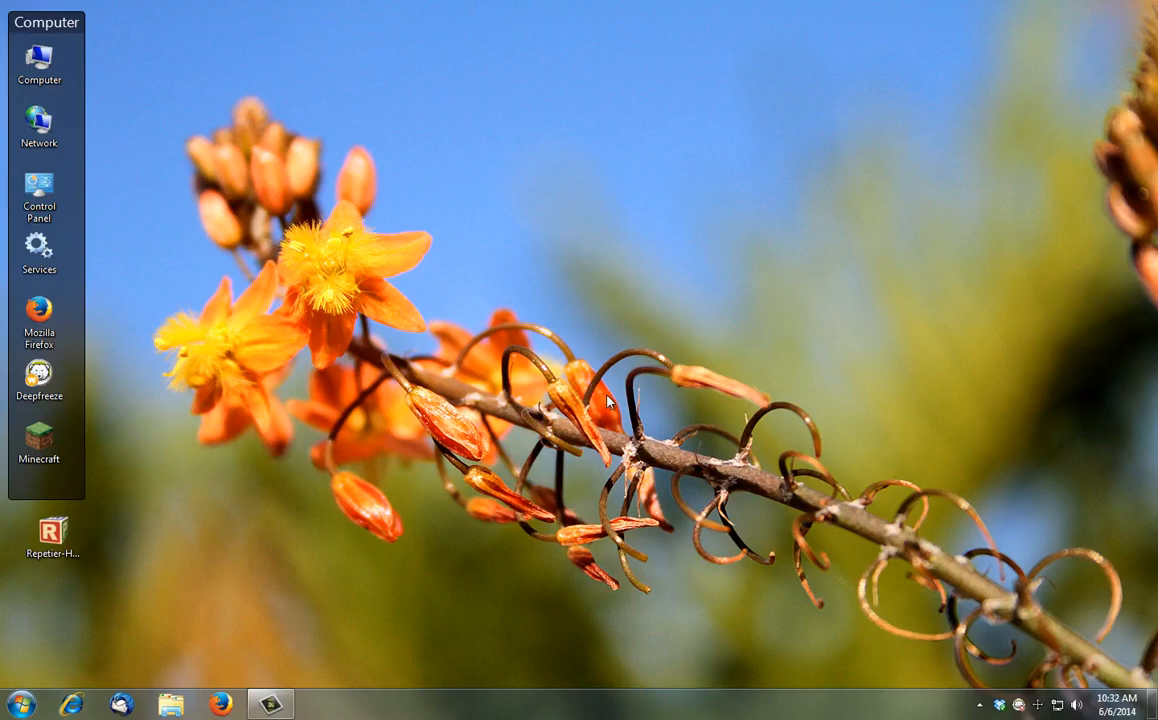
{"action": "mouse_move", "coordinate": [578, 402]}
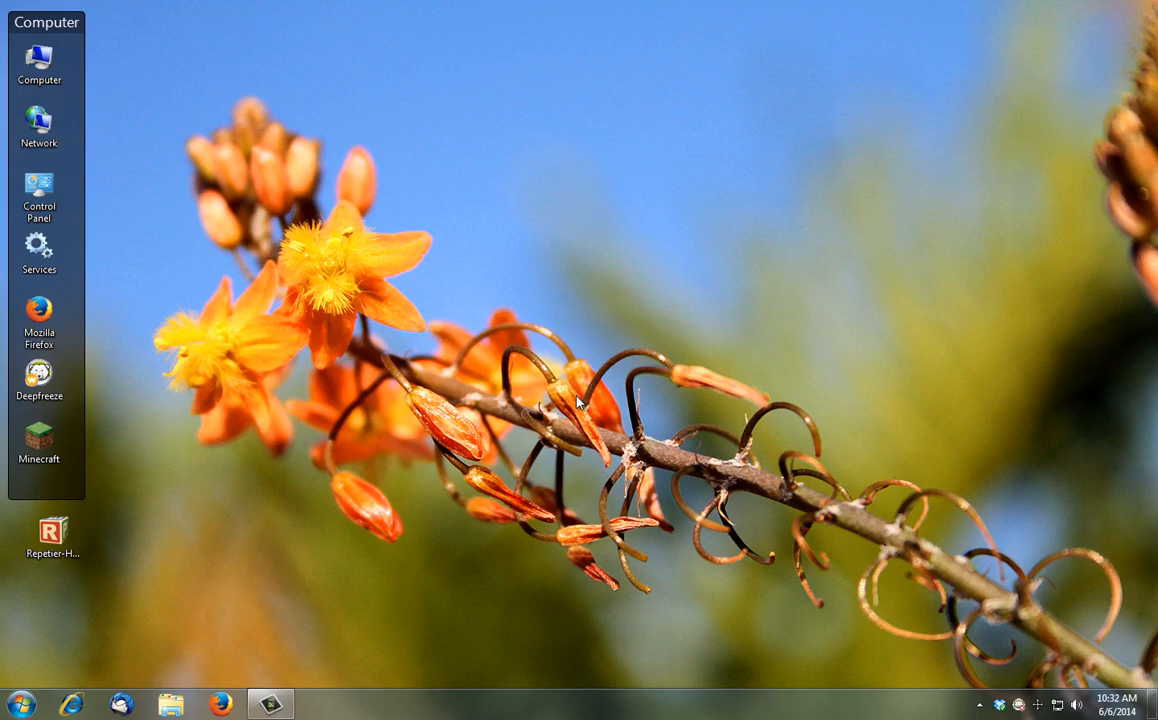
{"action": "mouse_move", "coordinate": [568, 410]}
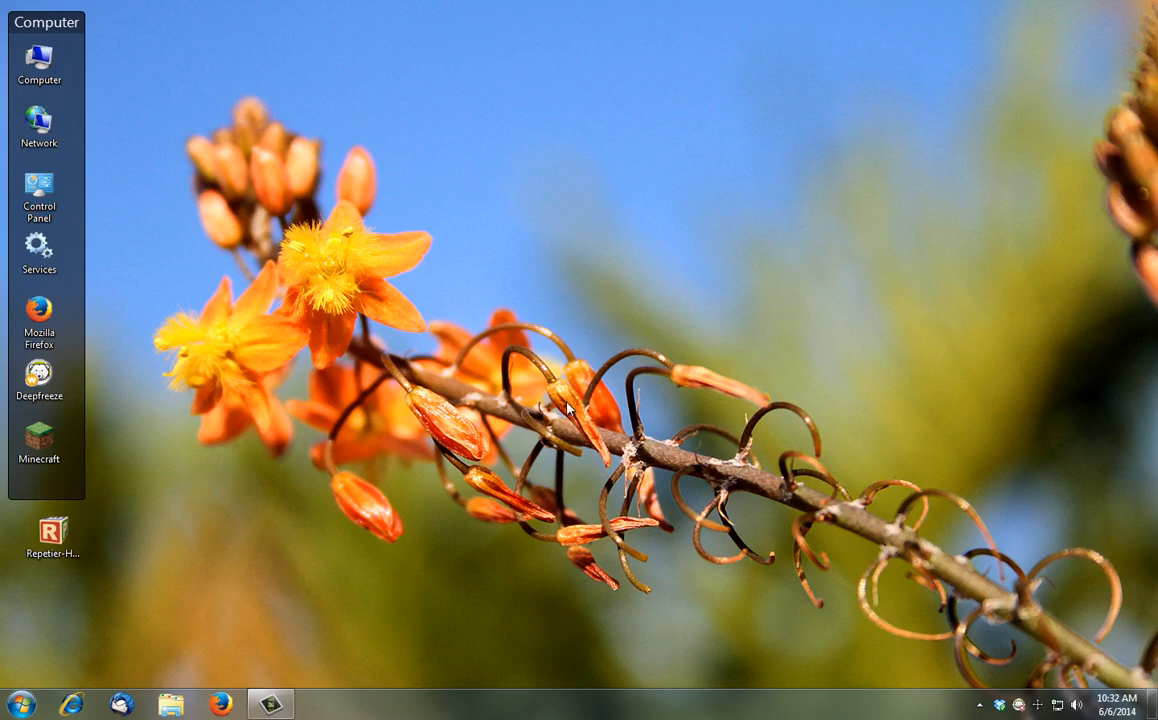
{"action": "mouse_move", "coordinate": [470, 430]}
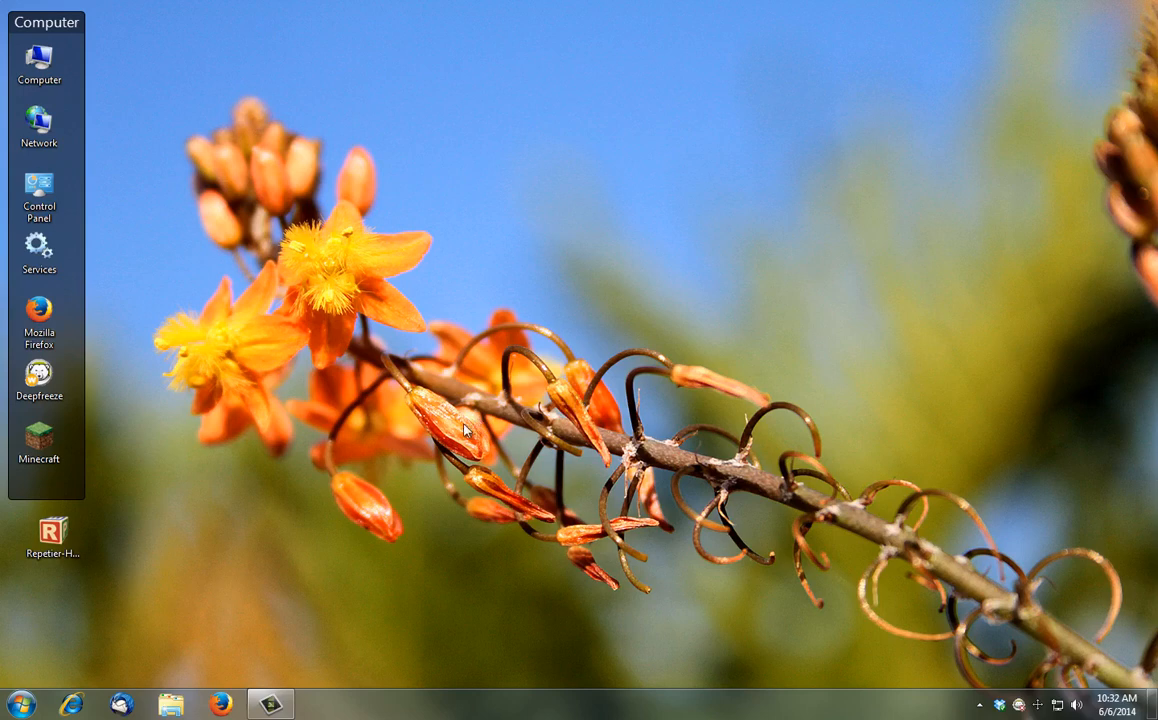
Launch Repetier-Host from its desktop shortcut, opening to an empty print bed
{"action": "left_click", "coordinate": [53, 535]}
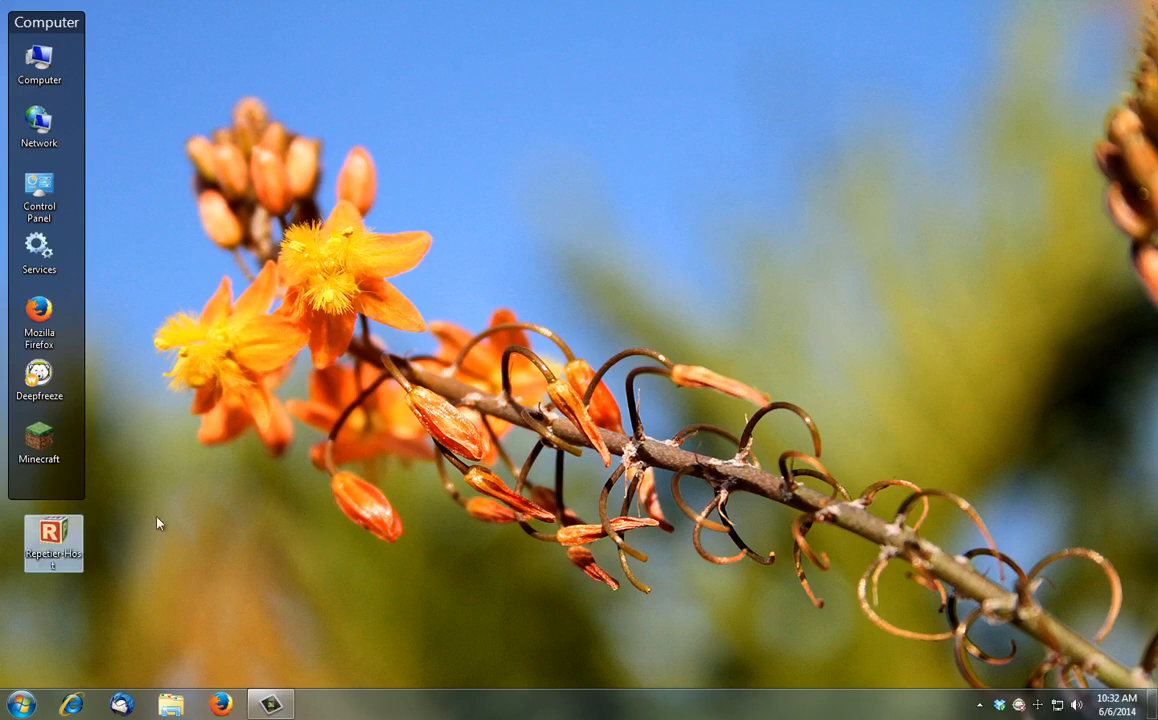
{"action": "mouse_move", "coordinate": [349, 507]}
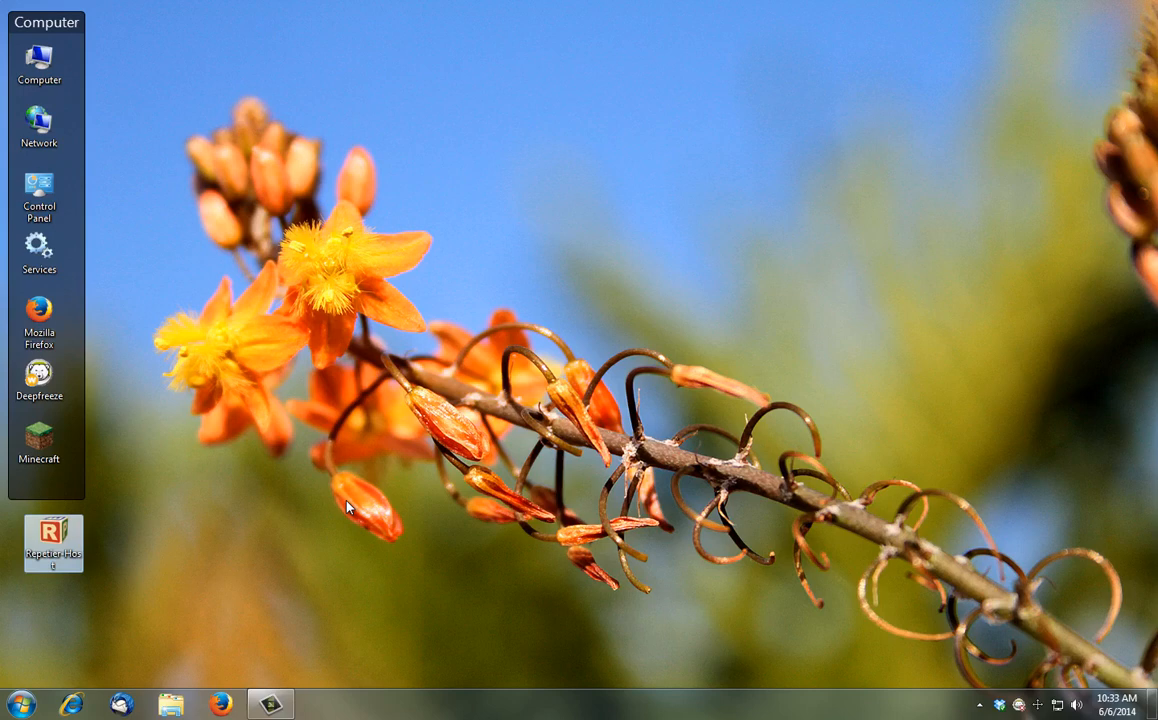
{"action": "mouse_move", "coordinate": [240, 543]}
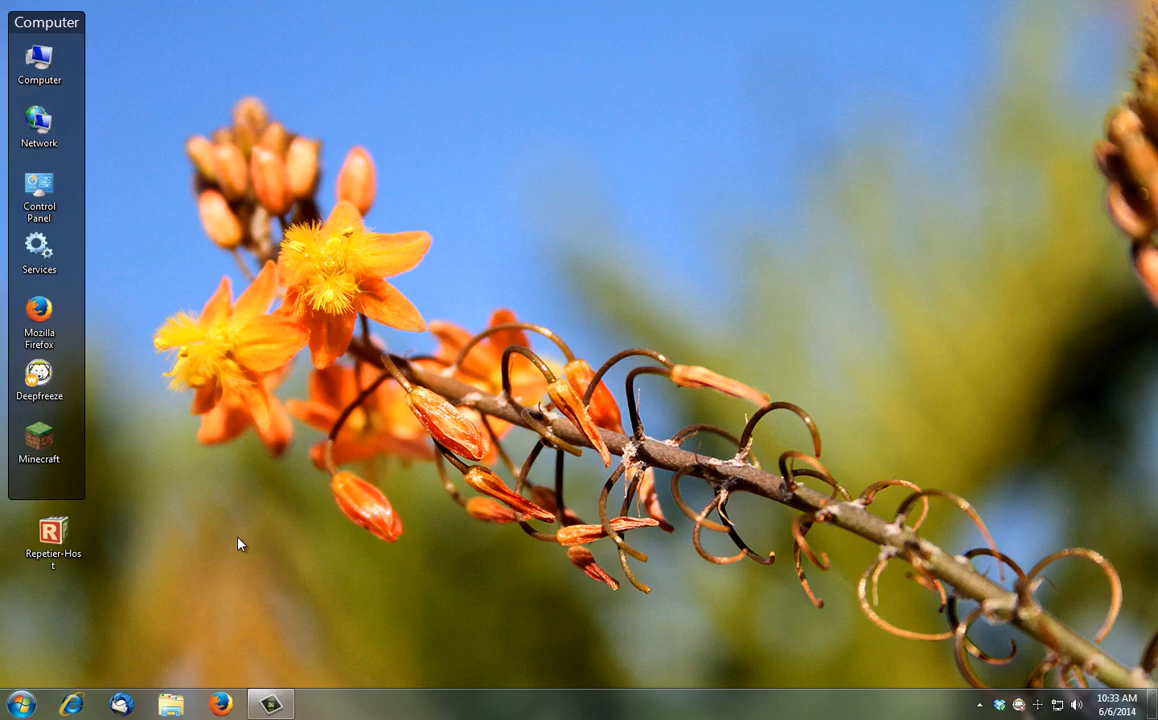
{"action": "double_click", "coordinate": [52, 535]}
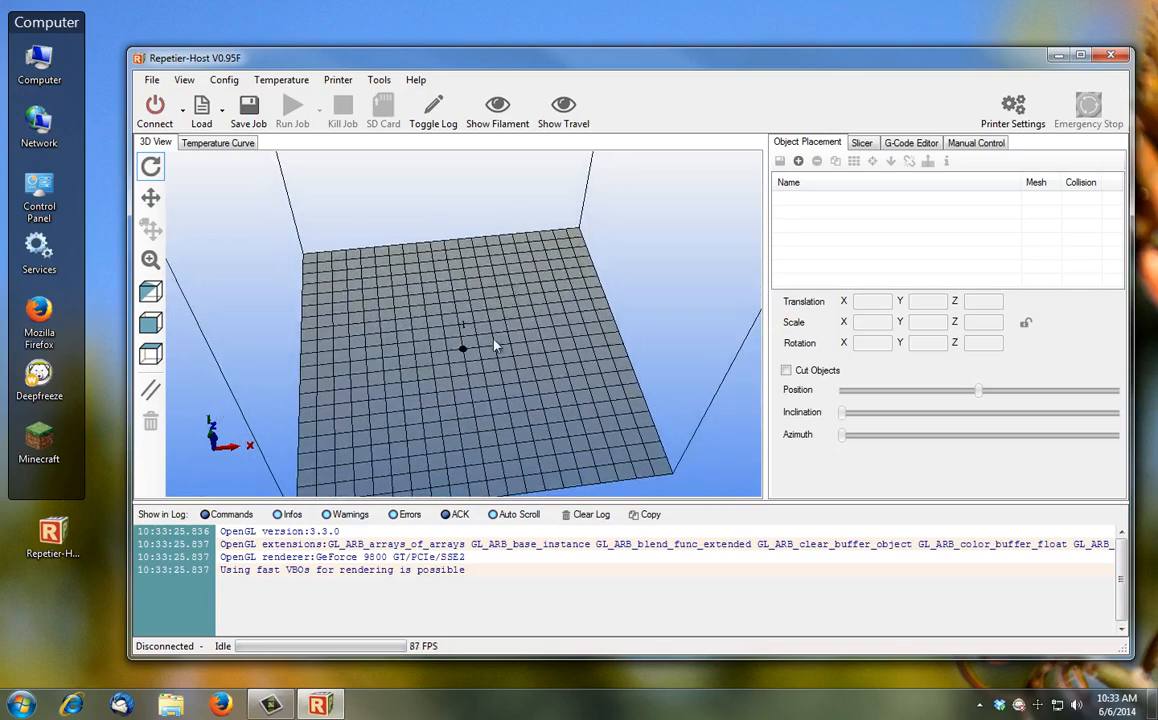
{"action": "mouse_move", "coordinate": [455, 360]}
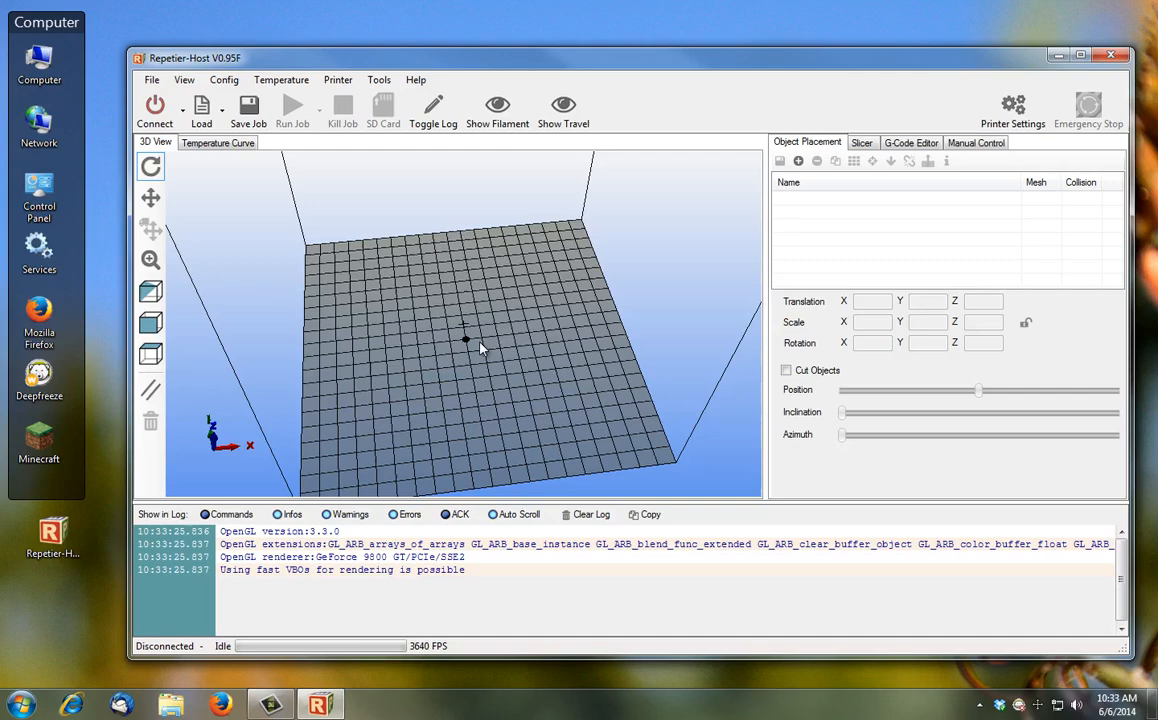
{"action": "mouse_move", "coordinate": [490, 331]}
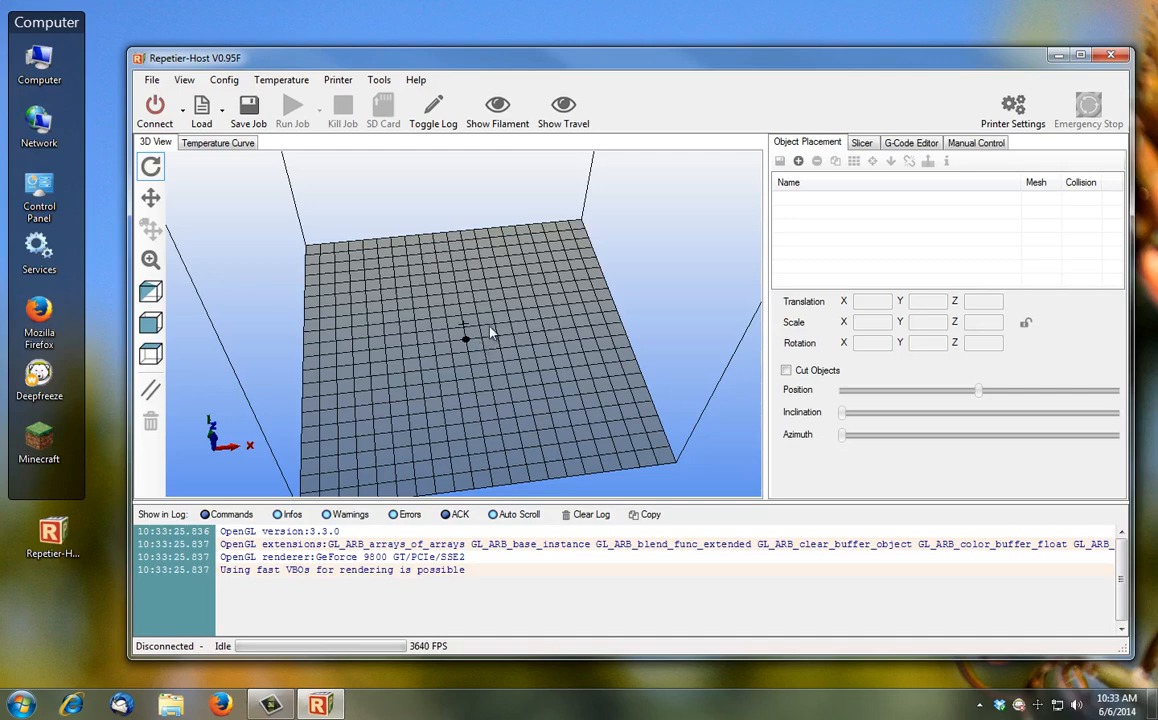
{"action": "mouse_move", "coordinate": [470, 350]}
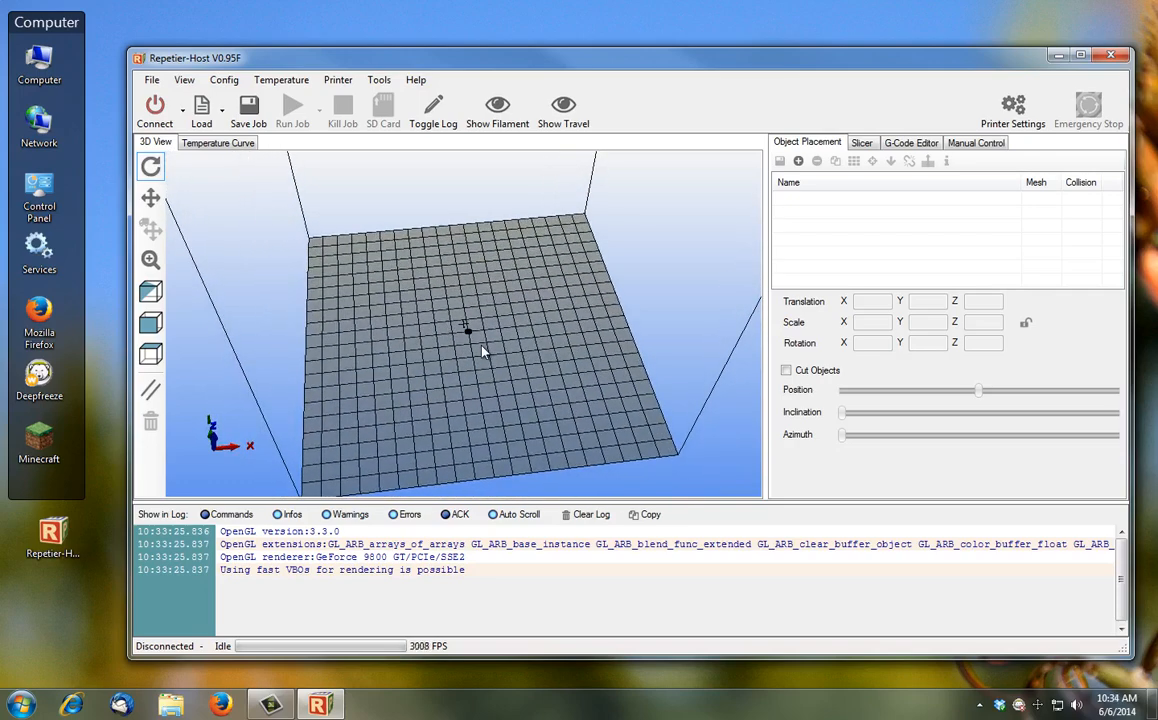
Open Printer Settings for the My Rostock profile and show its Printer tab
{"action": "left_click", "coordinate": [224, 80]}
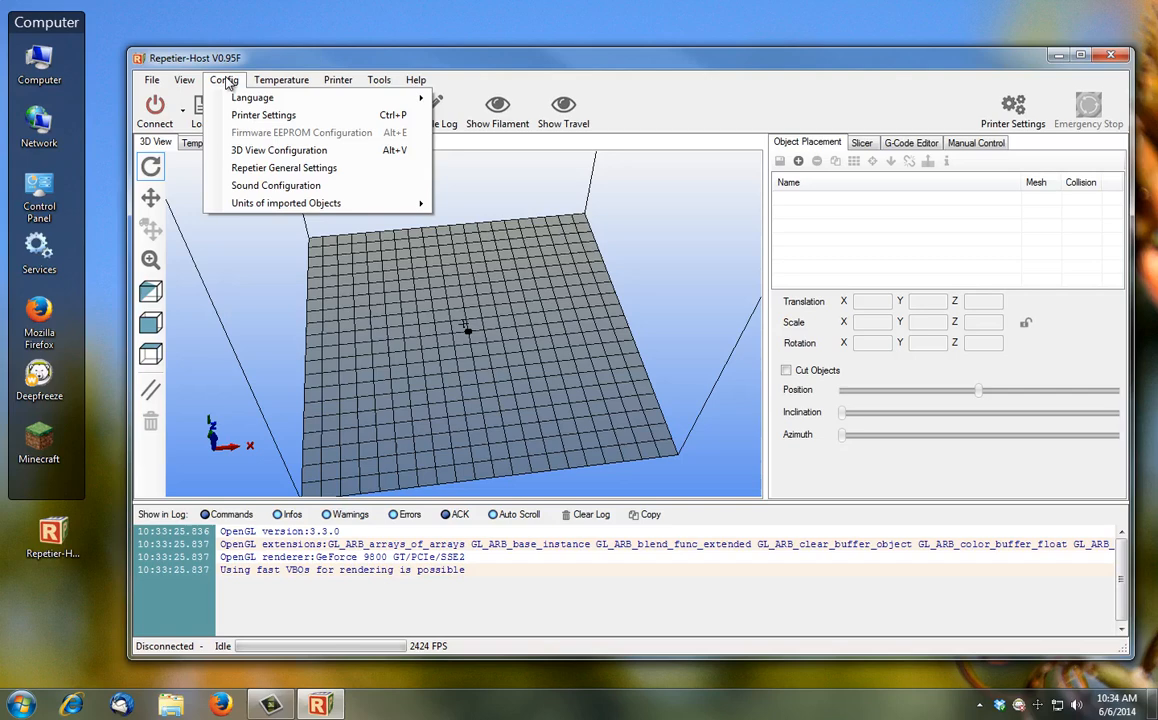
{"action": "left_click", "coordinate": [263, 114]}
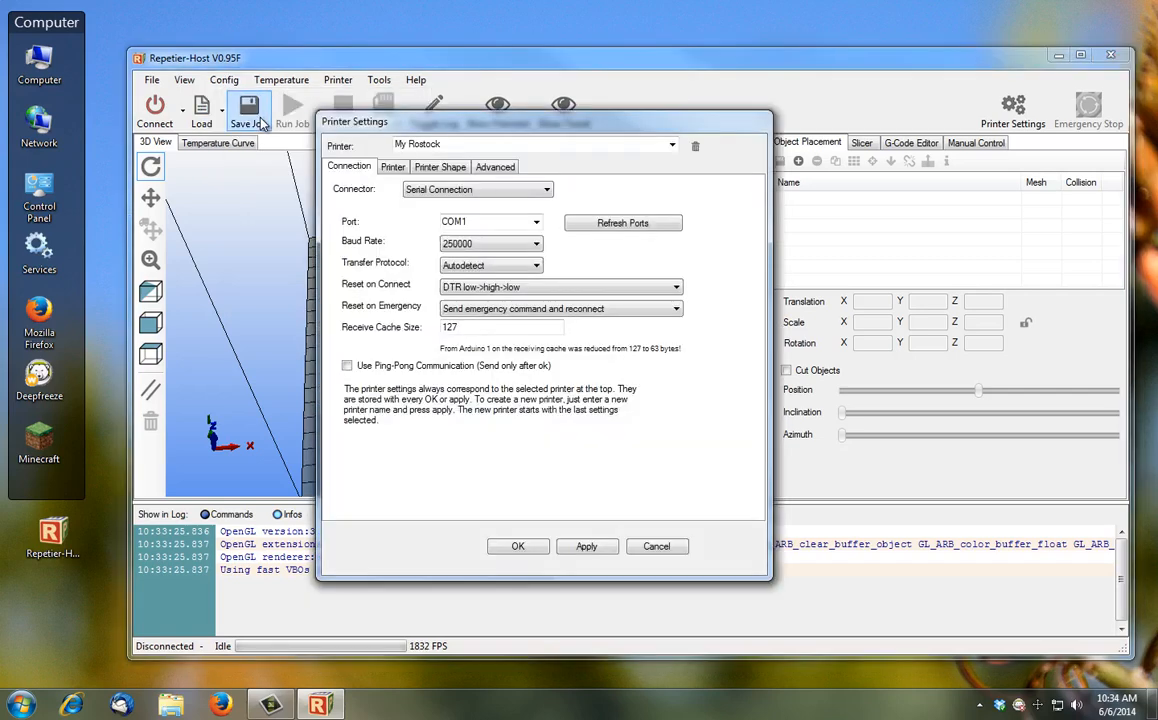
{"action": "mouse_move", "coordinate": [330, 406]}
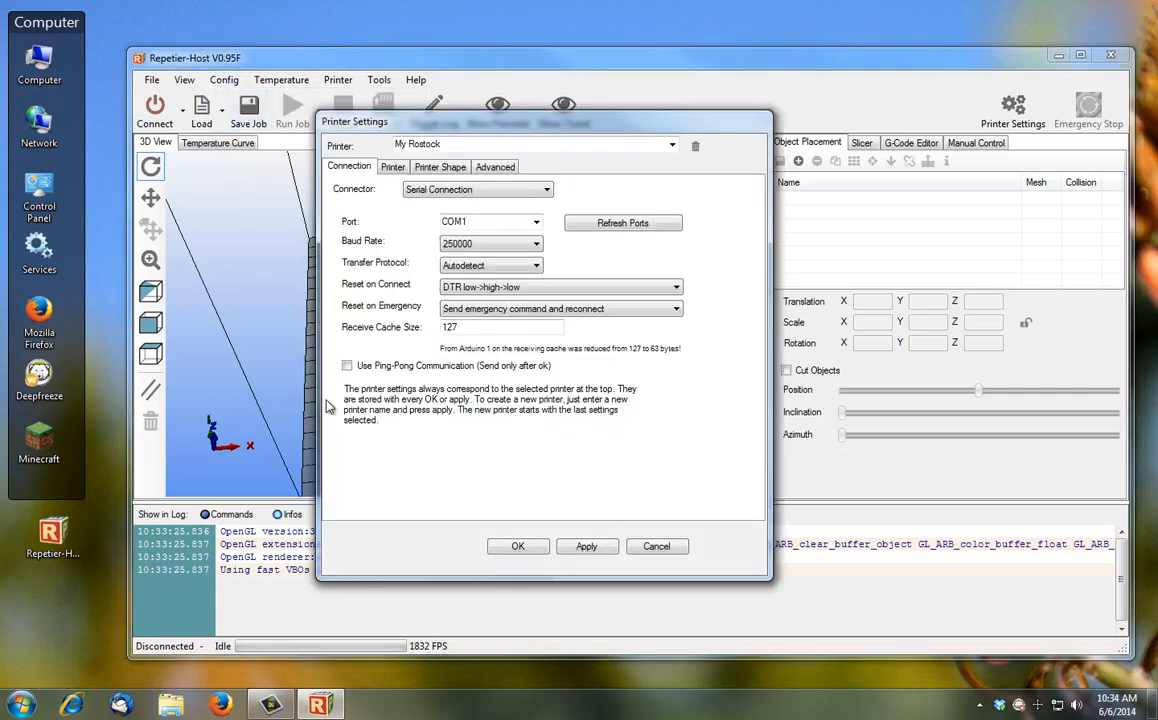
{"action": "mouse_move", "coordinate": [390, 413]}
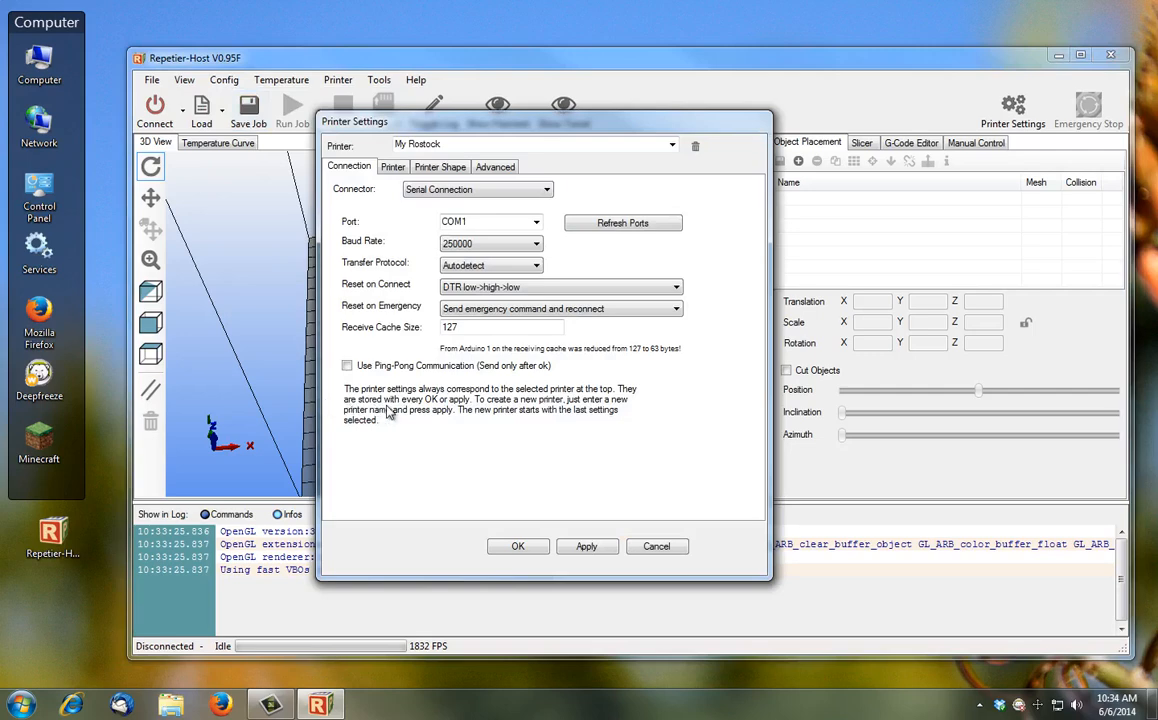
{"action": "mouse_move", "coordinate": [519, 308]}
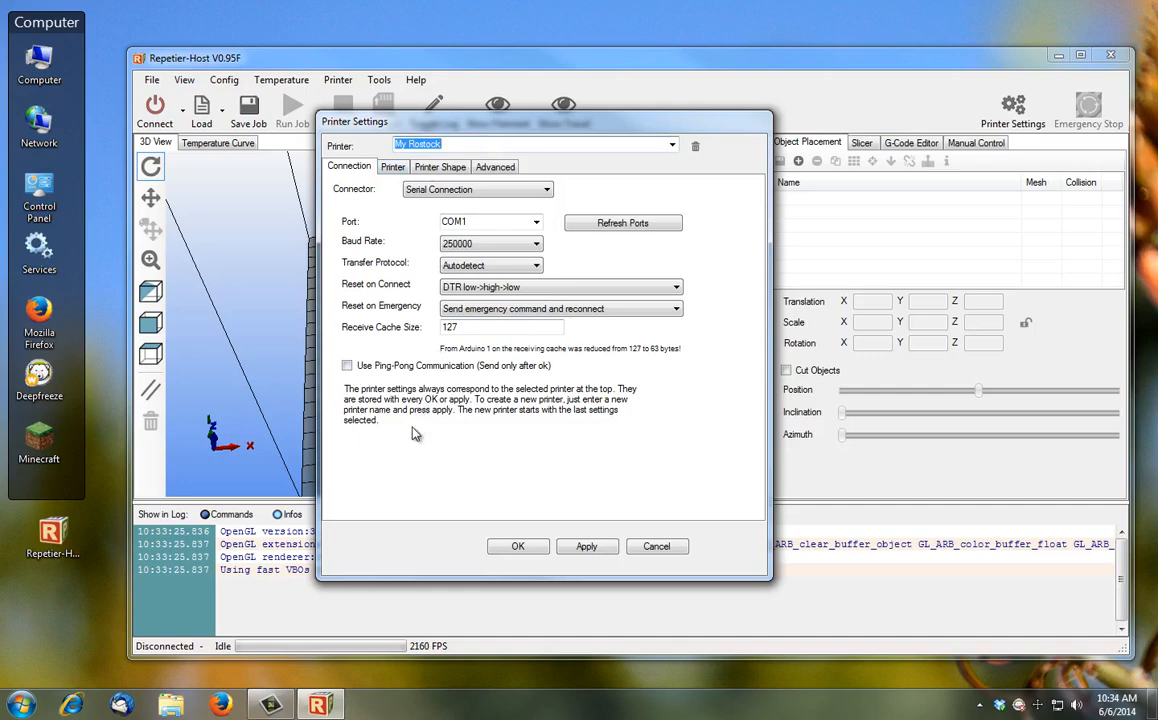
{"action": "mouse_move", "coordinate": [472, 265]}
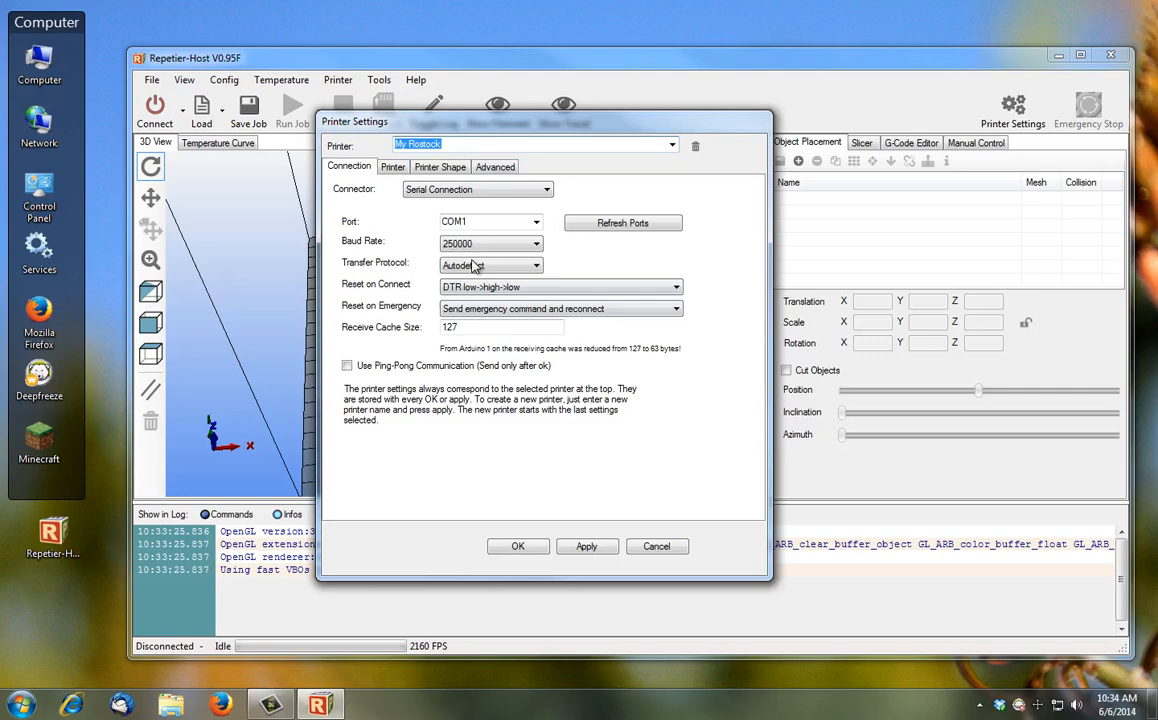
{"action": "left_click", "coordinate": [467, 145]}
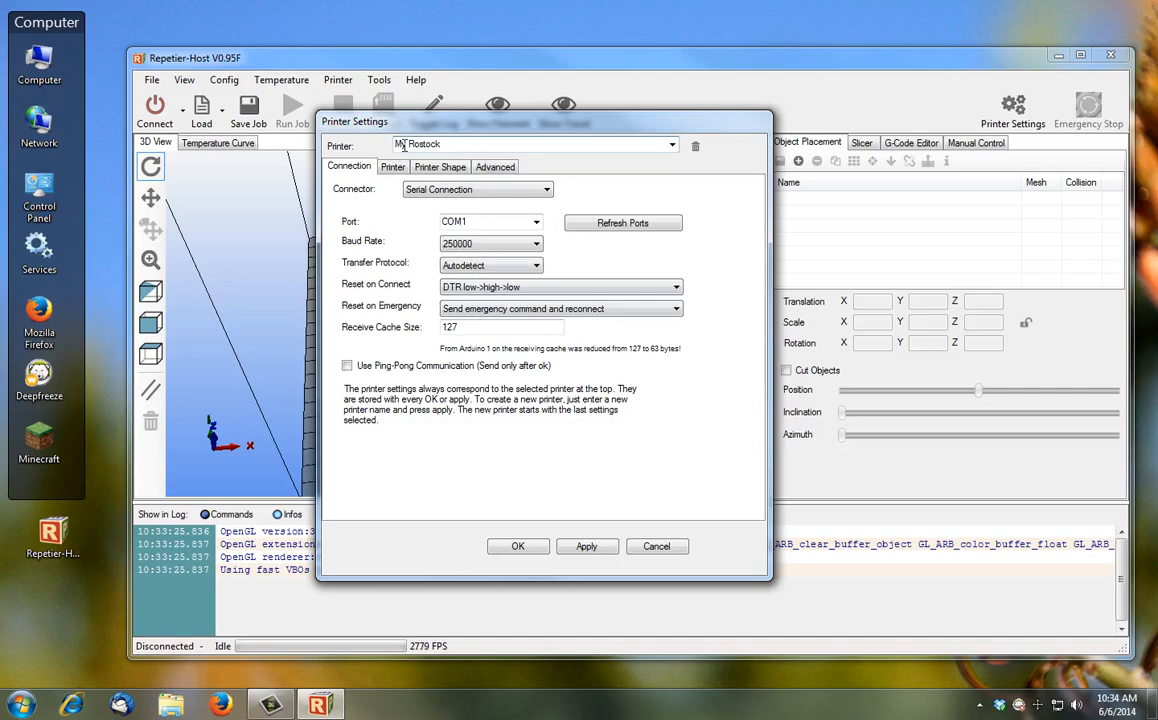
{"action": "left_click", "coordinate": [392, 167]}
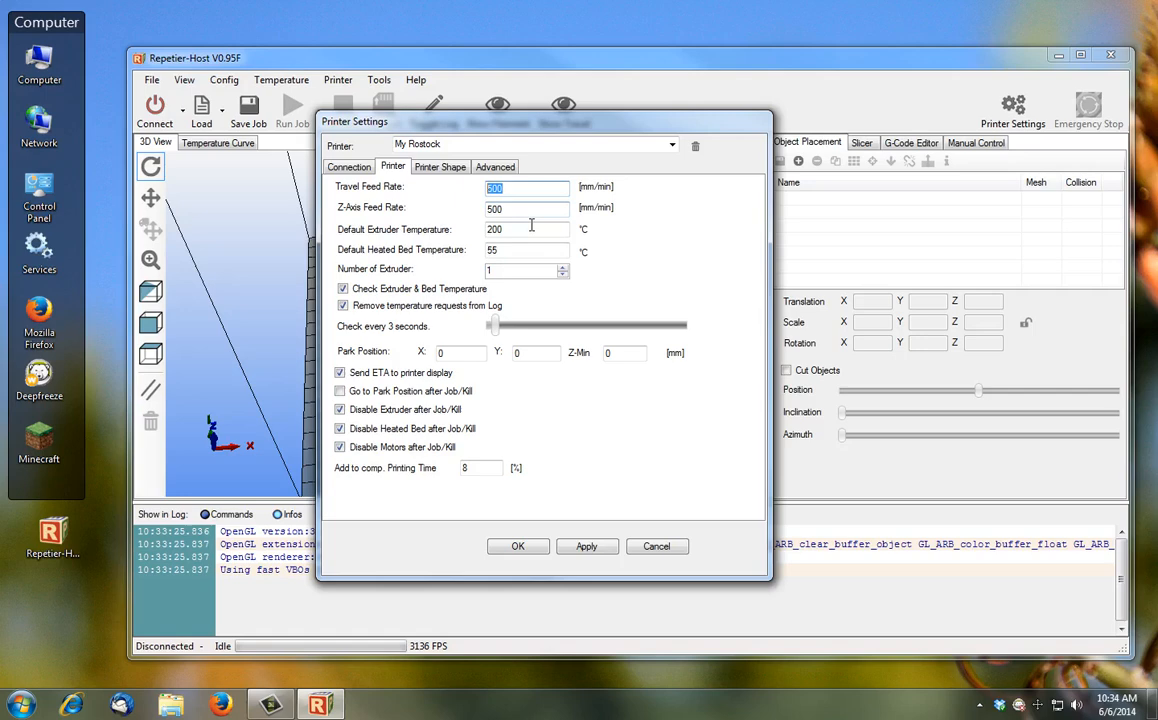
Review feed rates, temperatures and Job/Kill checkboxes, then view the Printer Shape type options
{"action": "left_click", "coordinate": [527, 207]}
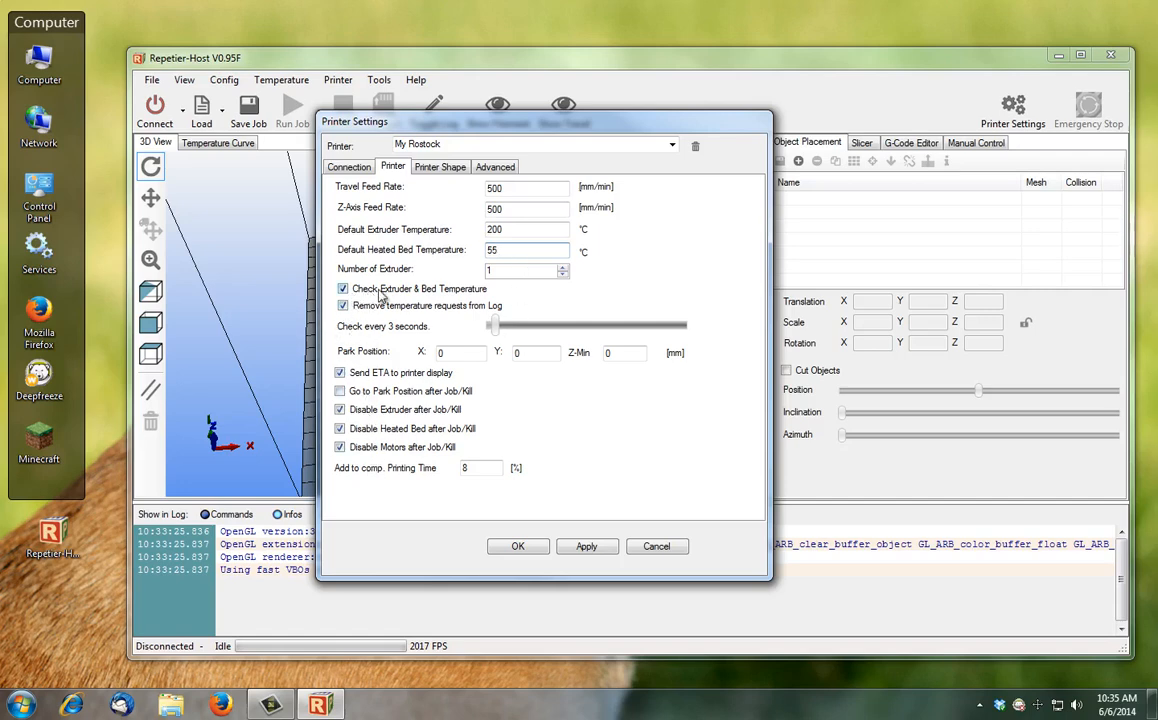
{"action": "mouse_move", "coordinate": [445, 298]}
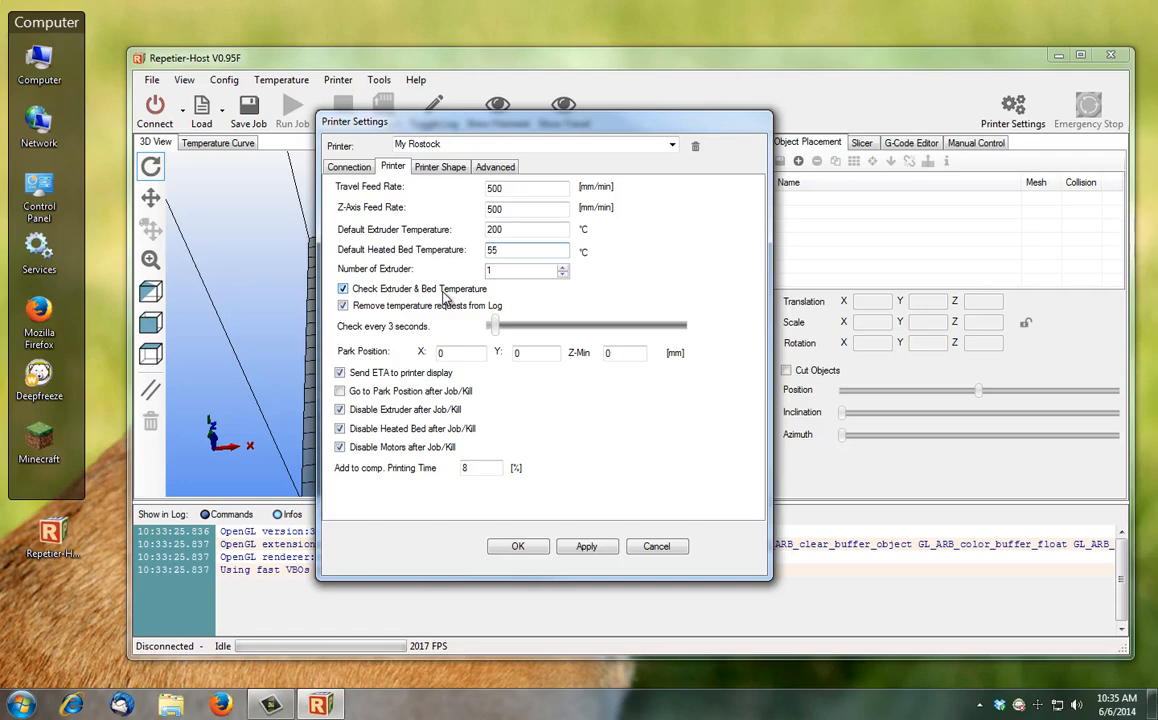
{"action": "left_click", "coordinate": [527, 249]}
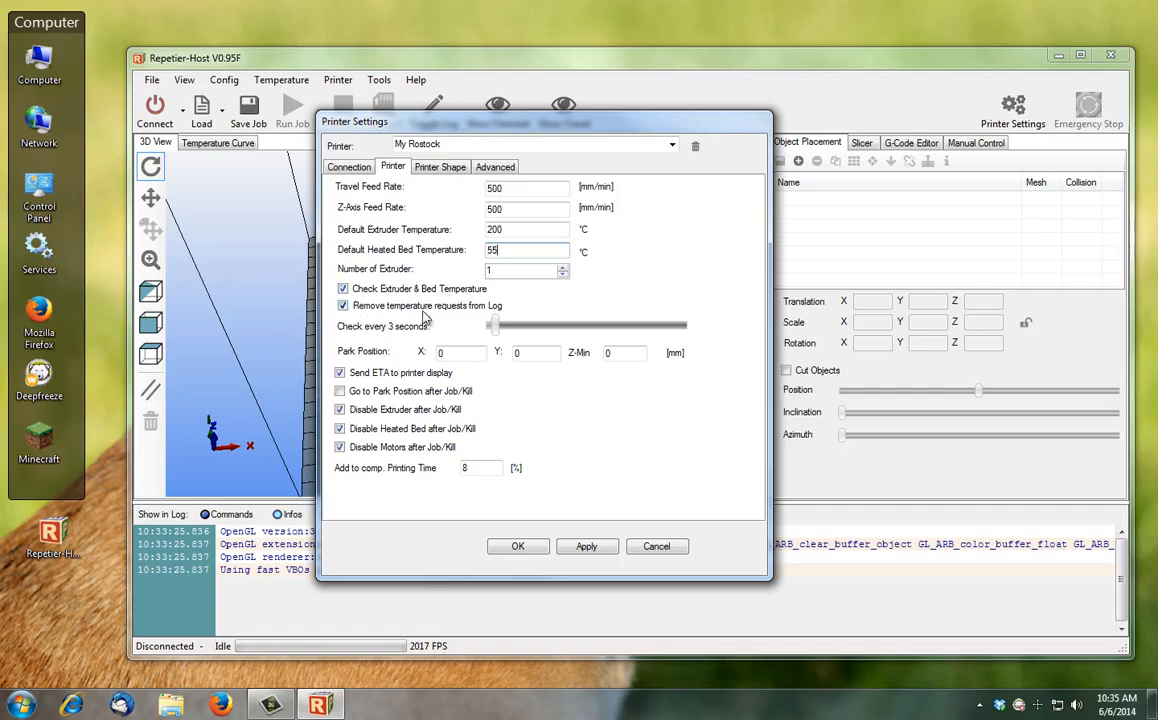
{"action": "mouse_move", "coordinate": [392, 317]}
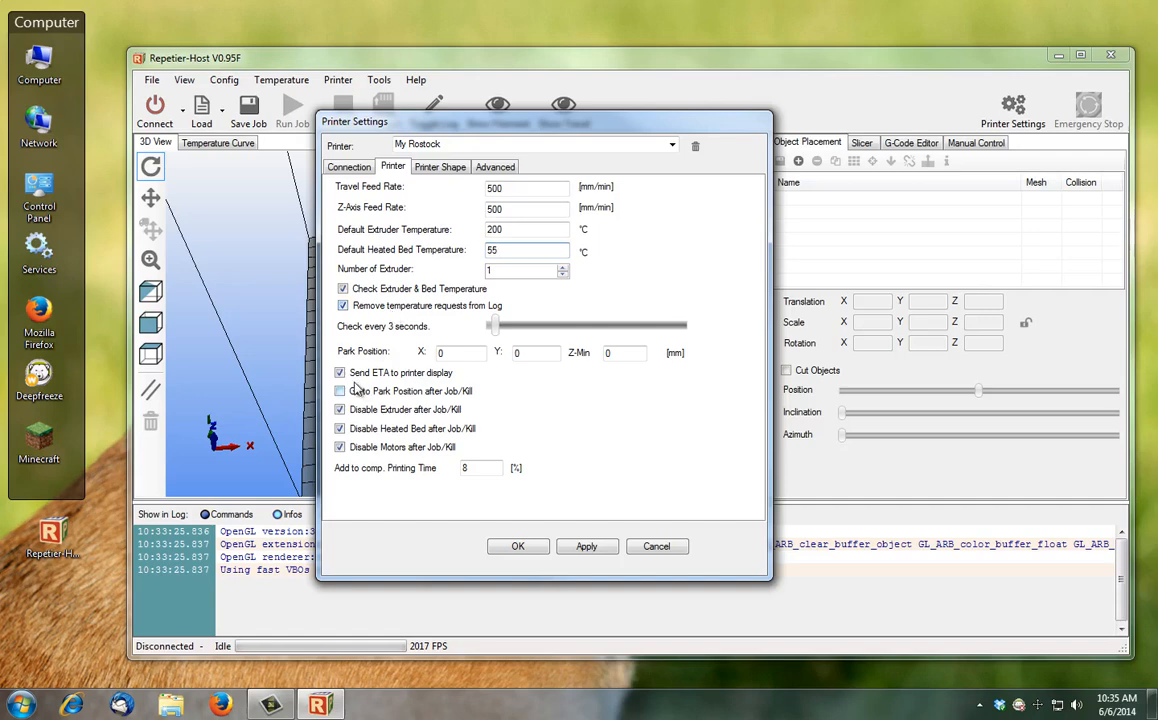
{"action": "left_click", "coordinate": [340, 372]}
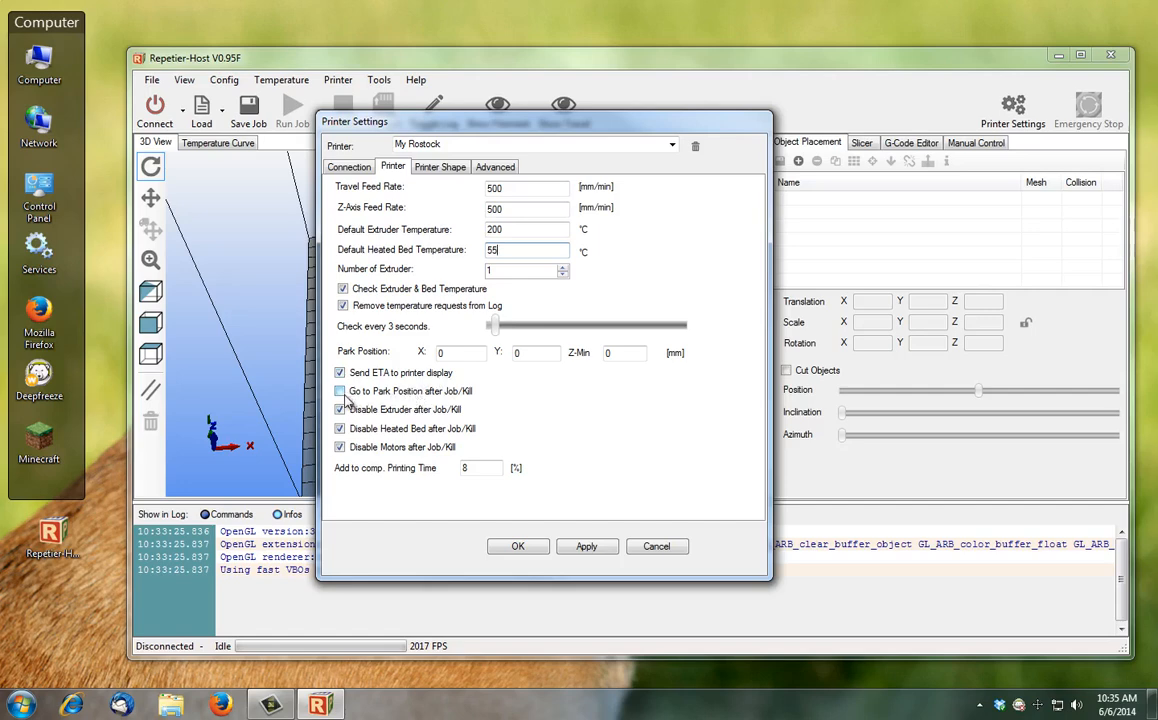
{"action": "left_click", "coordinate": [340, 409]}
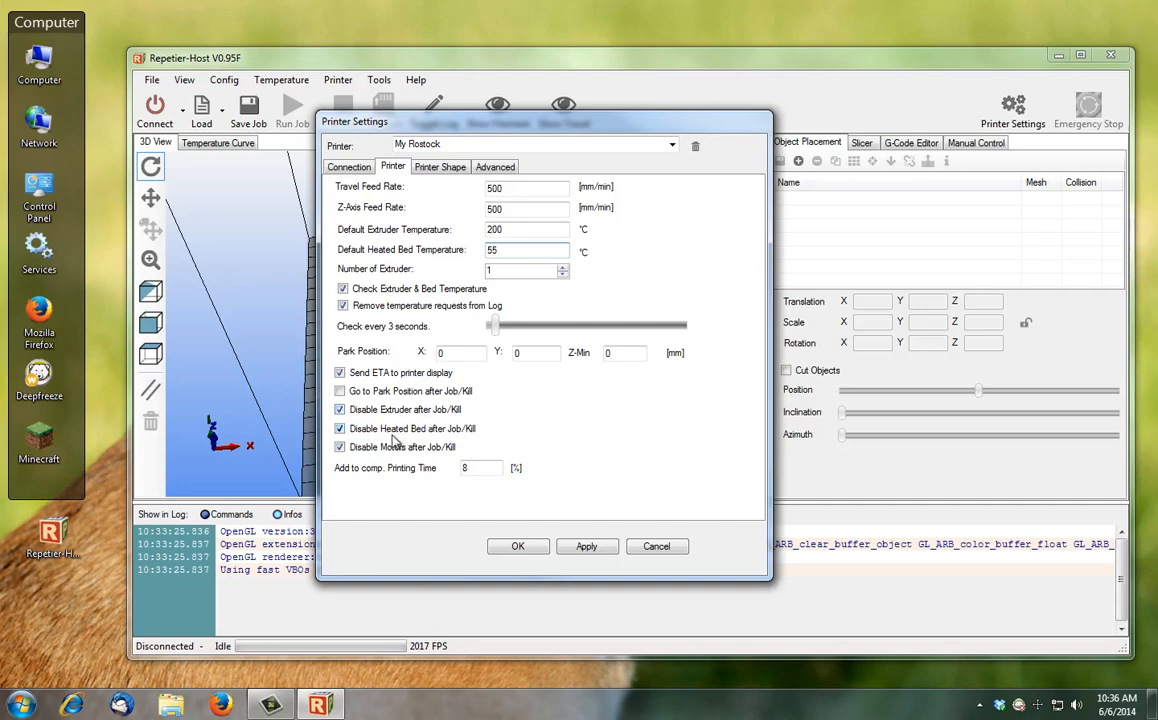
{"action": "mouse_move", "coordinate": [423, 442]}
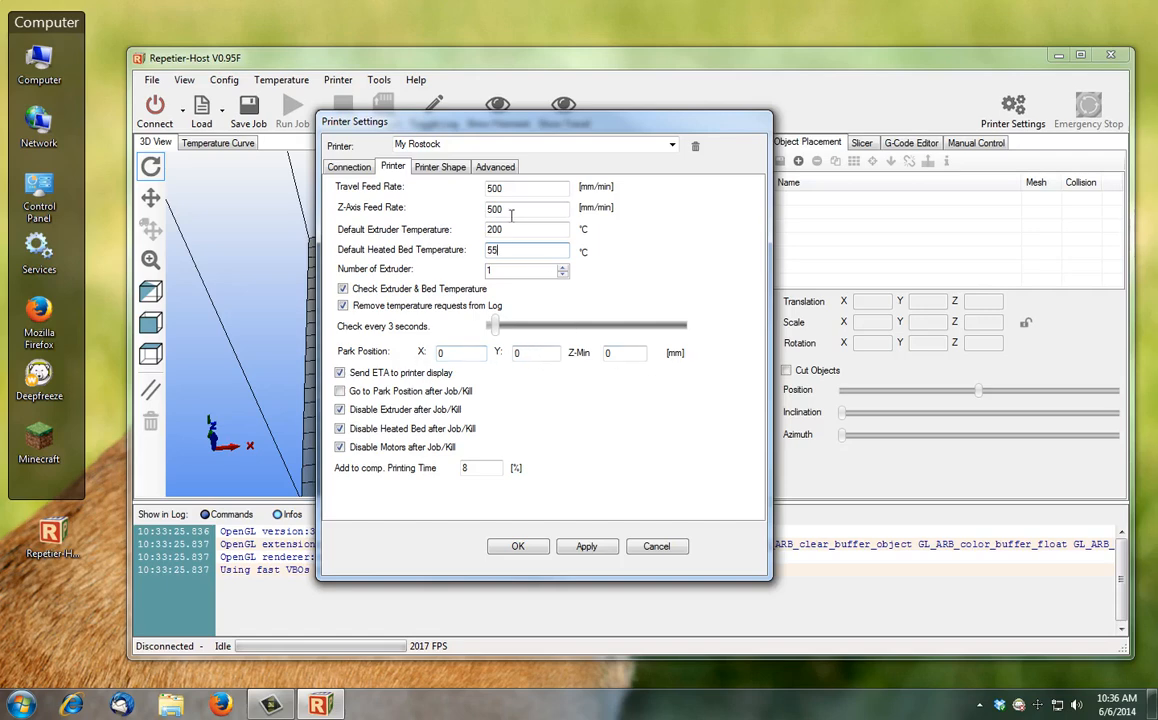
{"action": "left_click", "coordinate": [440, 166]}
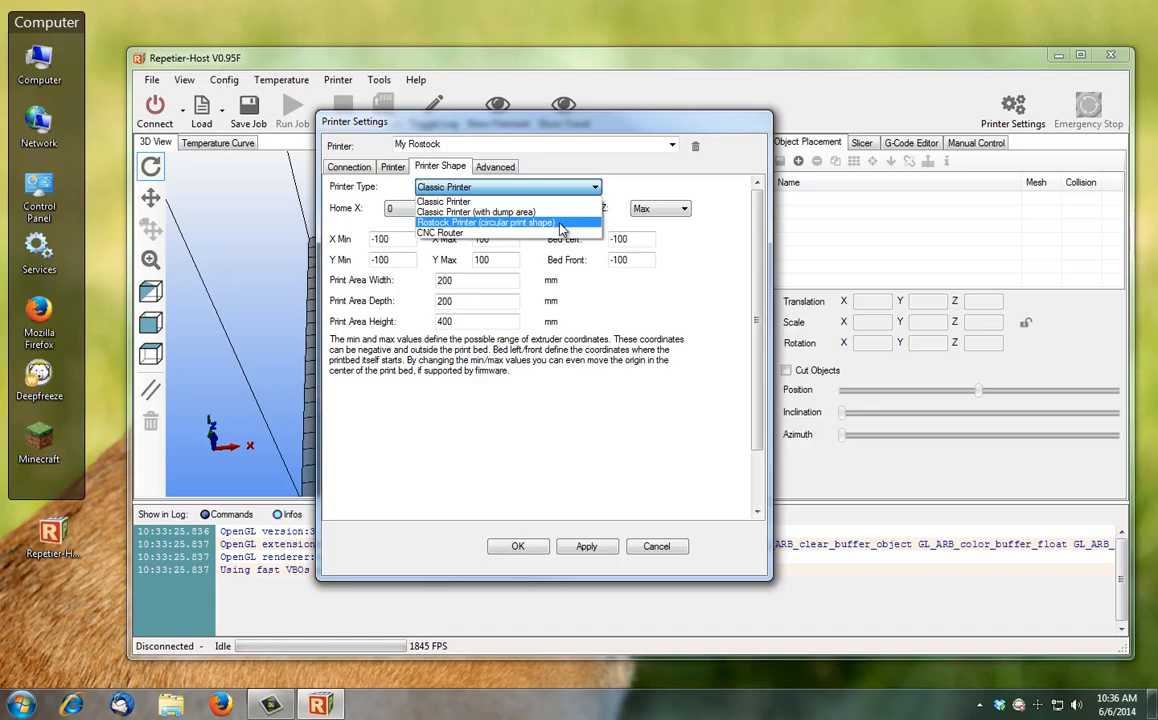
Check X/Y min/max, bed offsets and the 400 mm print area height, then view Advanced
{"action": "left_click", "coordinate": [442, 201]}
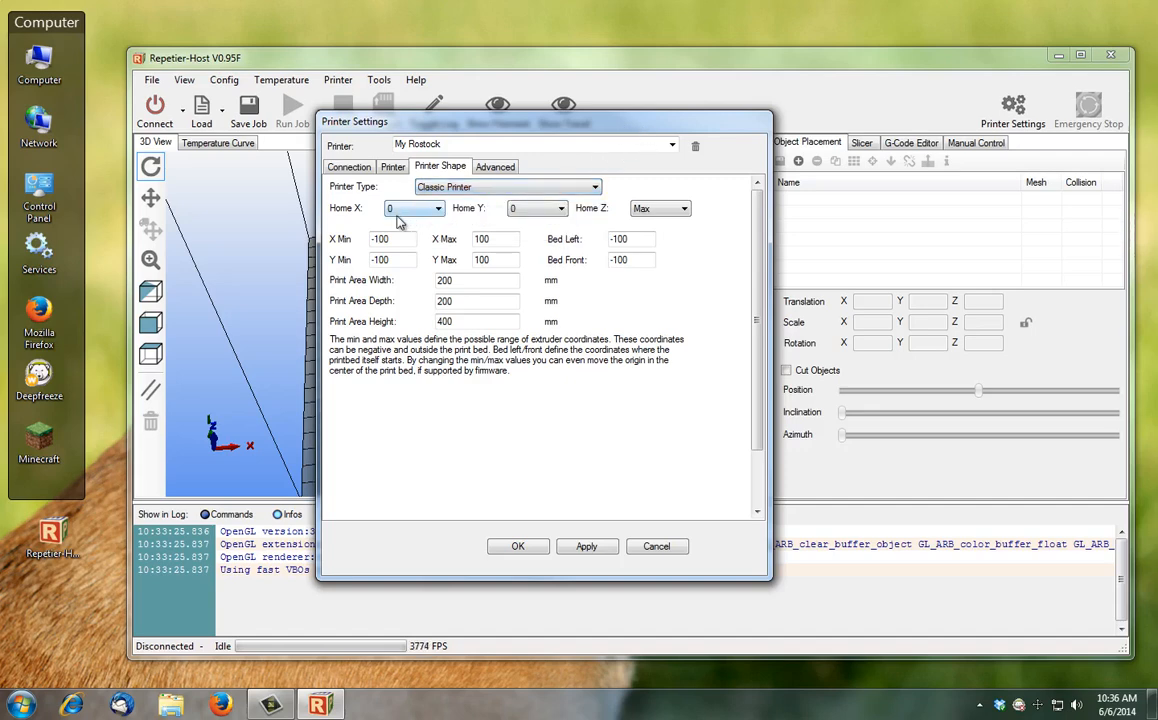
{"action": "mouse_move", "coordinate": [350, 218]}
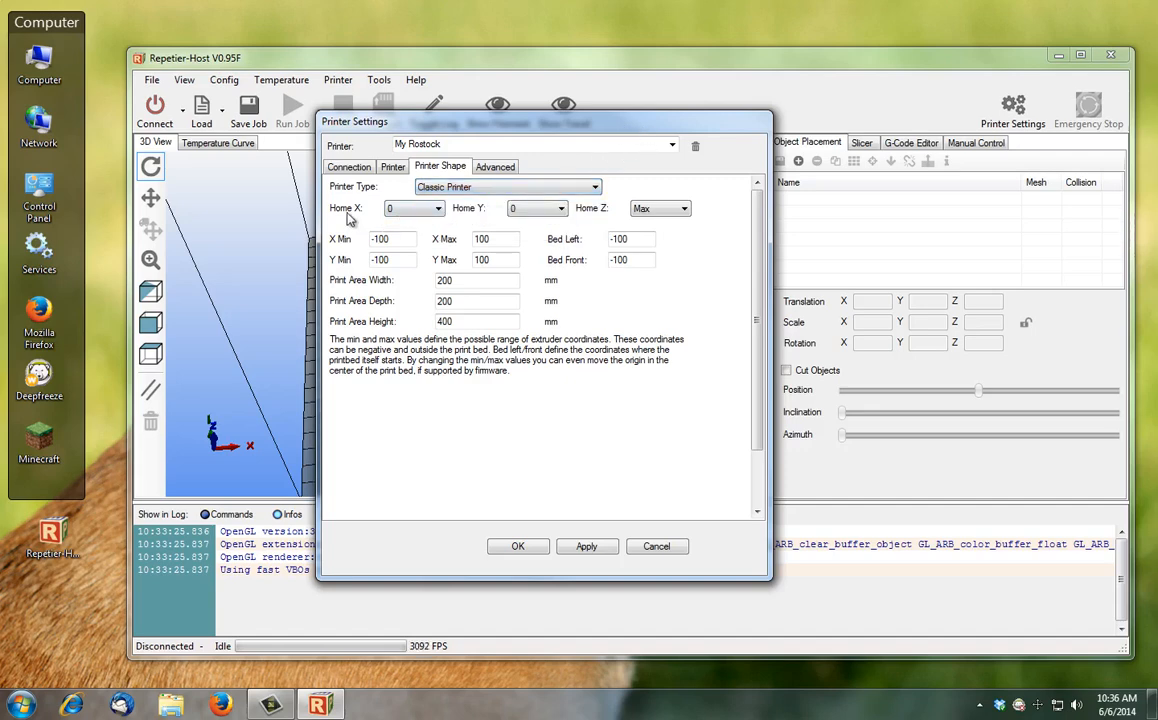
{"action": "left_click", "coordinate": [437, 208]}
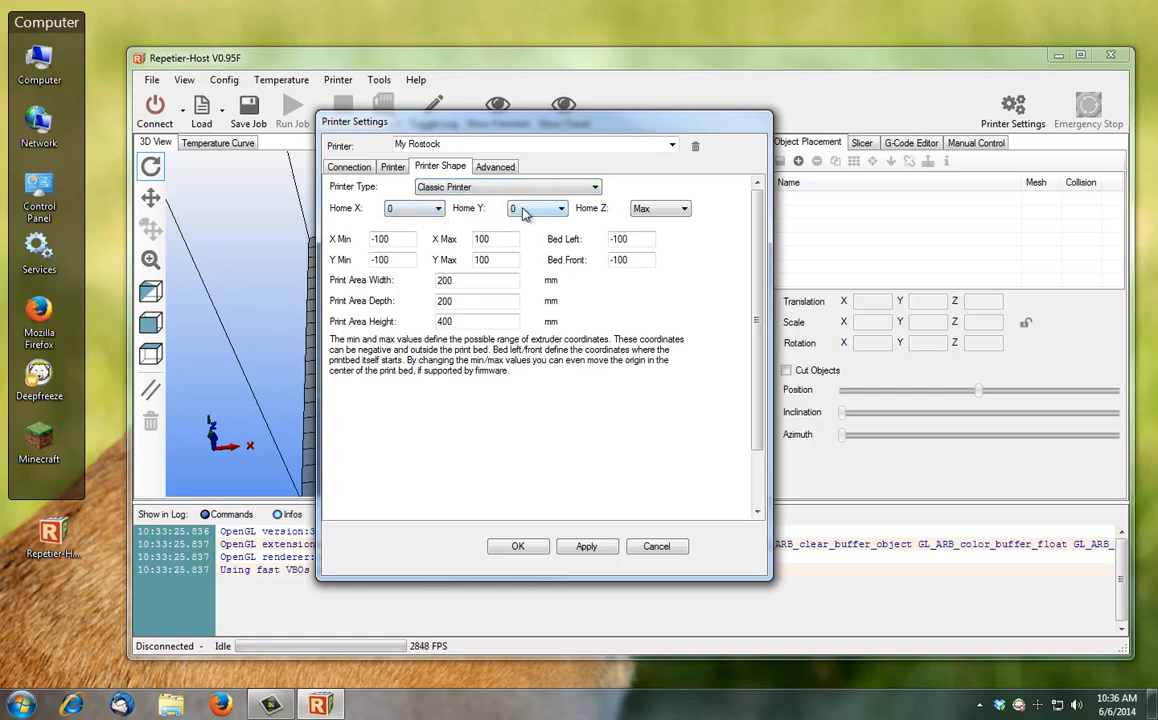
{"action": "left_click", "coordinate": [685, 208]}
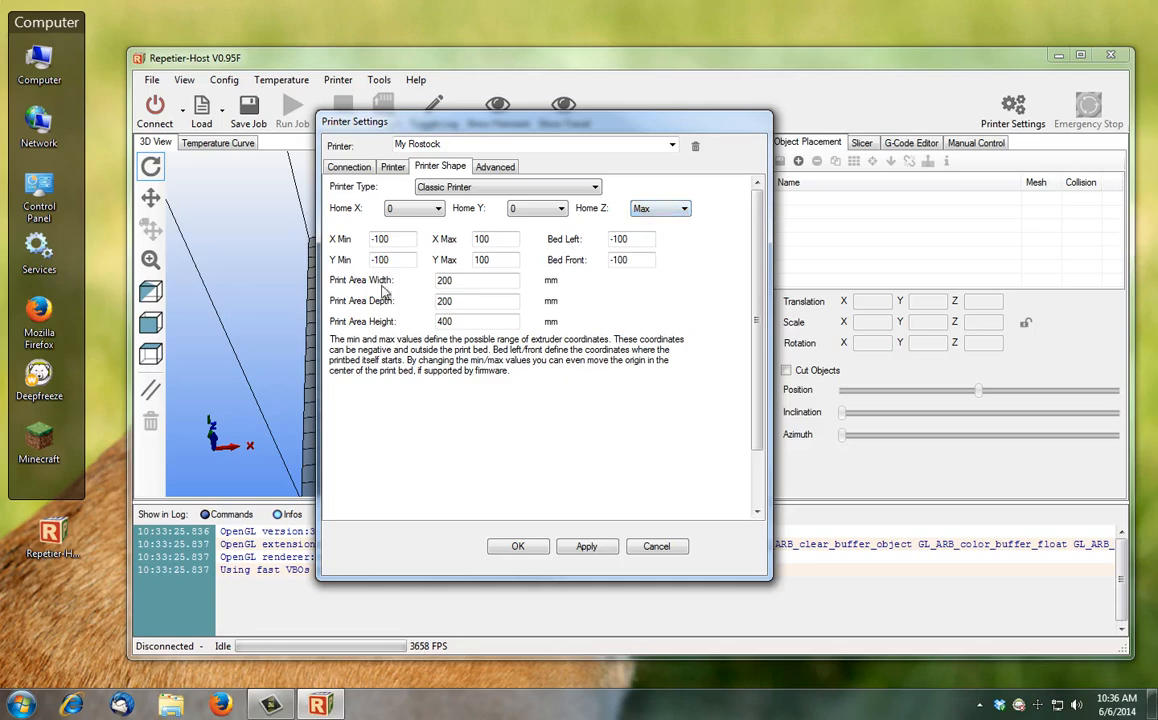
{"action": "left_click", "coordinate": [390, 239]}
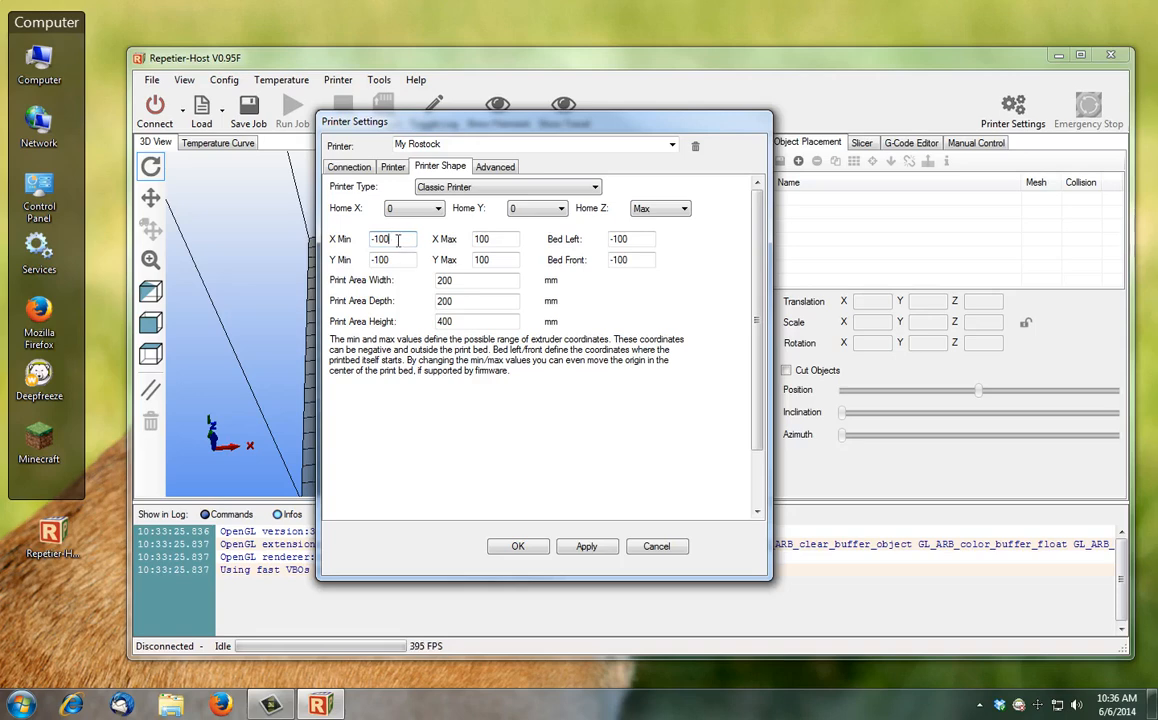
{"action": "mouse_move", "coordinate": [398, 239]}
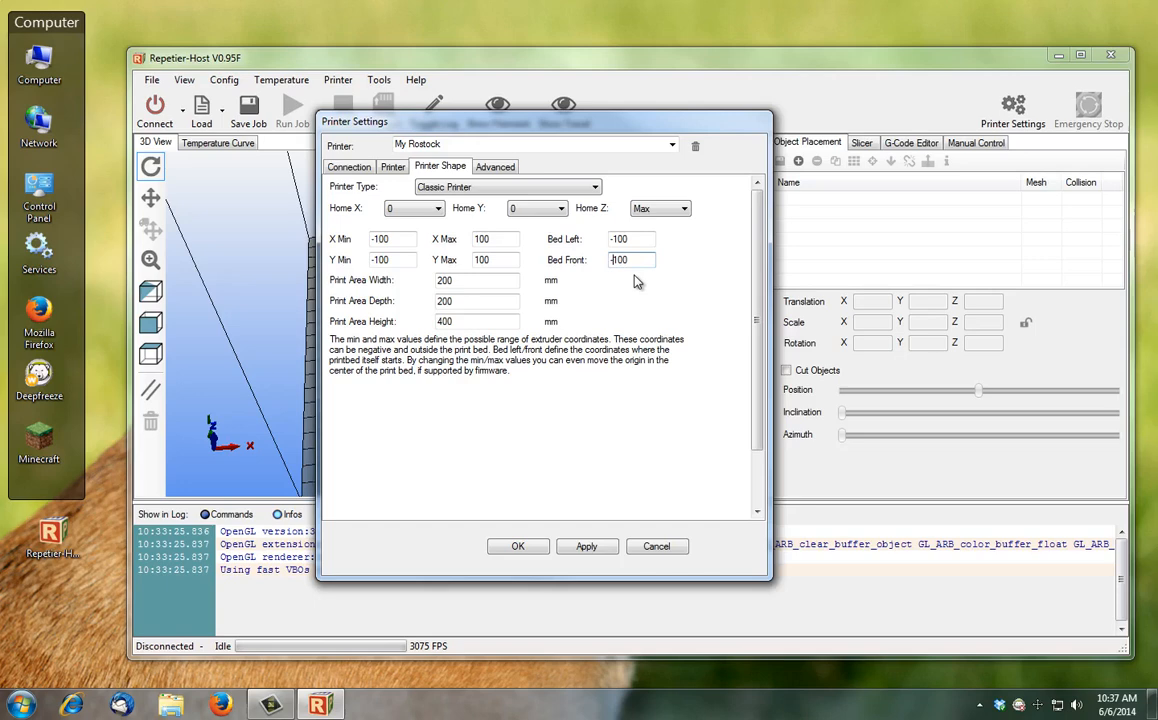
{"action": "left_click", "coordinate": [477, 280]}
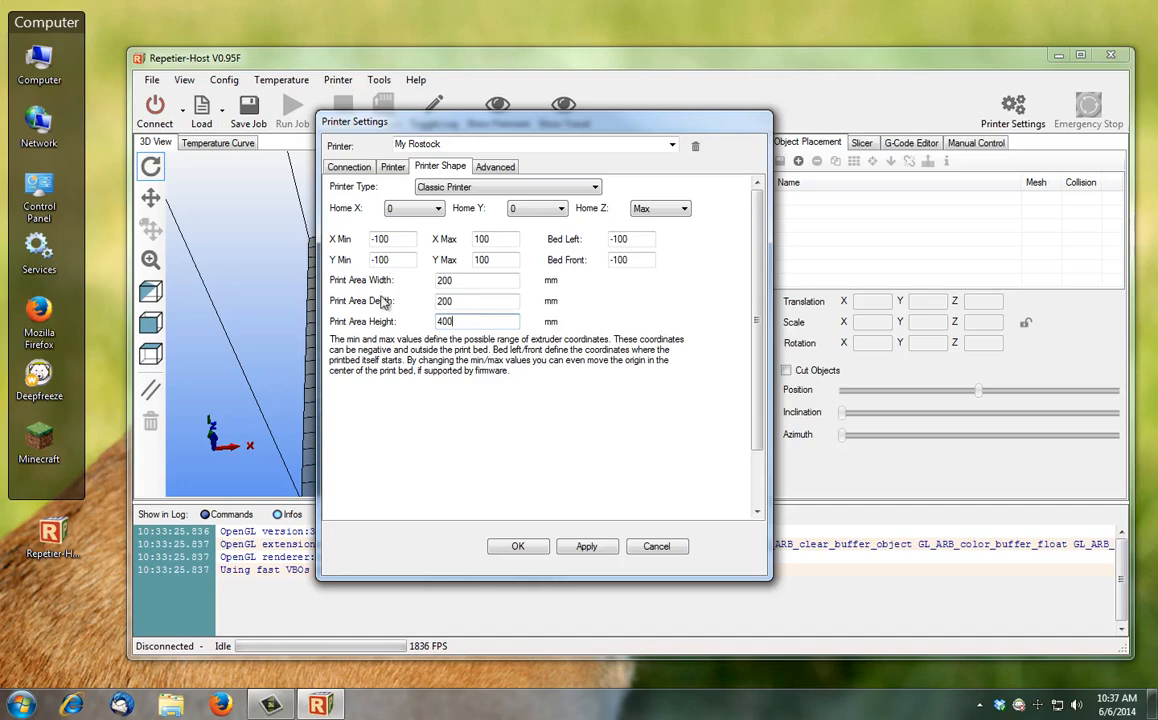
{"action": "triple_click", "coordinate": [477, 321]}
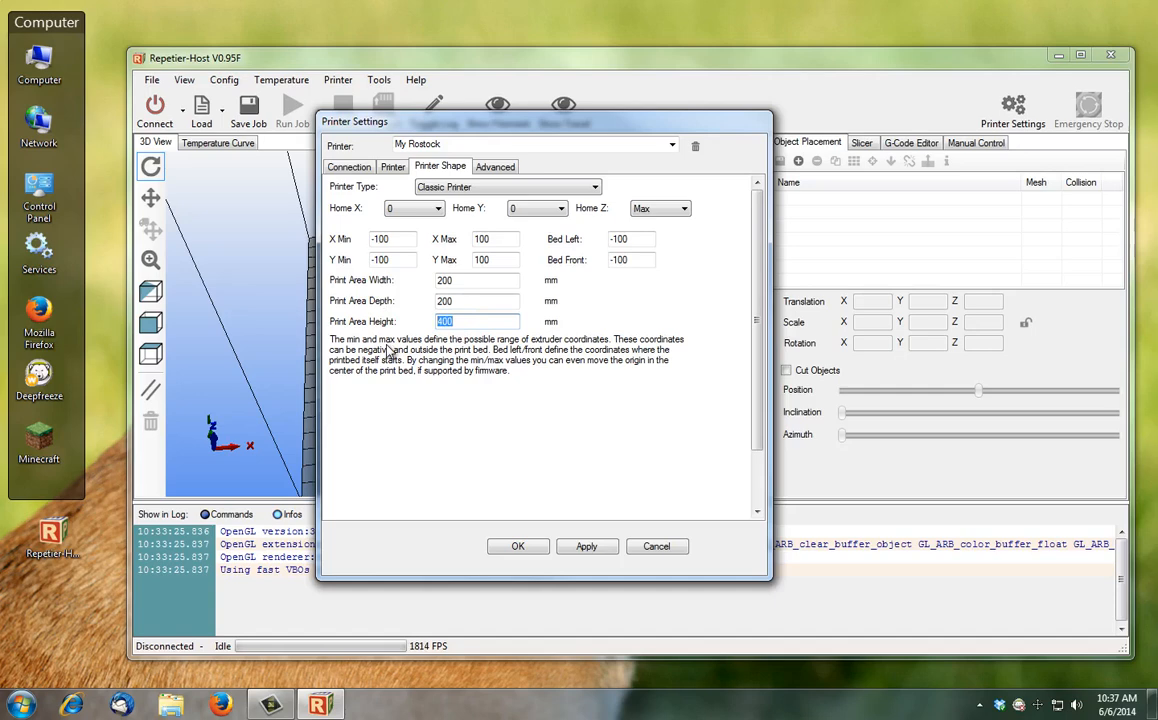
{"action": "left_click", "coordinate": [467, 321]}
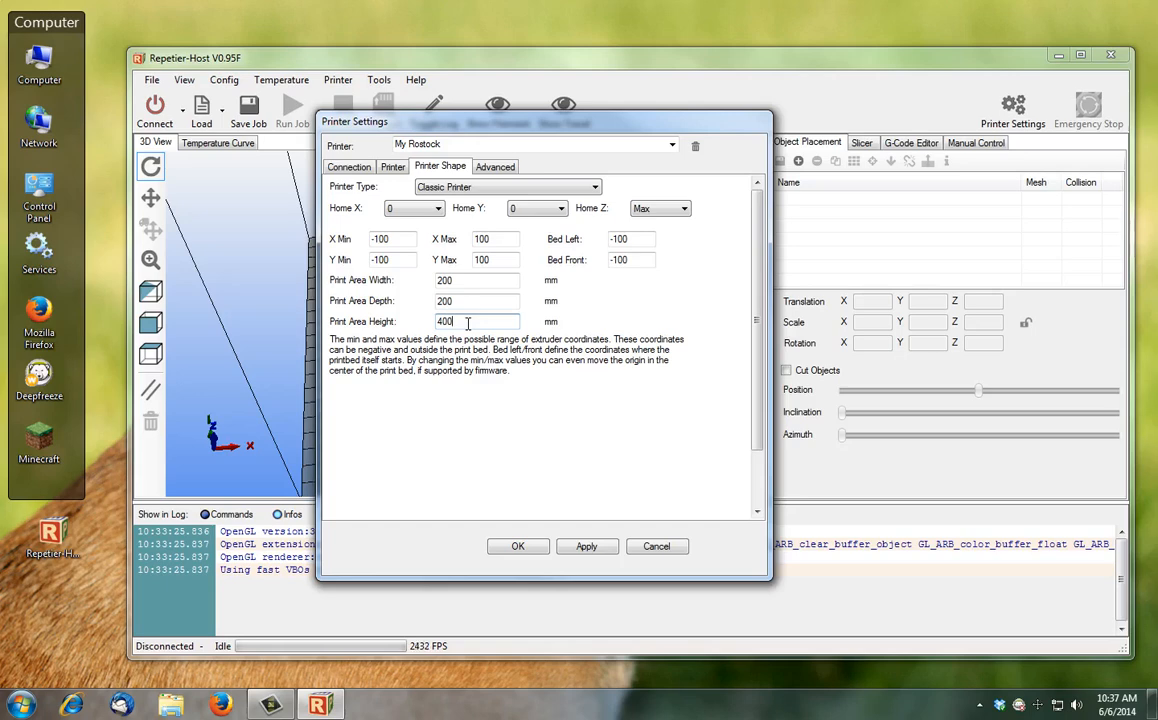
{"action": "left_click", "coordinate": [495, 166]}
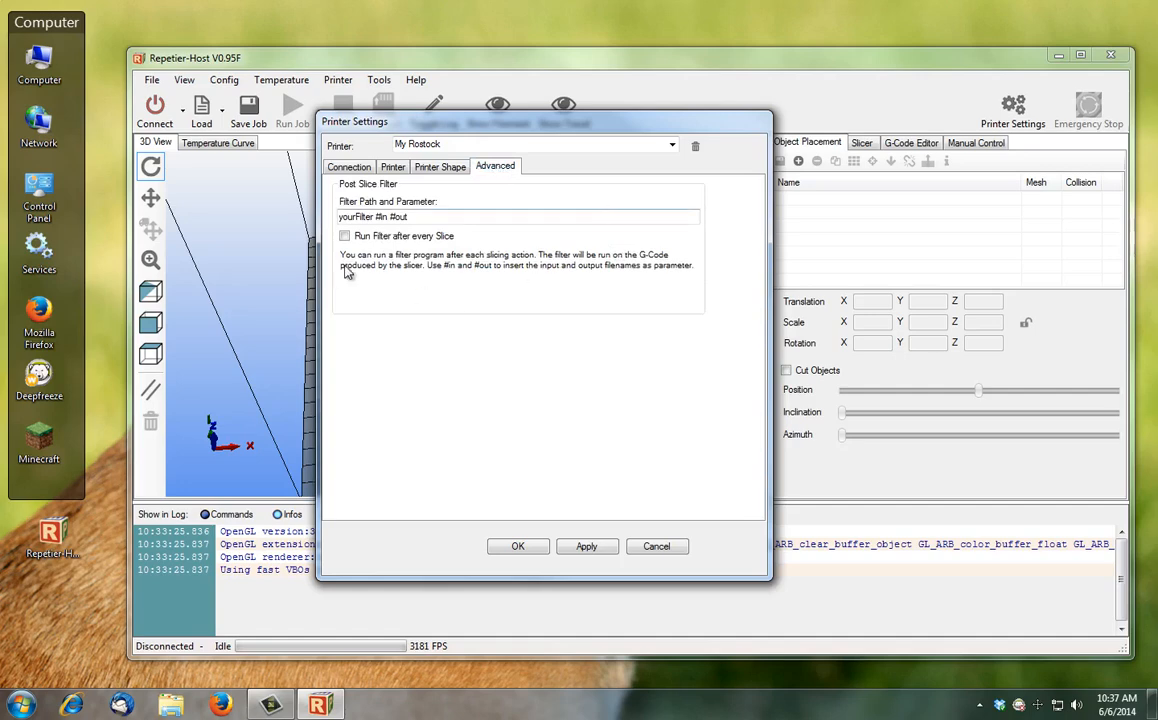
Cycle through the Connection, Printer and Advanced tabs, ending on COM1 at 250000 baud
{"action": "left_click", "coordinate": [349, 166]}
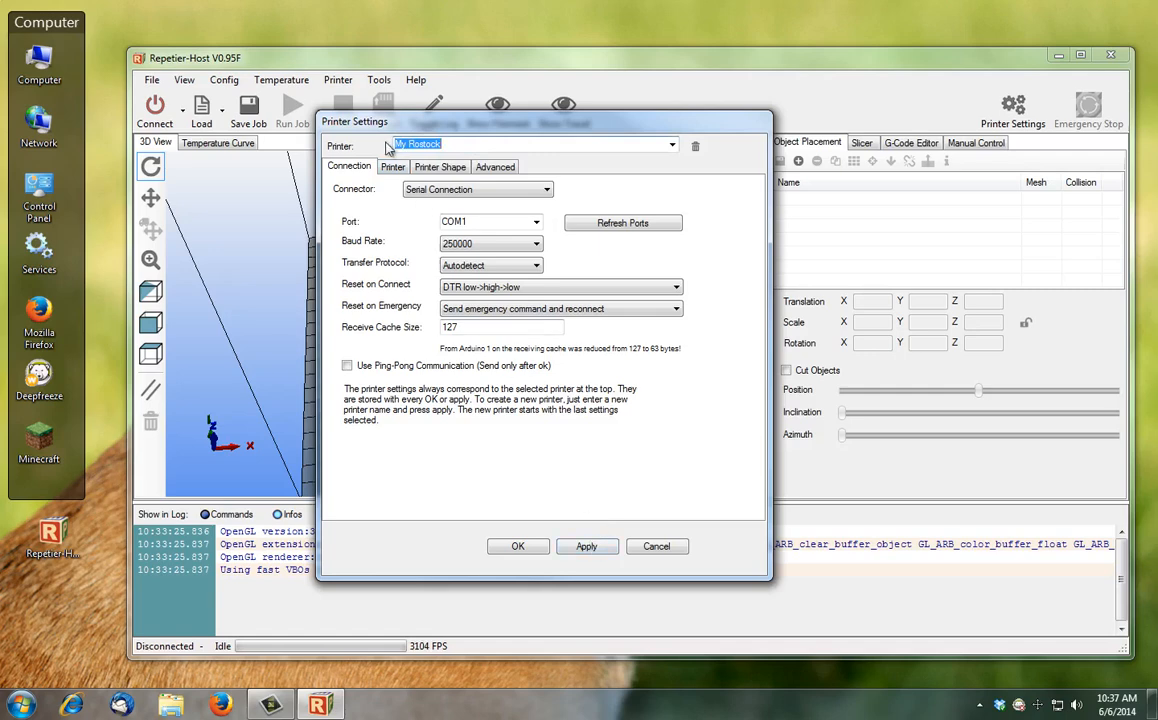
{"action": "left_click", "coordinate": [392, 167]}
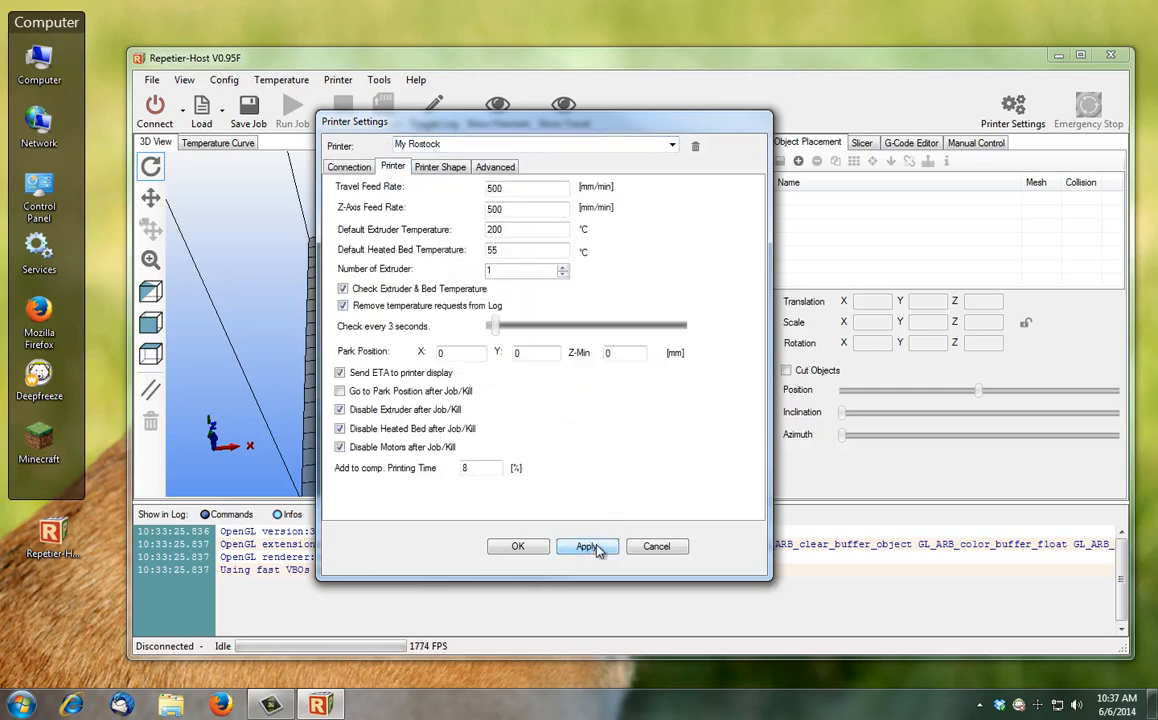
{"action": "left_click", "coordinate": [440, 166]}
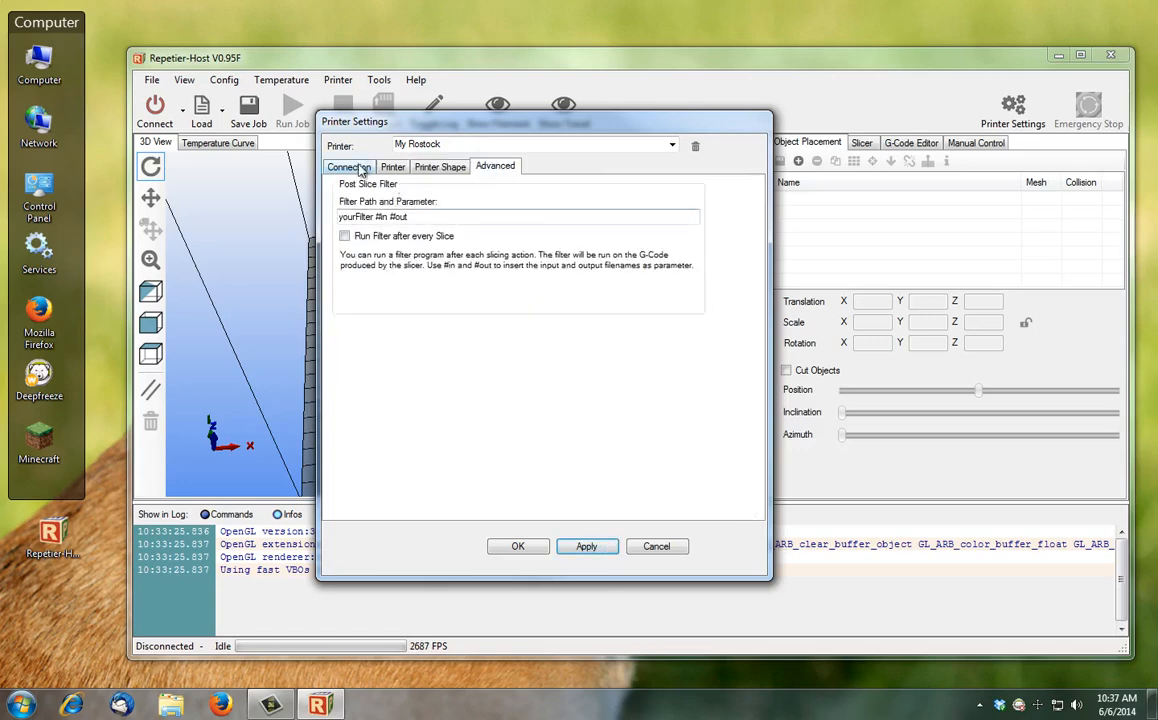
{"action": "left_click", "coordinate": [349, 166]}
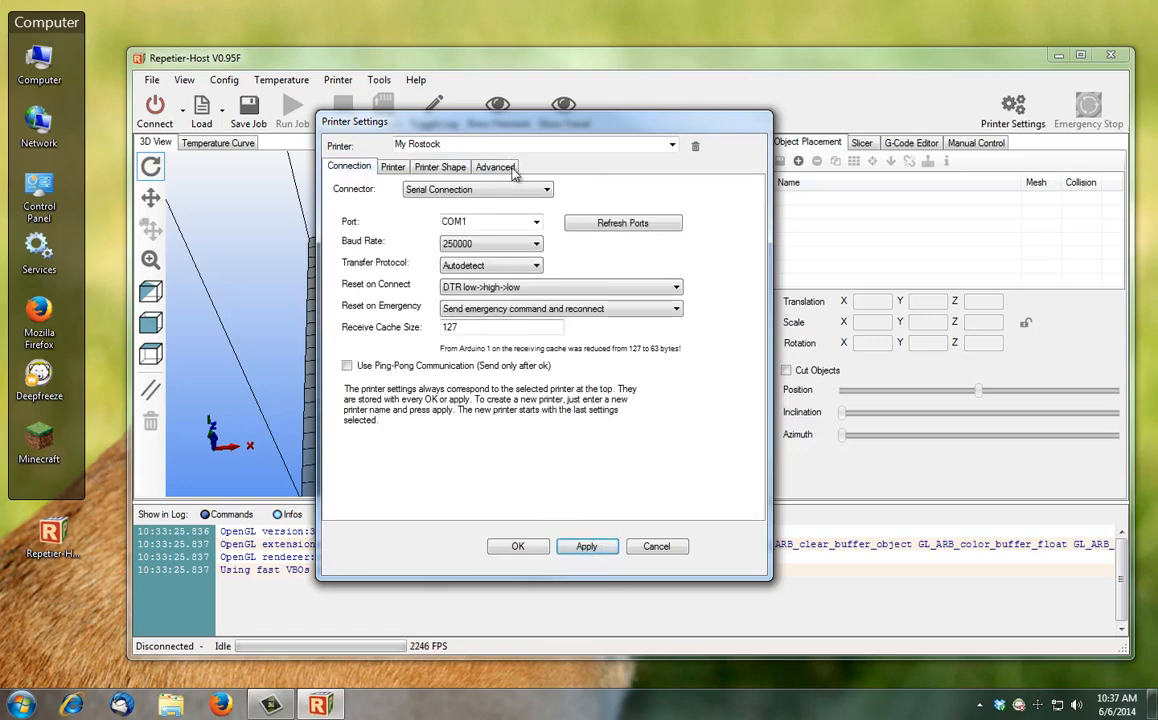
{"action": "mouse_move", "coordinate": [540, 545]}
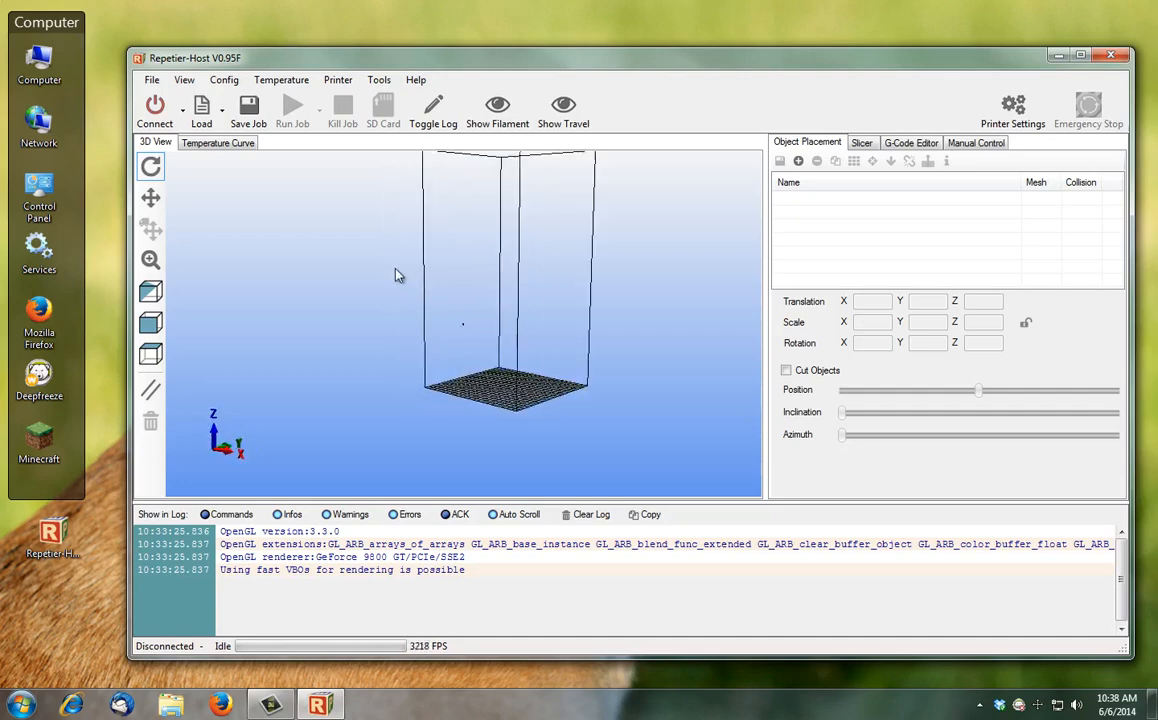
{"action": "left_click_drag", "start_coordinate": [399, 275], "coordinate": [455, 370]}
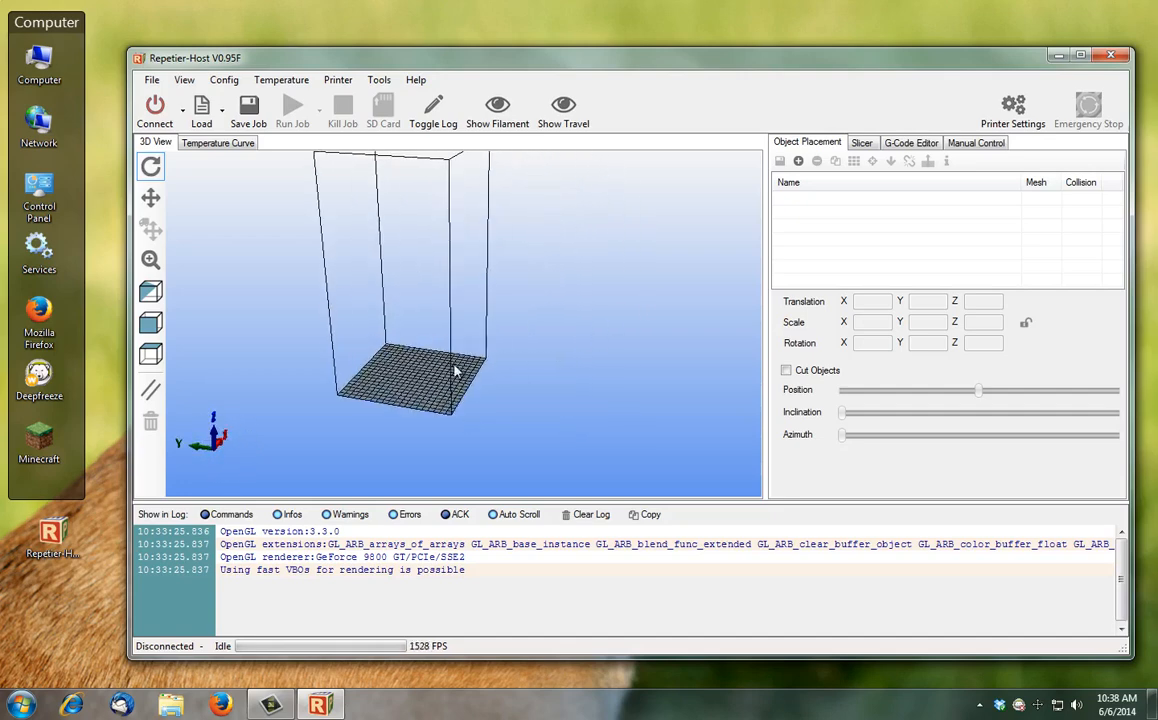
{"action": "left_click_drag", "start_coordinate": [455, 370], "coordinate": [425, 432]}
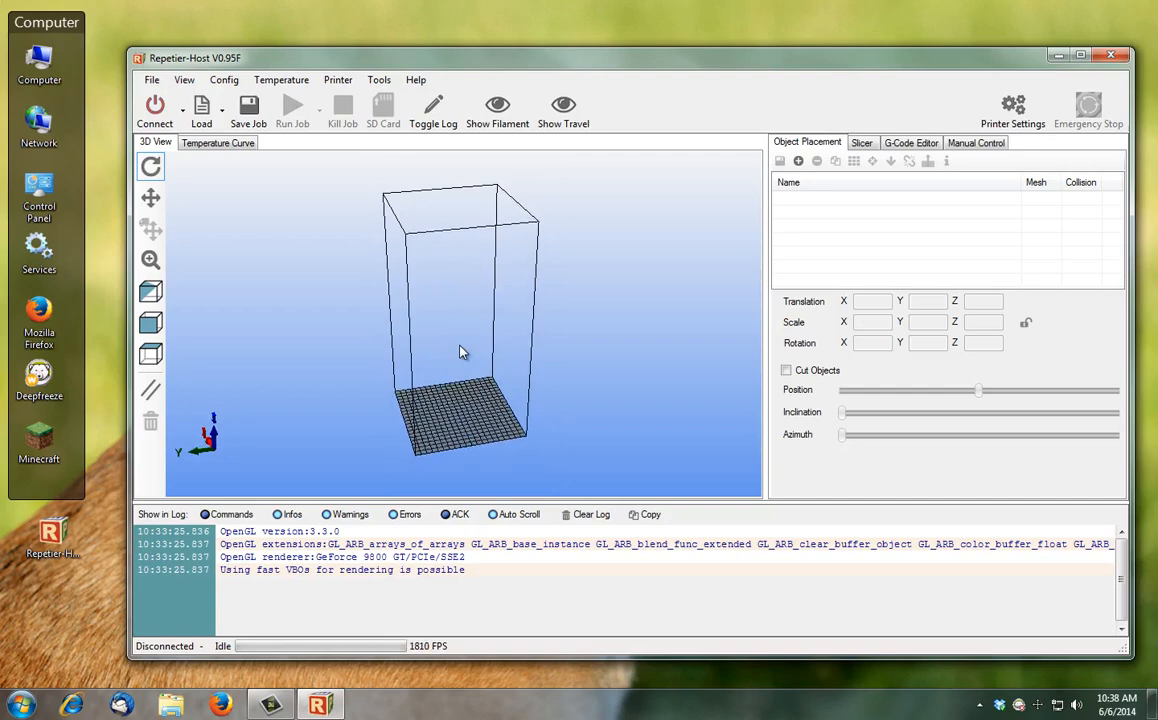
Load Rostock_Parts3 (repaired).stl from the Rostock Parts Repaired folder onto the bed
{"action": "left_click", "coordinate": [201, 110]}
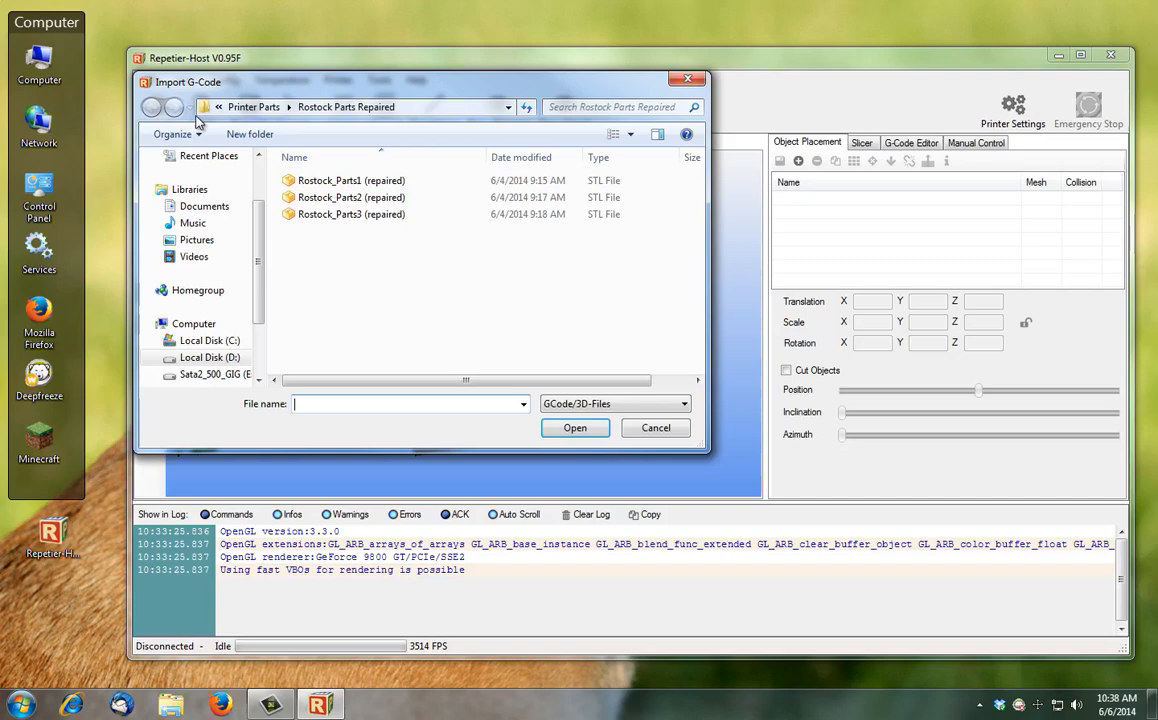
{"action": "left_click", "coordinate": [350, 214]}
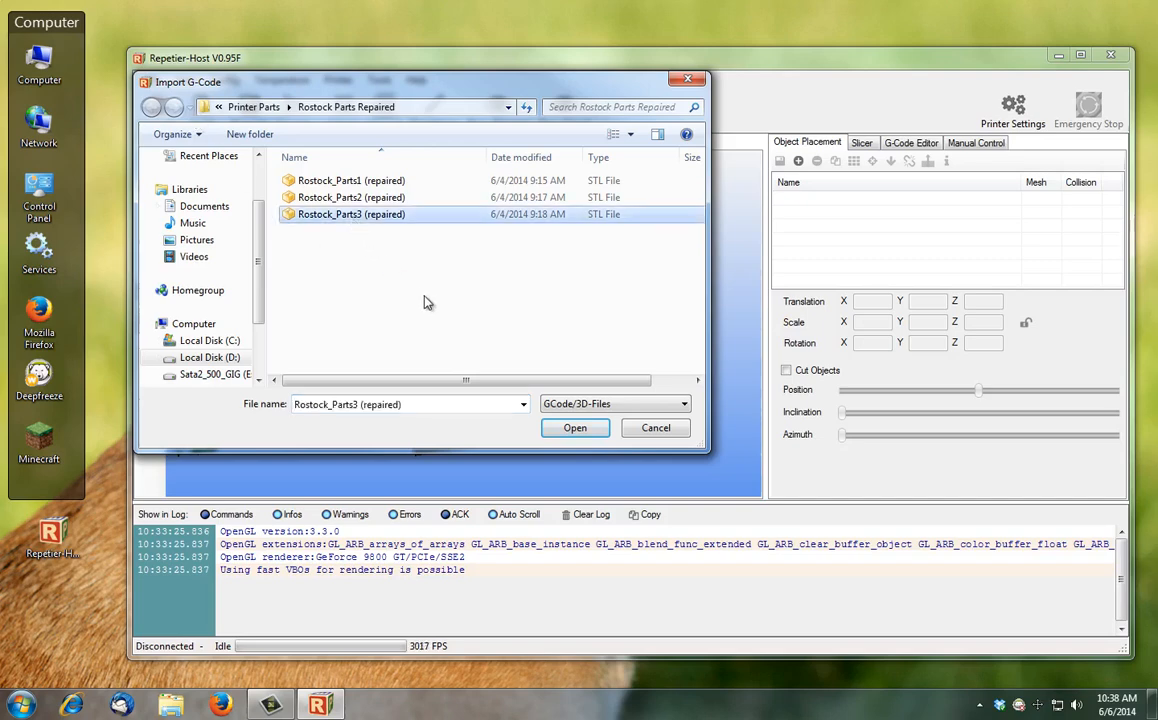
{"action": "mouse_move", "coordinate": [330, 238]}
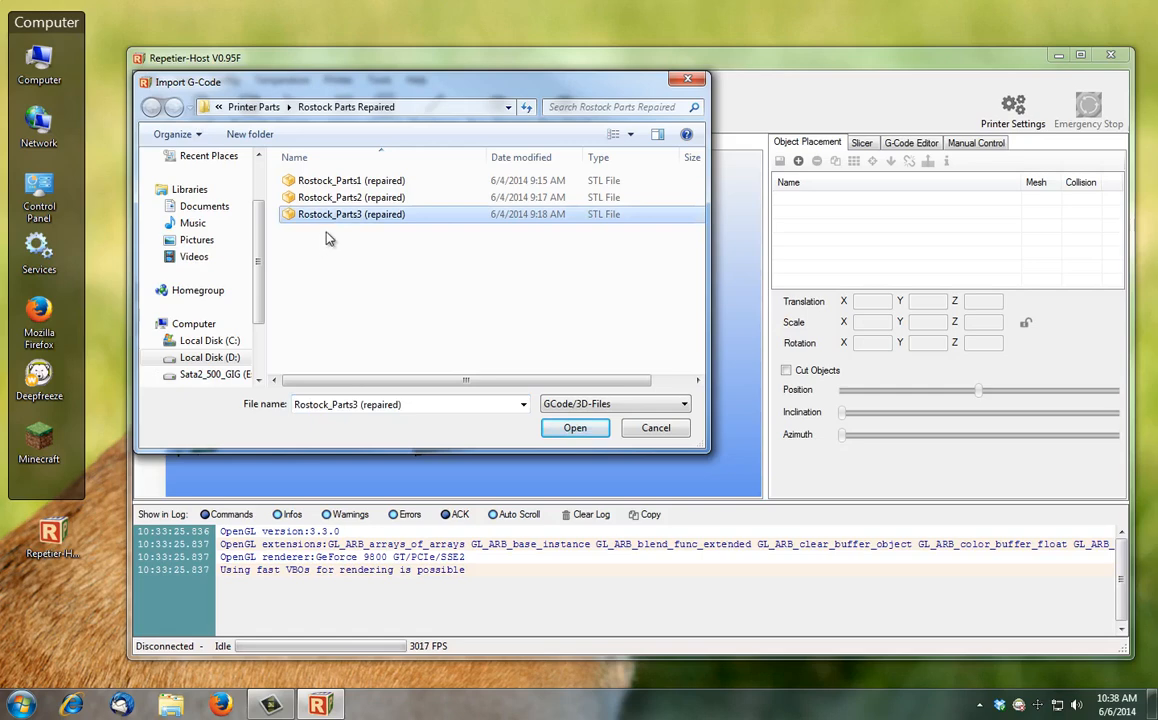
{"action": "left_click", "coordinate": [574, 427]}
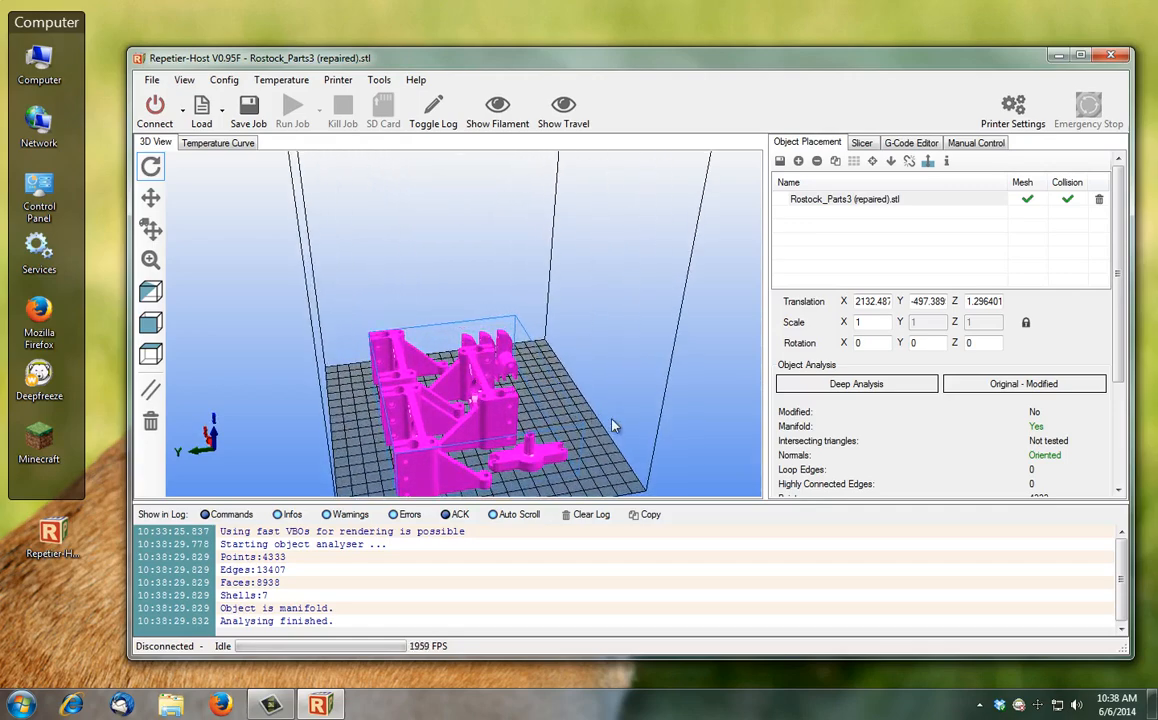
{"action": "left_click_drag", "start_coordinate": [613, 425], "coordinate": [603, 473]}
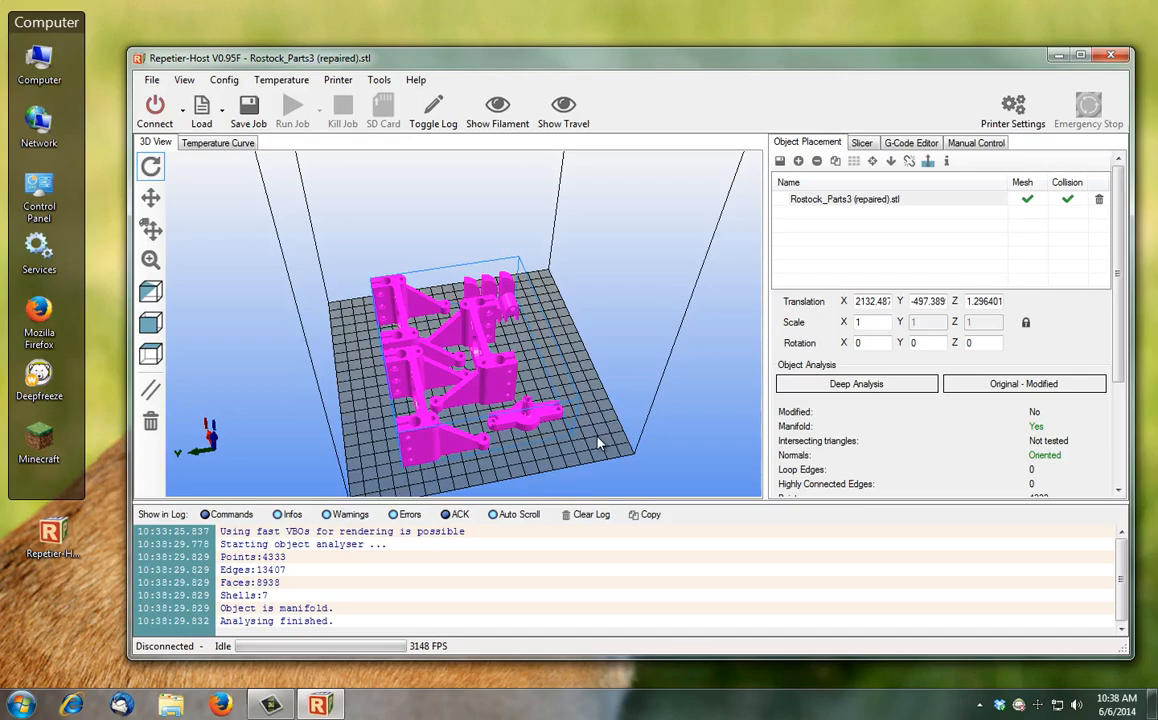
{"action": "left_click_drag", "start_coordinate": [600, 440], "coordinate": [575, 440]}
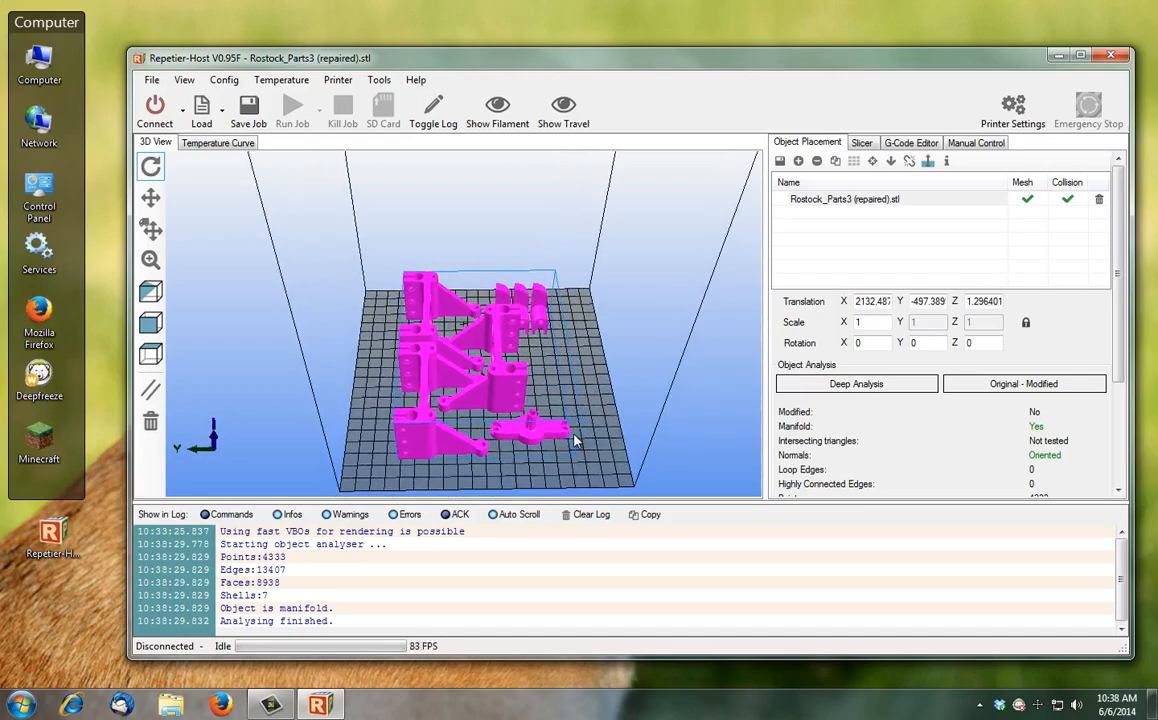
{"action": "left_click_drag", "start_coordinate": [575, 440], "coordinate": [495, 408]}
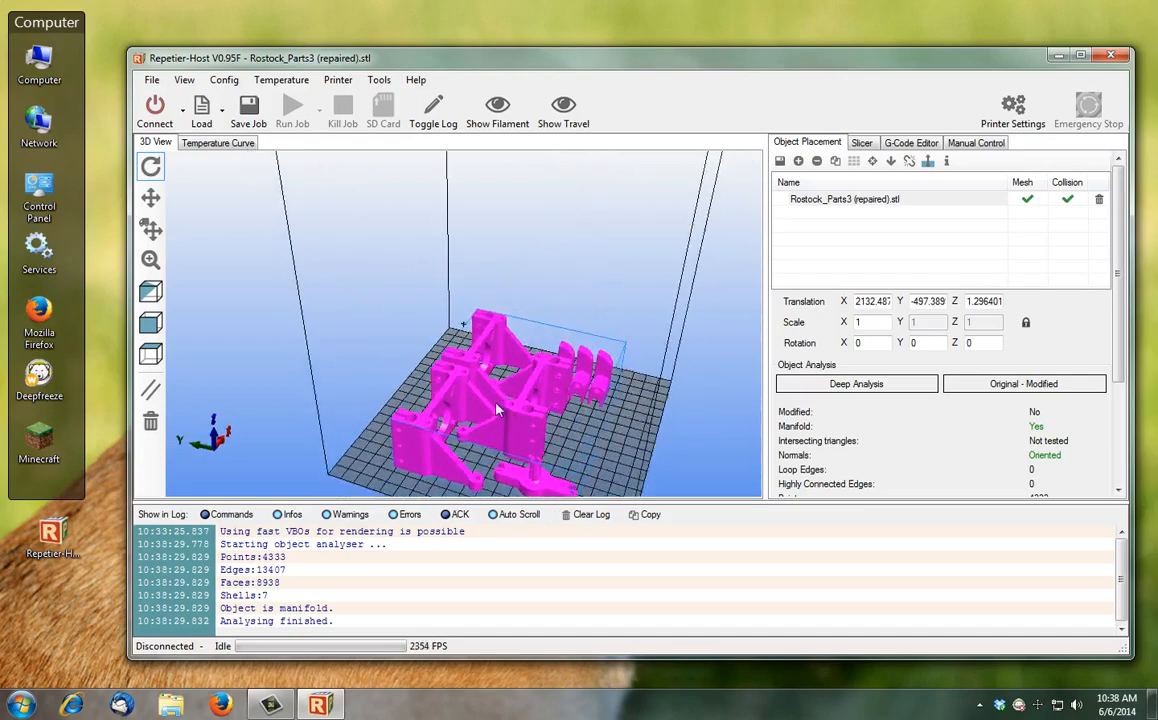
{"action": "left_click_drag", "start_coordinate": [495, 410], "coordinate": [583, 443]}
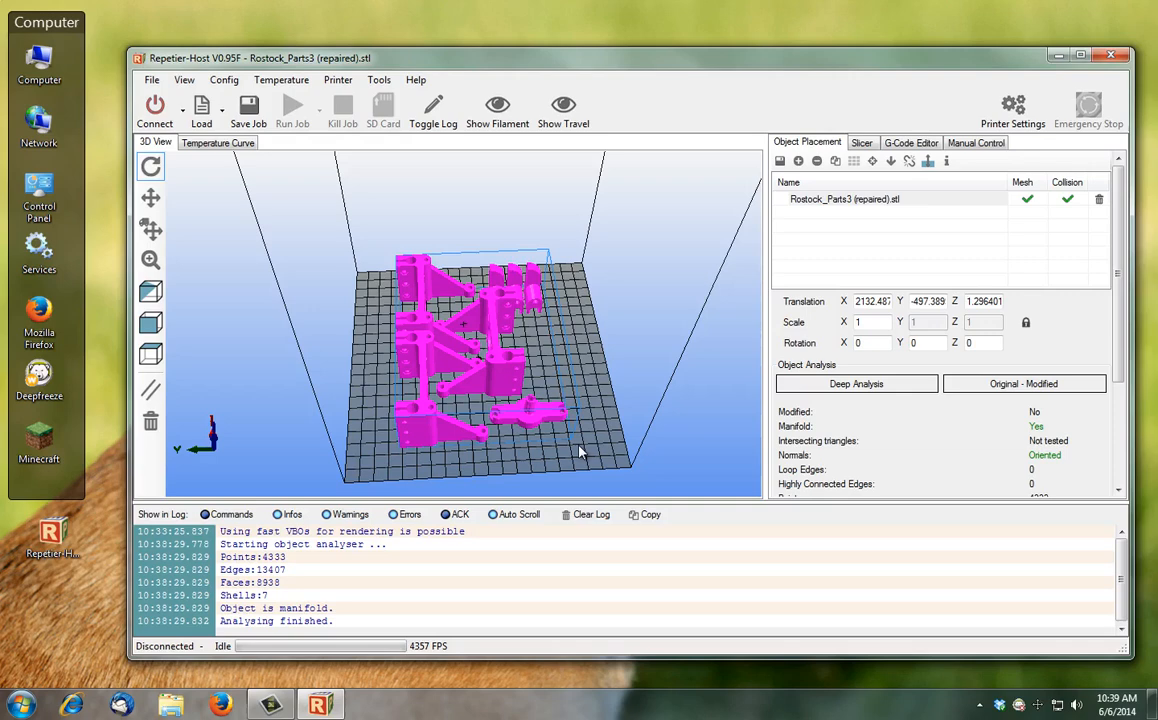
{"action": "mouse_move", "coordinate": [523, 449]}
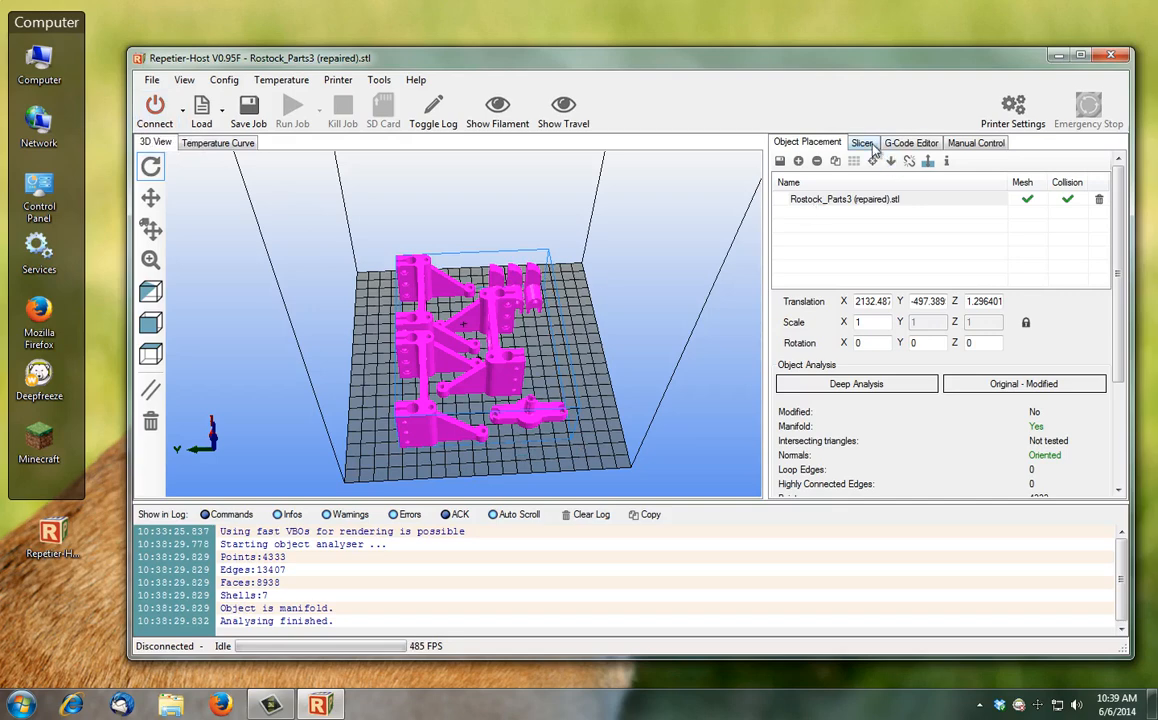
Select Slic3r as the slicer on the Slicer tab
{"action": "left_click", "coordinate": [862, 142]}
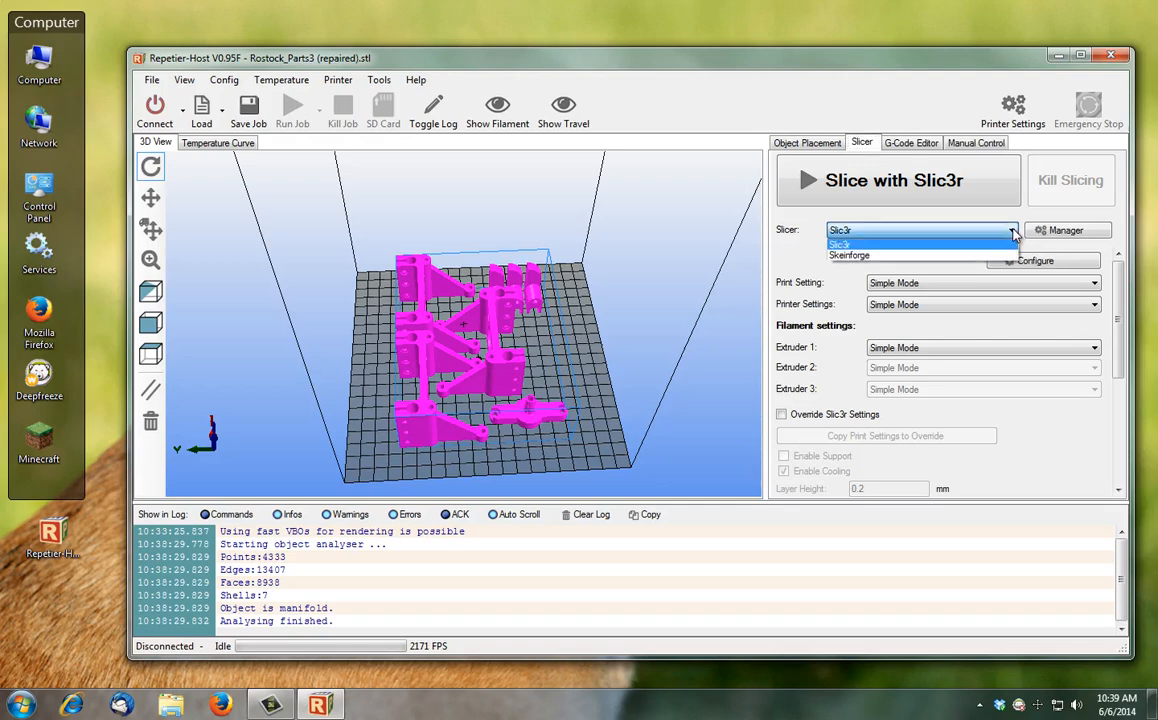
{"action": "left_click", "coordinate": [838, 230]}
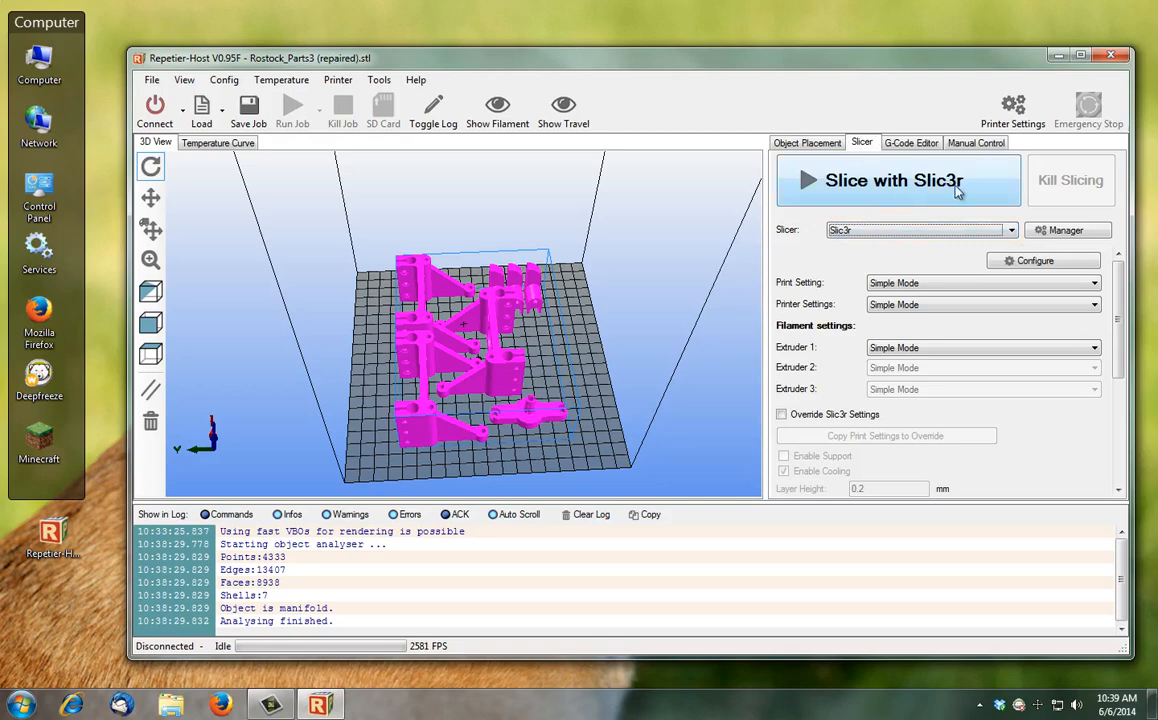
{"action": "mouse_move", "coordinate": [955, 193]}
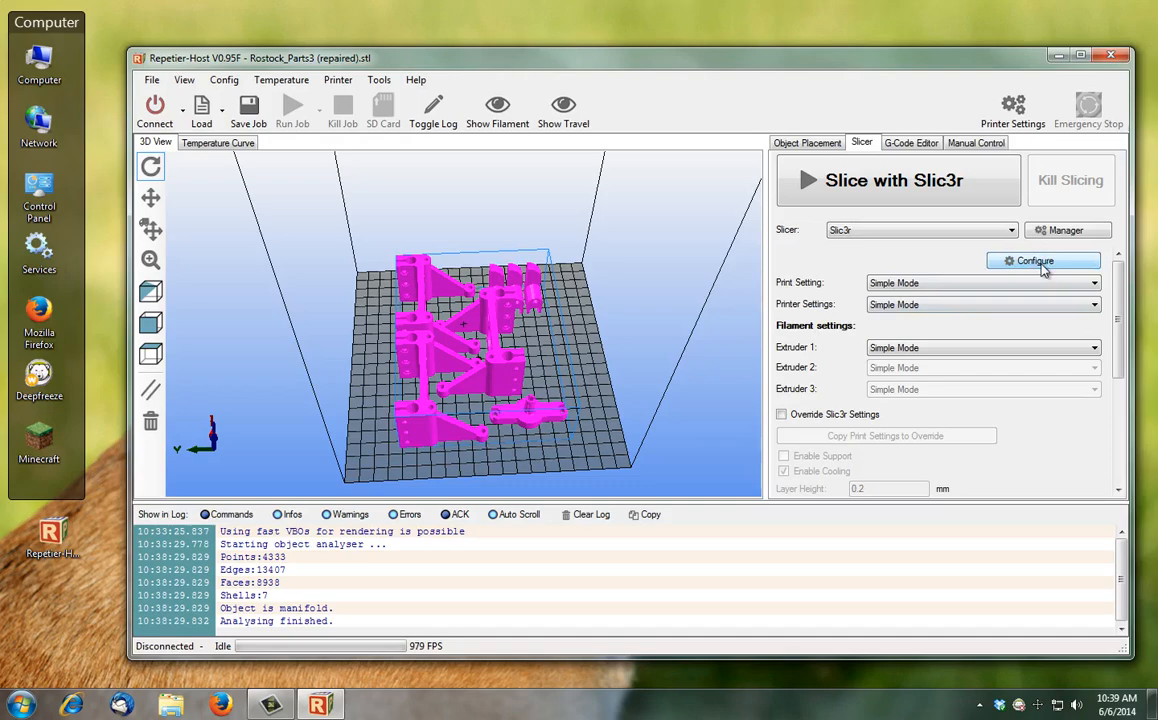
Enable 'Randomize starting points' in Slic3r's Layers and perimeters, then view the Infill page
{"action": "left_click", "coordinate": [1043, 261]}
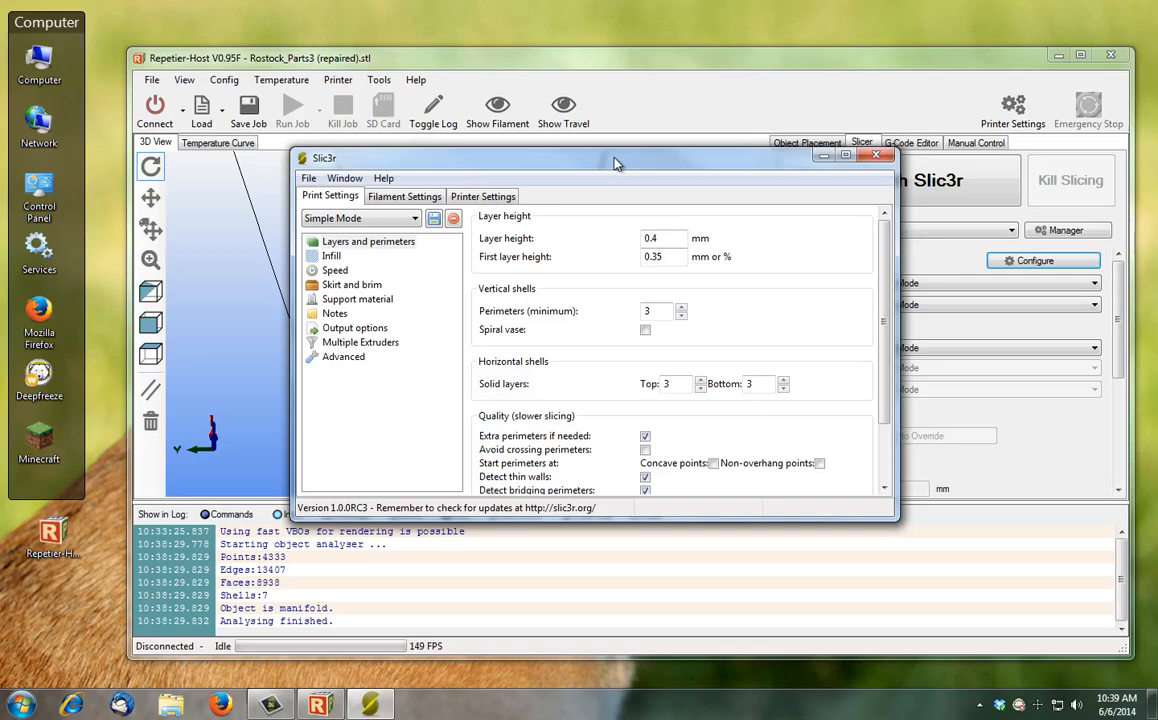
{"action": "mouse_move", "coordinate": [373, 252]}
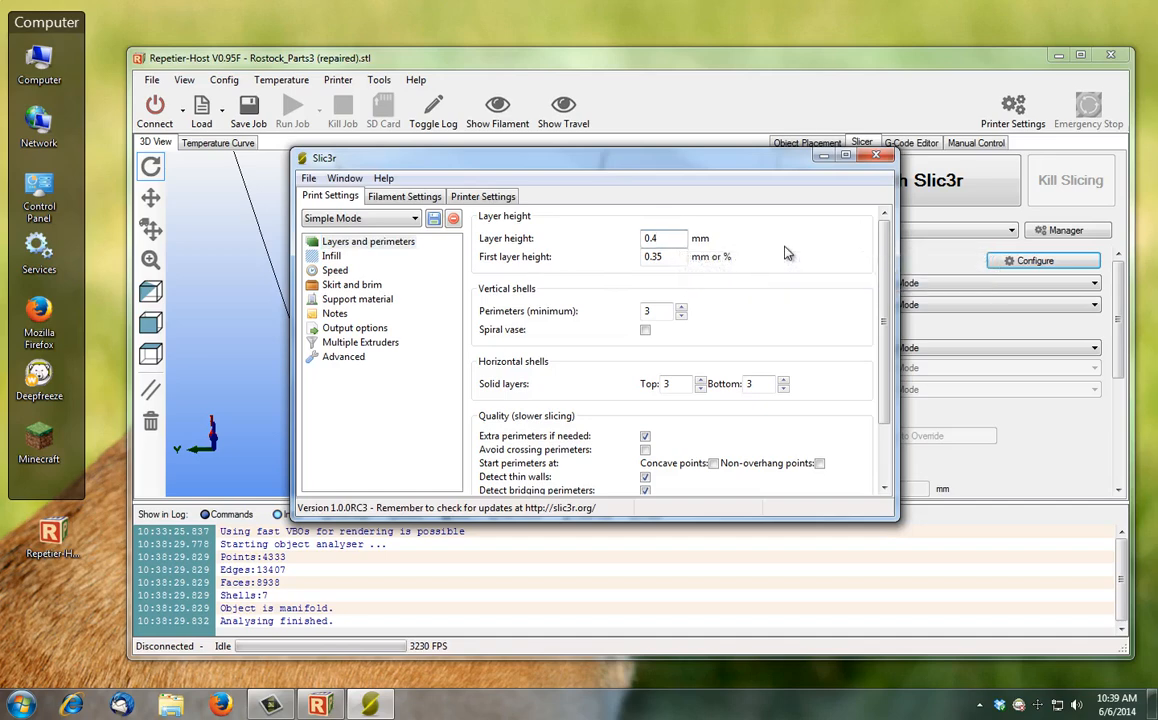
{"action": "mouse_move", "coordinate": [652, 257]}
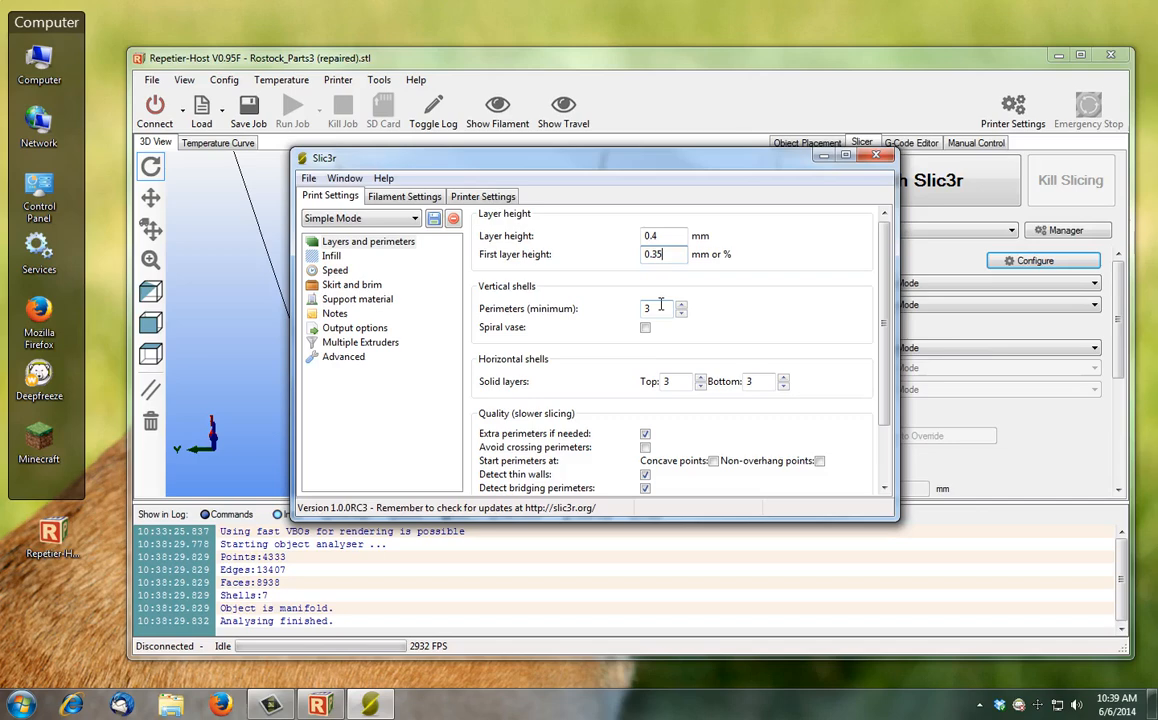
{"action": "mouse_move", "coordinate": [655, 308]}
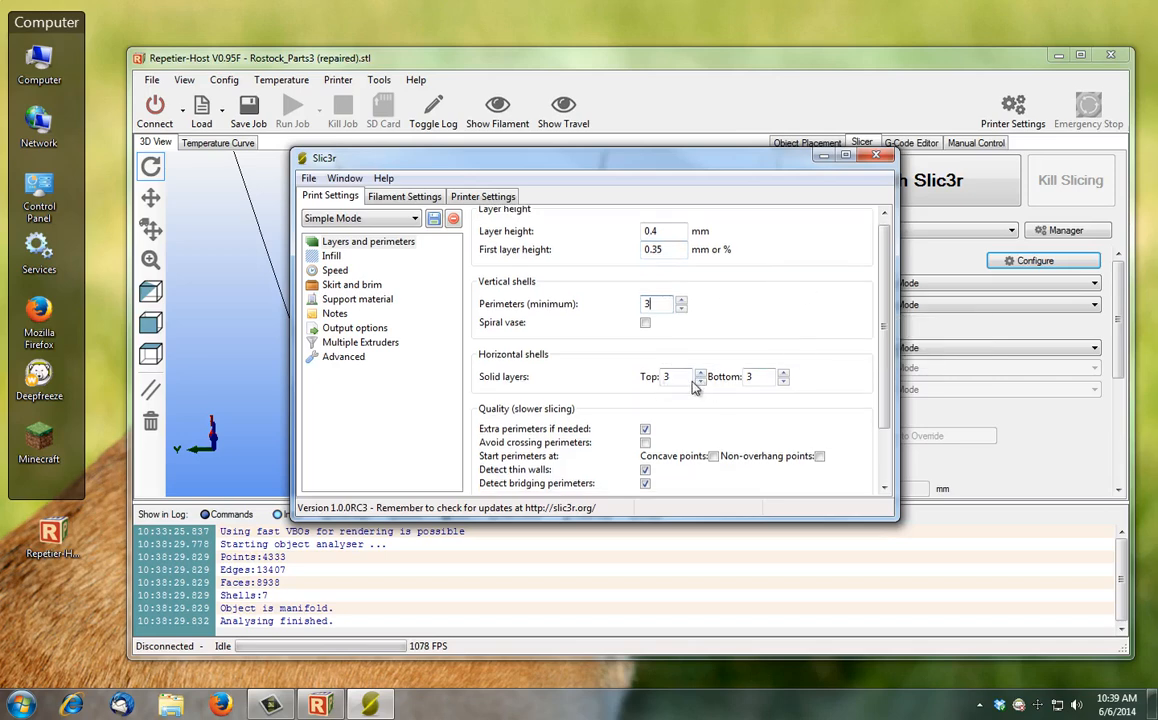
{"action": "mouse_move", "coordinate": [680, 376]}
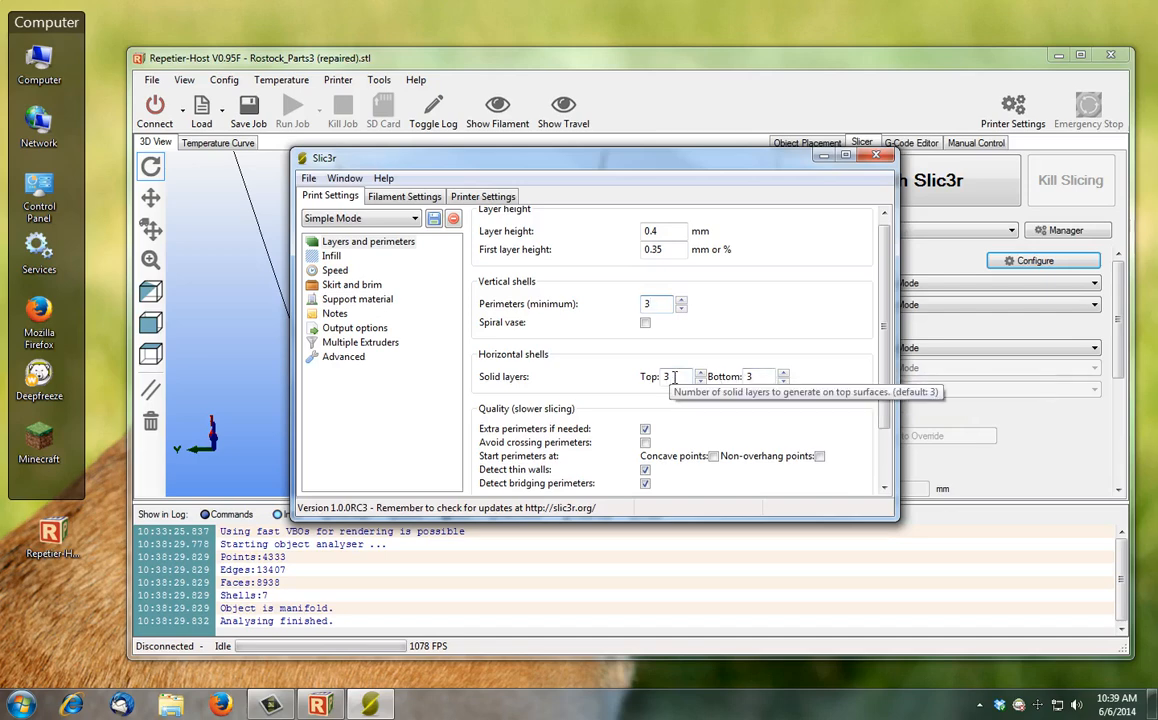
{"action": "mouse_move", "coordinate": [783, 376]}
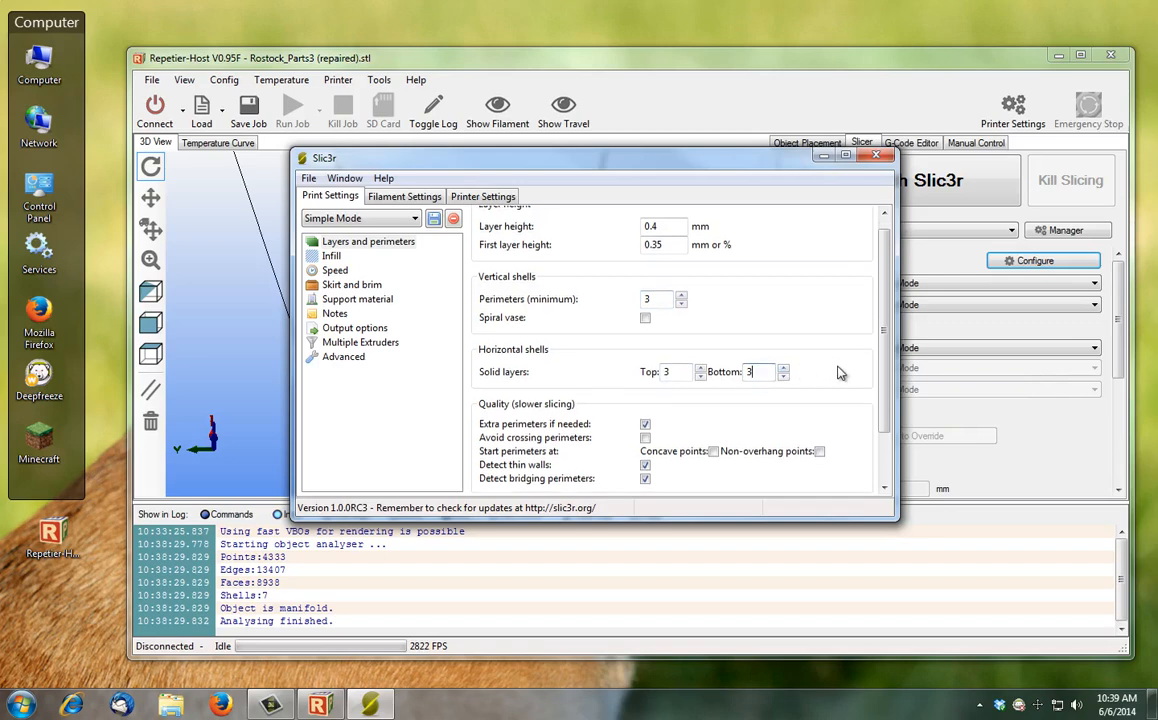
{"action": "scroll", "scroll_direction": "down", "scroll_amount": 3}
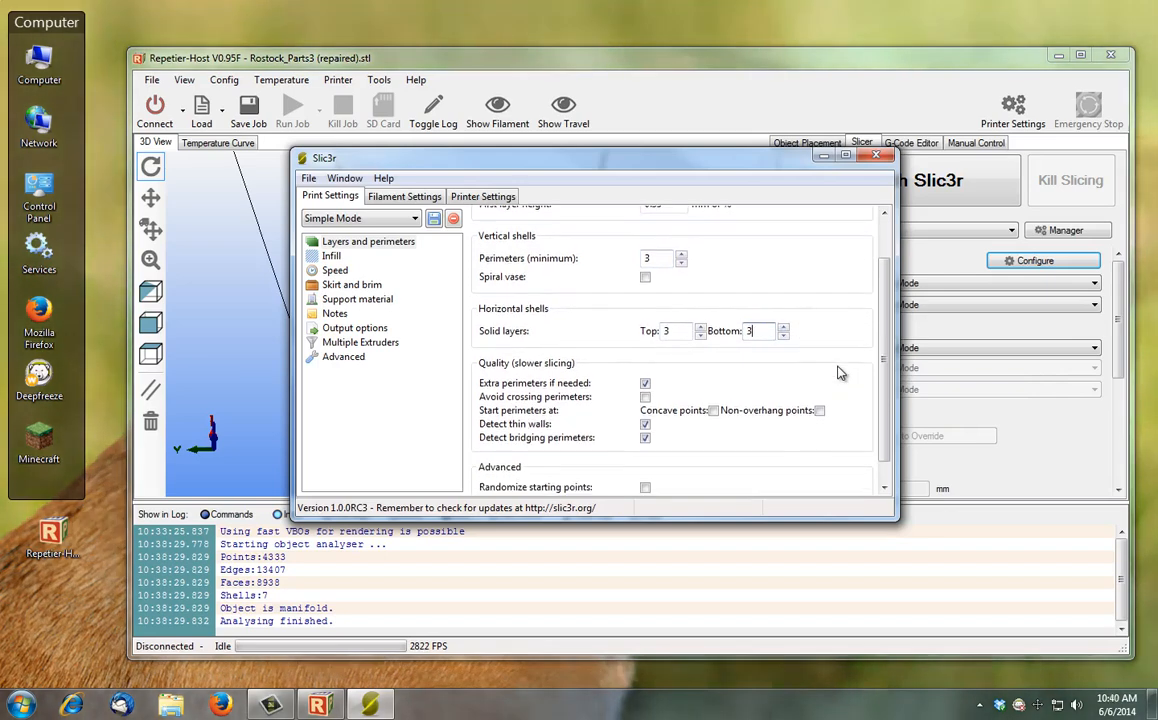
{"action": "scroll", "scroll_direction": "down", "scroll_amount": 3}
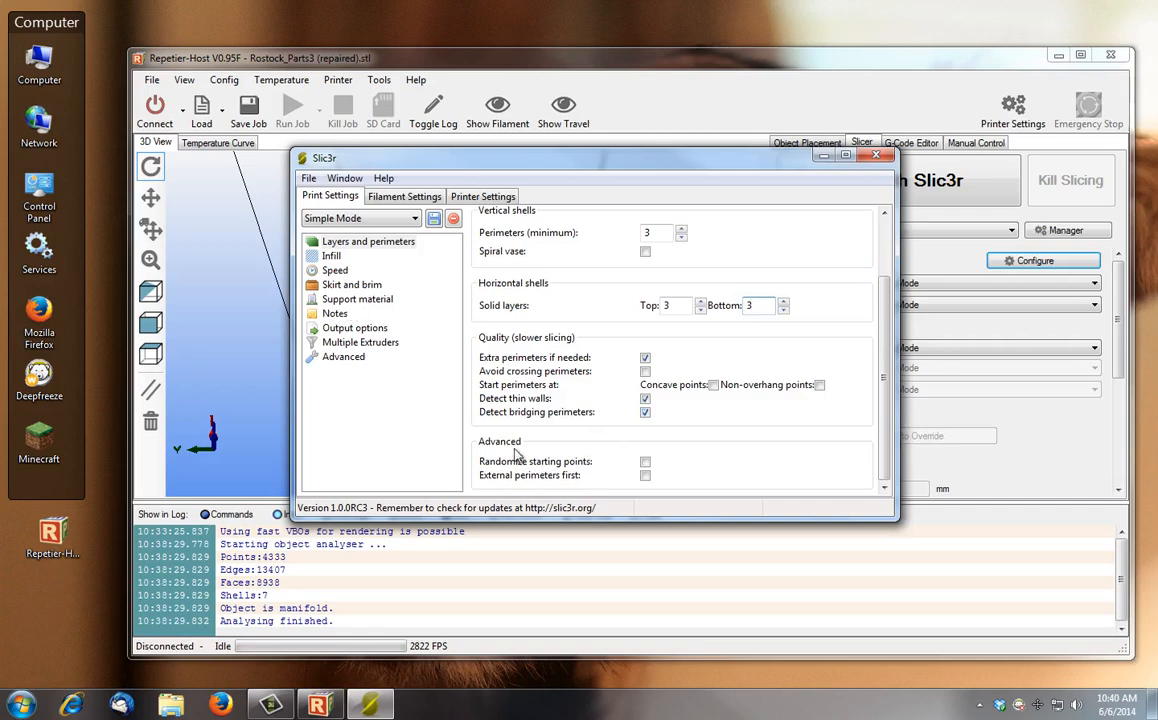
{"action": "mouse_move", "coordinate": [637, 466]}
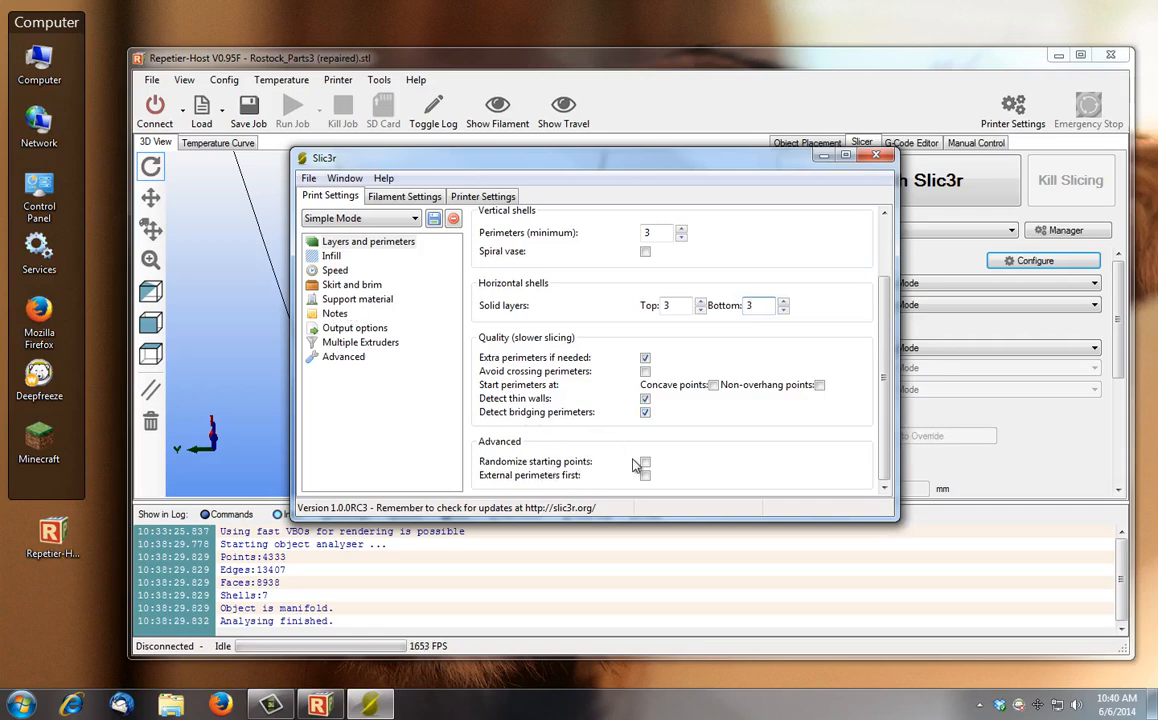
{"action": "left_click", "coordinate": [645, 461]}
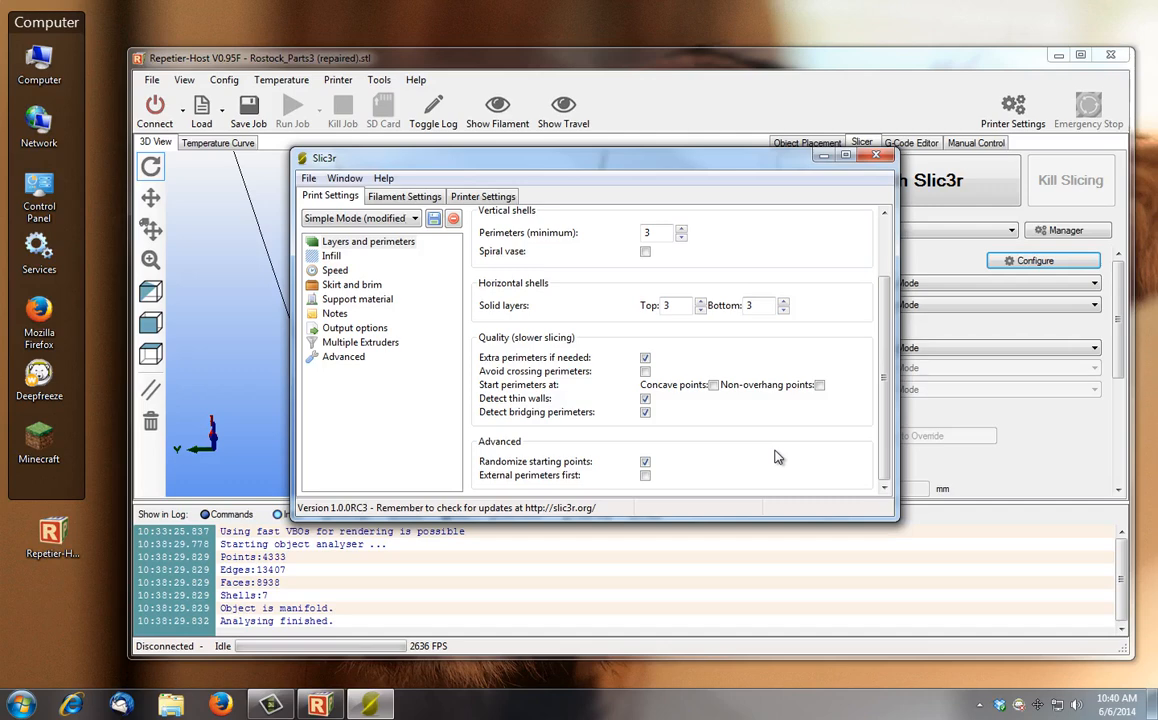
{"action": "mouse_move", "coordinate": [648, 461]}
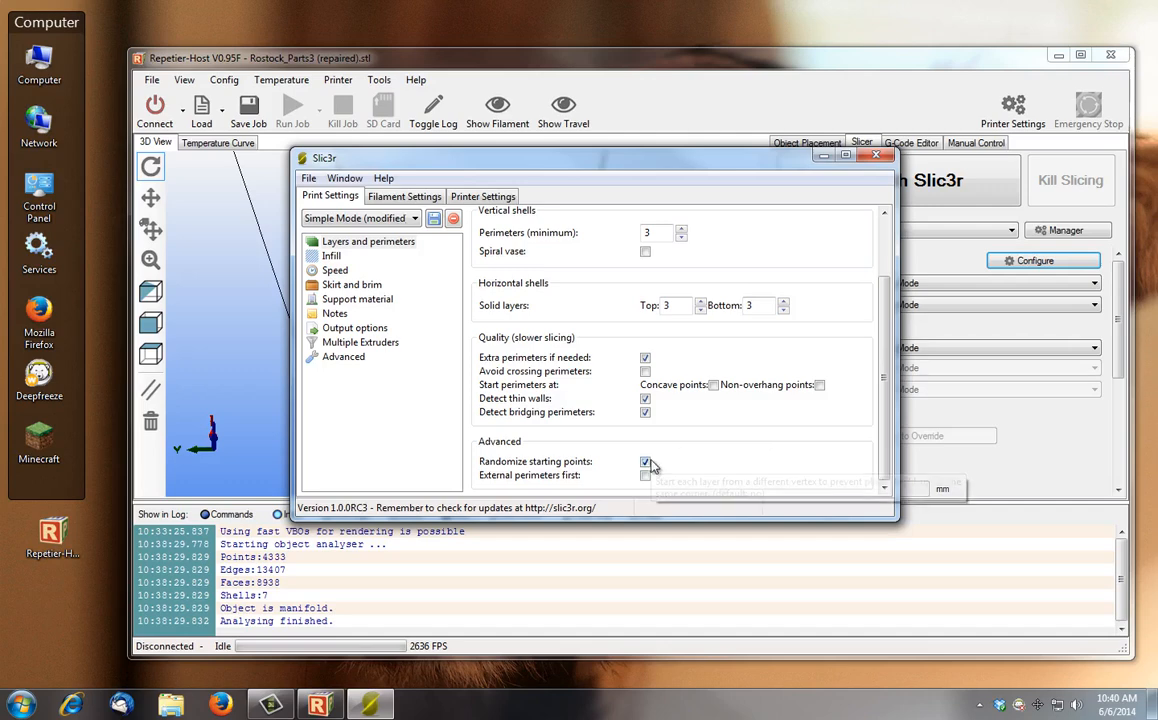
{"action": "left_click", "coordinate": [331, 256]}
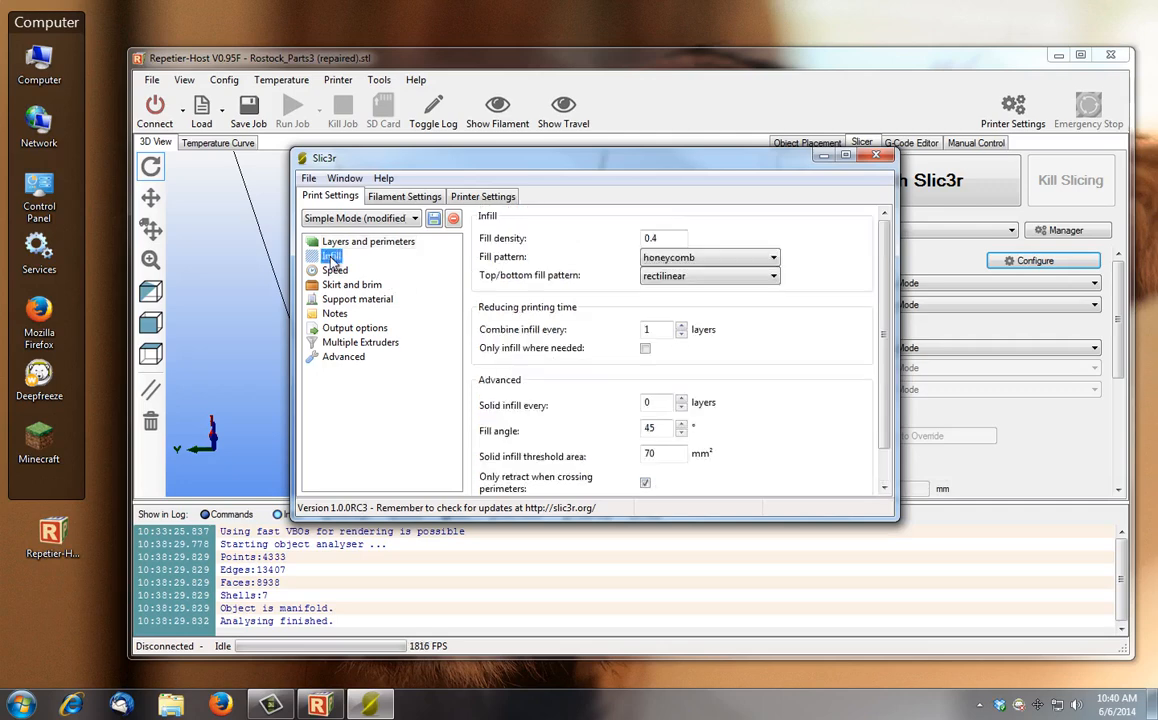
Review the 0.4 honeycomb infill options unchanged, then view the Speed page
{"action": "left_click", "coordinate": [663, 238]}
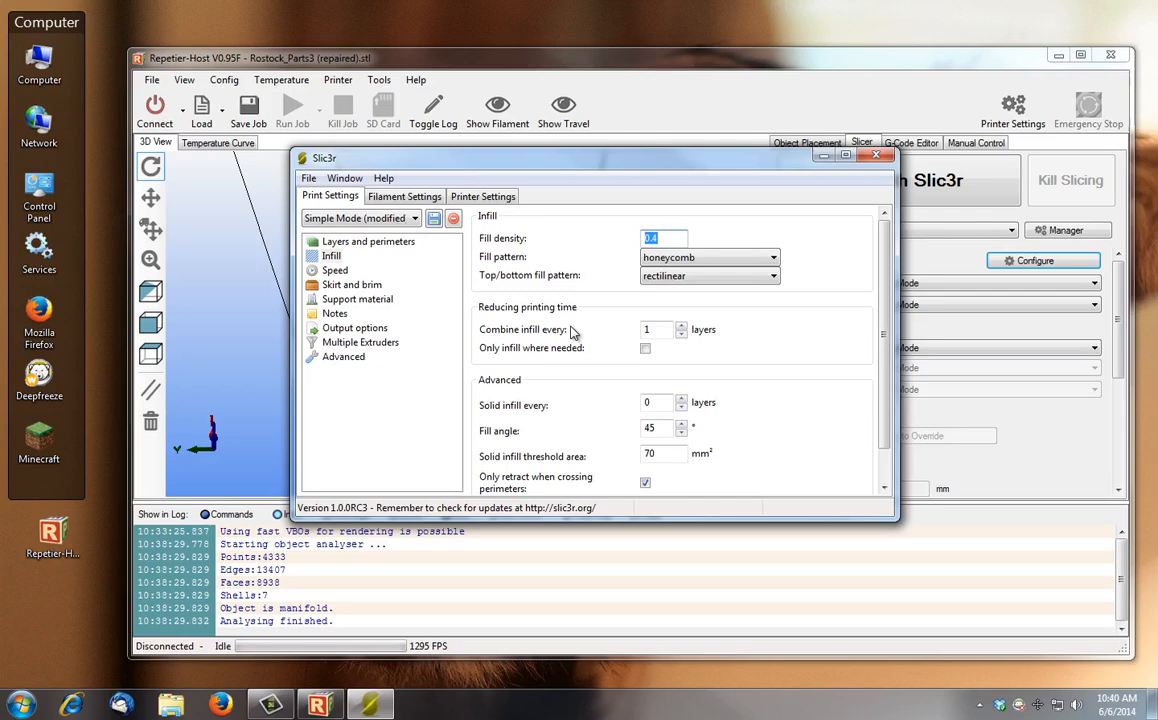
{"action": "left_click", "coordinate": [665, 238]}
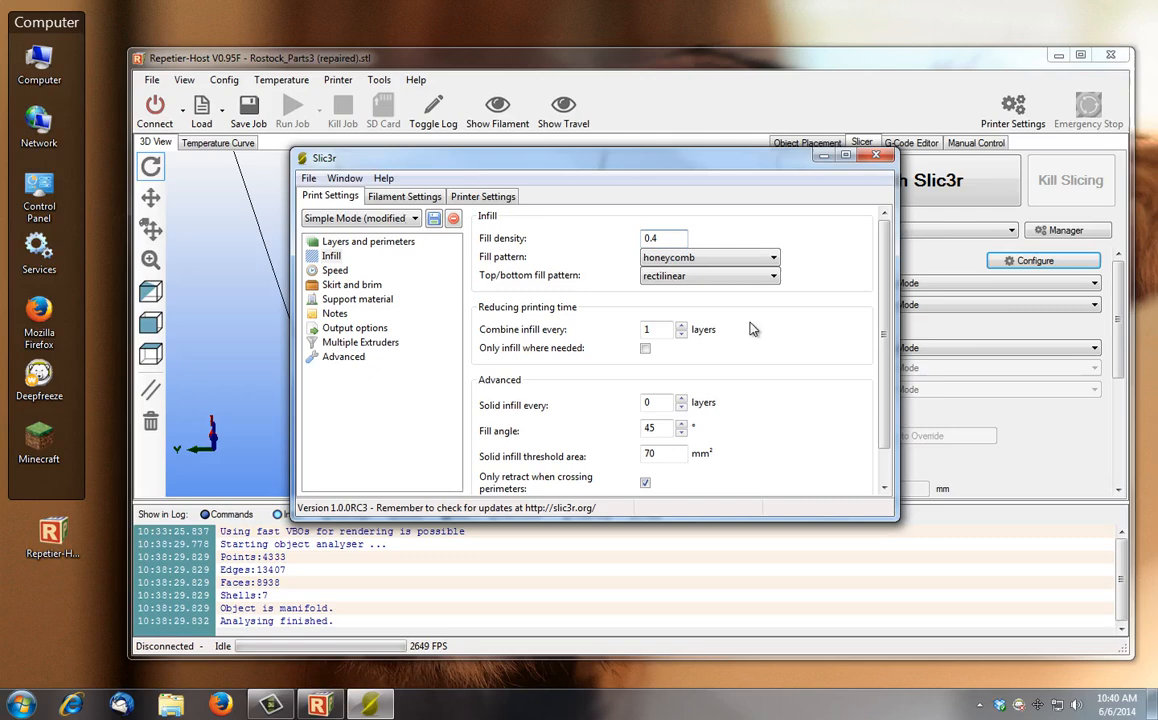
{"action": "mouse_move", "coordinate": [708, 257]}
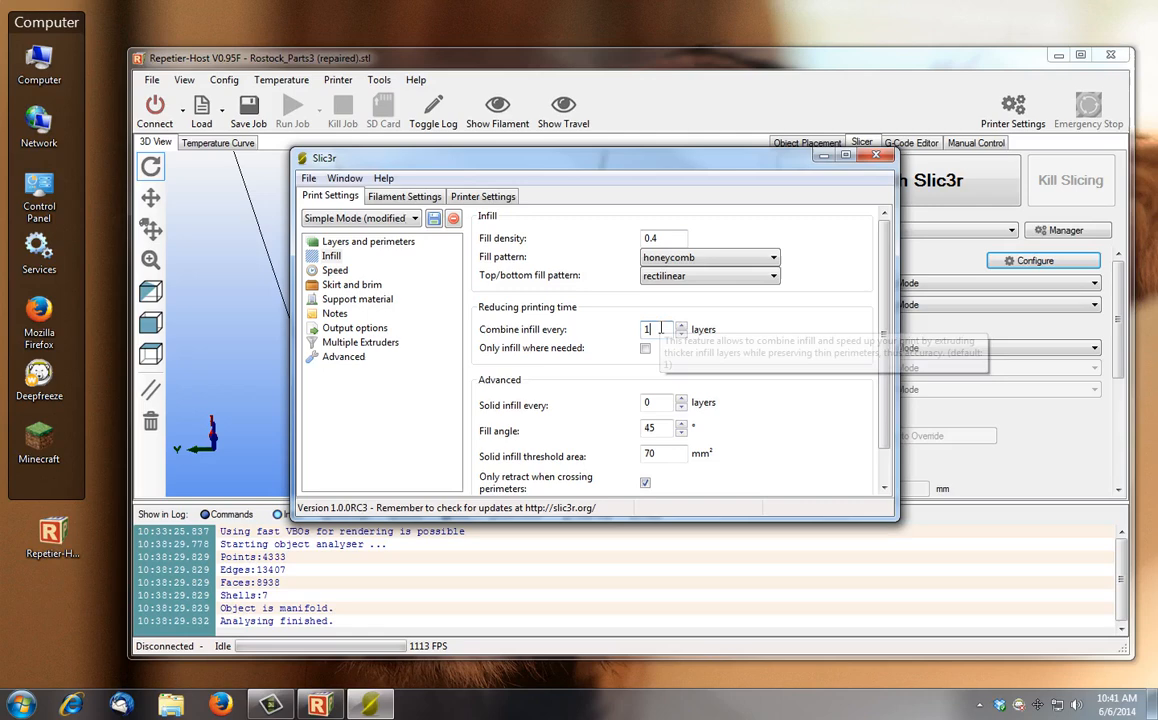
{"action": "mouse_move", "coordinate": [770, 345]}
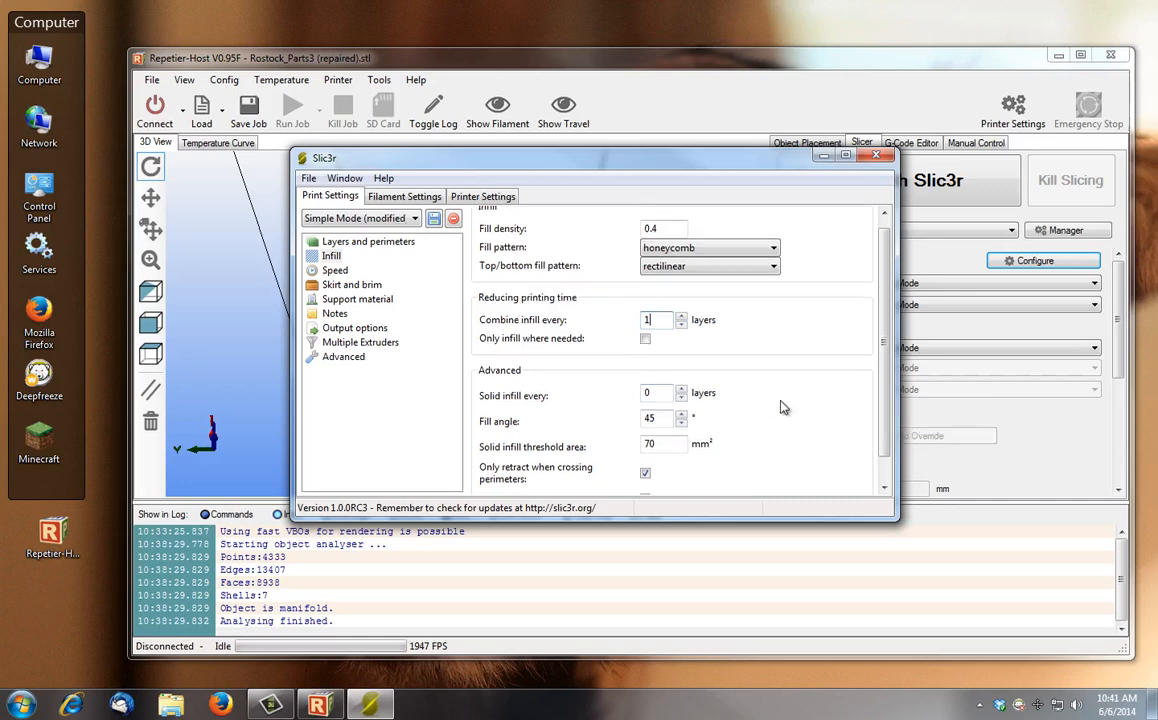
{"action": "mouse_move", "coordinate": [637, 453]}
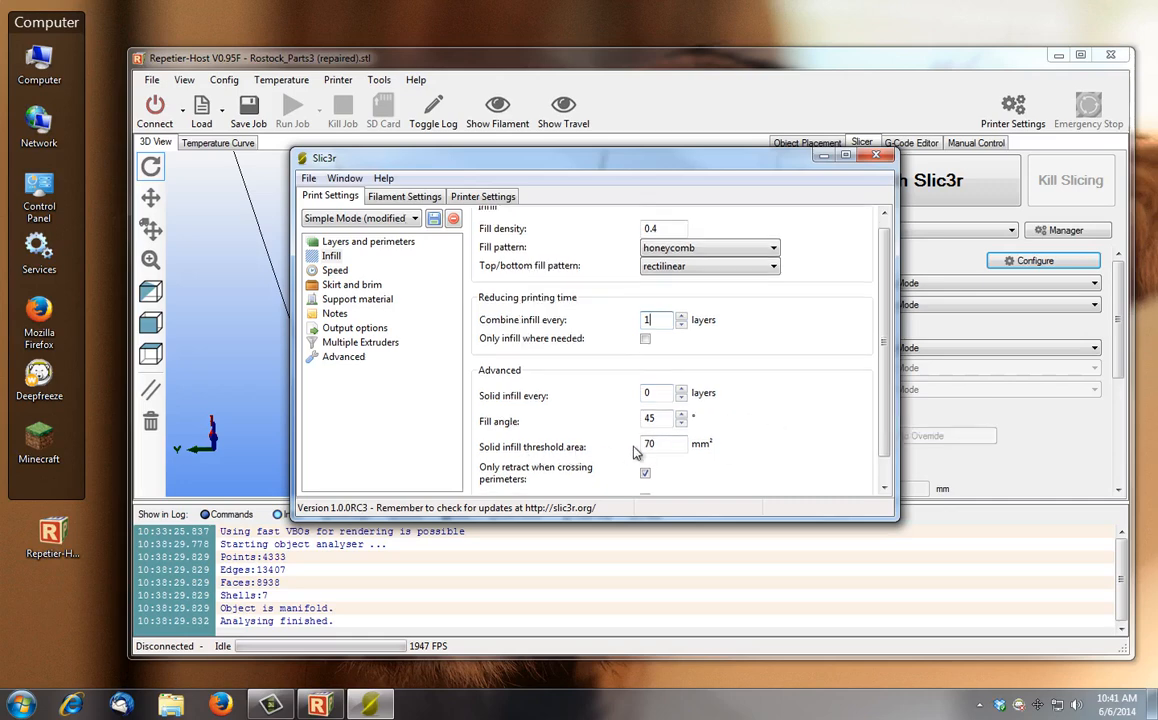
{"action": "scroll", "scroll_direction": "down", "scroll_amount": 3}
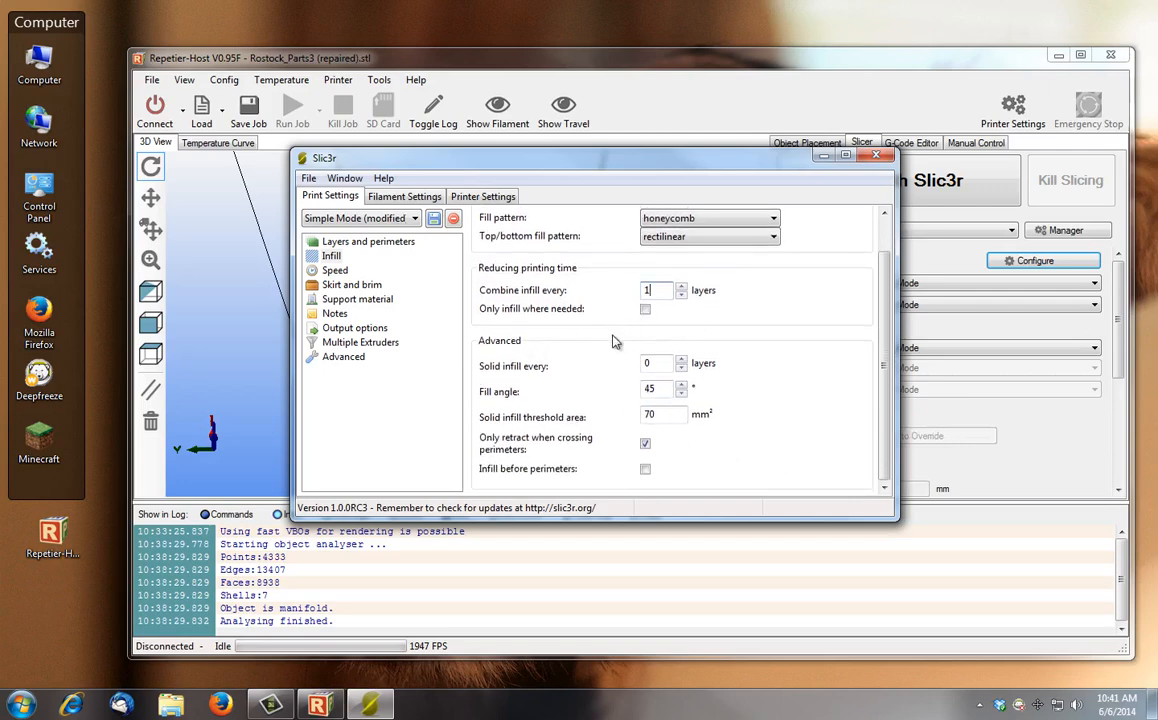
{"action": "left_click", "coordinate": [335, 270]}
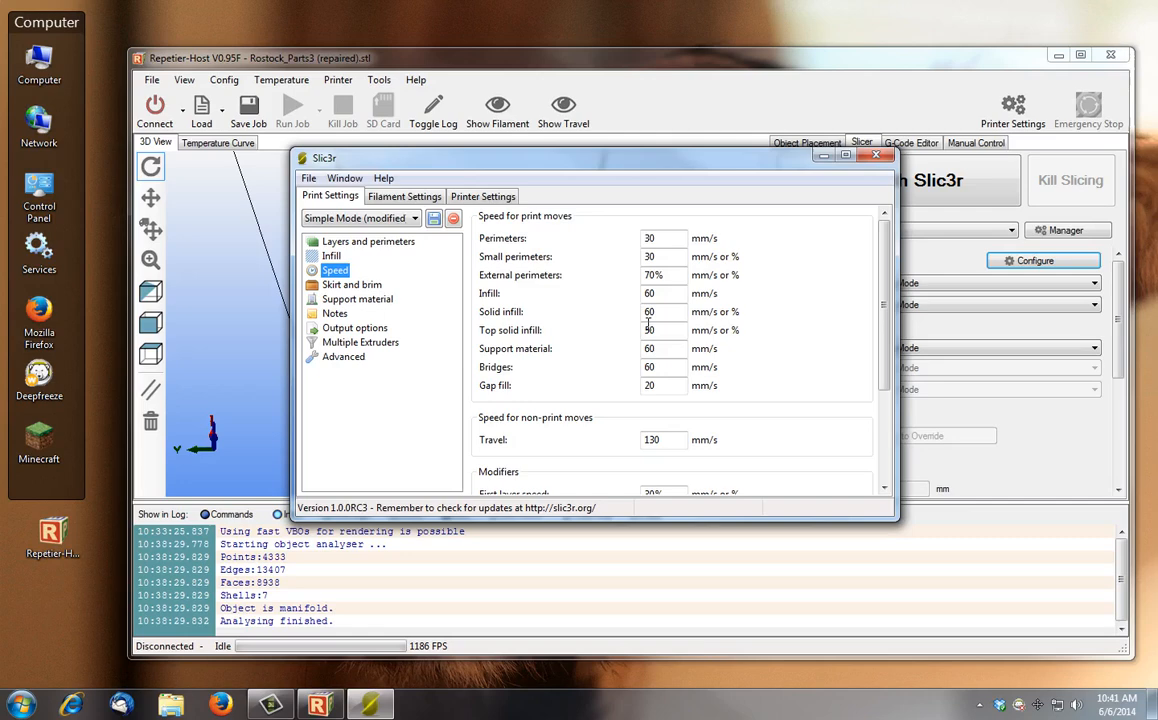
{"action": "mouse_move", "coordinate": [673, 238]}
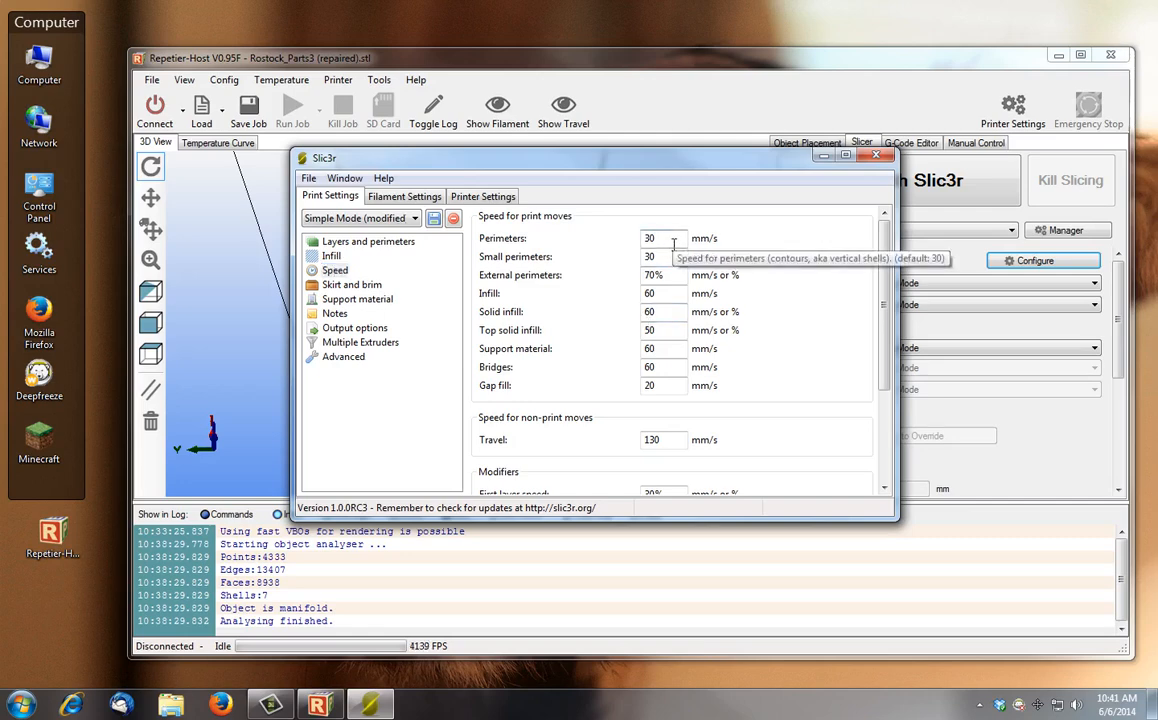
{"action": "mouse_move", "coordinate": [517, 245]}
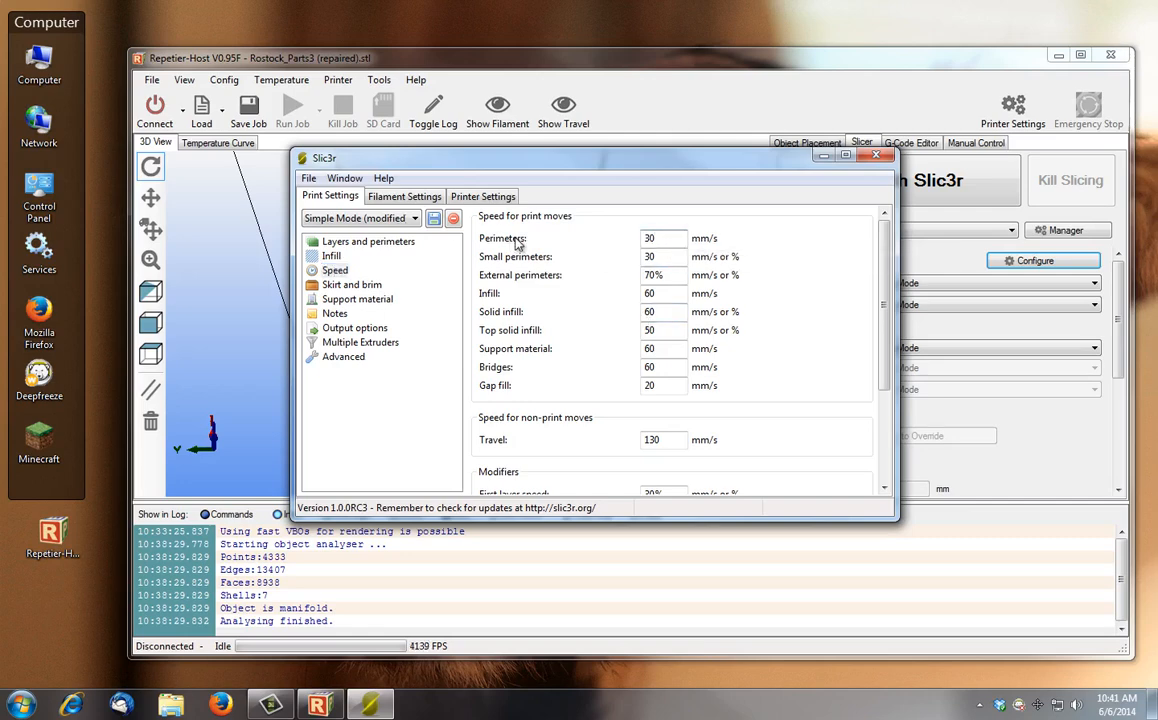
{"action": "mouse_move", "coordinate": [660, 257]}
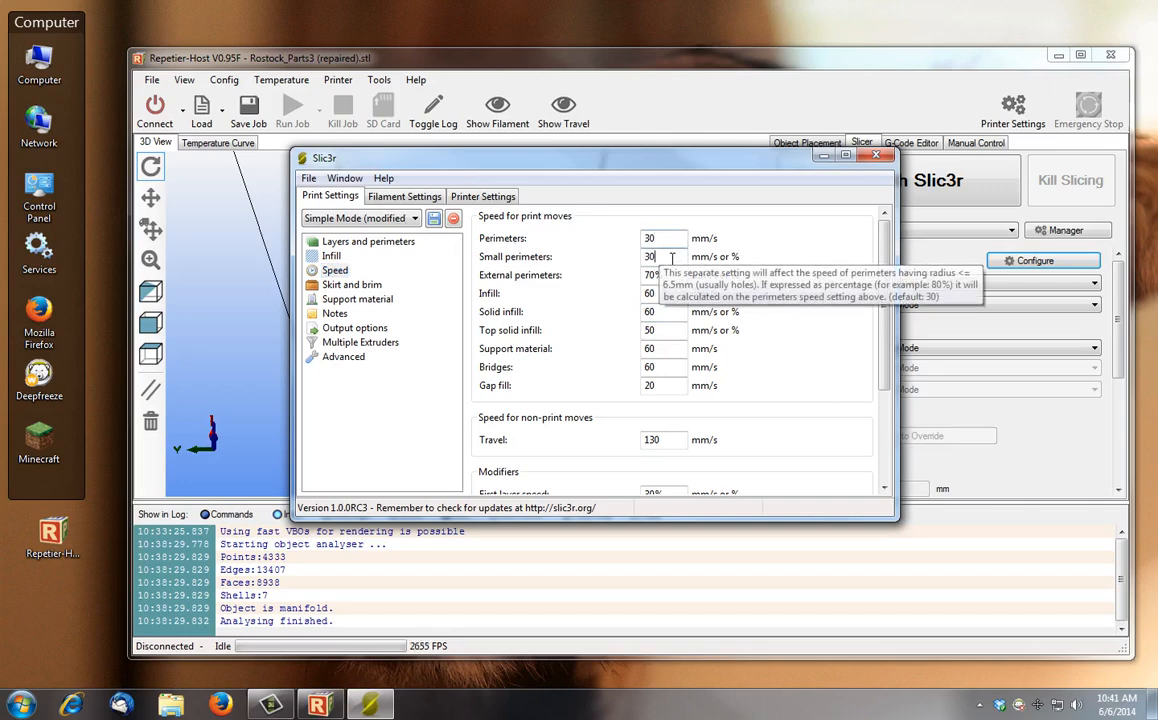
{"action": "mouse_move", "coordinate": [755, 305]}
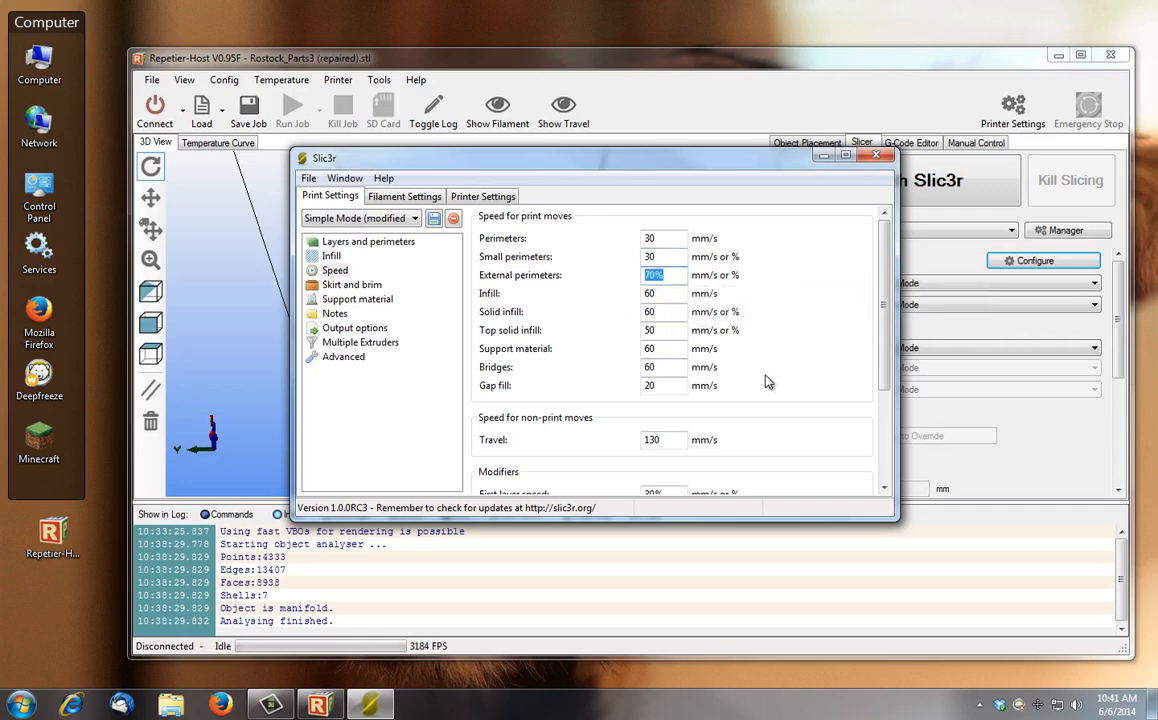
{"action": "mouse_move", "coordinate": [655, 275]}
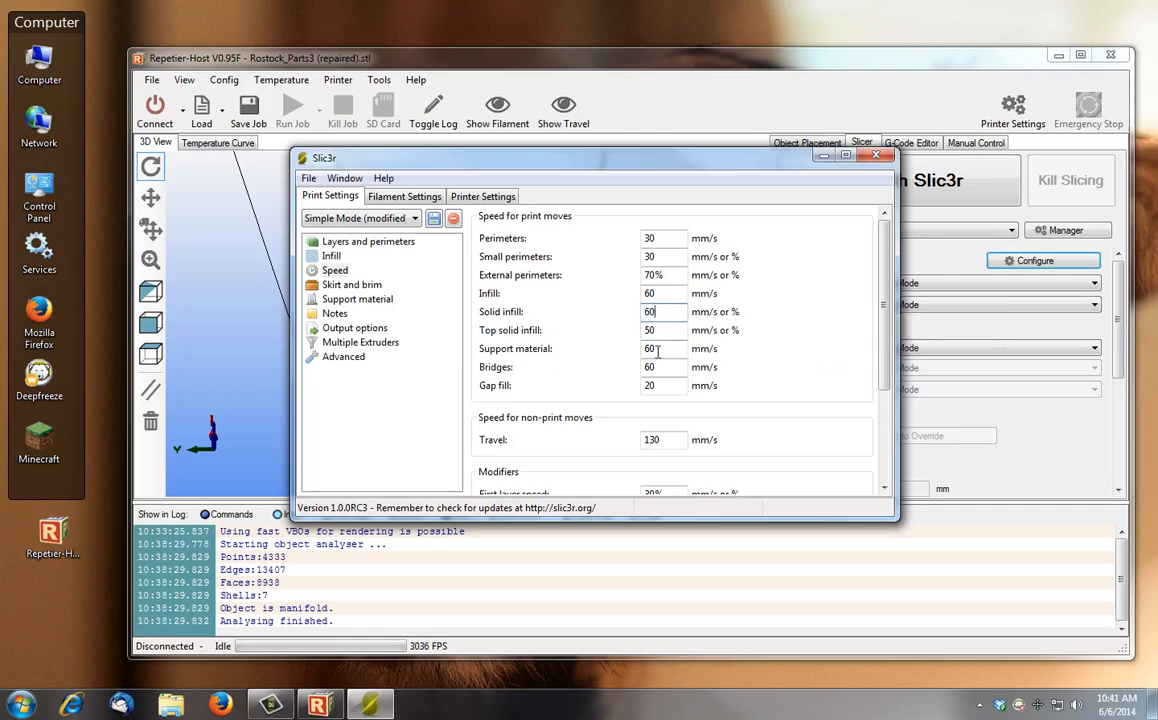
Look over speeds (30 mm/s perimeters, 60 infill, 130 travel), then show Skirt and brim
{"action": "scroll", "scroll_direction": "down", "scroll_amount": 3}
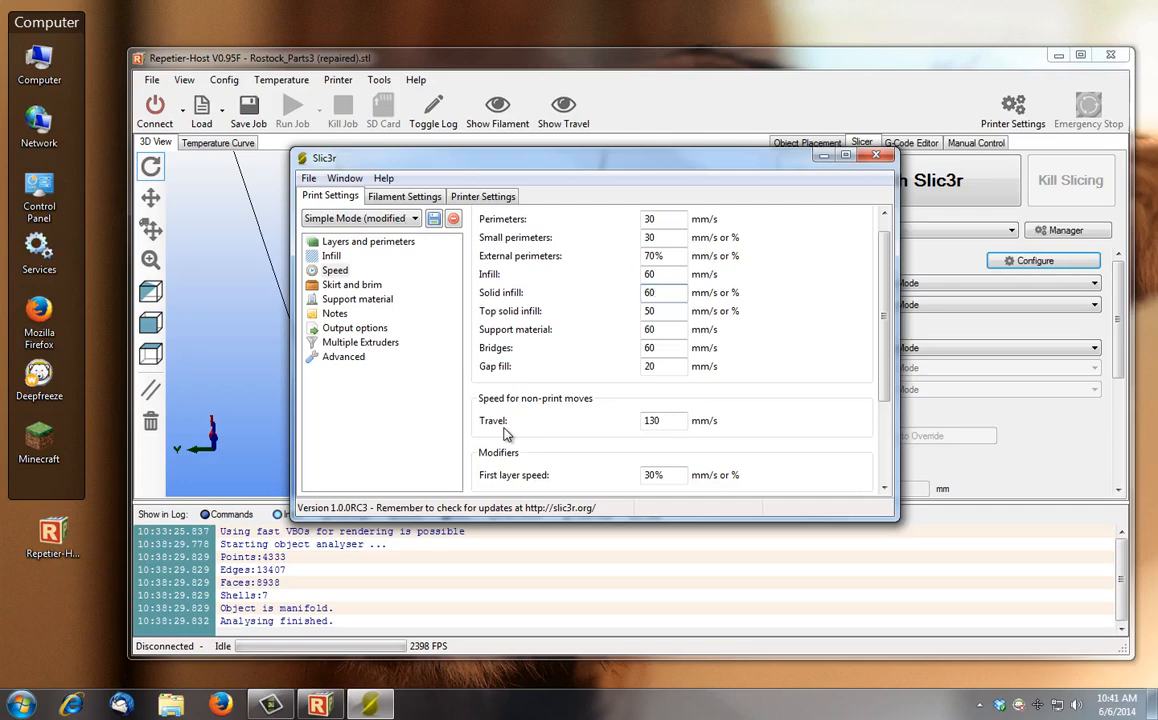
{"action": "mouse_move", "coordinate": [781, 434]}
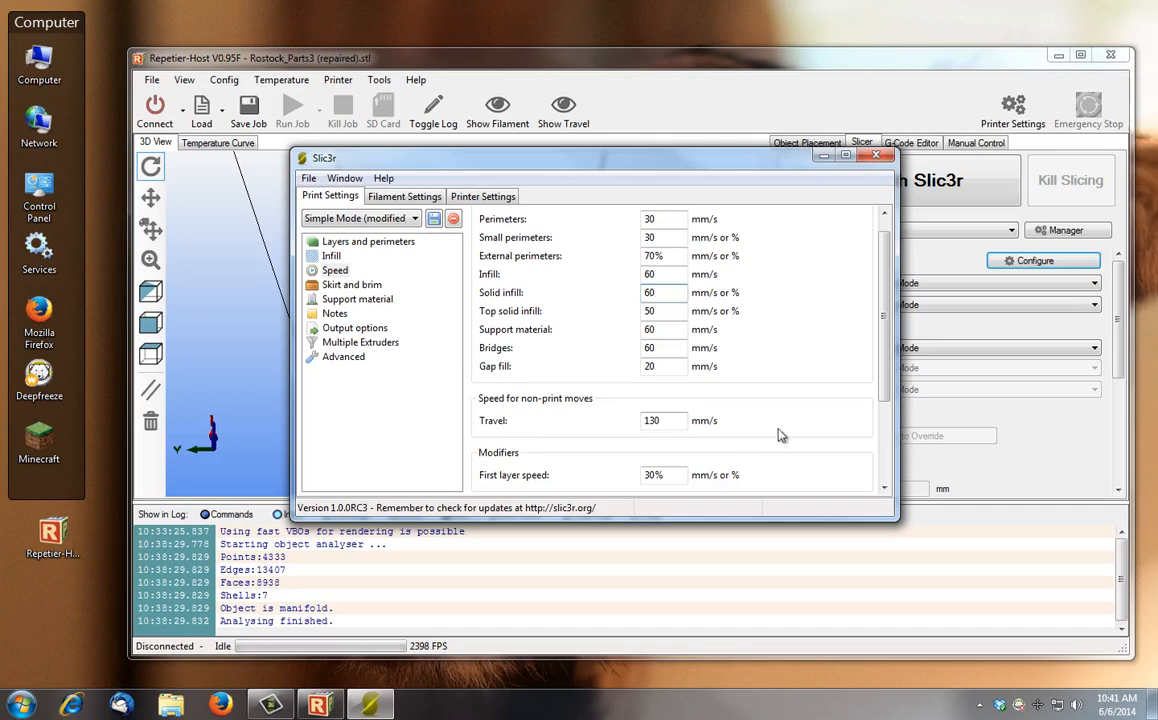
{"action": "mouse_move", "coordinate": [651, 420]}
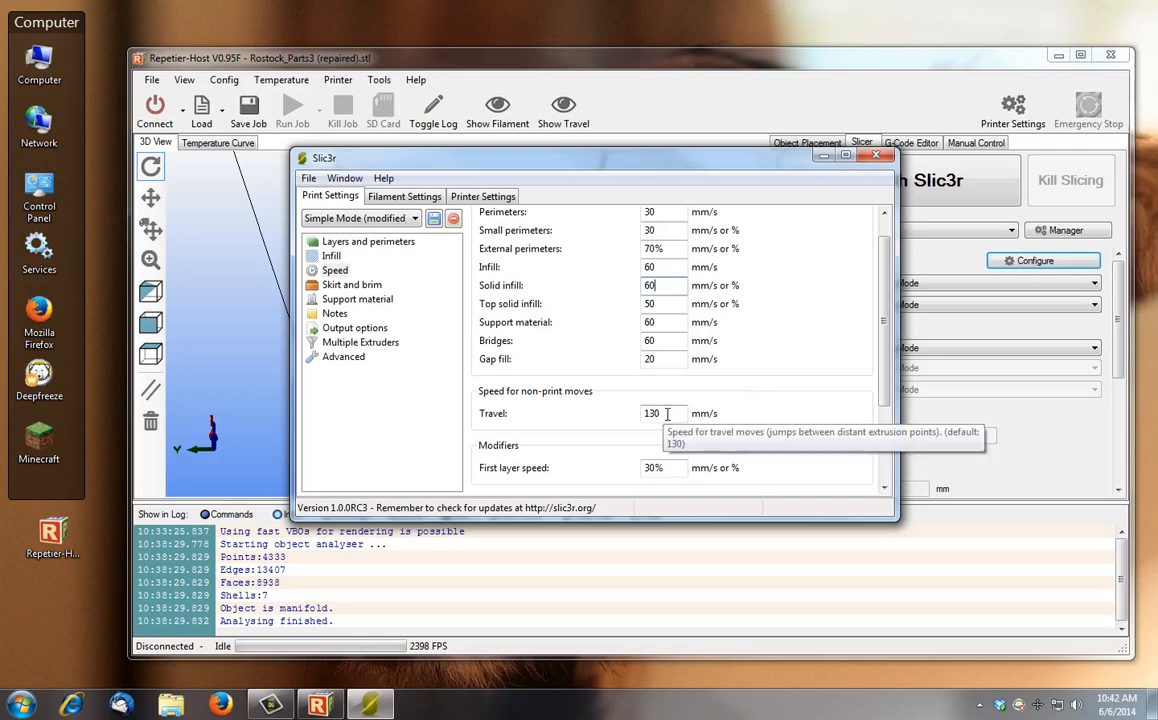
{"action": "scroll", "scroll_direction": "down", "scroll_amount": 3}
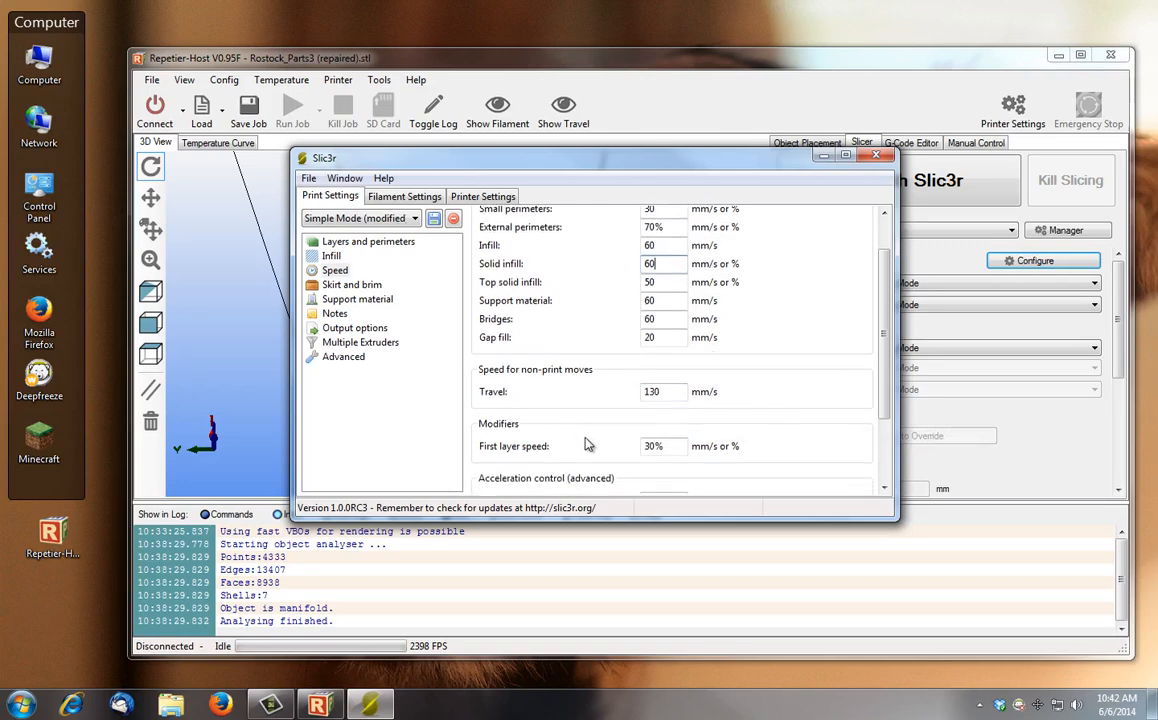
{"action": "scroll", "scroll_direction": "down", "scroll_amount": 3}
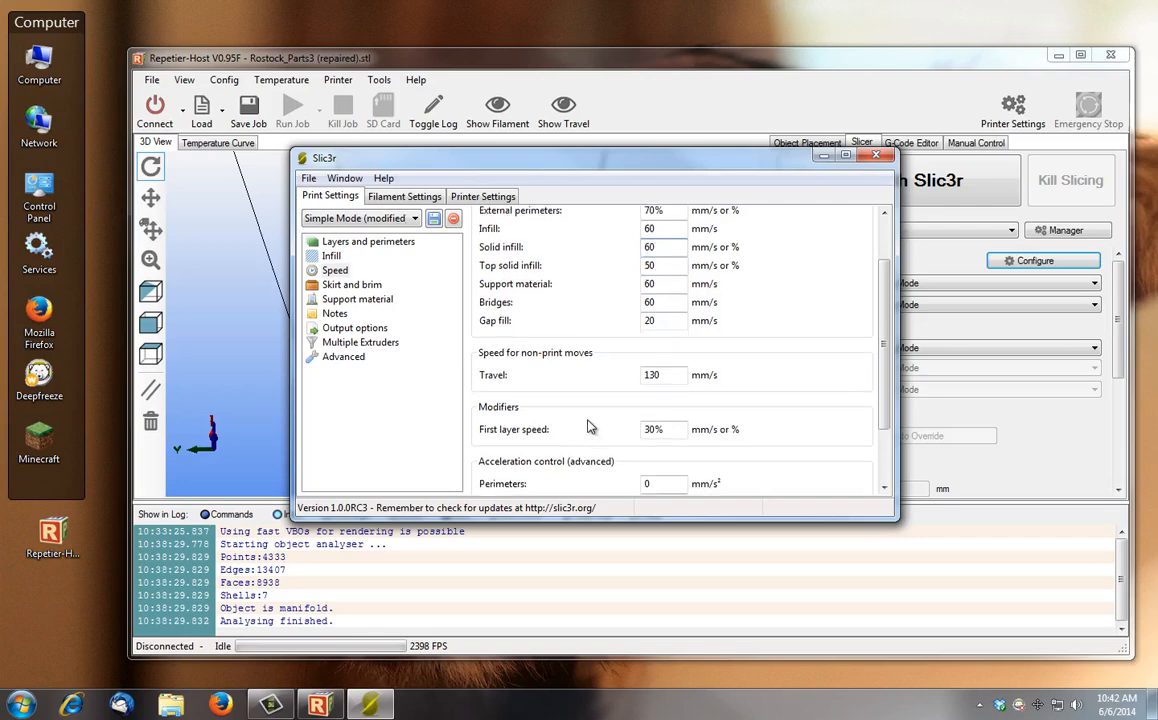
{"action": "scroll", "scroll_direction": "down", "scroll_amount": 3}
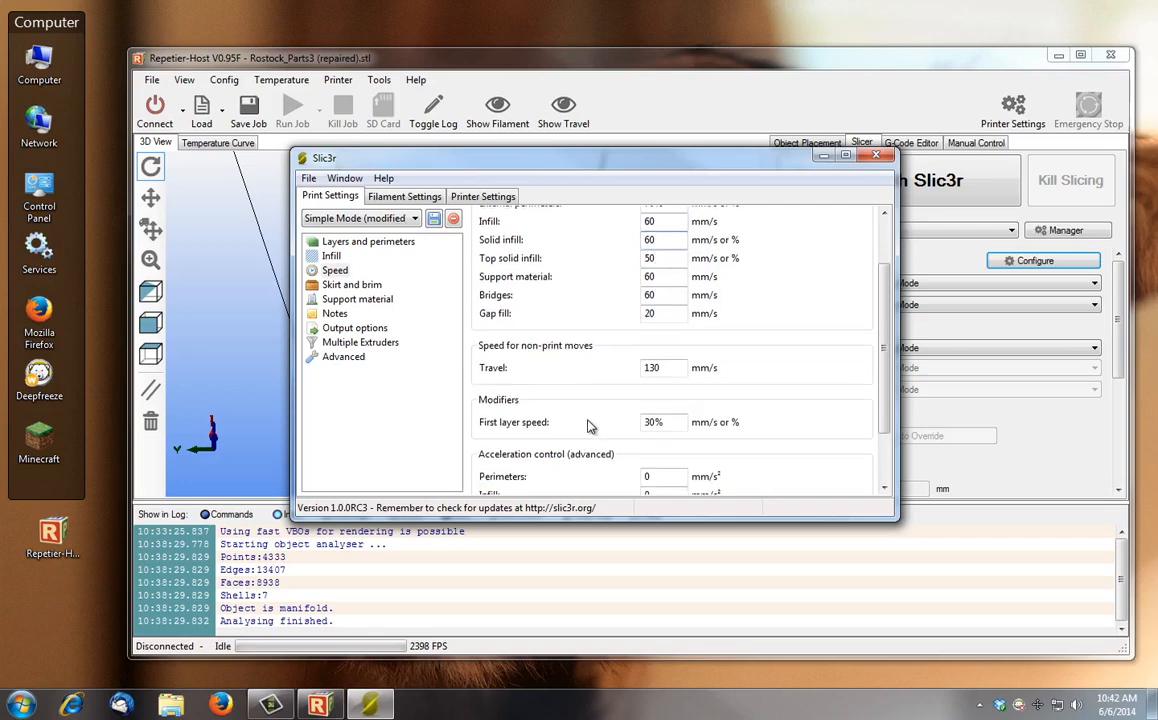
{"action": "scroll", "scroll_direction": "down", "scroll_amount": 3}
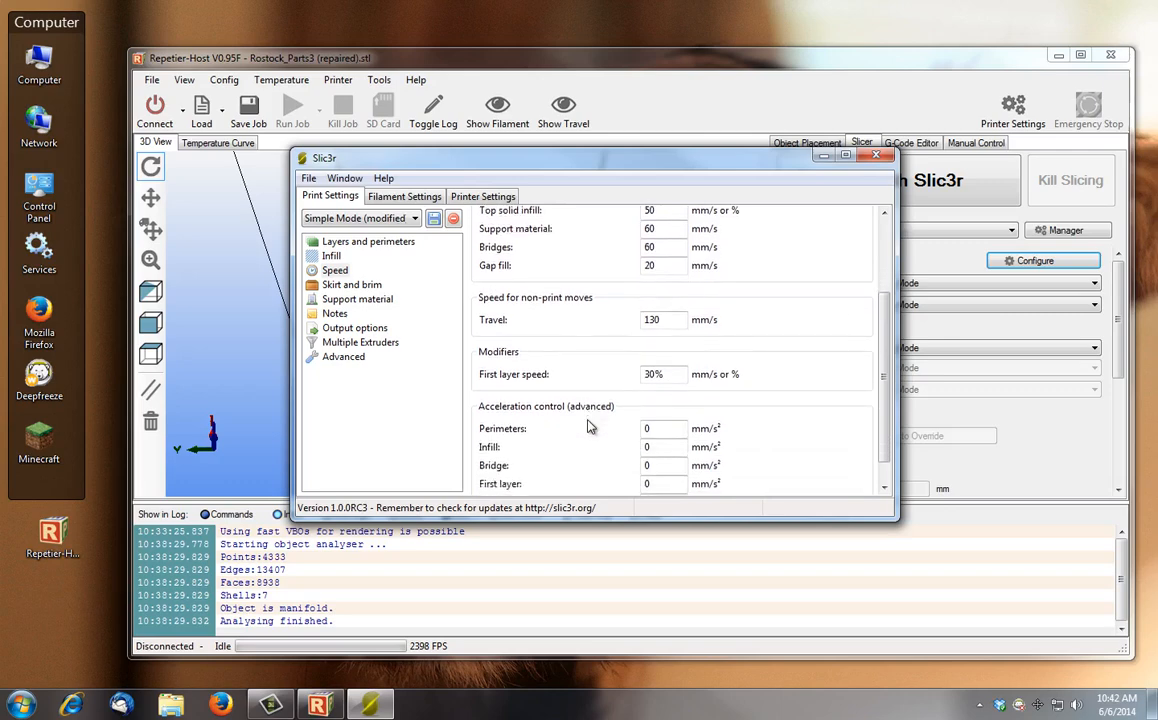
{"action": "scroll", "scroll_direction": "down", "scroll_amount": 3}
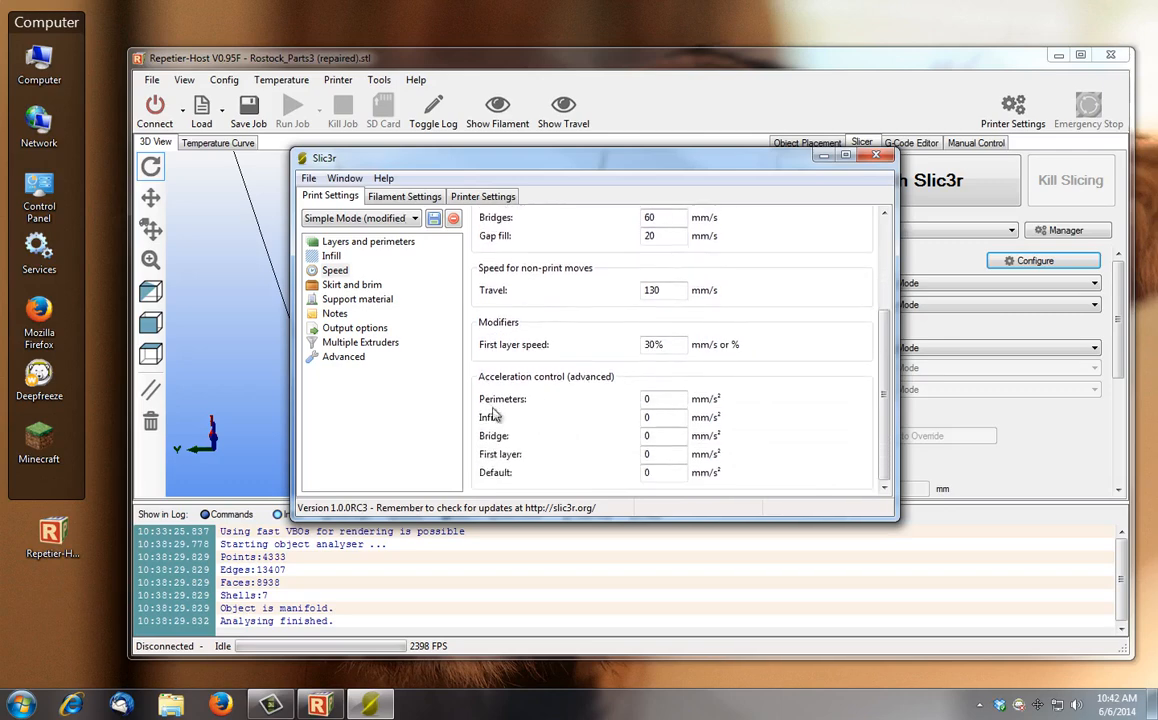
{"action": "mouse_move", "coordinate": [533, 449]}
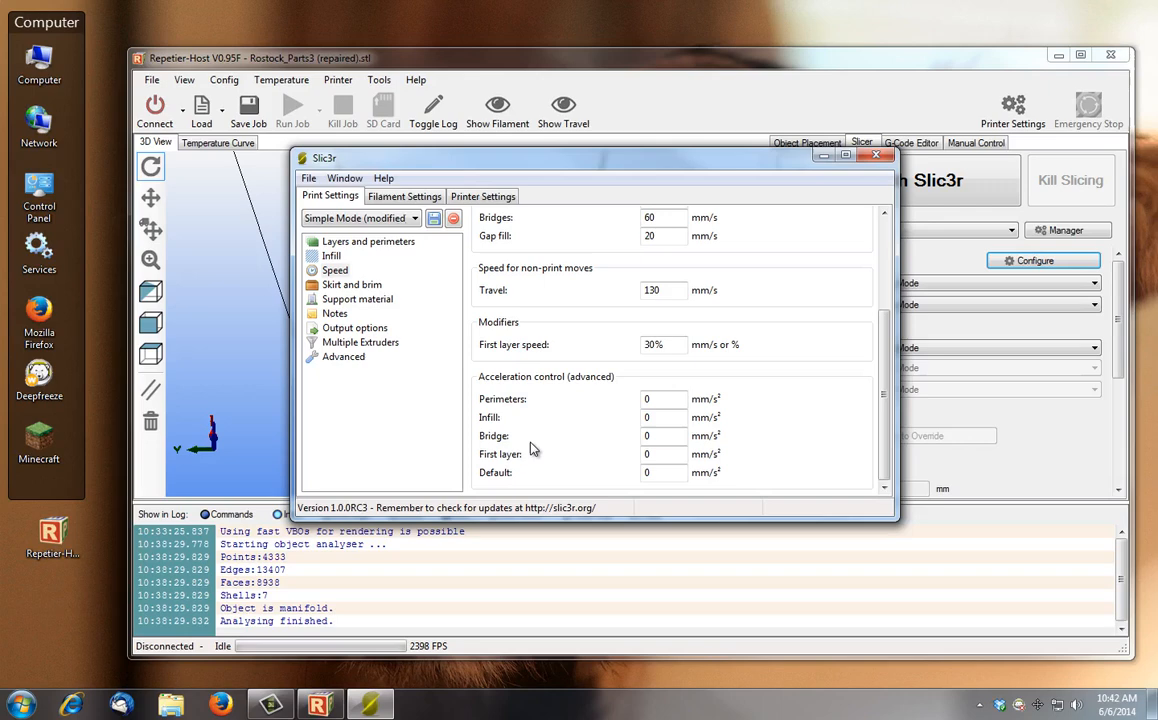
{"action": "mouse_move", "coordinate": [552, 425]}
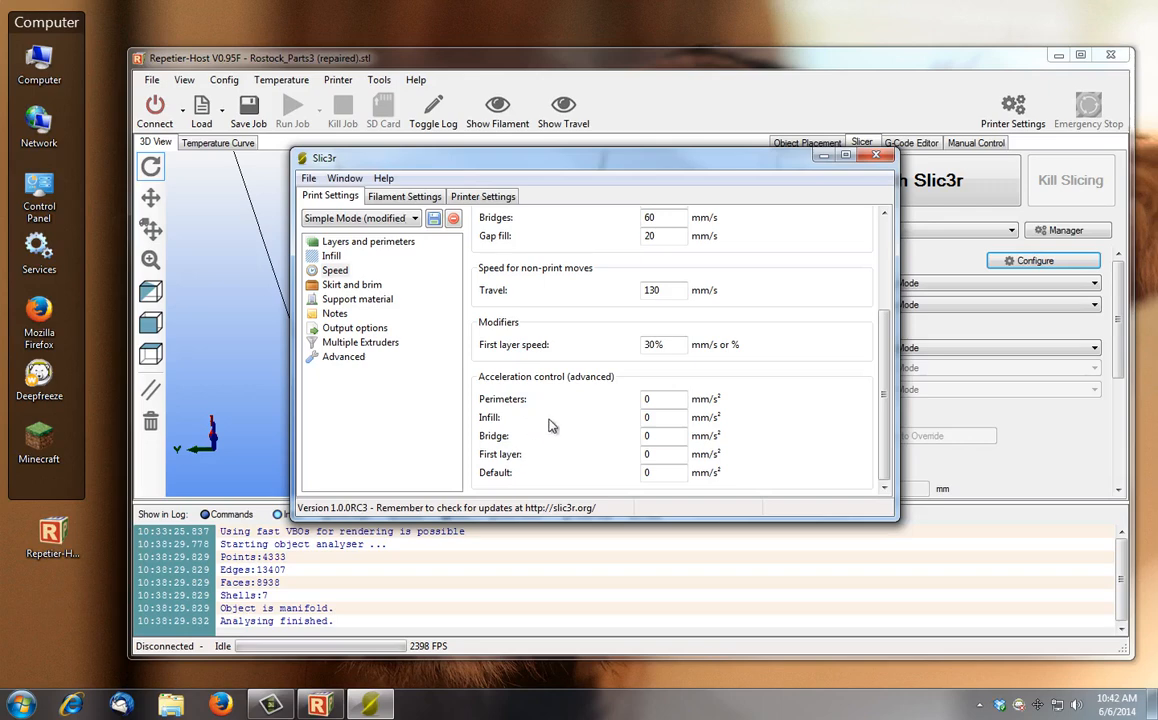
{"action": "mouse_move", "coordinate": [598, 307]}
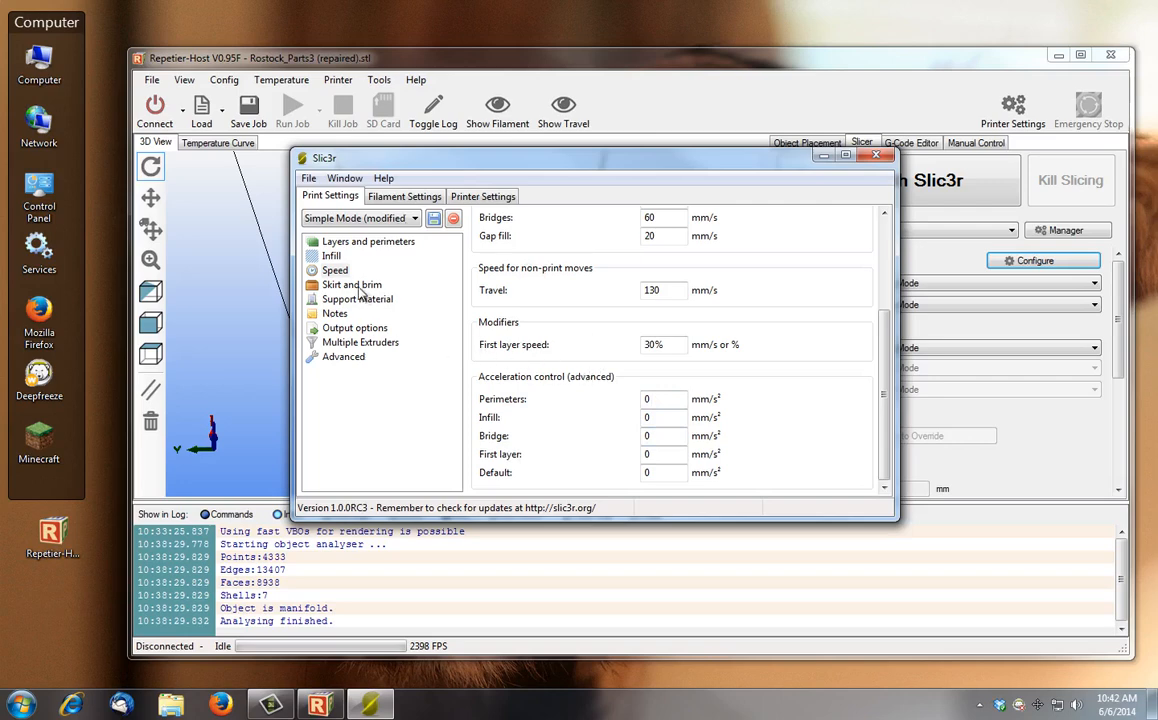
{"action": "left_click", "coordinate": [351, 285]}
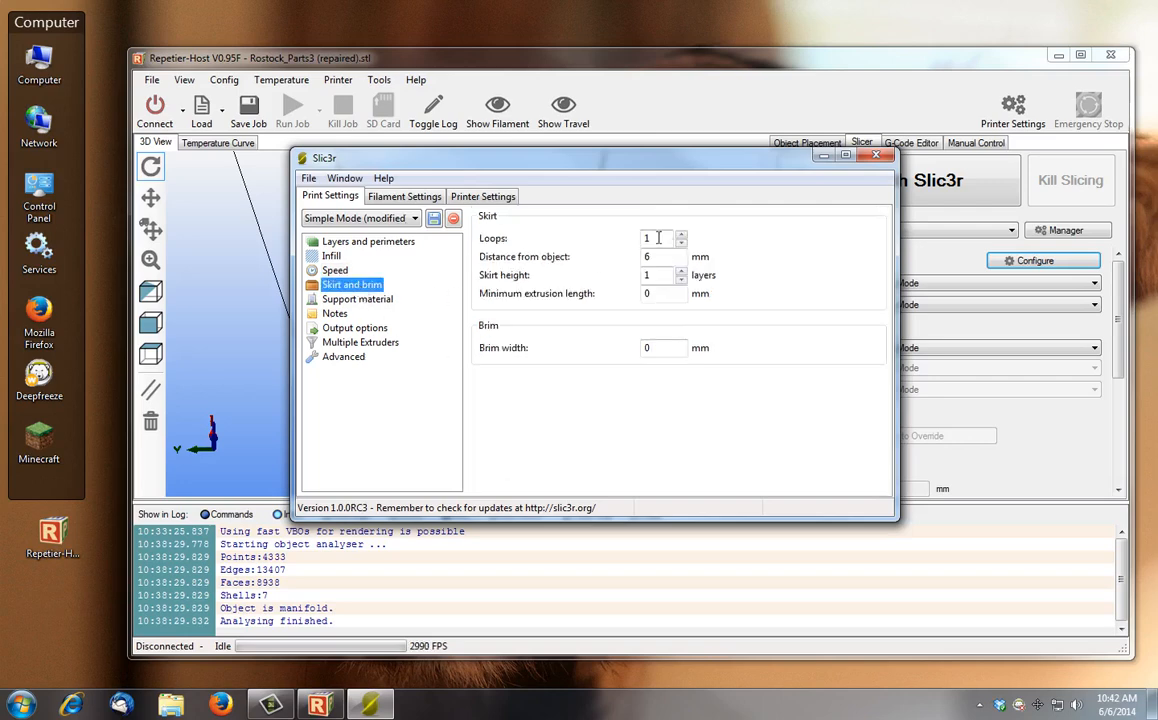
{"action": "mouse_move", "coordinate": [660, 238]}
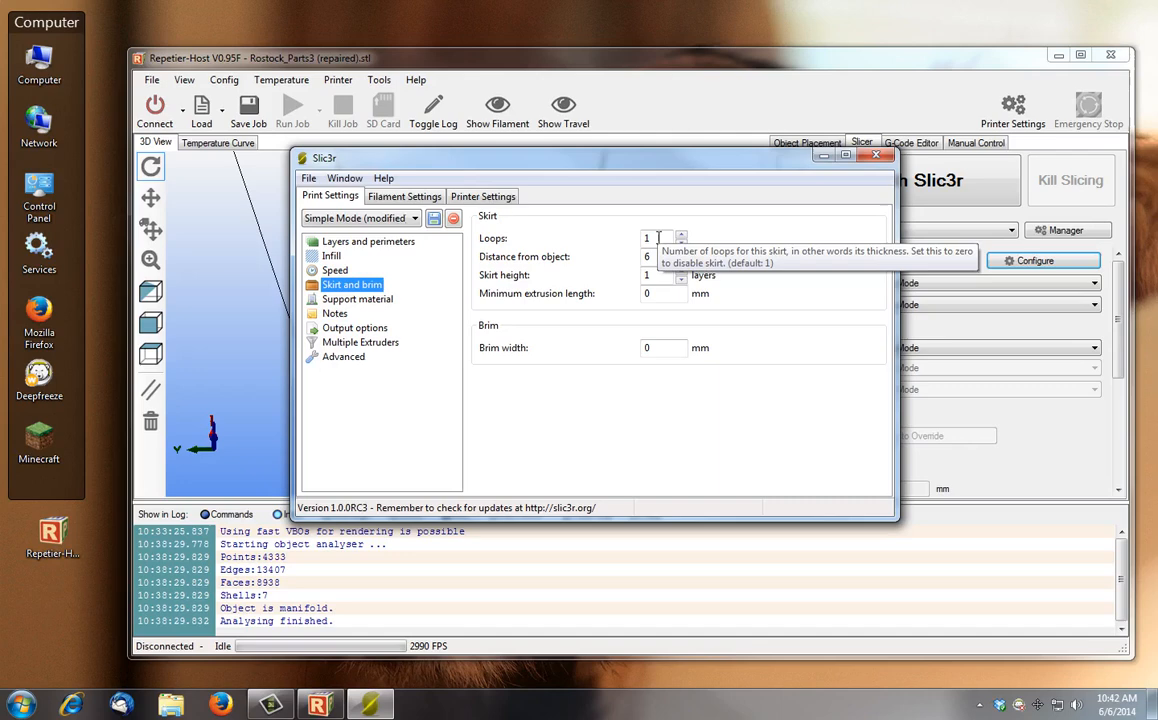
{"action": "mouse_move", "coordinate": [843, 397]}
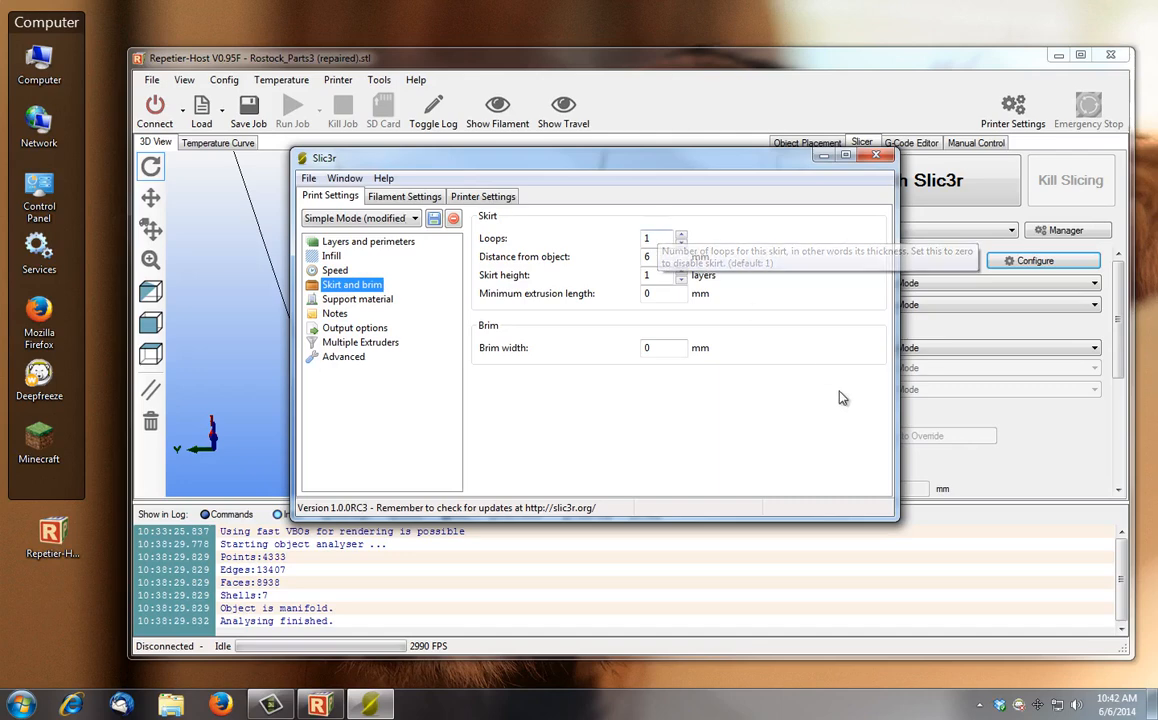
{"action": "mouse_move", "coordinate": [837, 403]}
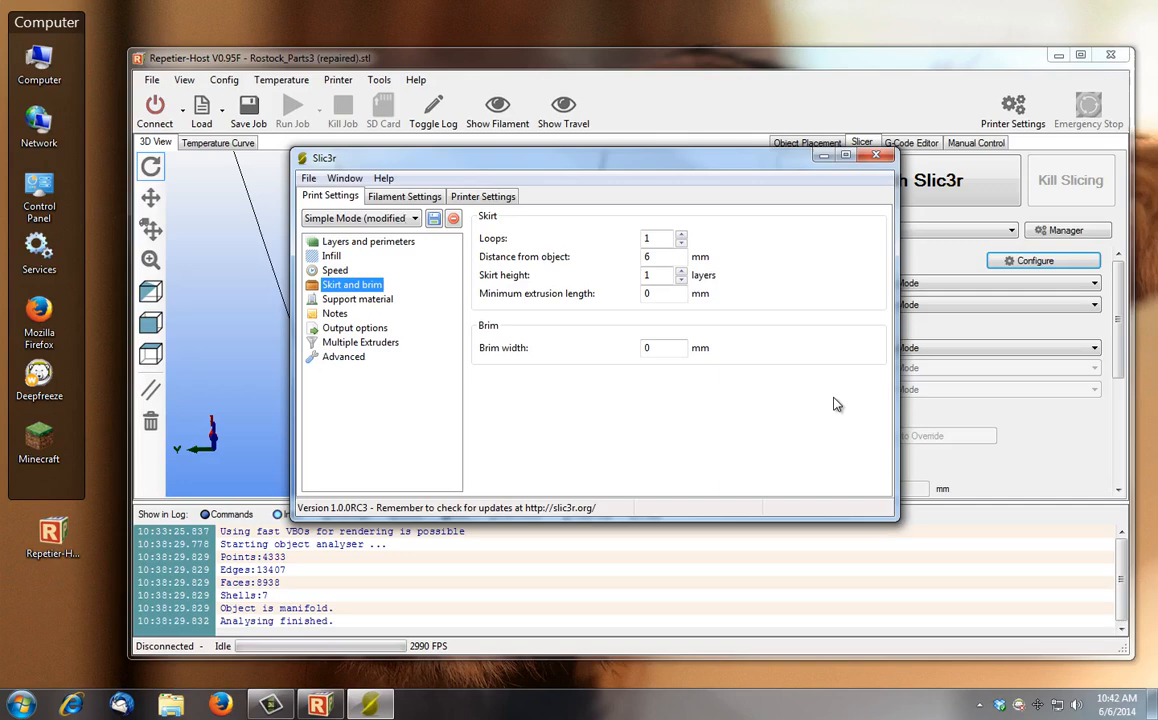
{"action": "mouse_move", "coordinate": [465, 396]}
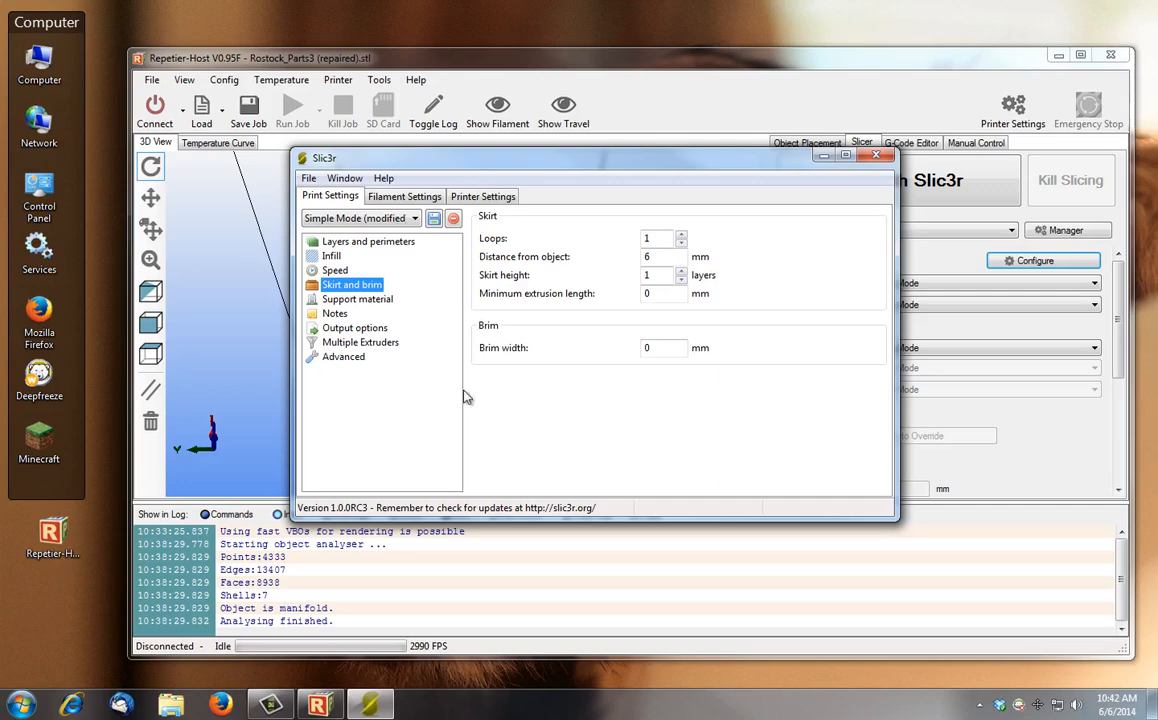
{"action": "mouse_move", "coordinate": [625, 435]}
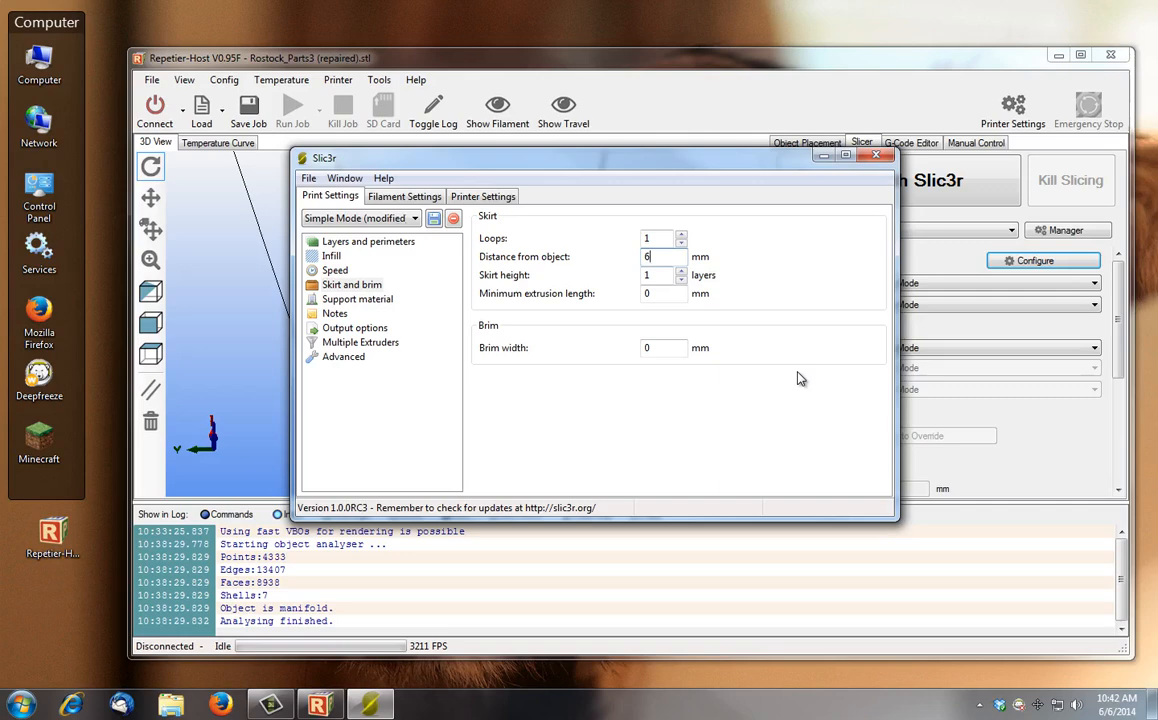
{"action": "mouse_move", "coordinate": [655, 257]}
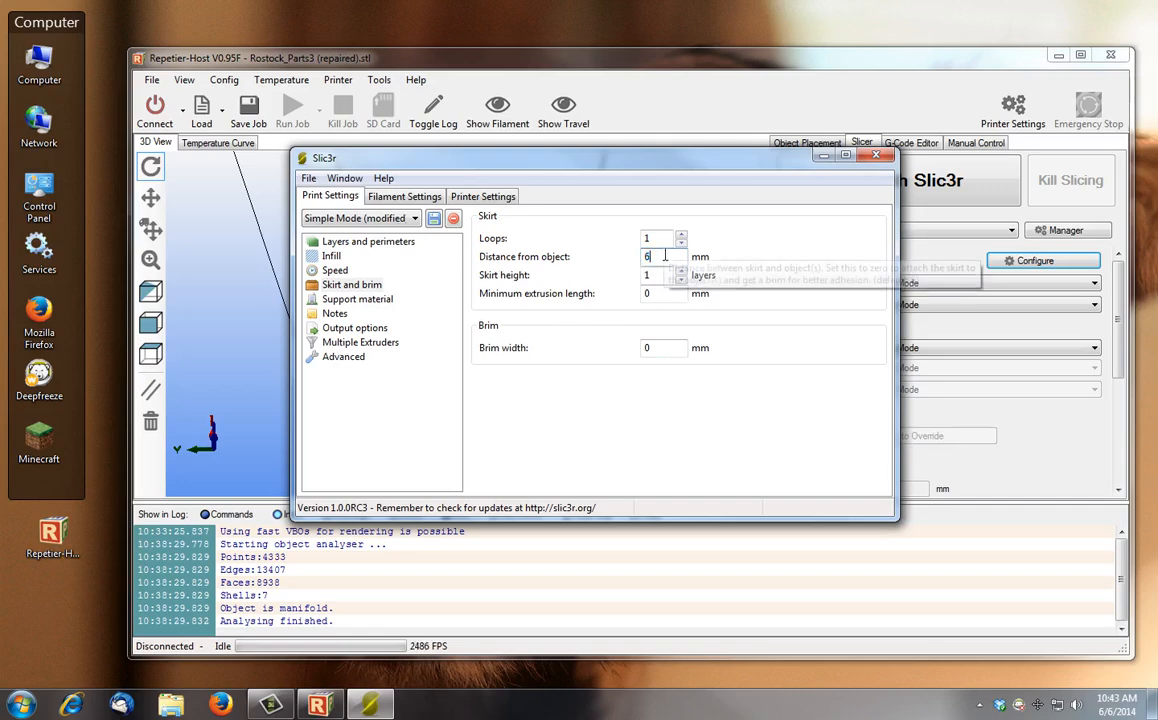
{"action": "mouse_move", "coordinate": [592, 339]}
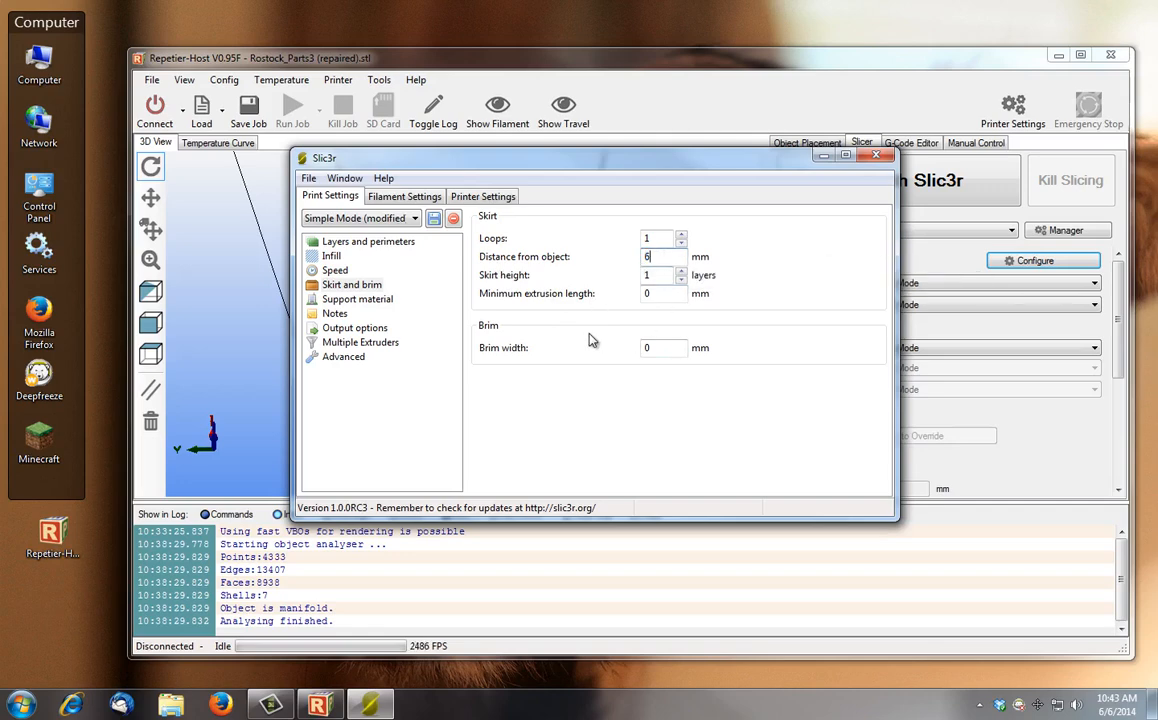
{"action": "mouse_move", "coordinate": [650, 275]}
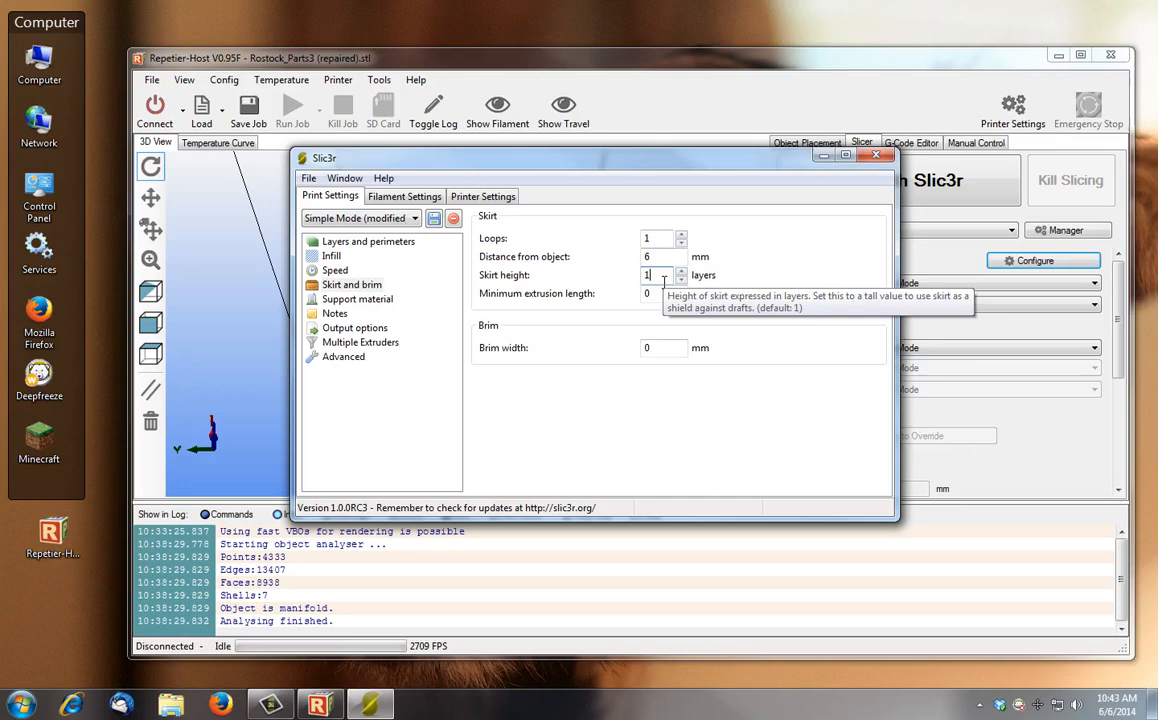
{"action": "mouse_move", "coordinate": [510, 324]}
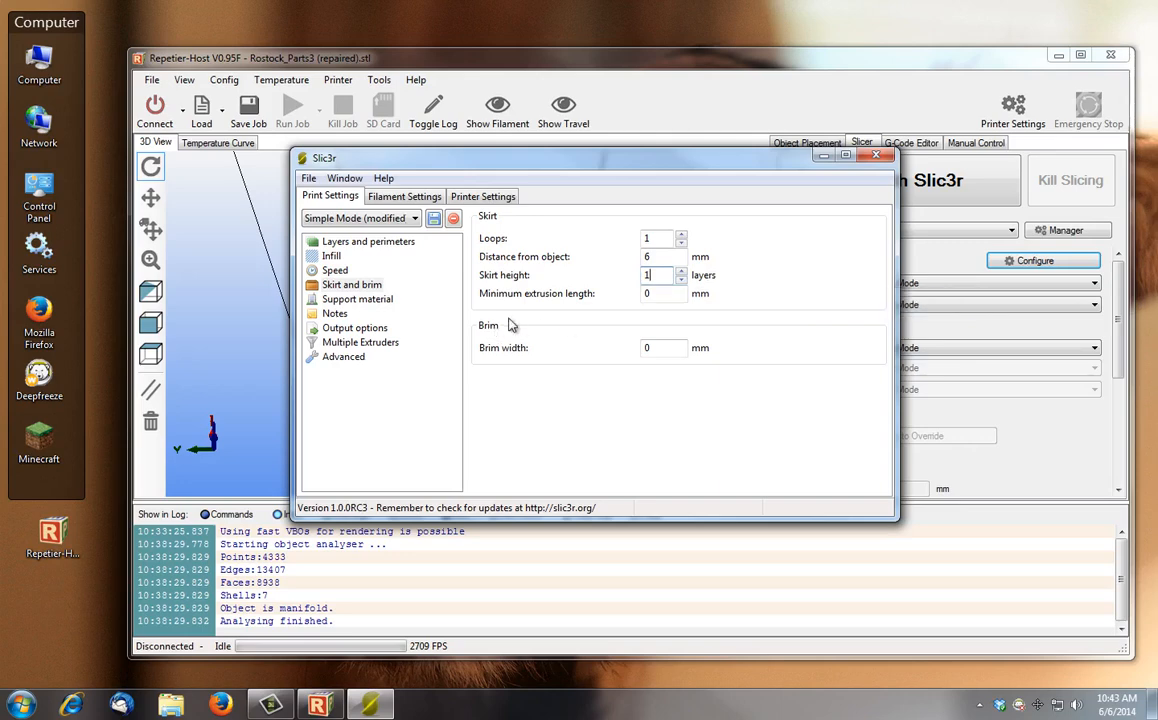
Open Slic3r's support material settings after reading the skirt loop, distance and height tooltips
{"action": "left_click", "coordinate": [357, 298]}
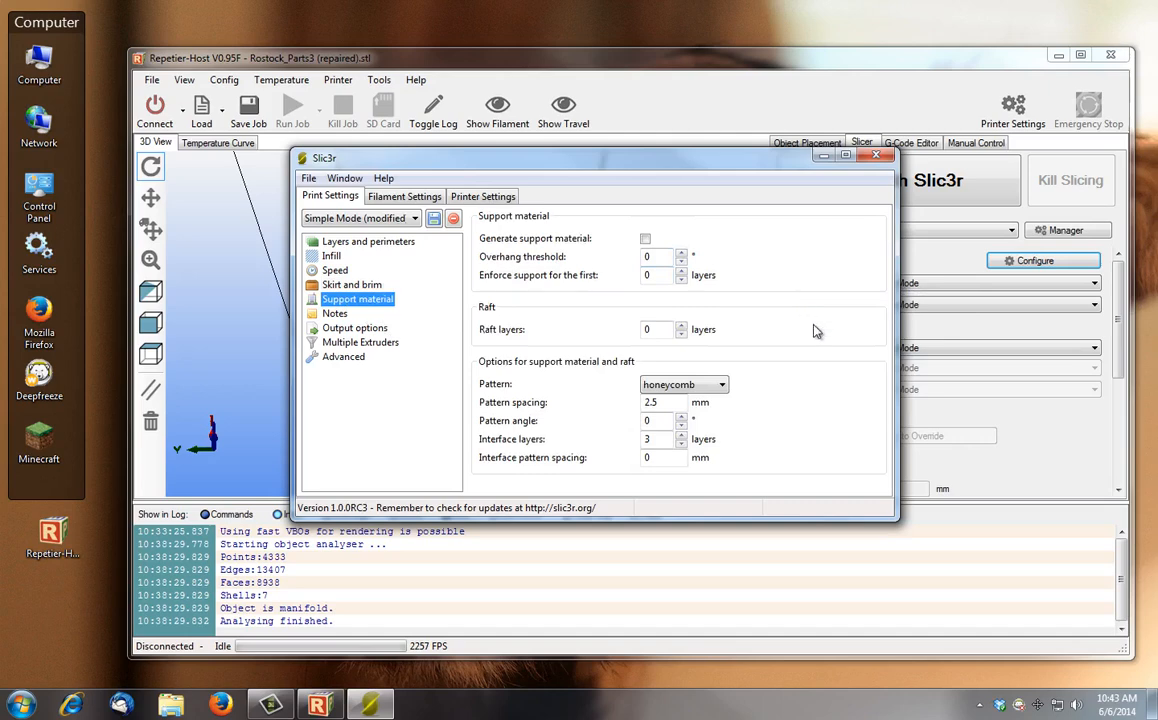
{"action": "mouse_move", "coordinate": [818, 371]}
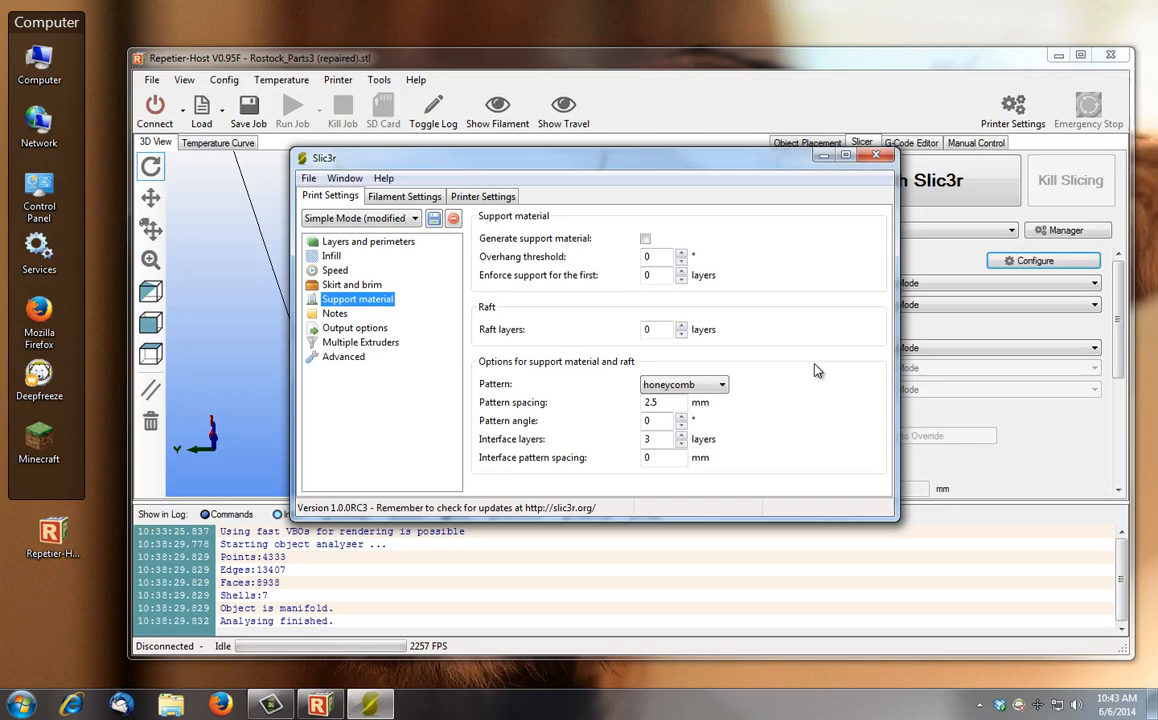
{"action": "mouse_move", "coordinate": [638, 252]}
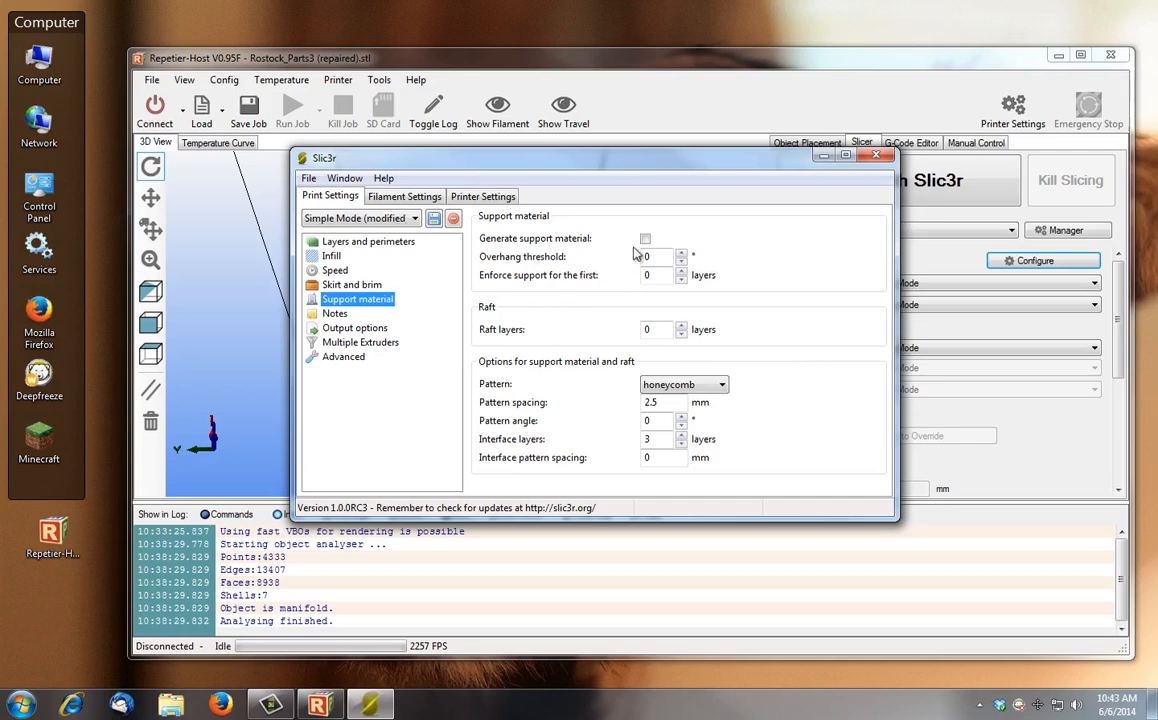
{"action": "mouse_move", "coordinate": [556, 408]}
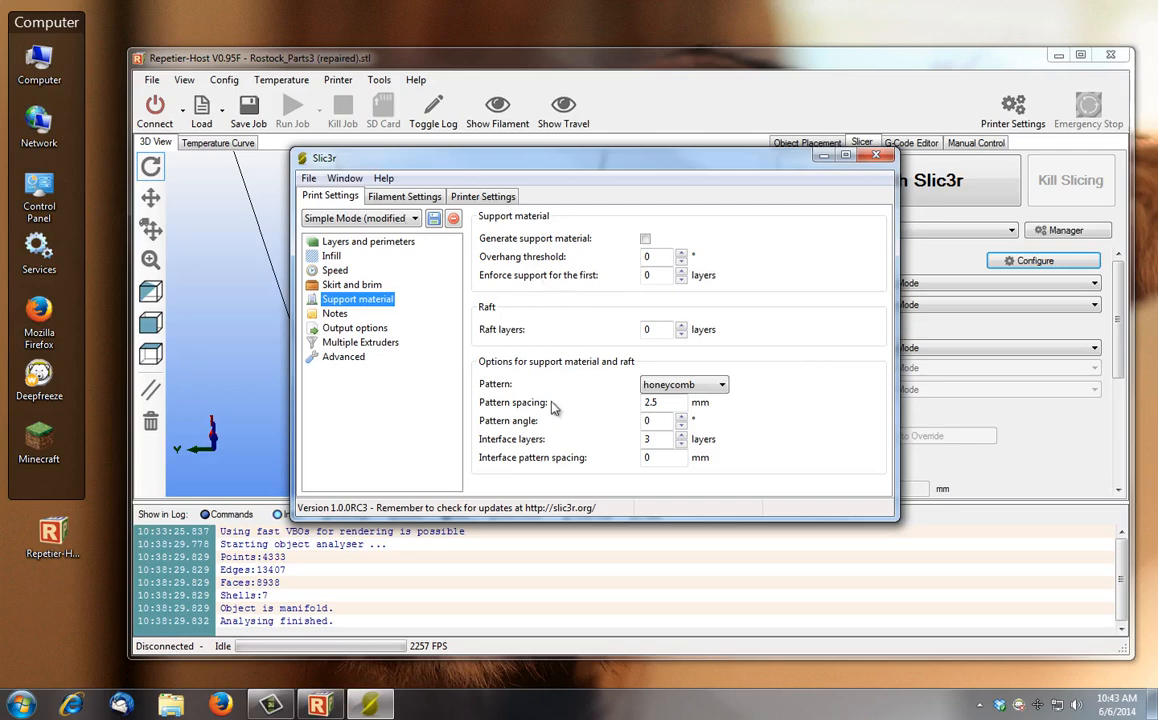
{"action": "mouse_move", "coordinate": [585, 377]}
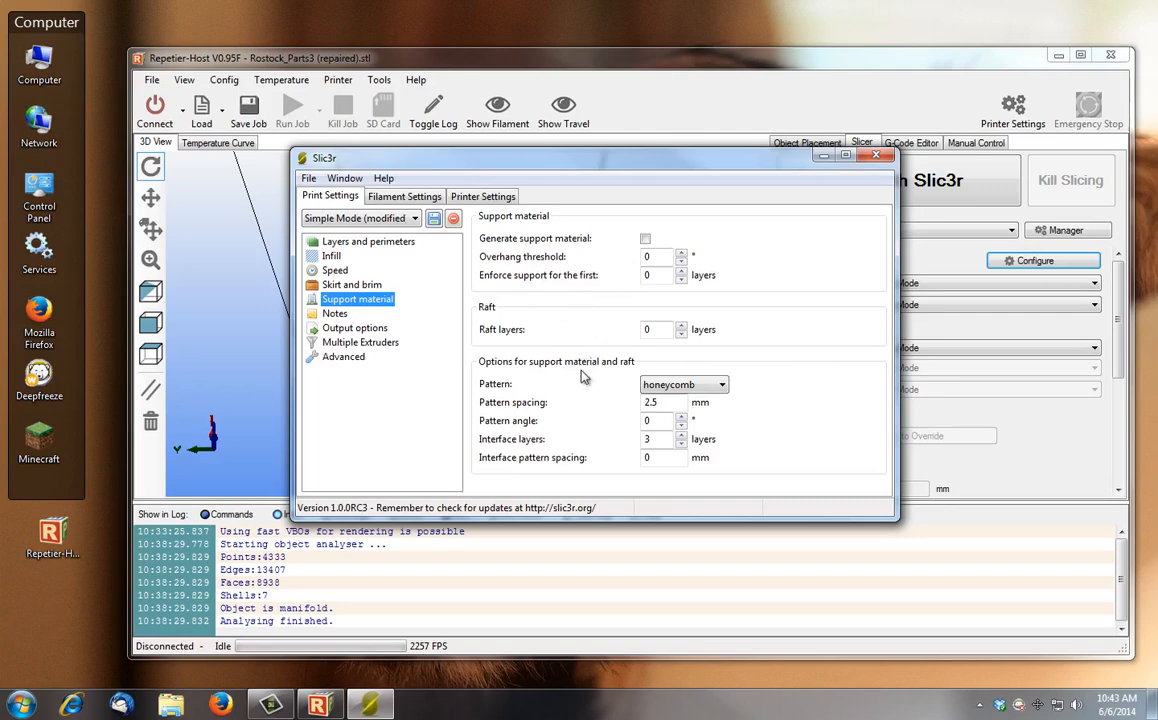
View the G-code notes, then the output options with 20 mm extruder clearance
{"action": "left_click", "coordinate": [334, 313]}
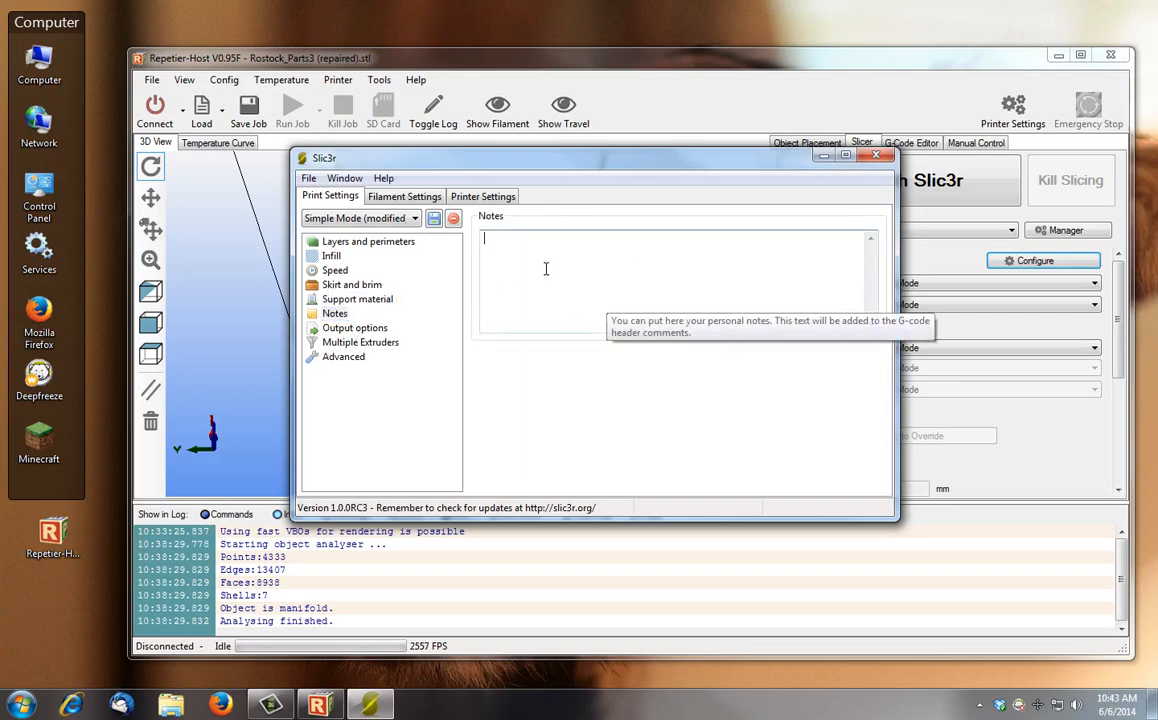
{"action": "mouse_move", "coordinate": [586, 286]}
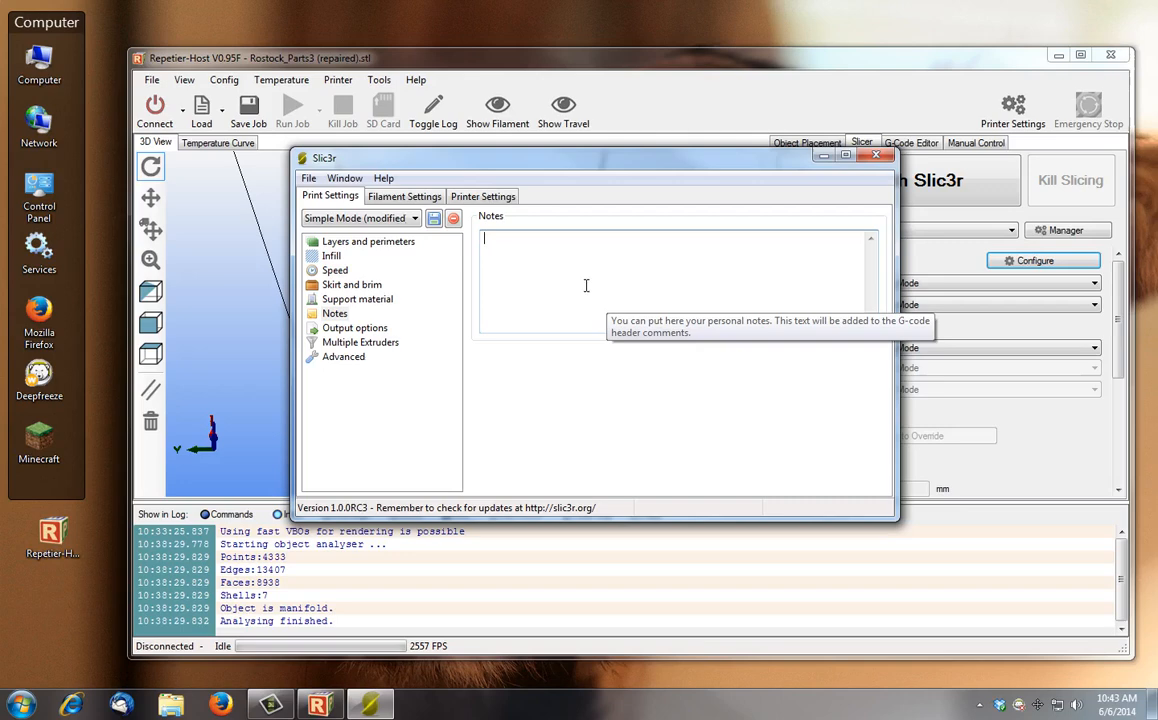
{"action": "mouse_move", "coordinate": [367, 342]}
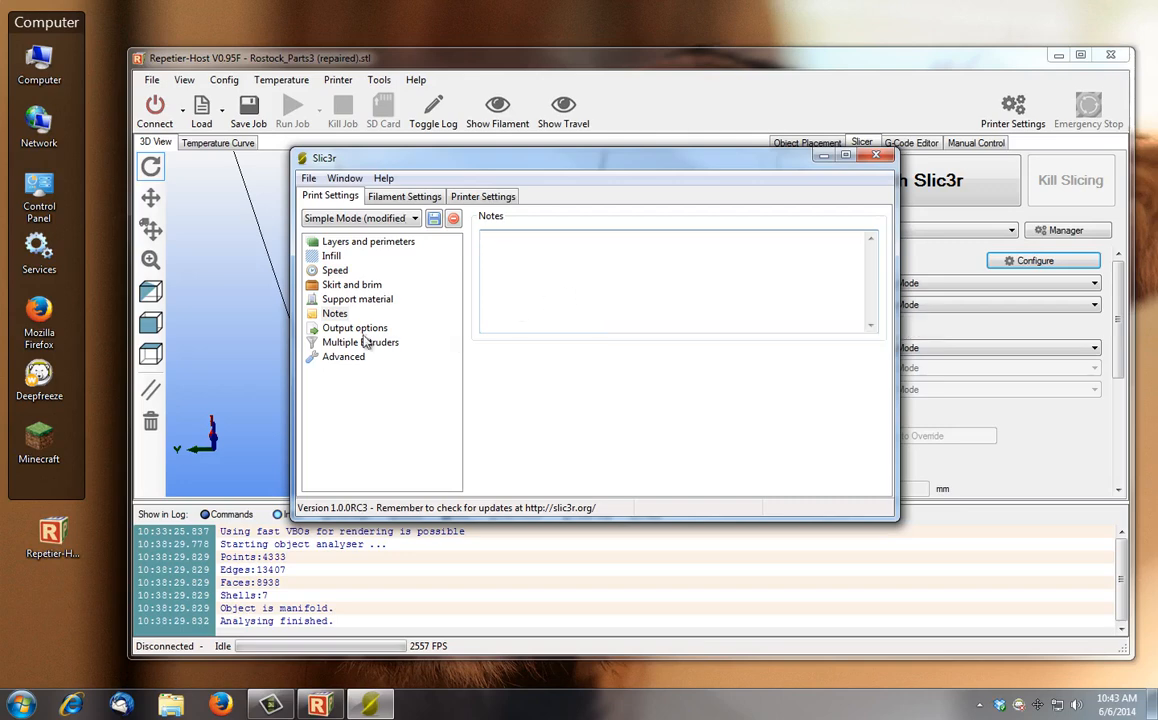
{"action": "left_click", "coordinate": [354, 328]}
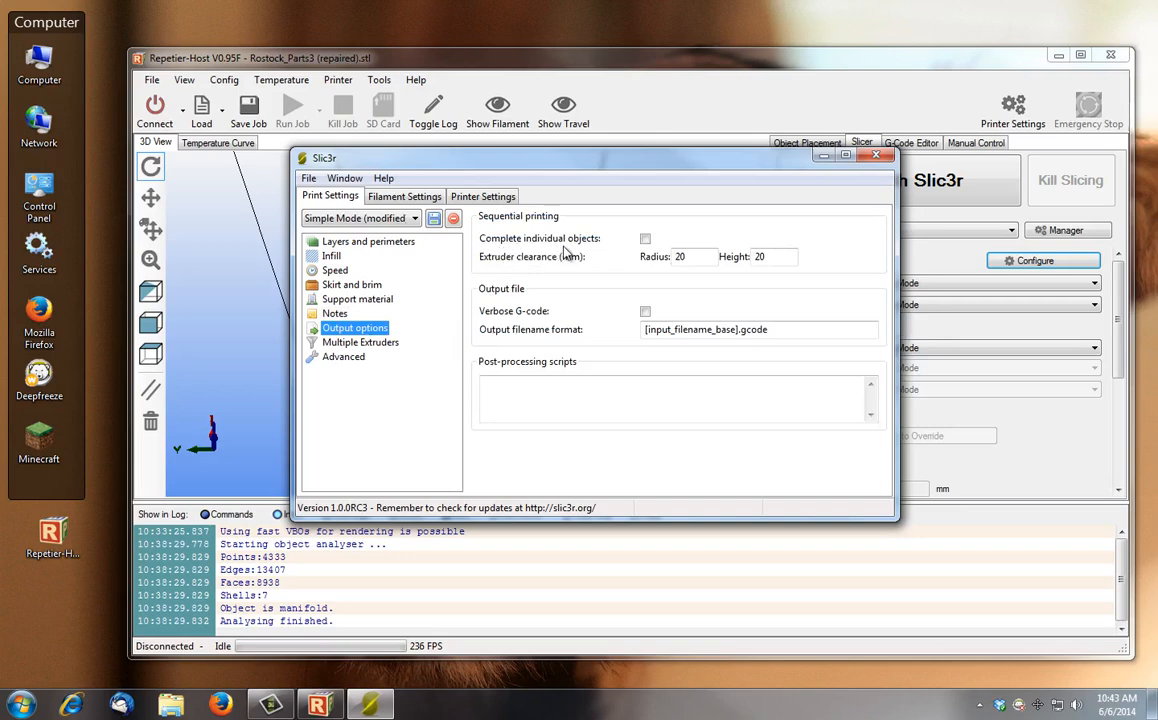
{"action": "mouse_move", "coordinate": [577, 298]}
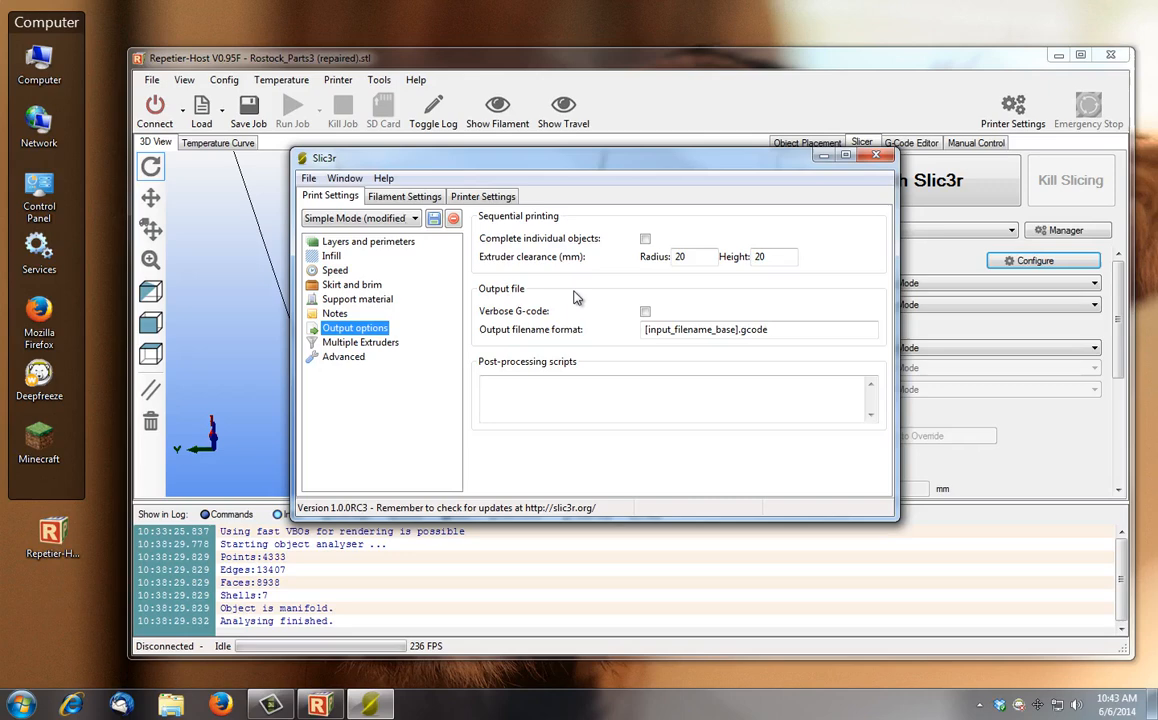
{"action": "mouse_move", "coordinate": [552, 288]}
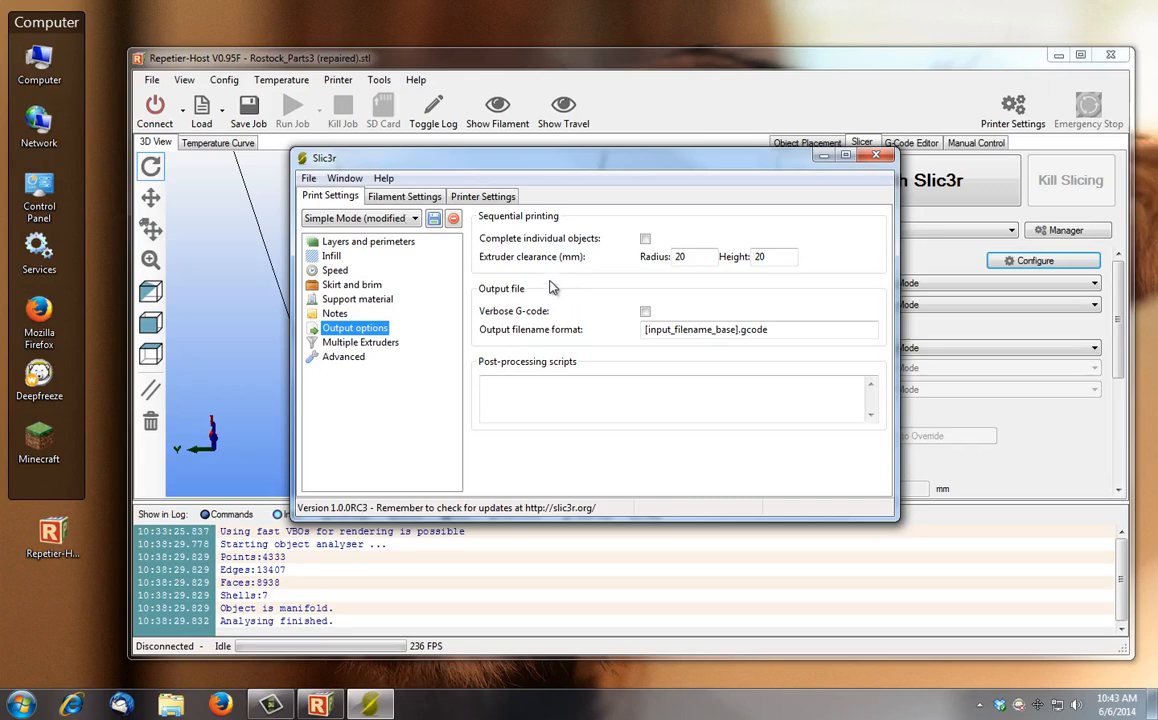
{"action": "mouse_move", "coordinate": [535, 282]}
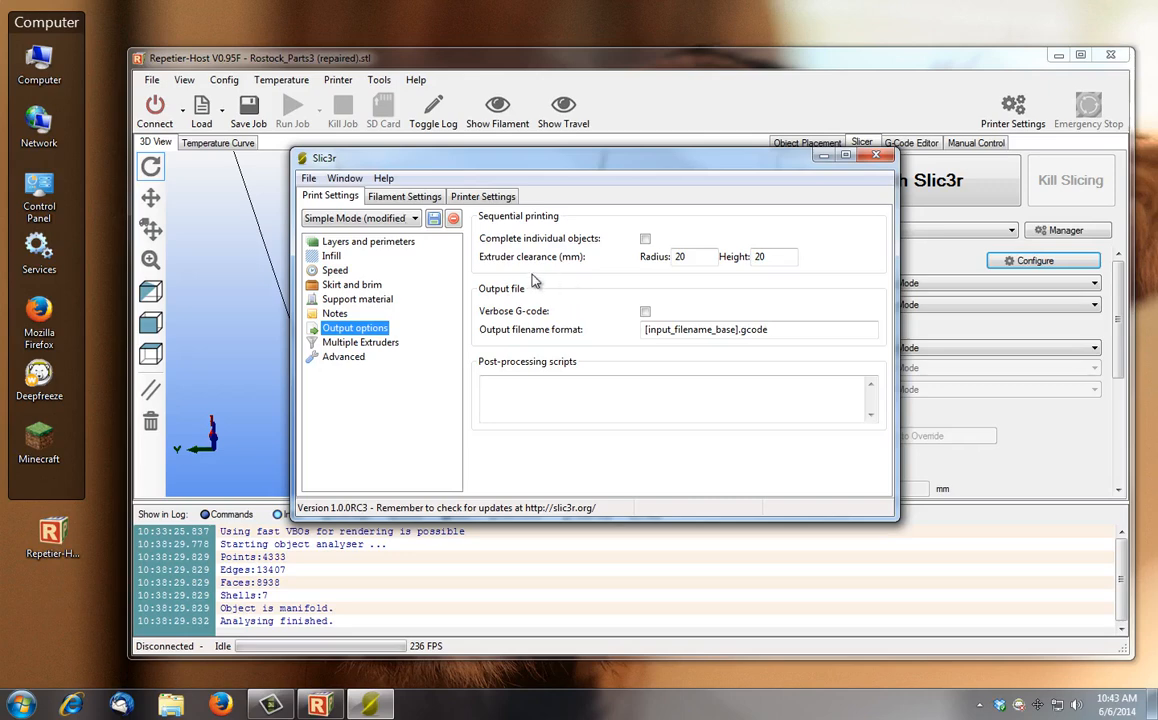
{"action": "mouse_move", "coordinate": [574, 262]}
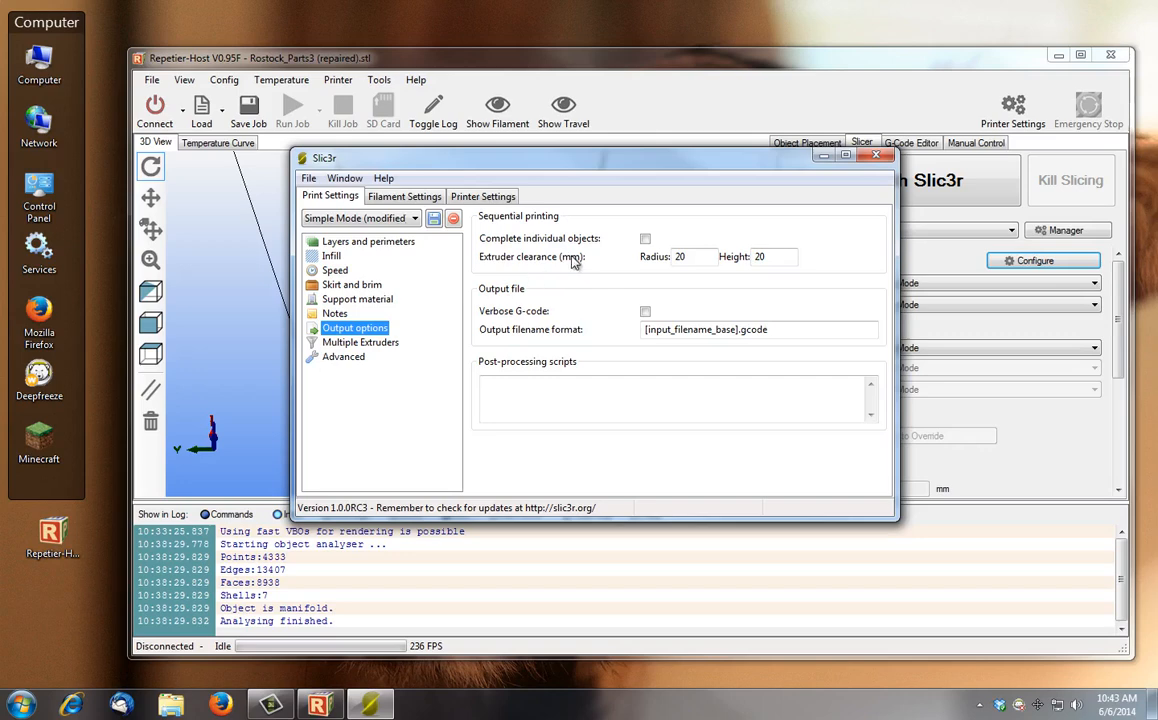
{"action": "mouse_move", "coordinate": [573, 277]}
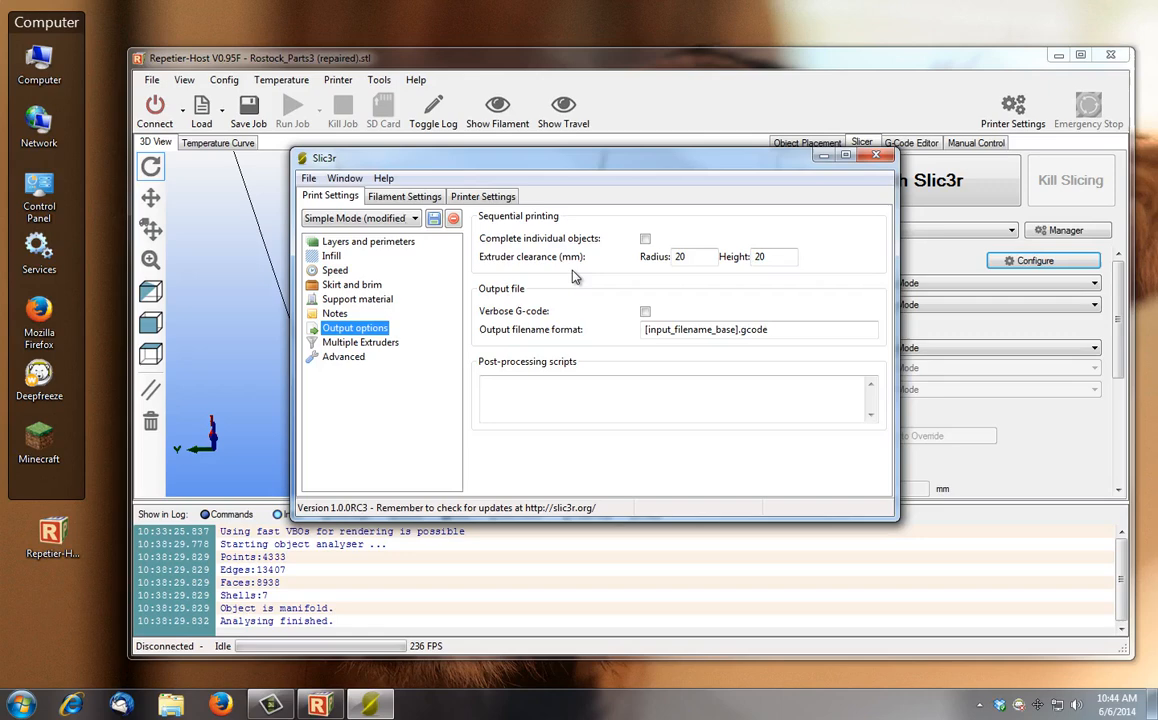
{"action": "mouse_move", "coordinate": [625, 281]}
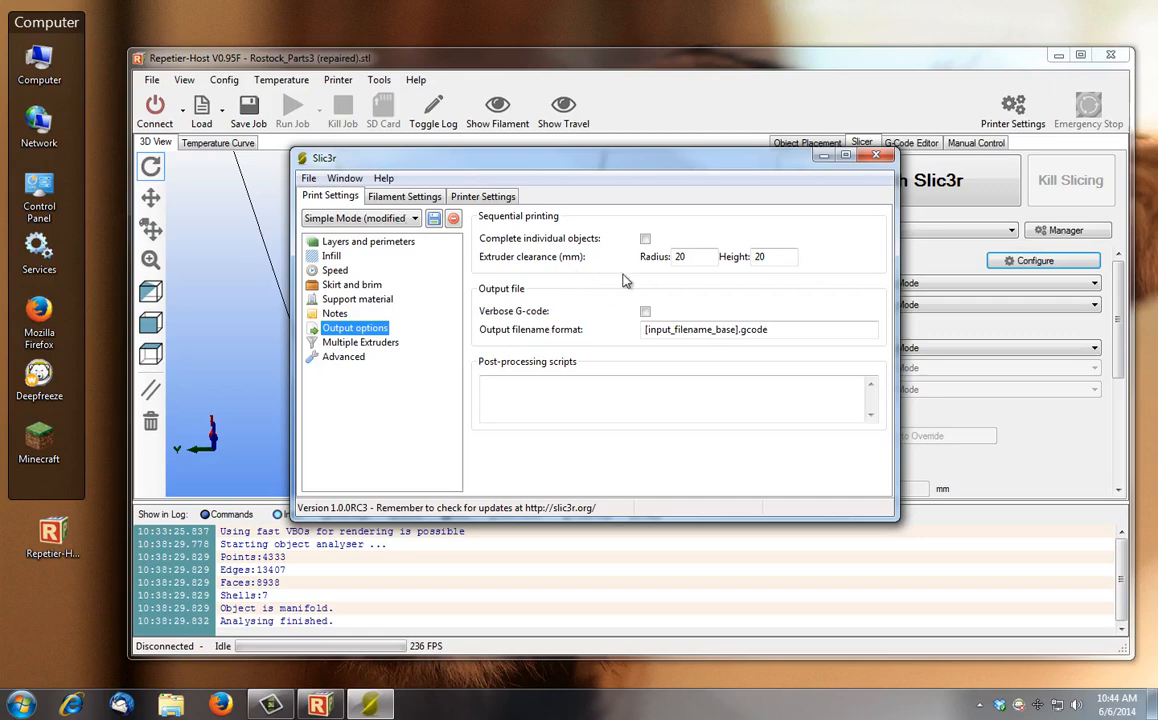
{"action": "mouse_move", "coordinate": [646, 239]}
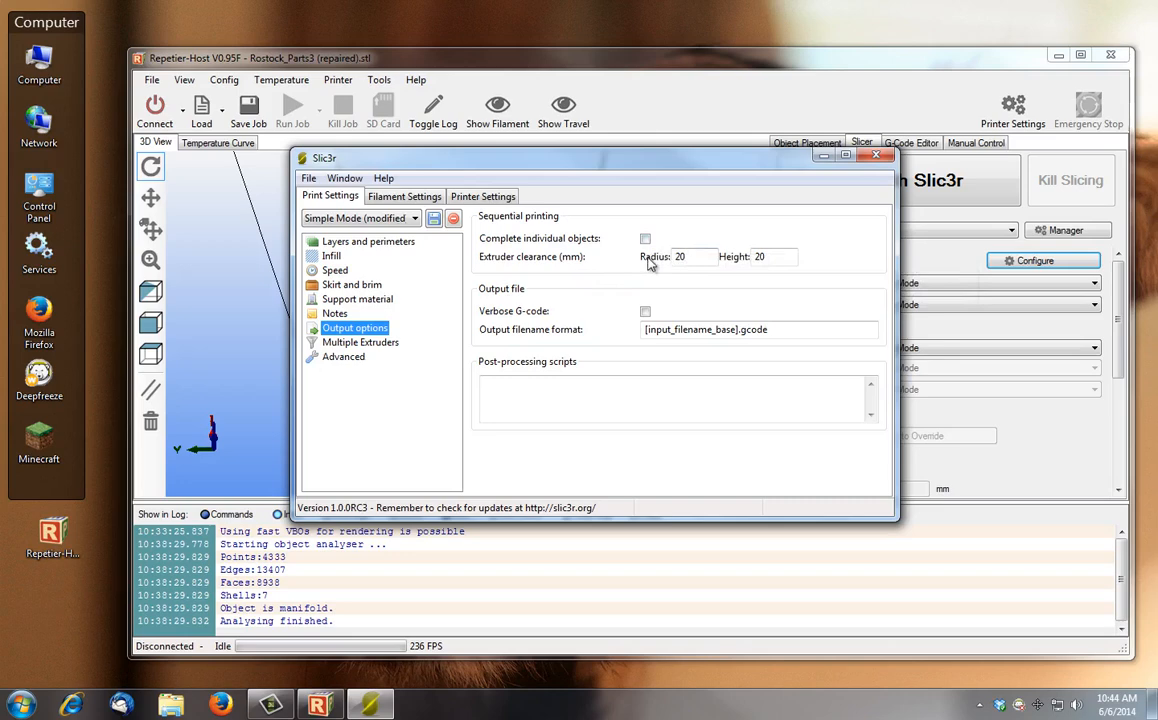
View Multiple Extruders, then Advanced settings with 200% first-layer width and 2 threads
{"action": "left_click", "coordinate": [360, 342]}
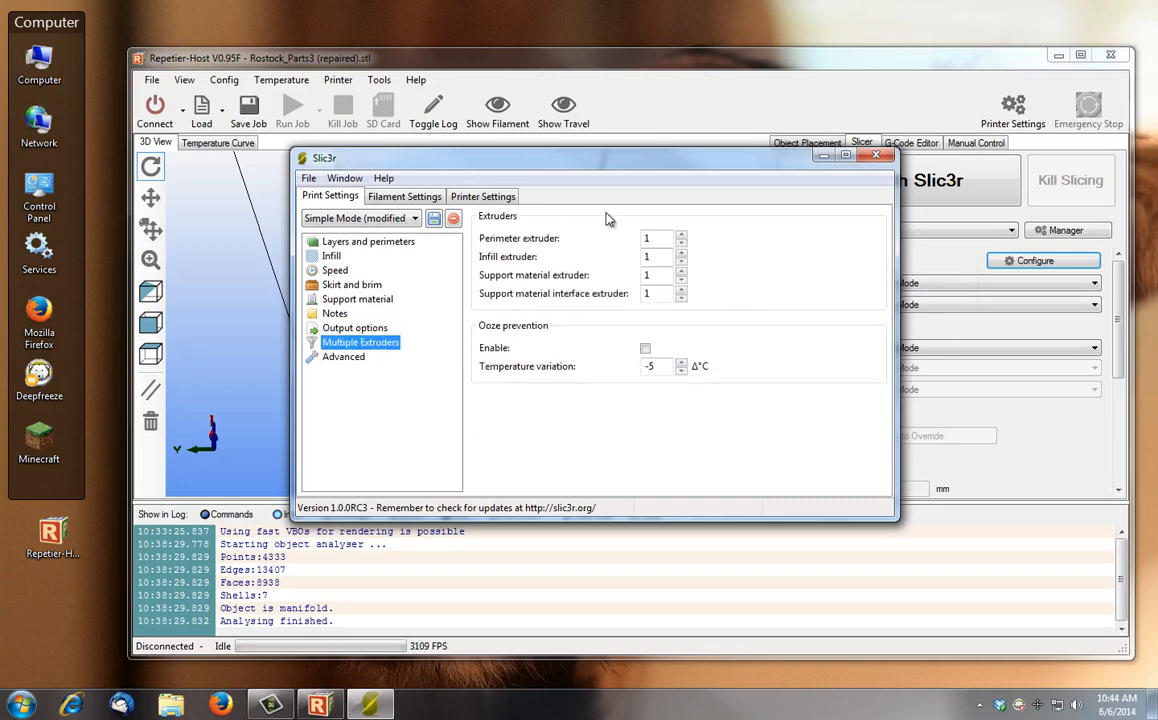
{"action": "left_click", "coordinate": [343, 356]}
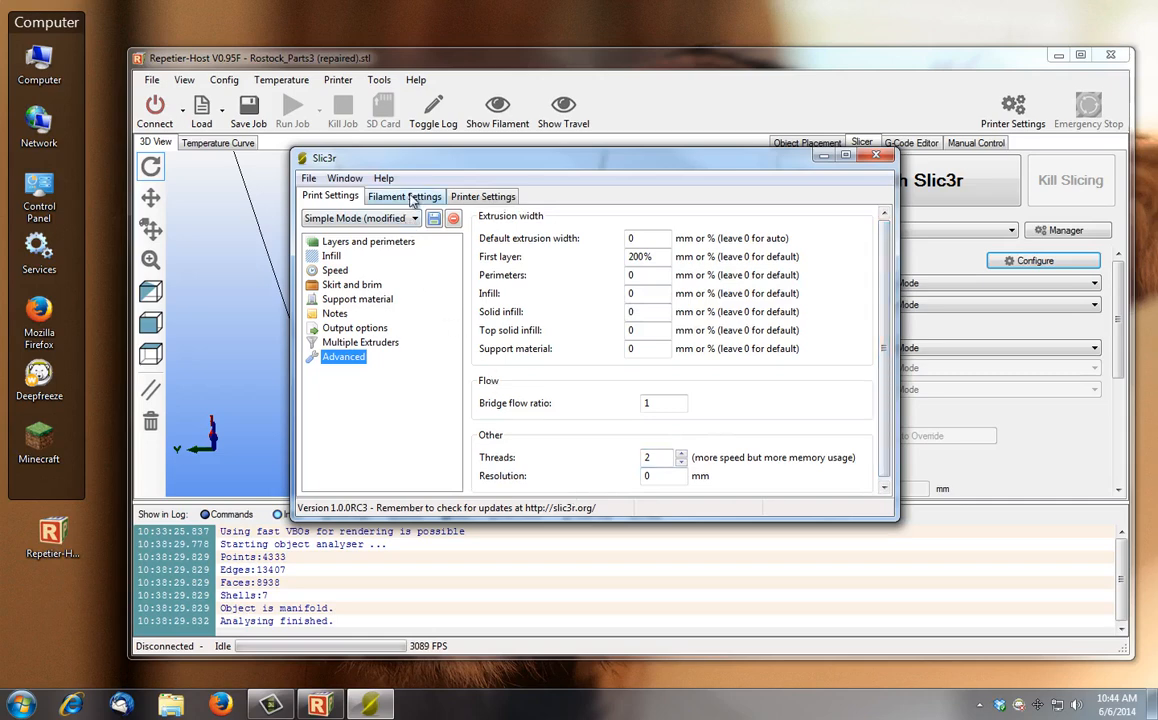
Set filament diameter to 1.75 mm and view cooling settings with fan 35–100%
{"action": "left_click", "coordinate": [404, 195]}
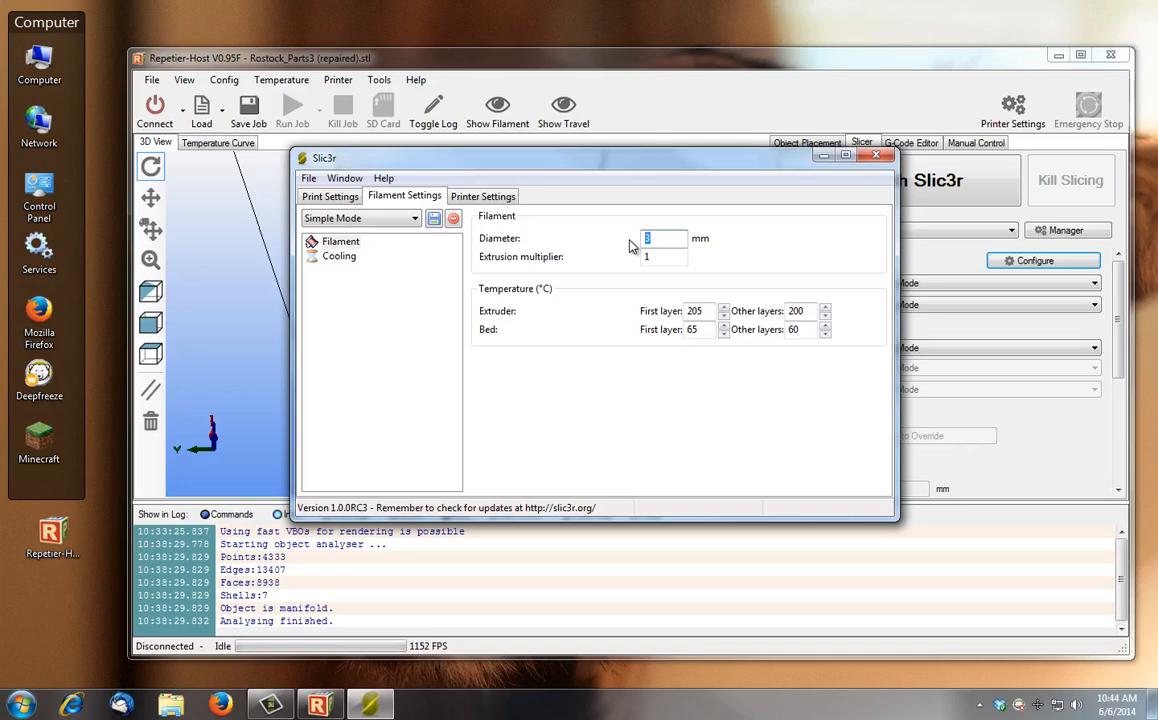
{"action": "type", "text": "1.75"}
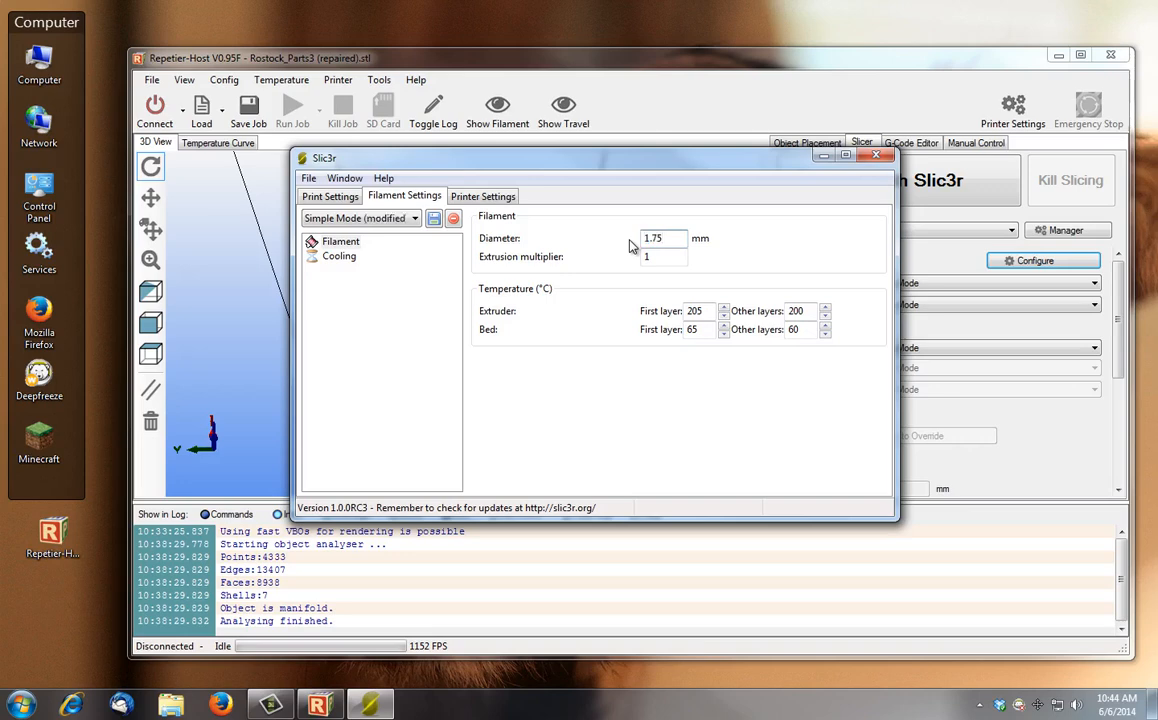
{"action": "mouse_move", "coordinate": [656, 257]}
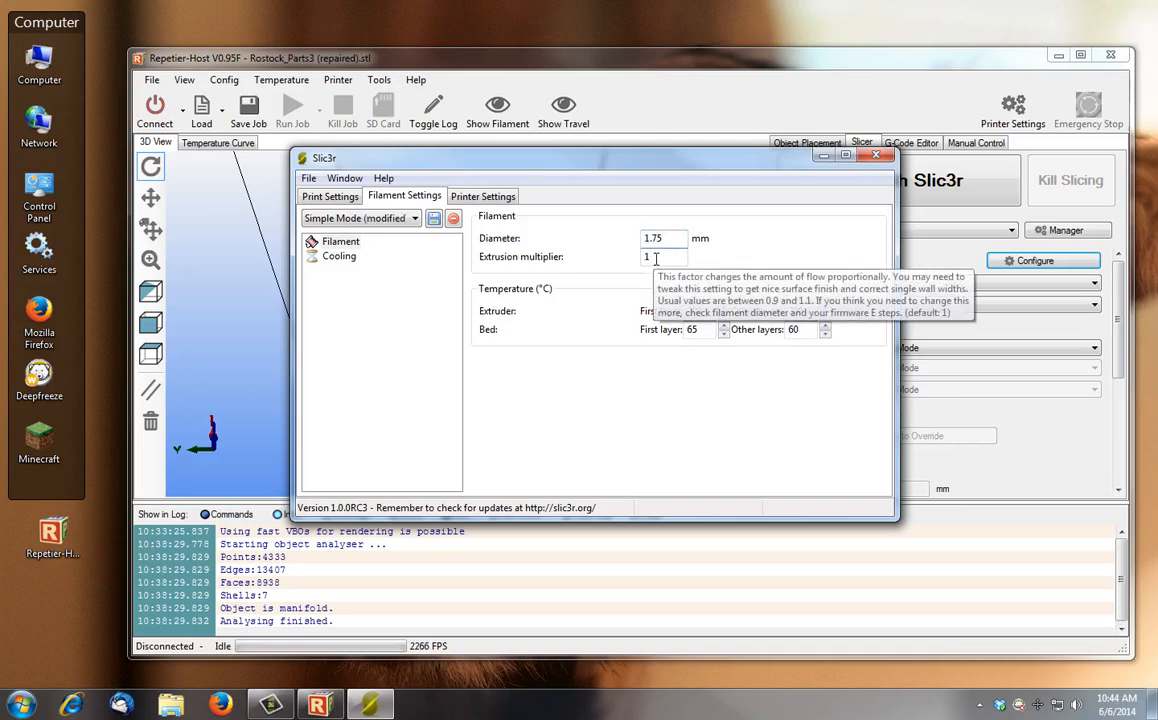
{"action": "mouse_move", "coordinate": [594, 448]}
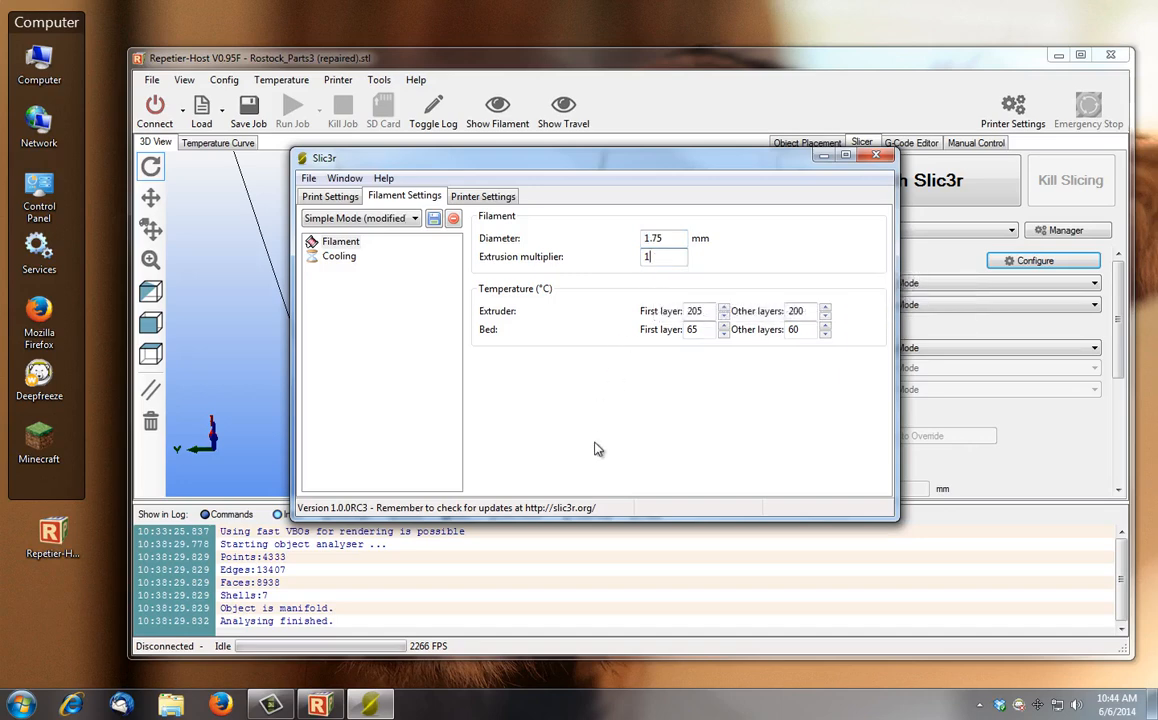
{"action": "mouse_move", "coordinate": [508, 314]}
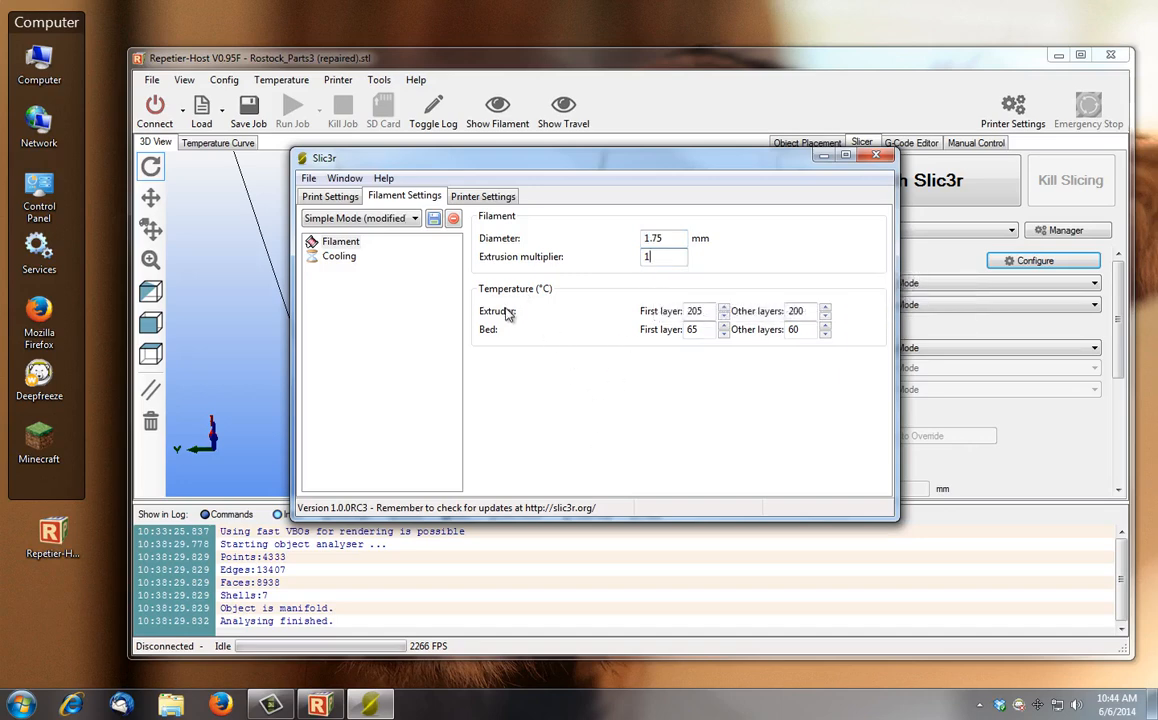
{"action": "mouse_move", "coordinate": [694, 311]}
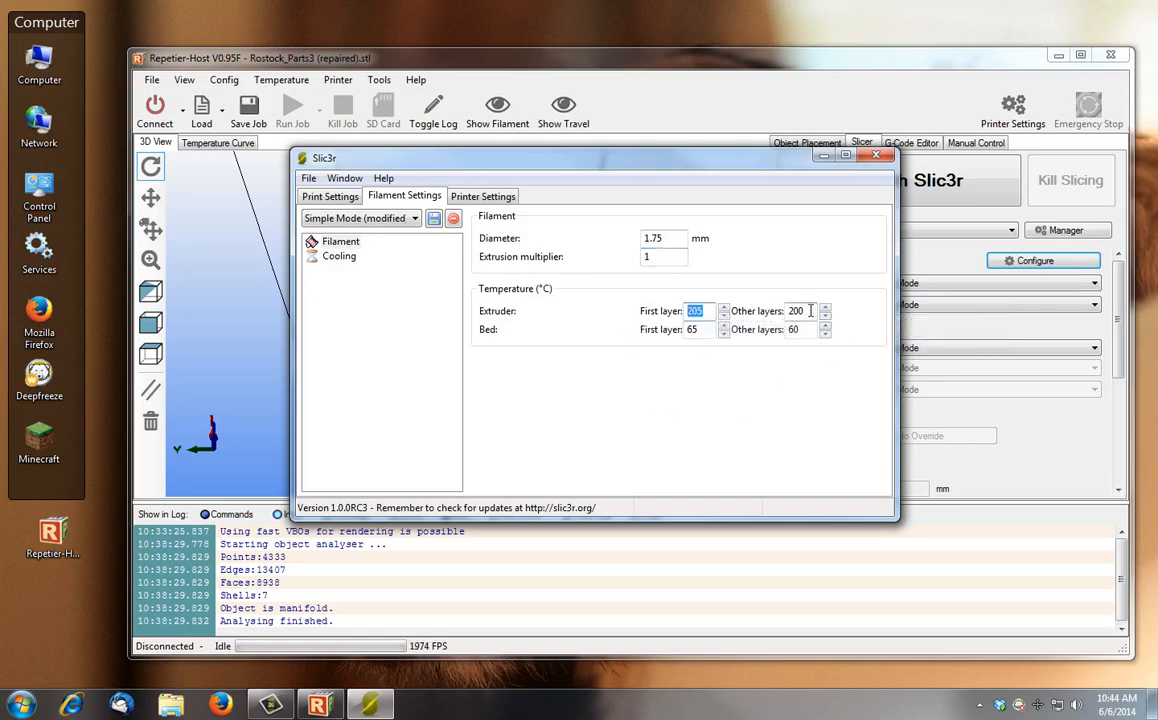
{"action": "left_click", "coordinate": [800, 310]}
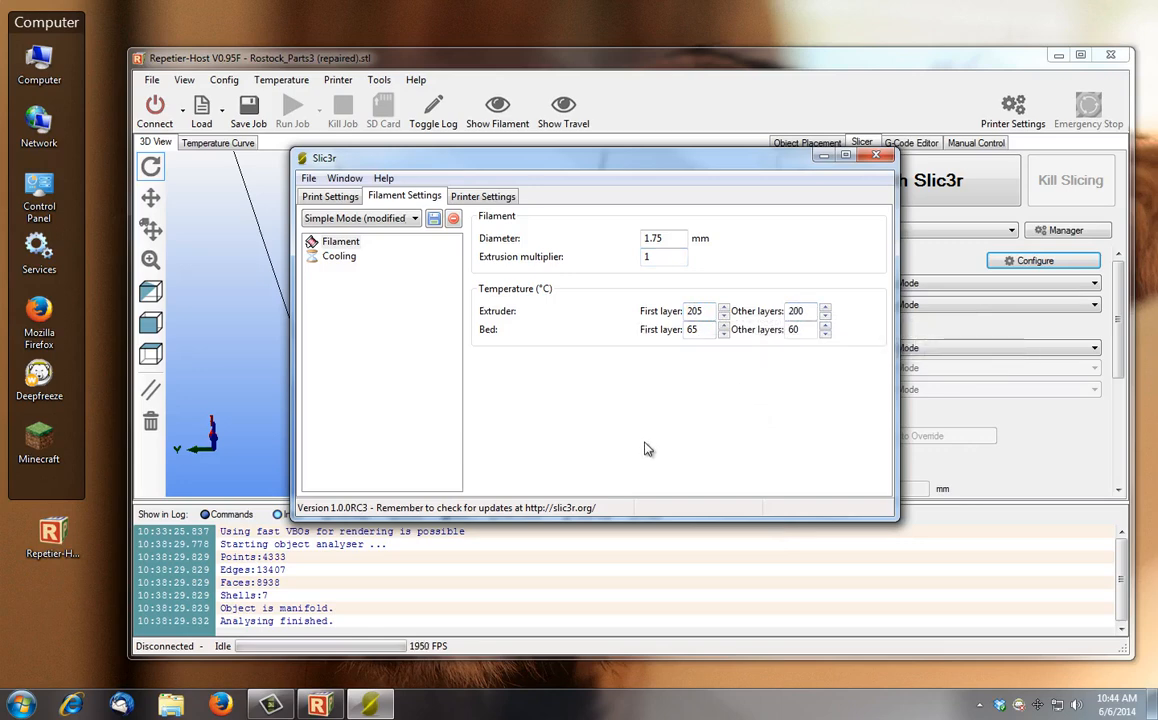
{"action": "mouse_move", "coordinate": [585, 387]}
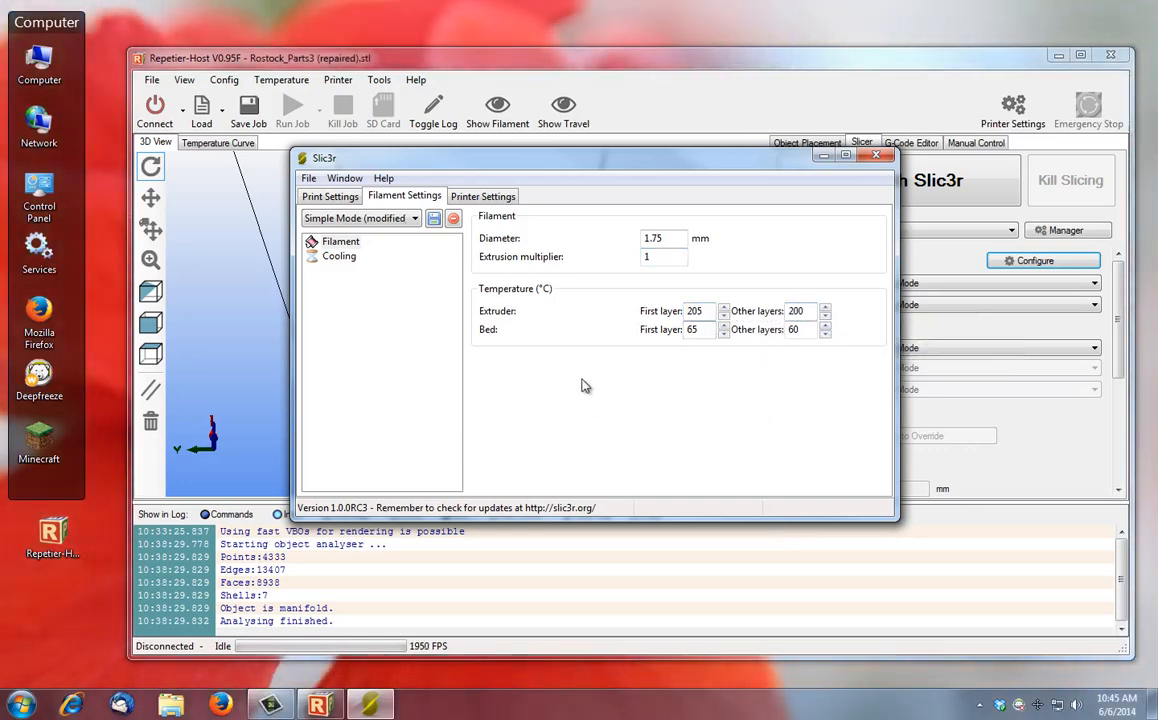
{"action": "mouse_move", "coordinate": [691, 329]}
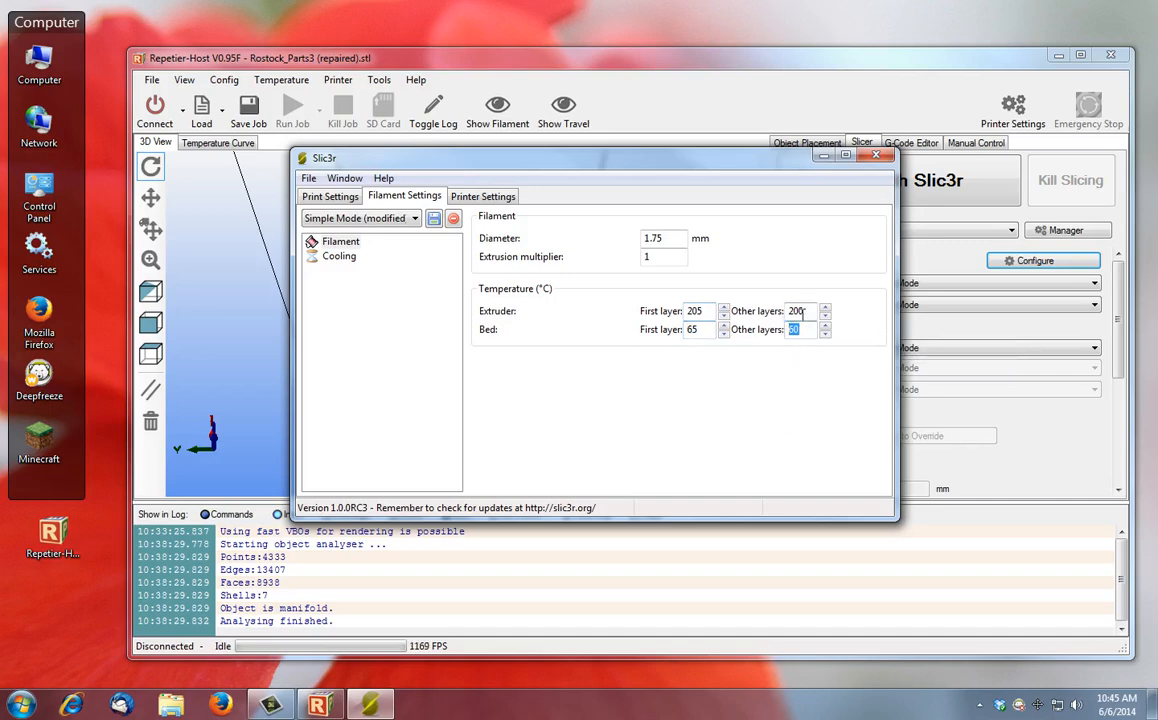
{"action": "left_click", "coordinate": [339, 256]}
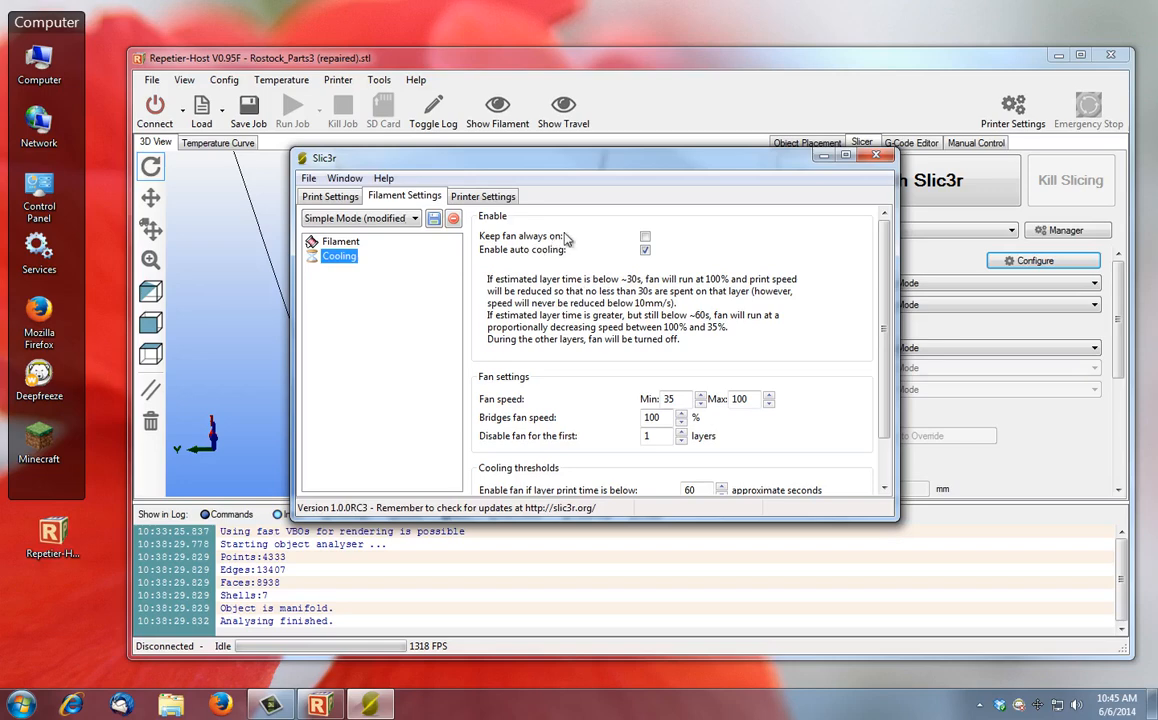
{"action": "mouse_move", "coordinate": [695, 300]}
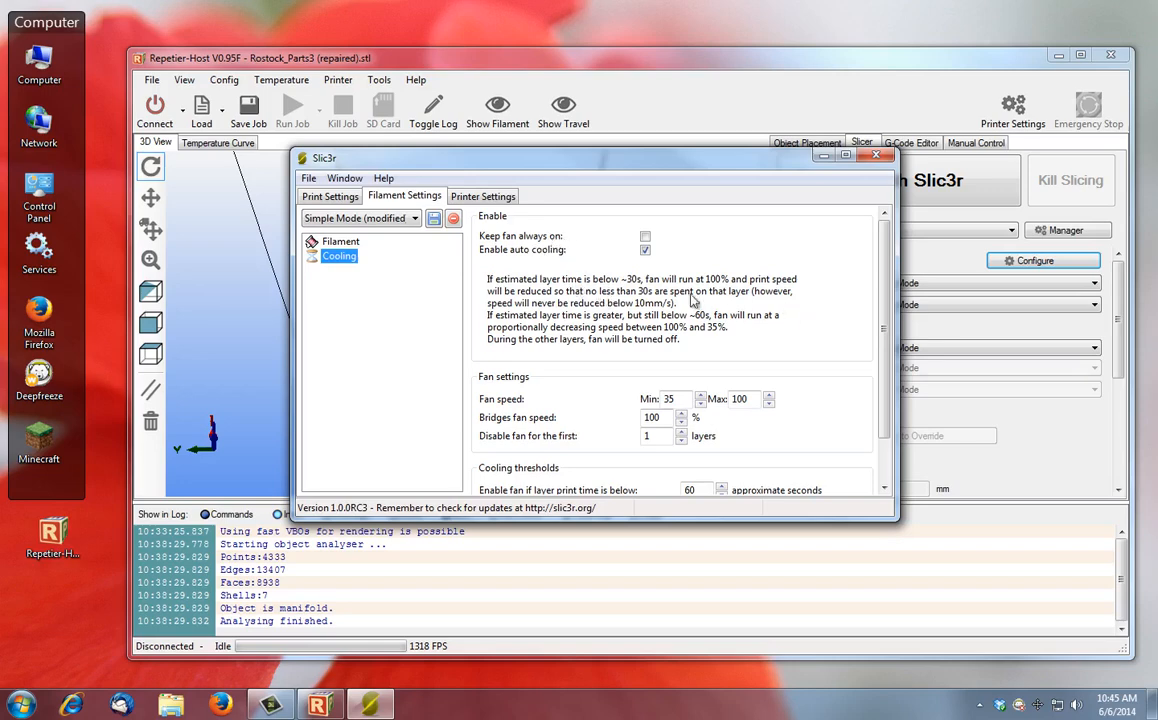
{"action": "scroll", "scroll_direction": "down", "scroll_amount": 3}
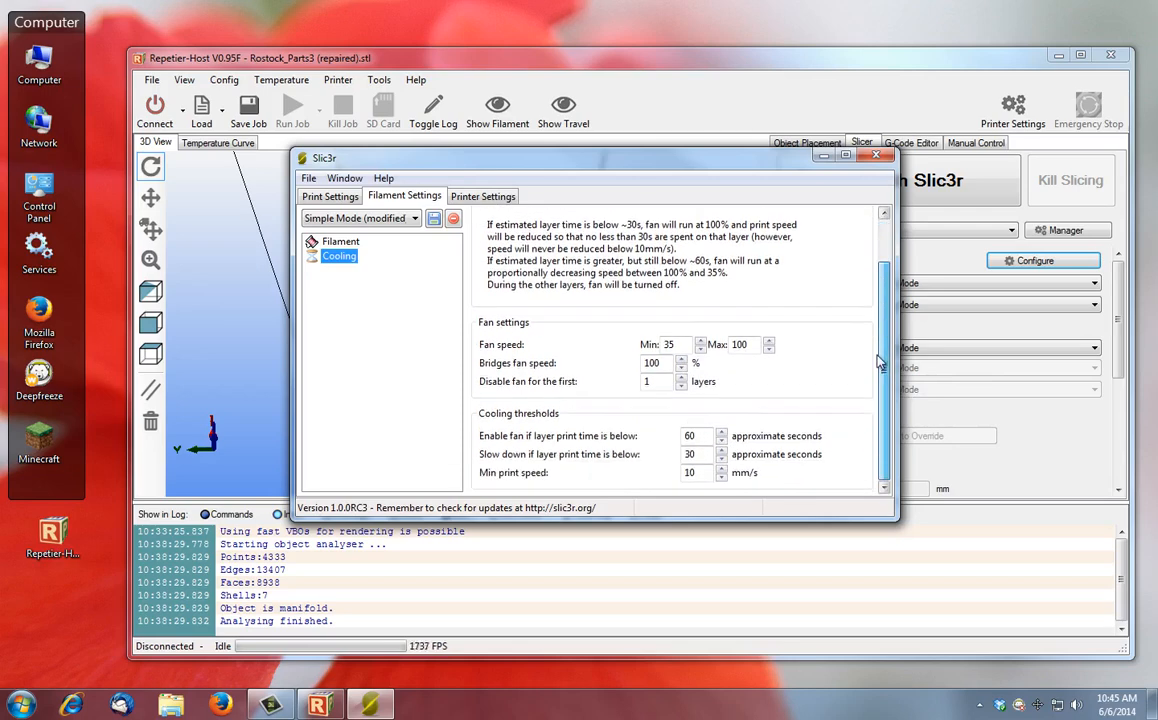
Show the printer settings and keep RepRap (Marlin/Sprinter/Repetier) as the G-code flavor
{"action": "left_click", "coordinate": [483, 195]}
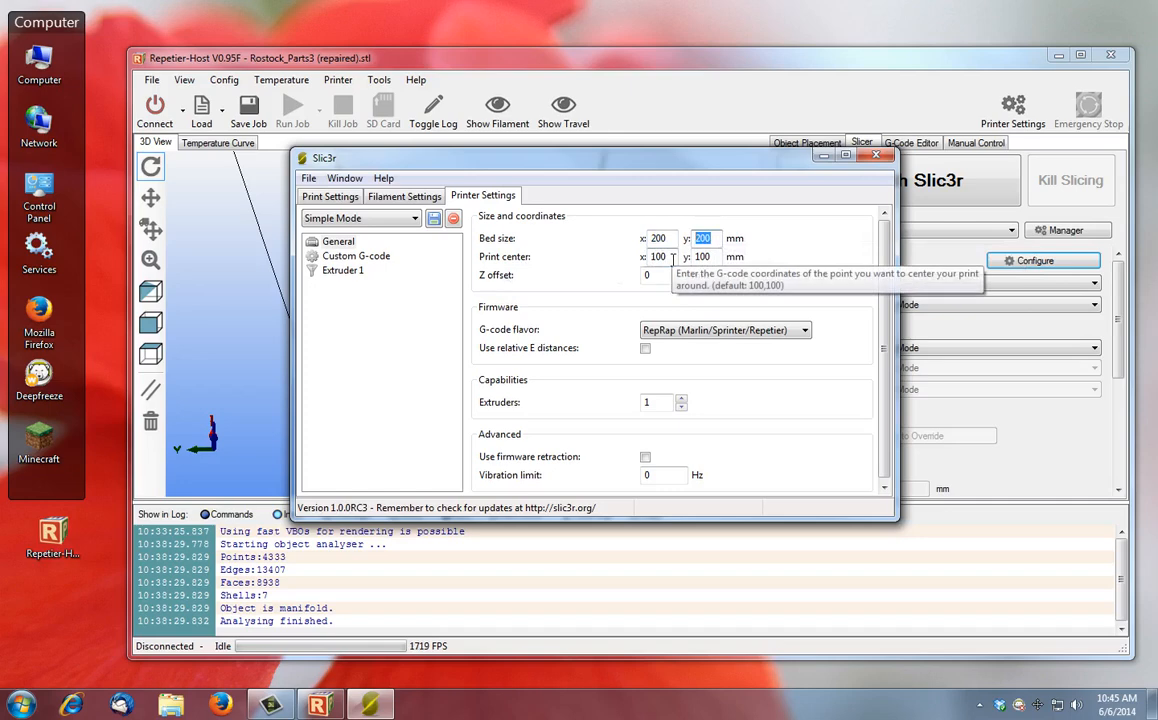
{"action": "mouse_move", "coordinate": [641, 302]}
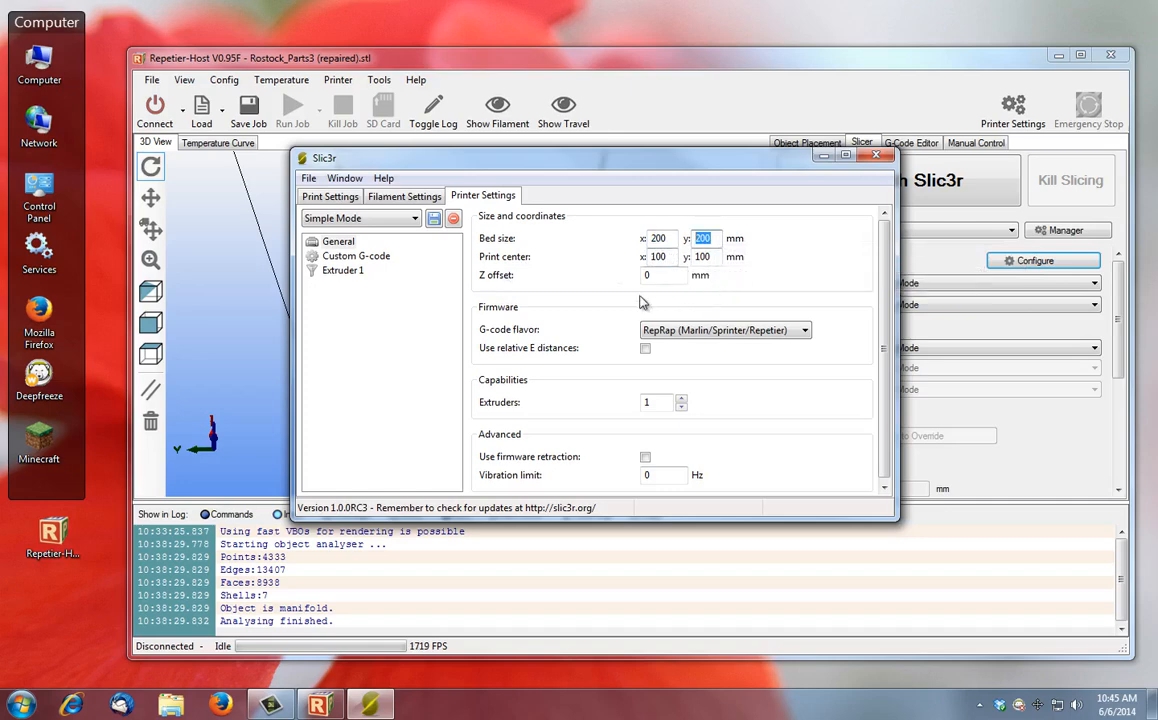
{"action": "mouse_move", "coordinate": [646, 275]}
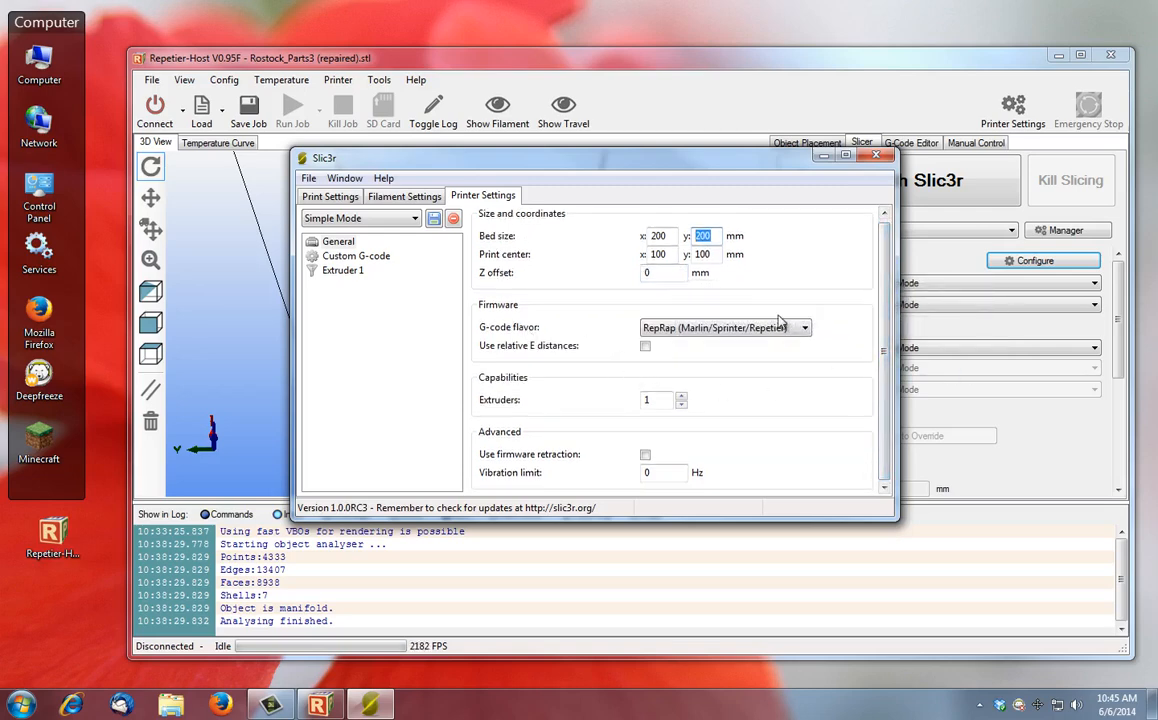
{"action": "mouse_move", "coordinate": [829, 330]}
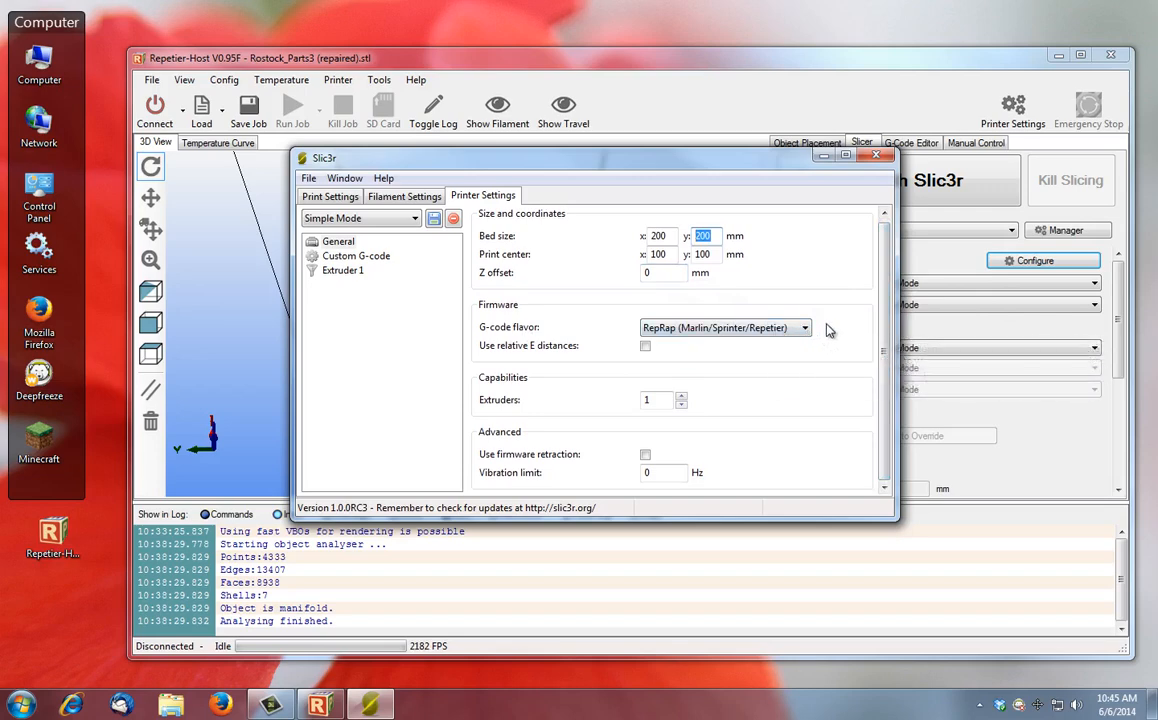
{"action": "mouse_move", "coordinate": [752, 330]}
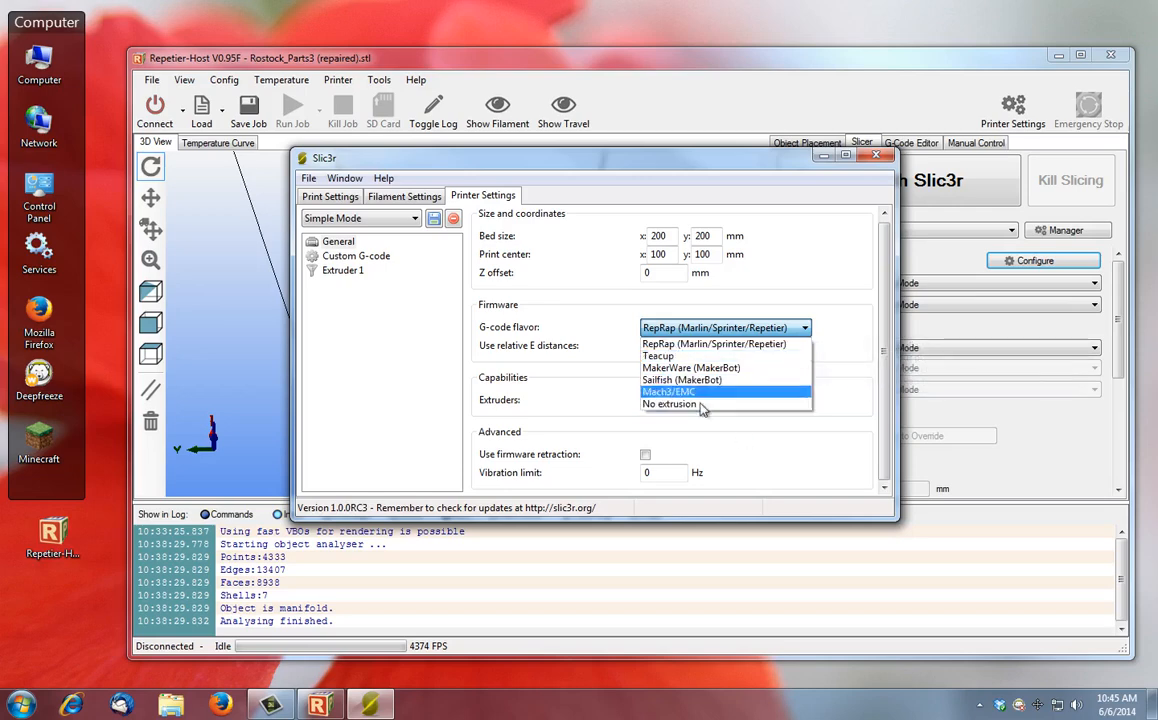
{"action": "mouse_move", "coordinate": [725, 379]}
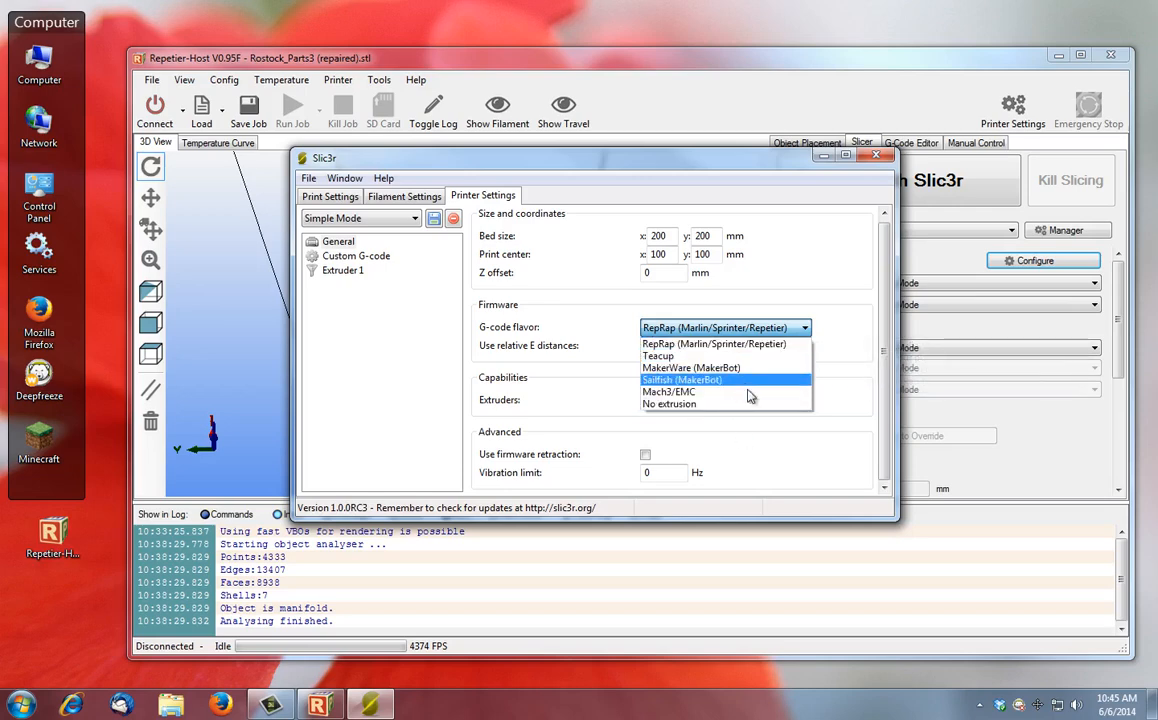
{"action": "left_click", "coordinate": [714, 343]}
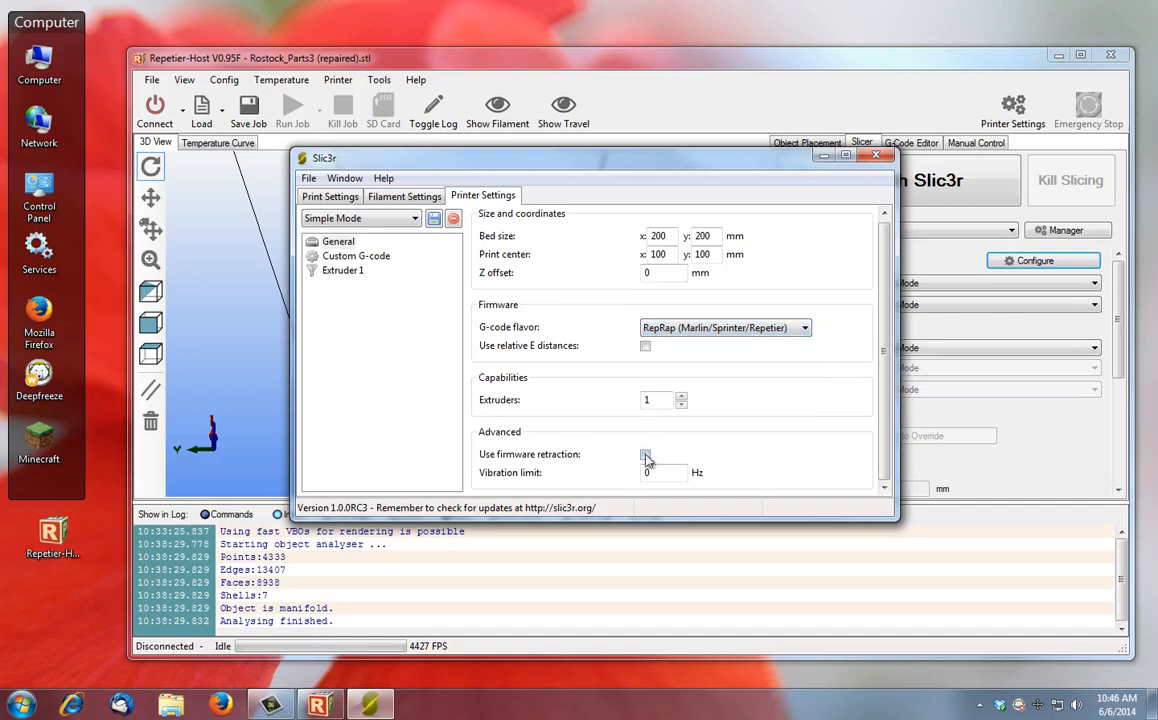
{"action": "mouse_move", "coordinate": [646, 456]}
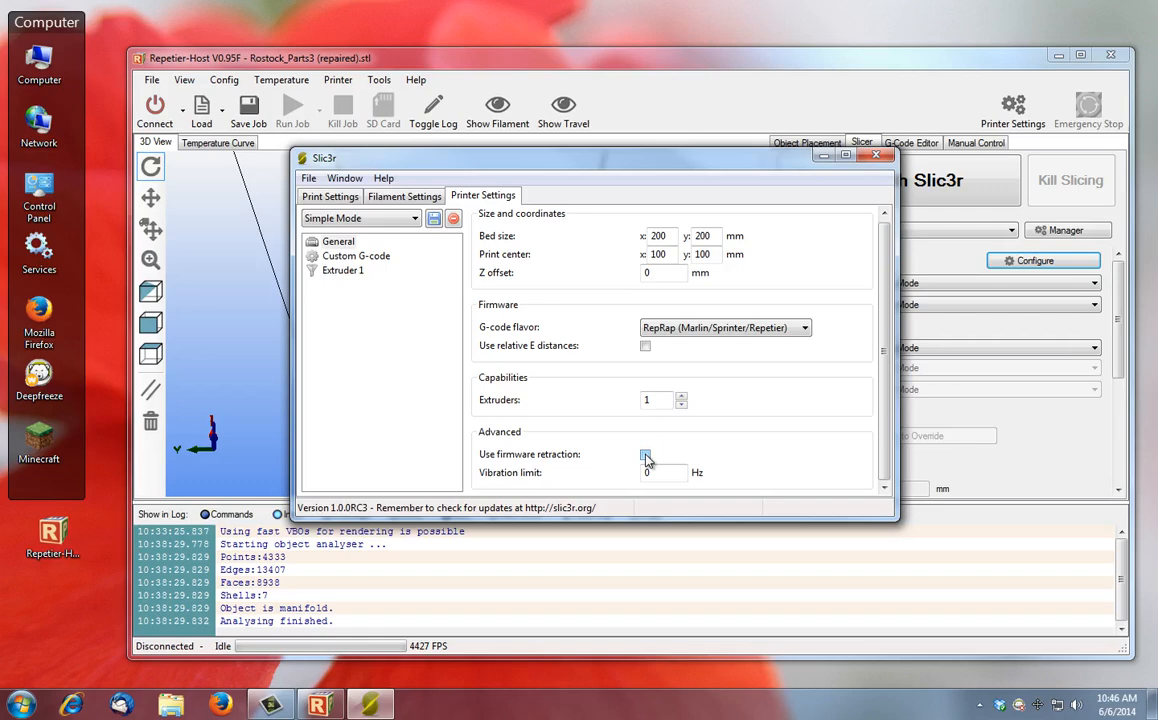
Set a 0.4 mm nozzle and 1 mm retraction at 30 mm/s with 2 mm minimum travel
{"action": "left_click", "coordinate": [356, 255]}
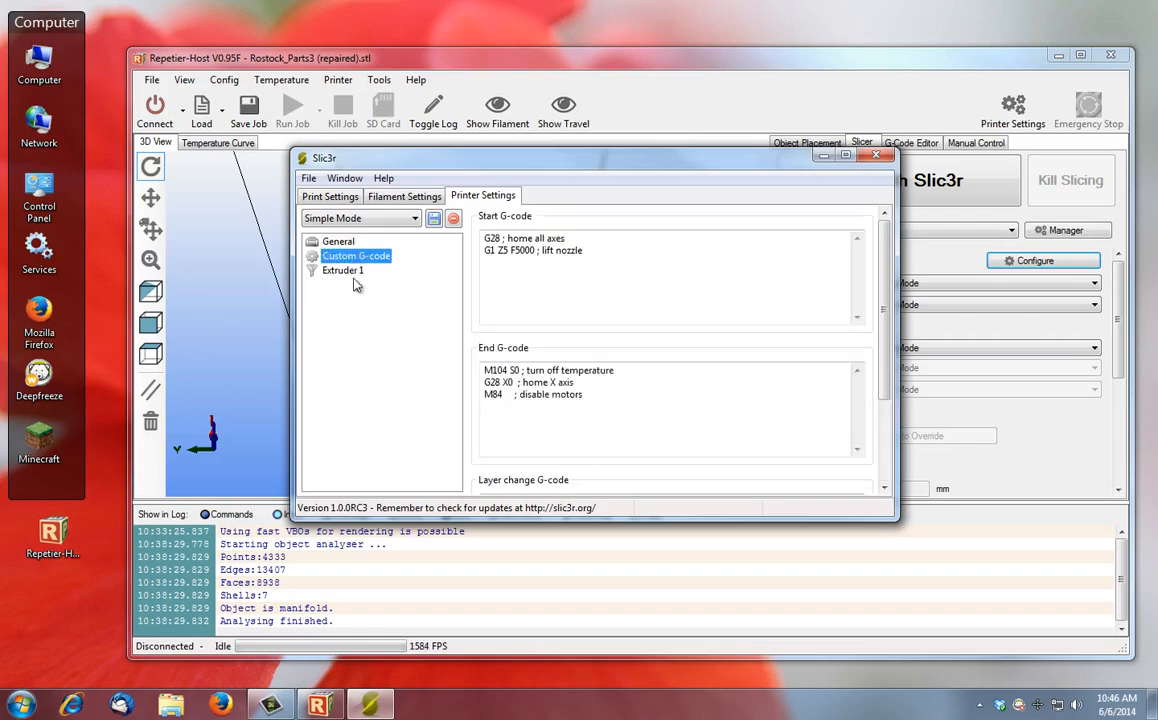
{"action": "left_click", "coordinate": [342, 270]}
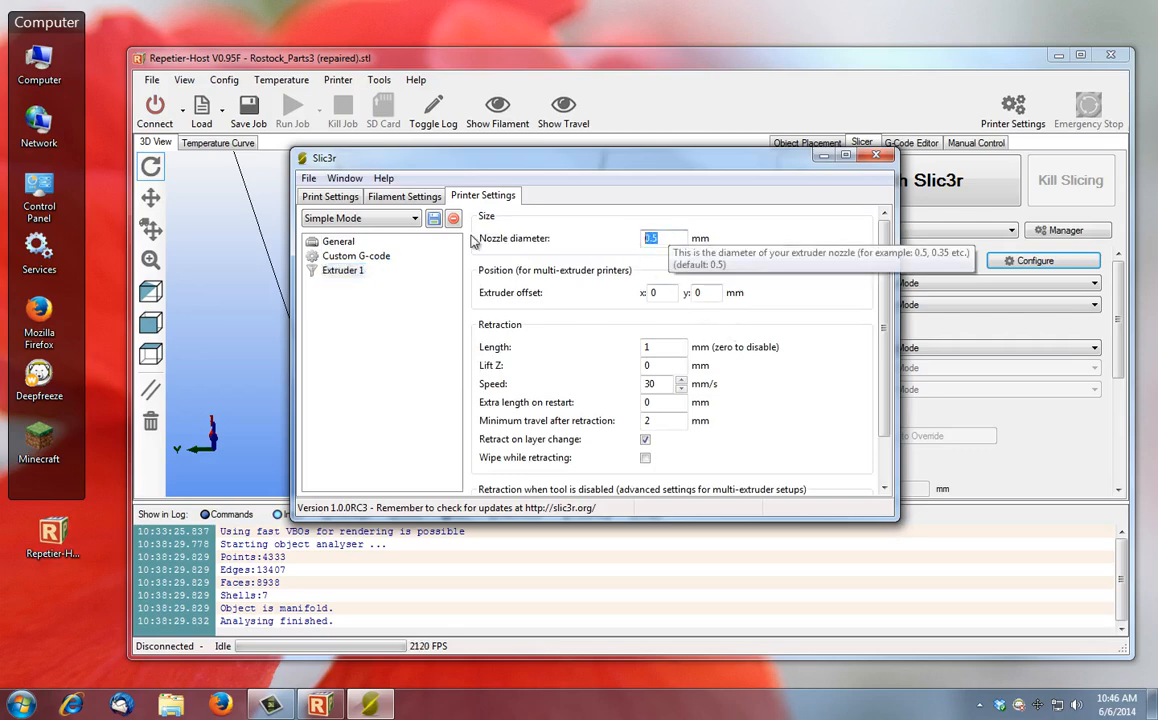
{"action": "mouse_move", "coordinate": [638, 360]}
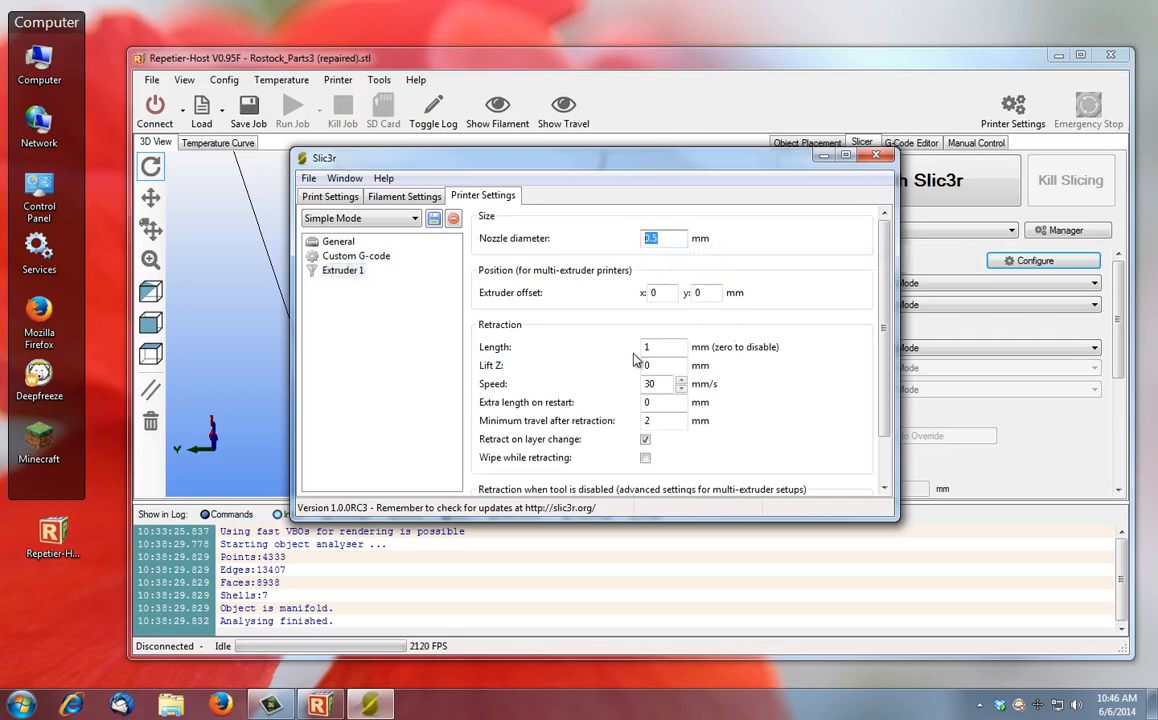
{"action": "type", "text": ".4"}
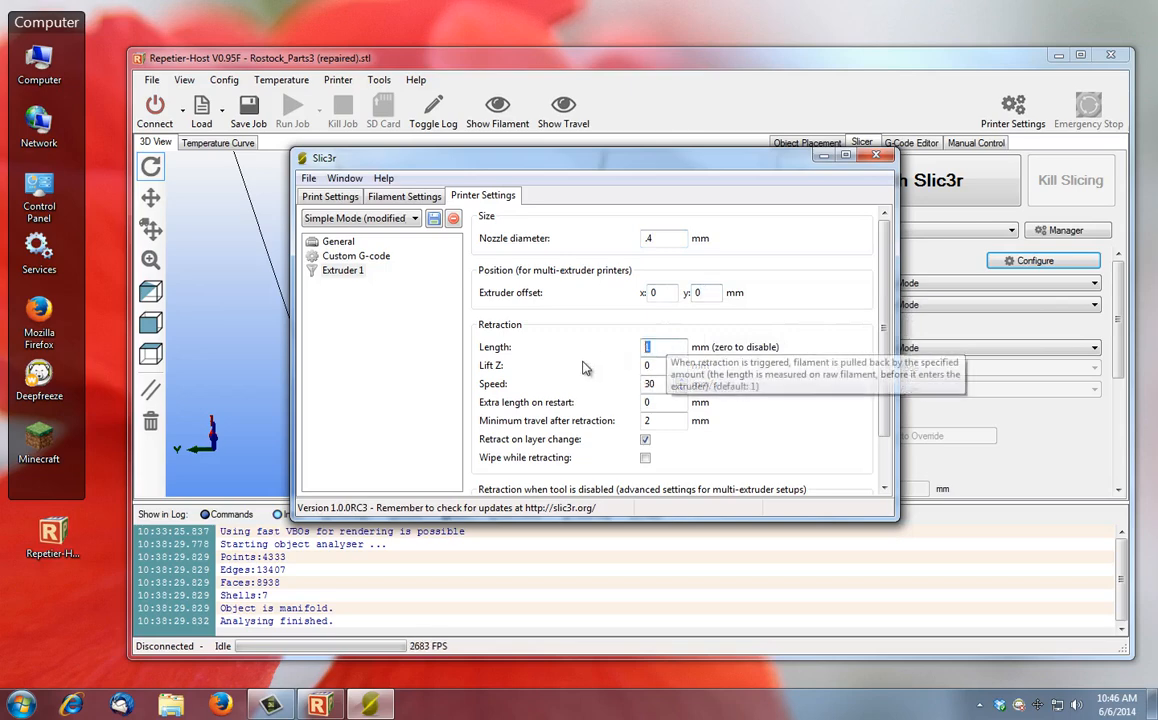
{"action": "mouse_move", "coordinate": [573, 388]}
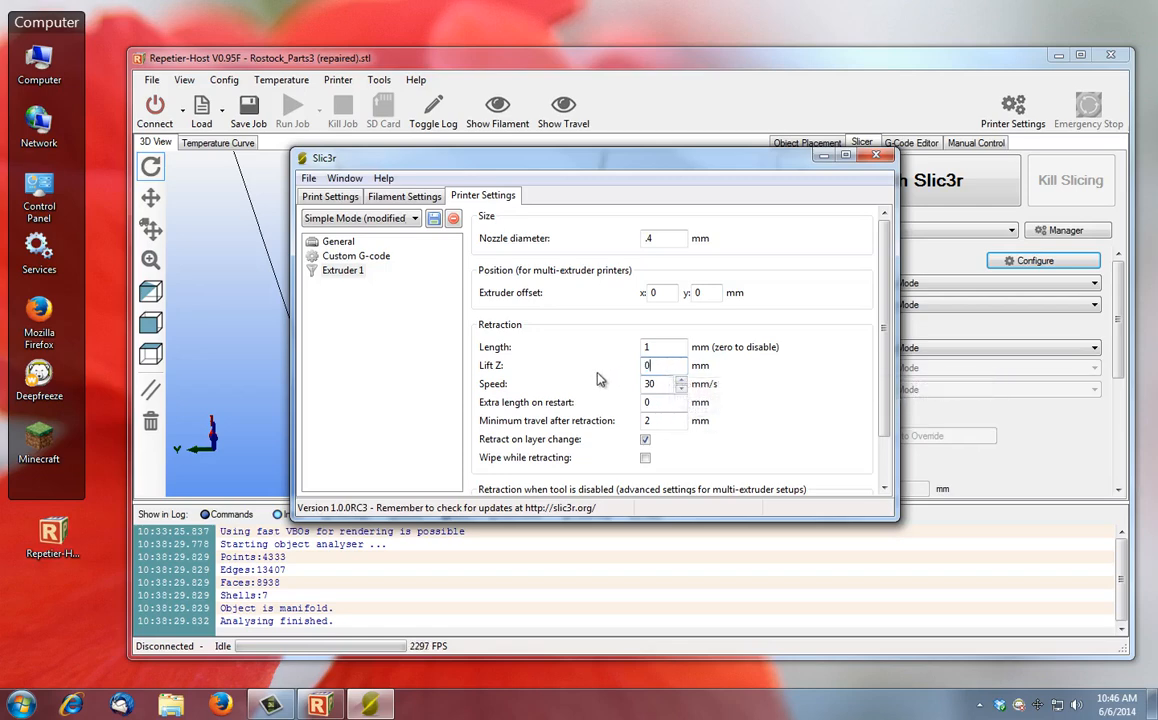
{"action": "mouse_move", "coordinate": [605, 388]}
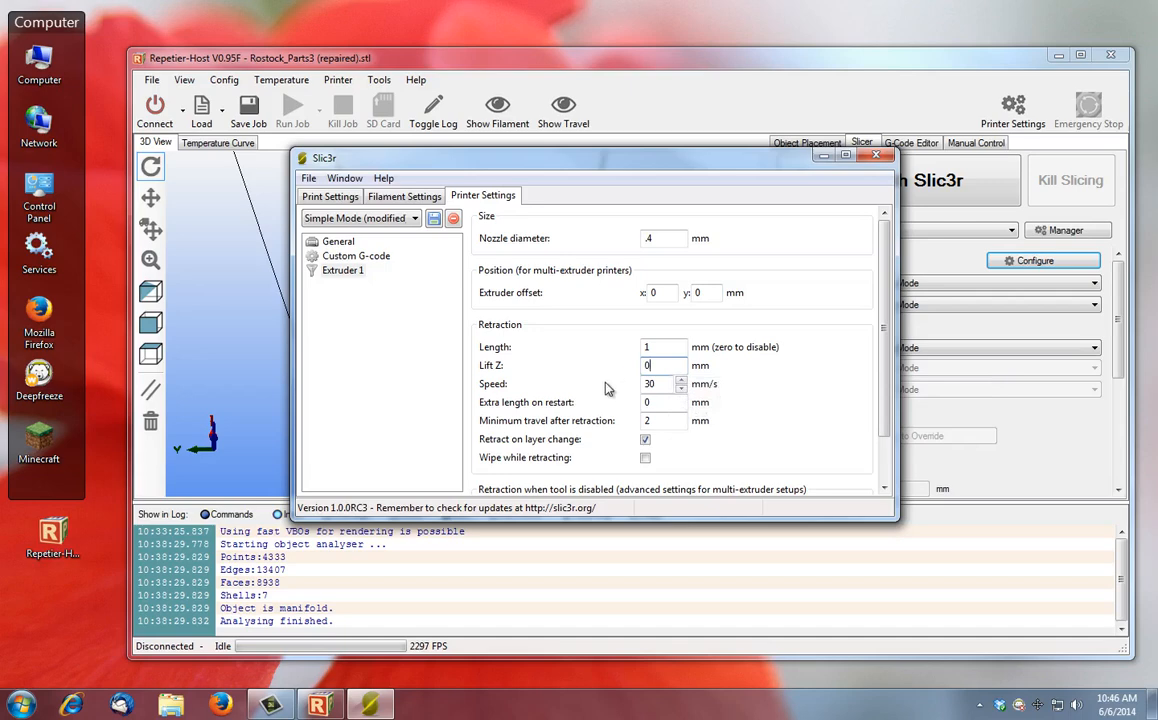
{"action": "left_click", "coordinate": [650, 383]}
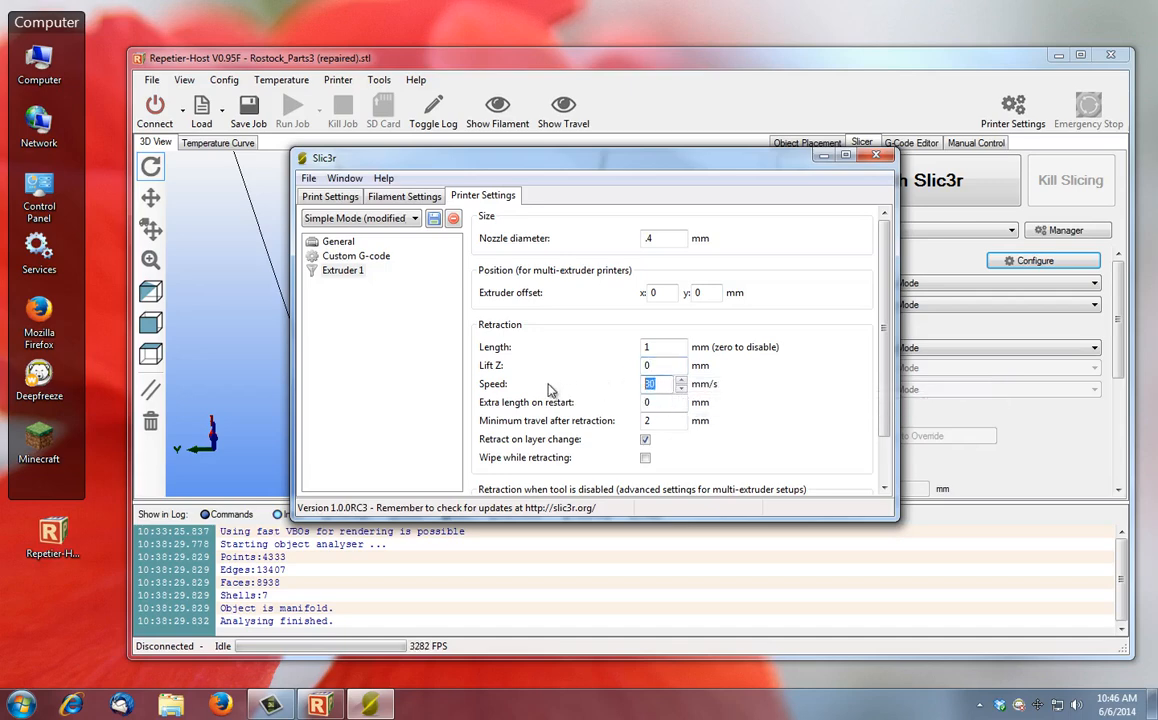
{"action": "scroll", "scroll_direction": "down", "scroll_amount": 3}
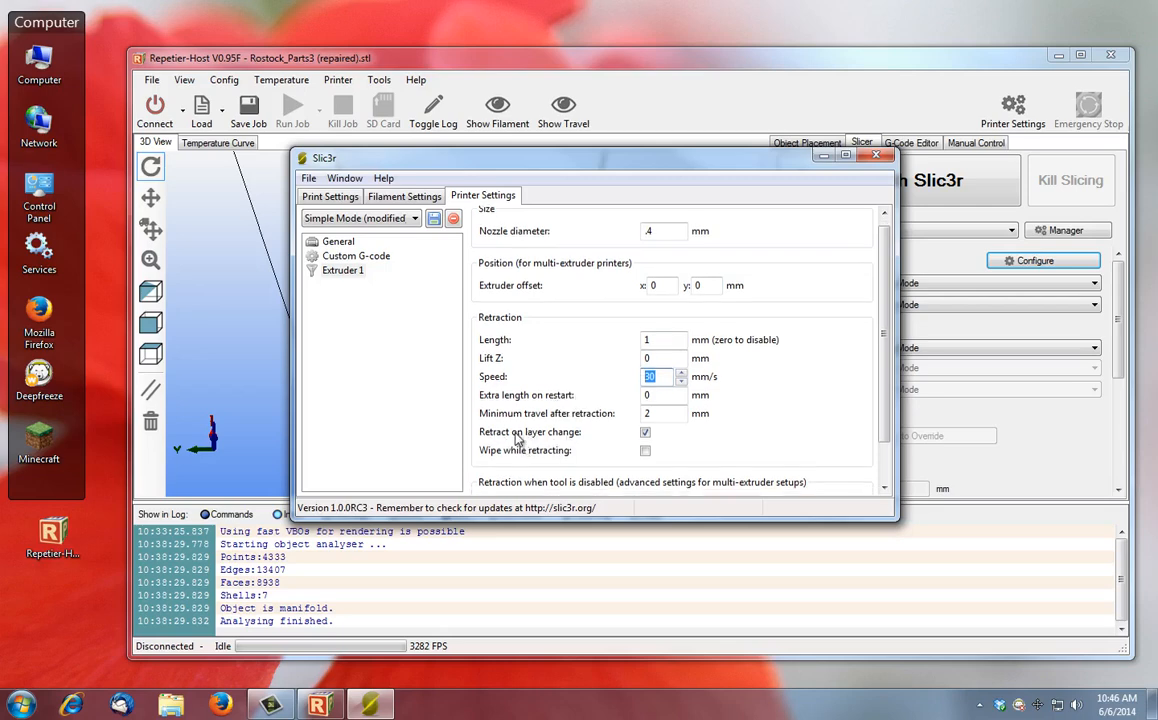
{"action": "mouse_move", "coordinate": [570, 444]}
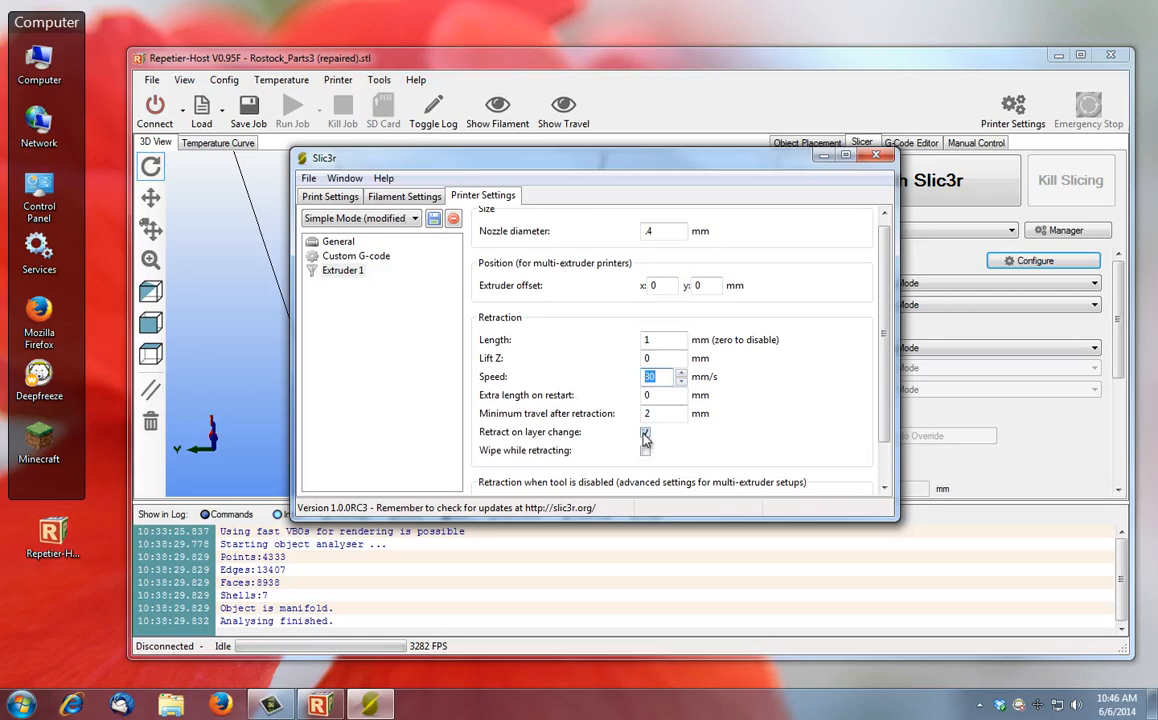
{"action": "left_click", "coordinate": [645, 432]}
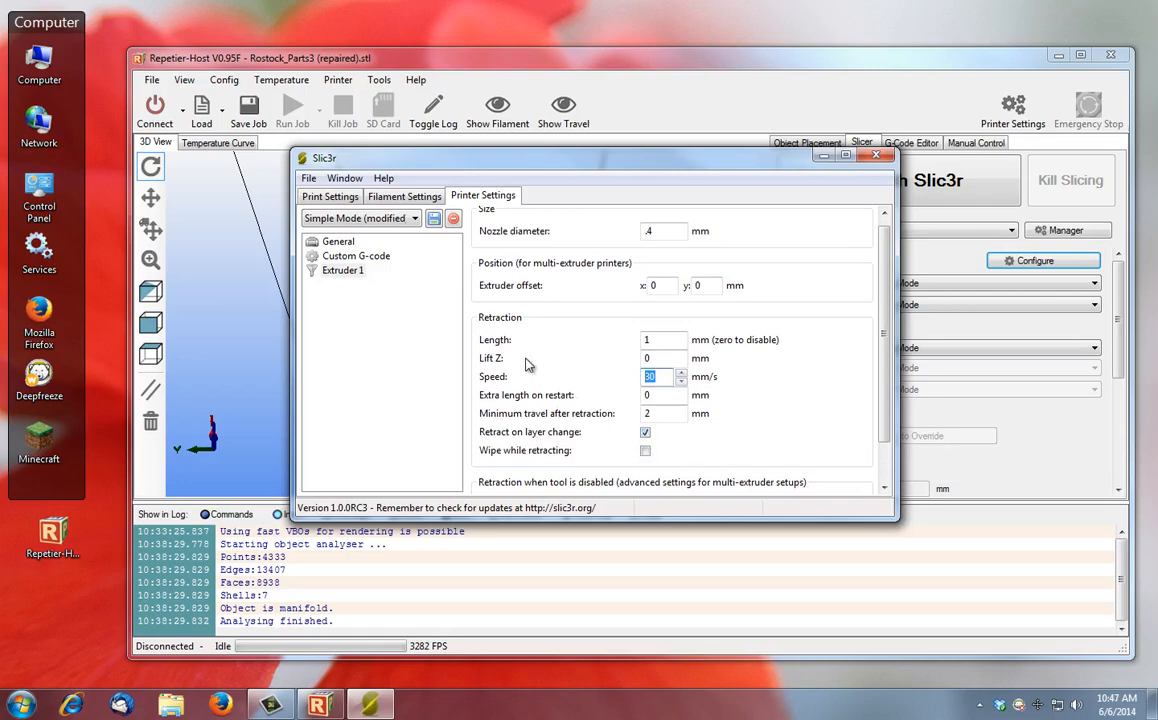
{"action": "mouse_move", "coordinate": [433, 218]}
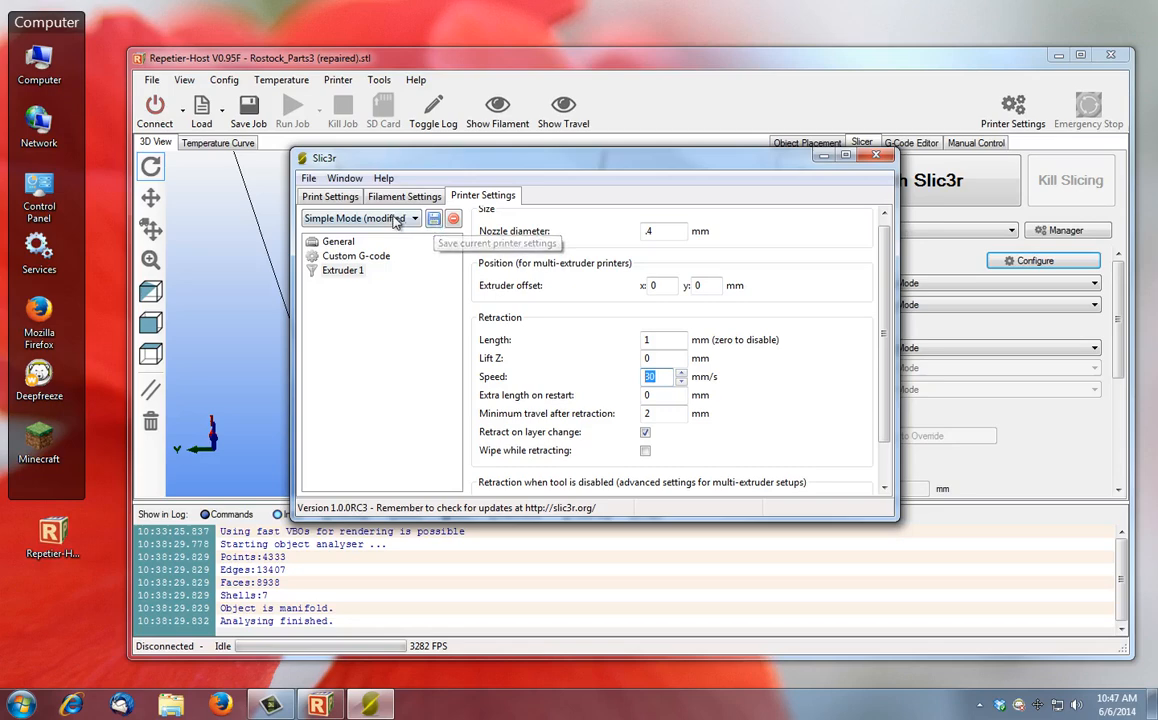
{"action": "mouse_move", "coordinate": [452, 219]}
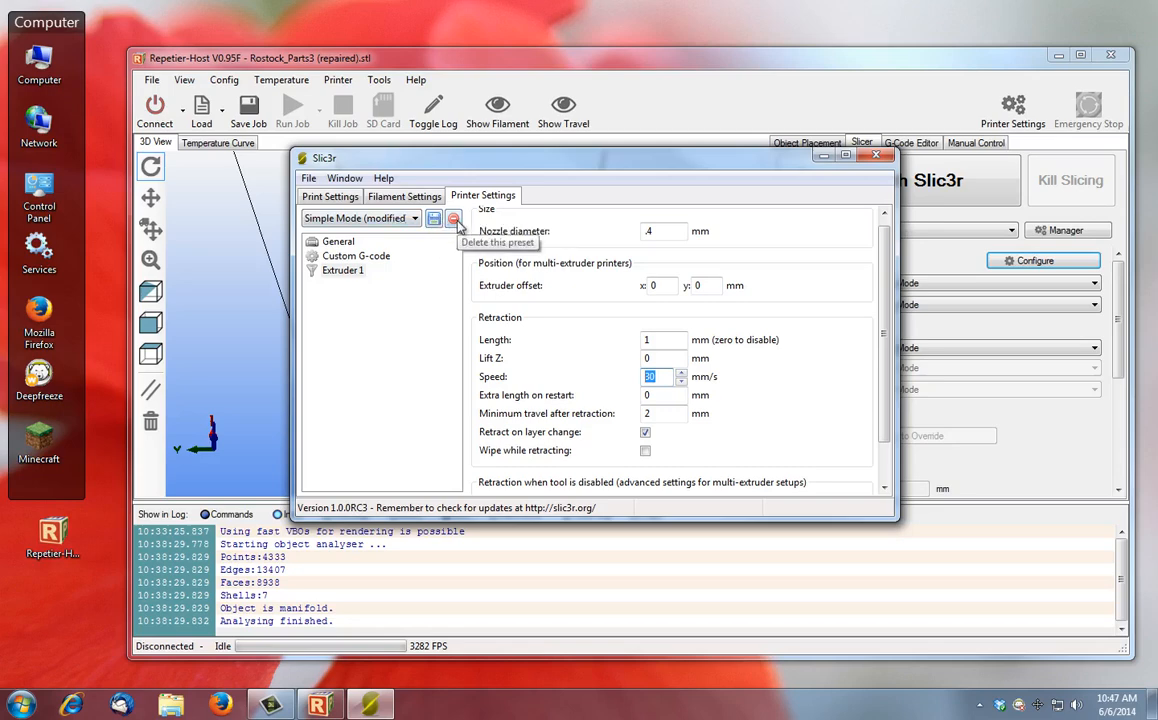
Save the printer and filament settings as 'abs prints' presets
{"action": "left_click", "coordinate": [434, 218]}
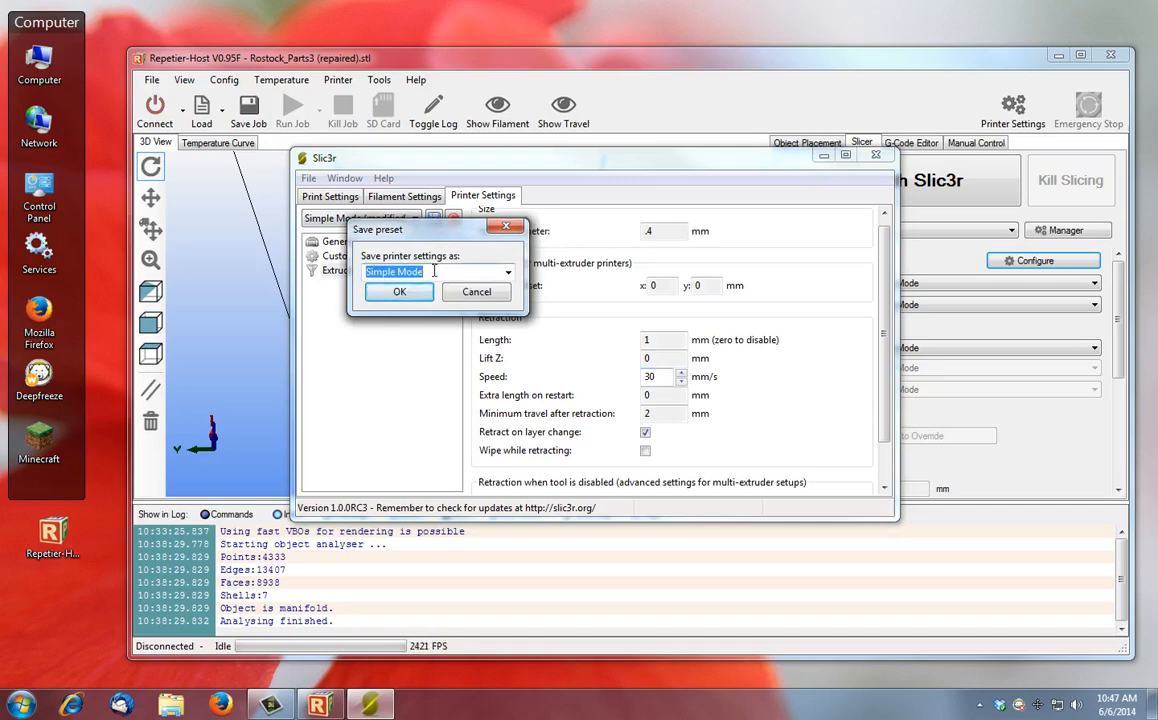
{"action": "type", "text": "Abs Prints"}
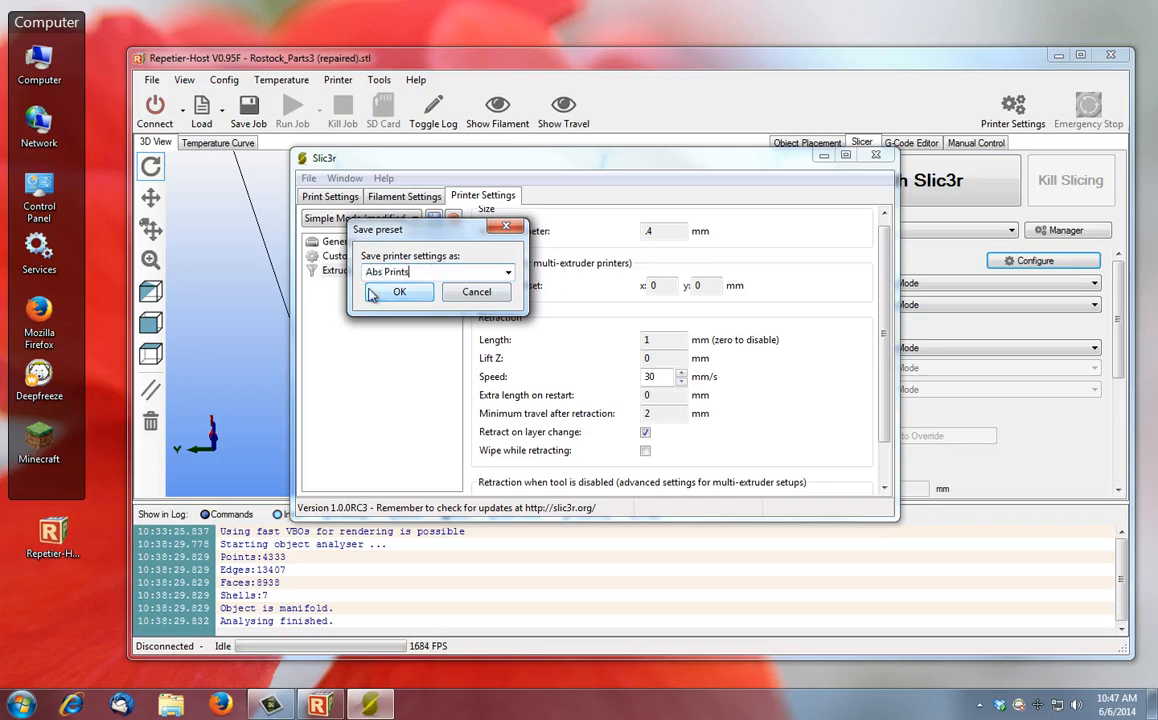
{"action": "left_click", "coordinate": [399, 291]}
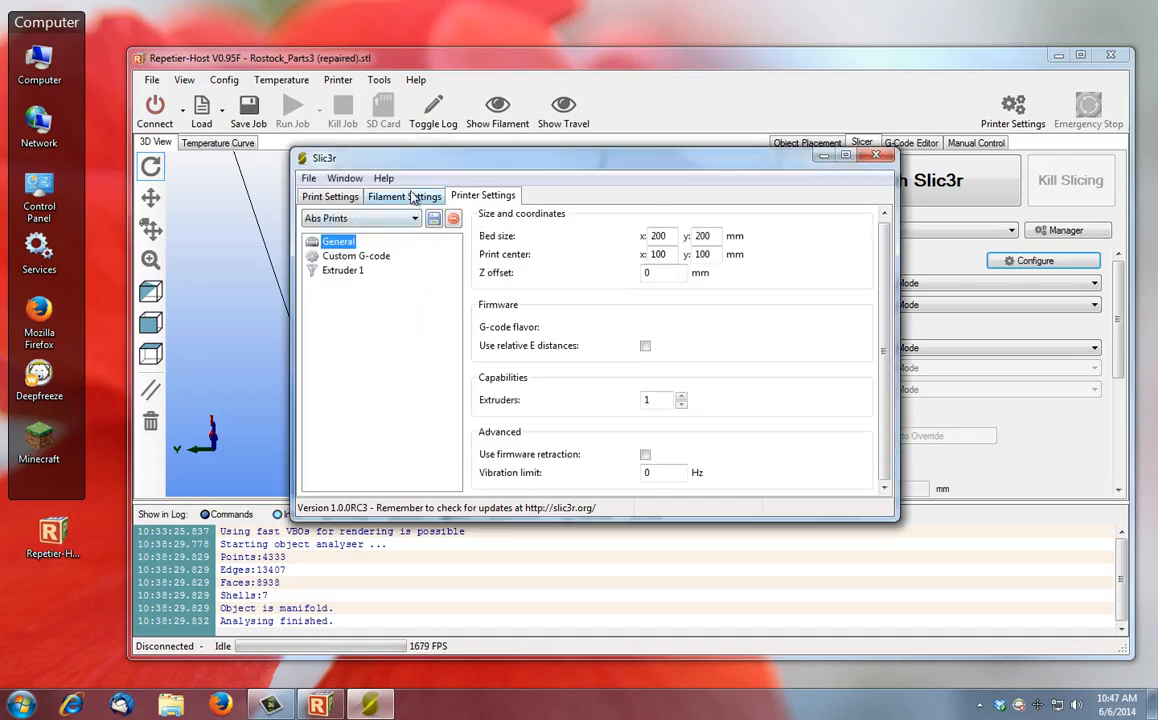
{"action": "left_click", "coordinate": [404, 195]}
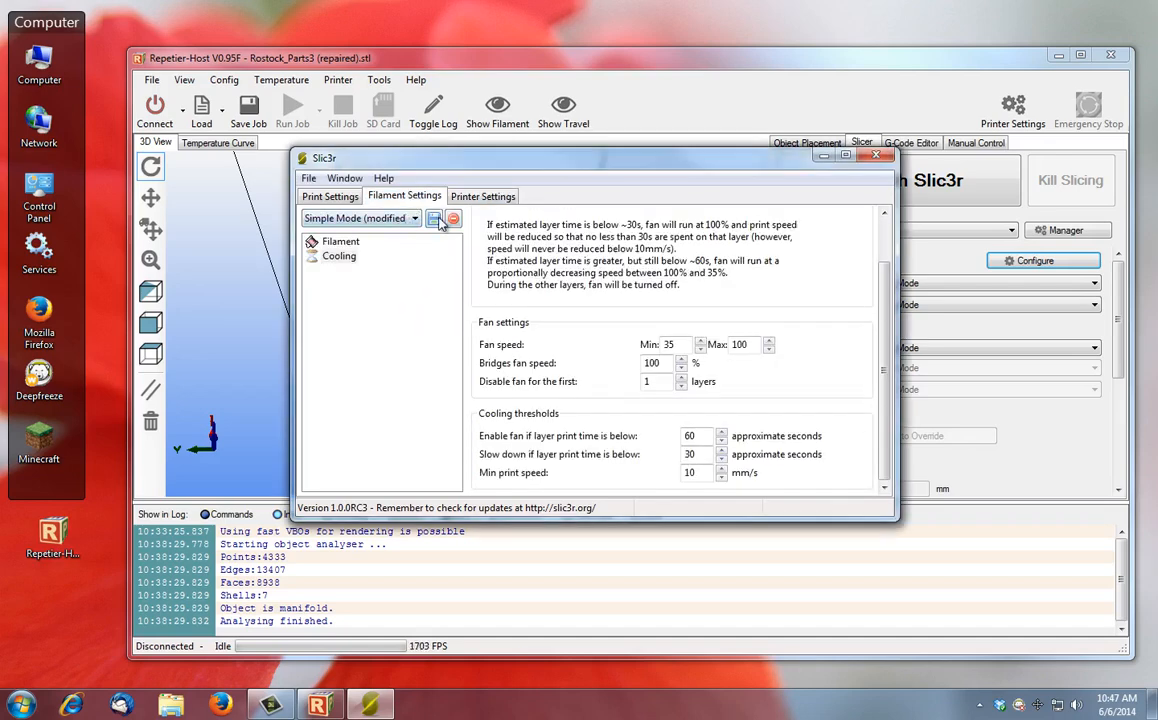
{"action": "left_click", "coordinate": [434, 218]}
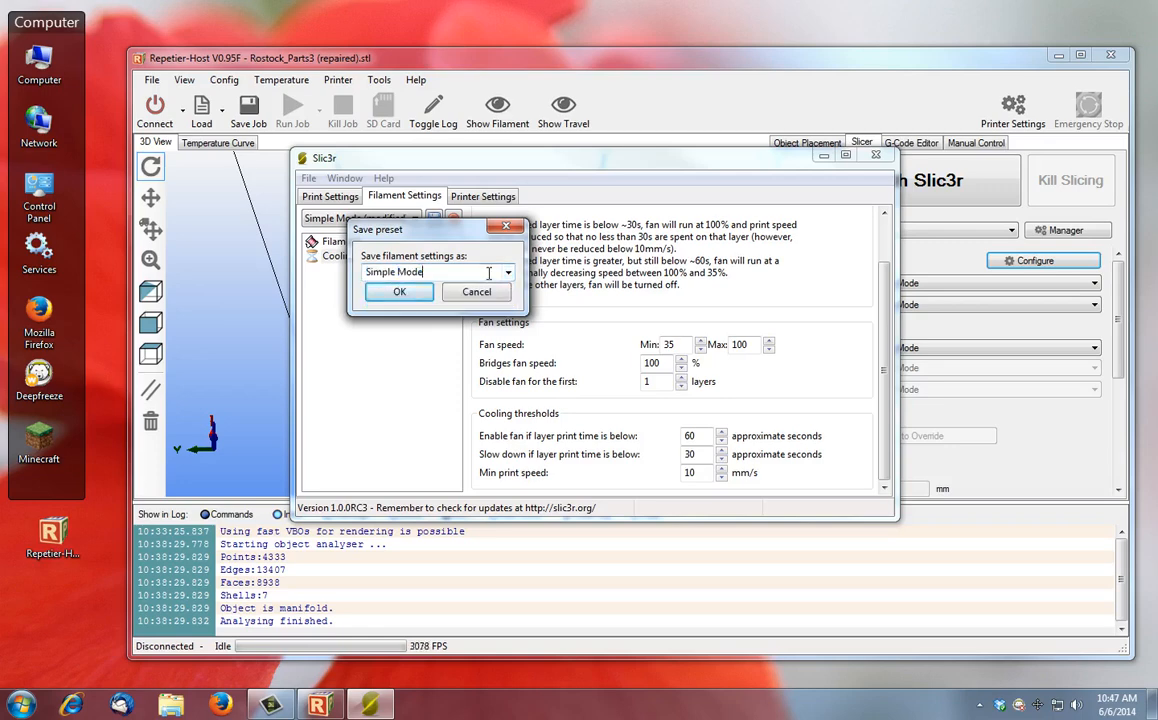
{"action": "type", "text": "abs prin"}
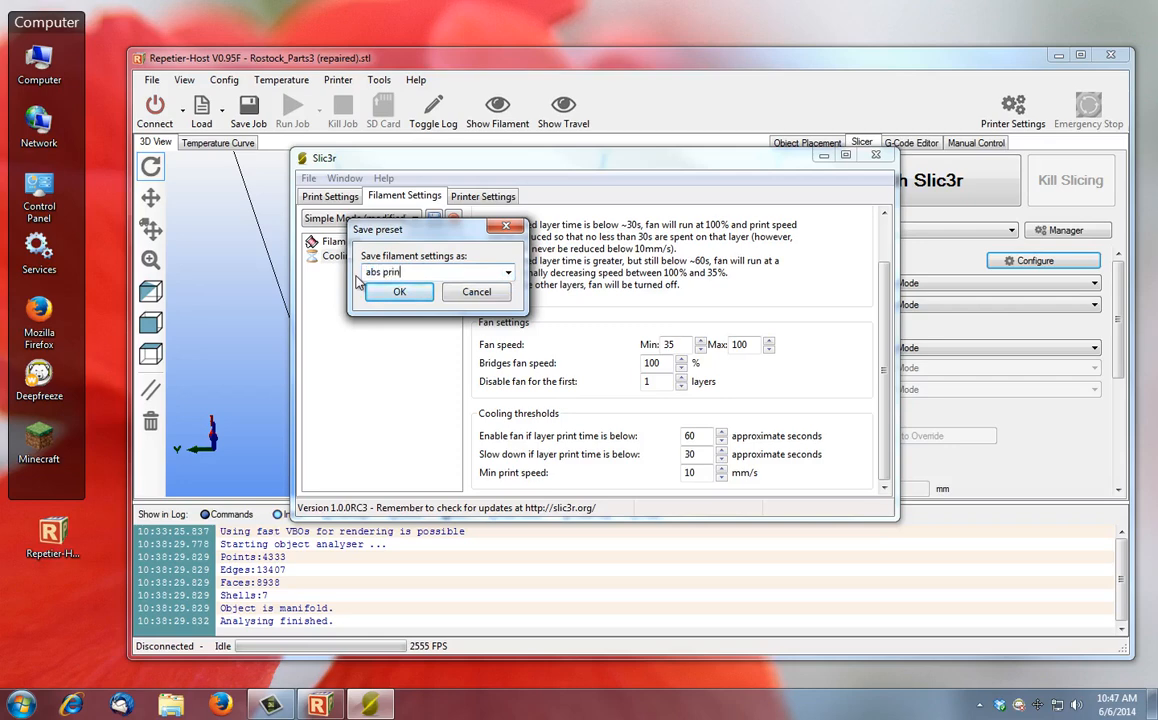
{"action": "left_click", "coordinate": [399, 291]}
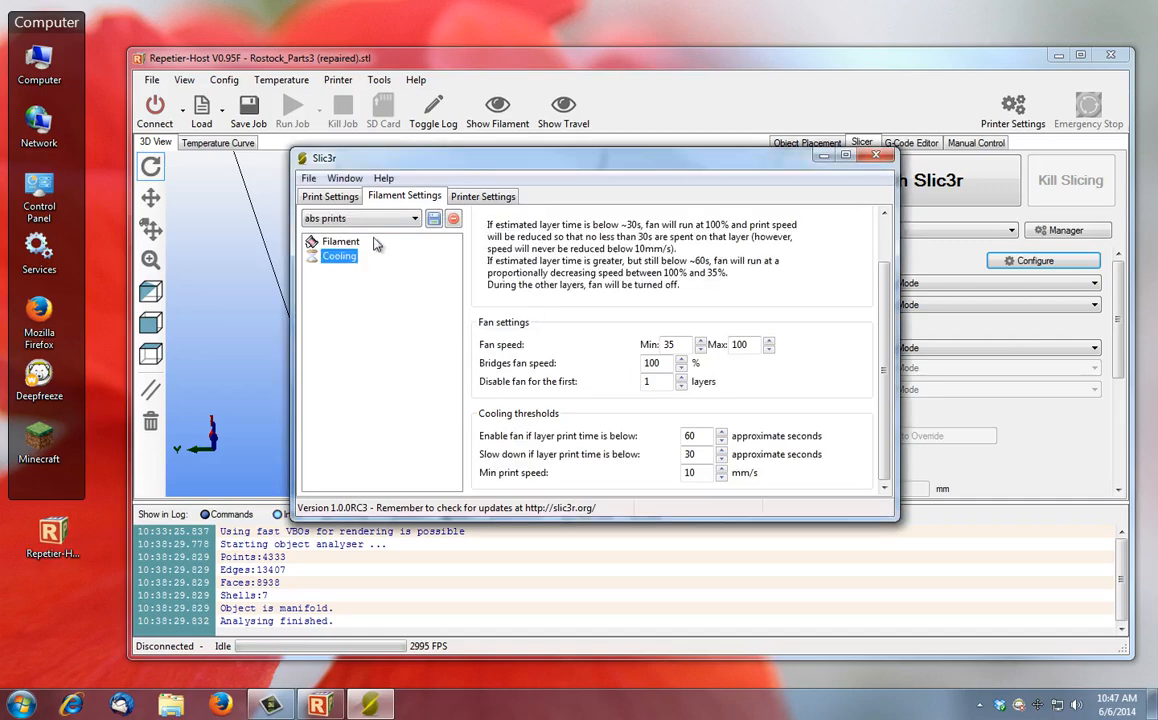
Save the print settings as 'abs prints' and check each tab's active preset
{"action": "left_click", "coordinate": [434, 218]}
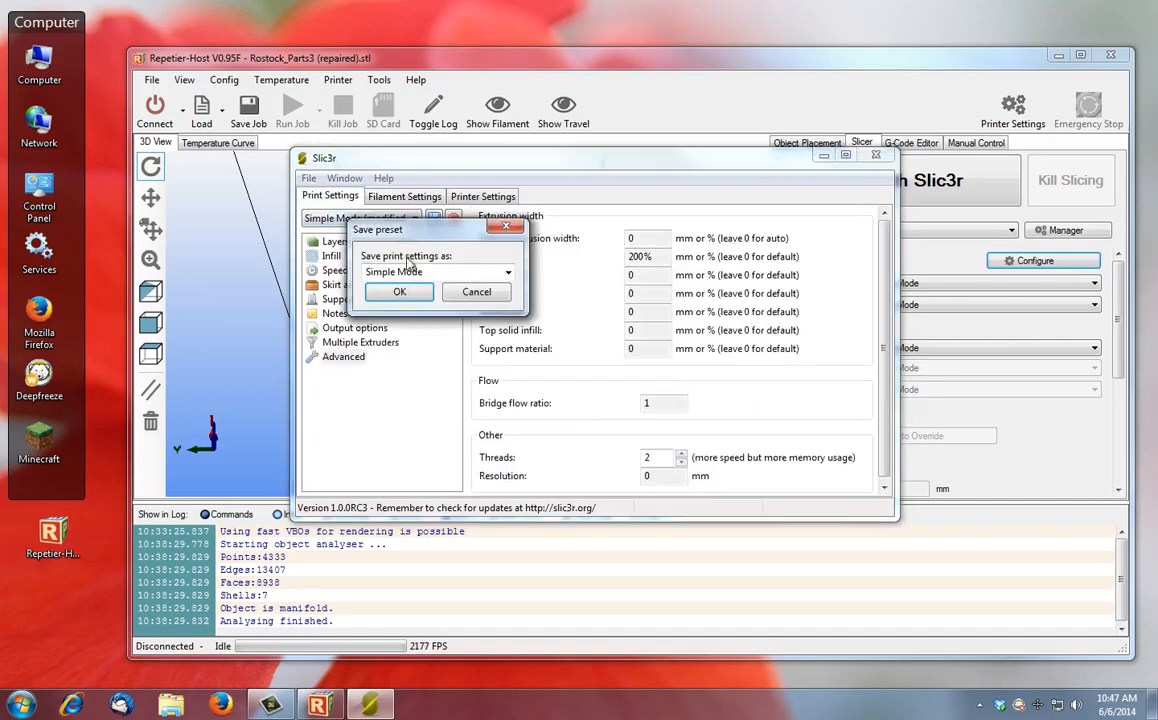
{"action": "type", "text": "a"}
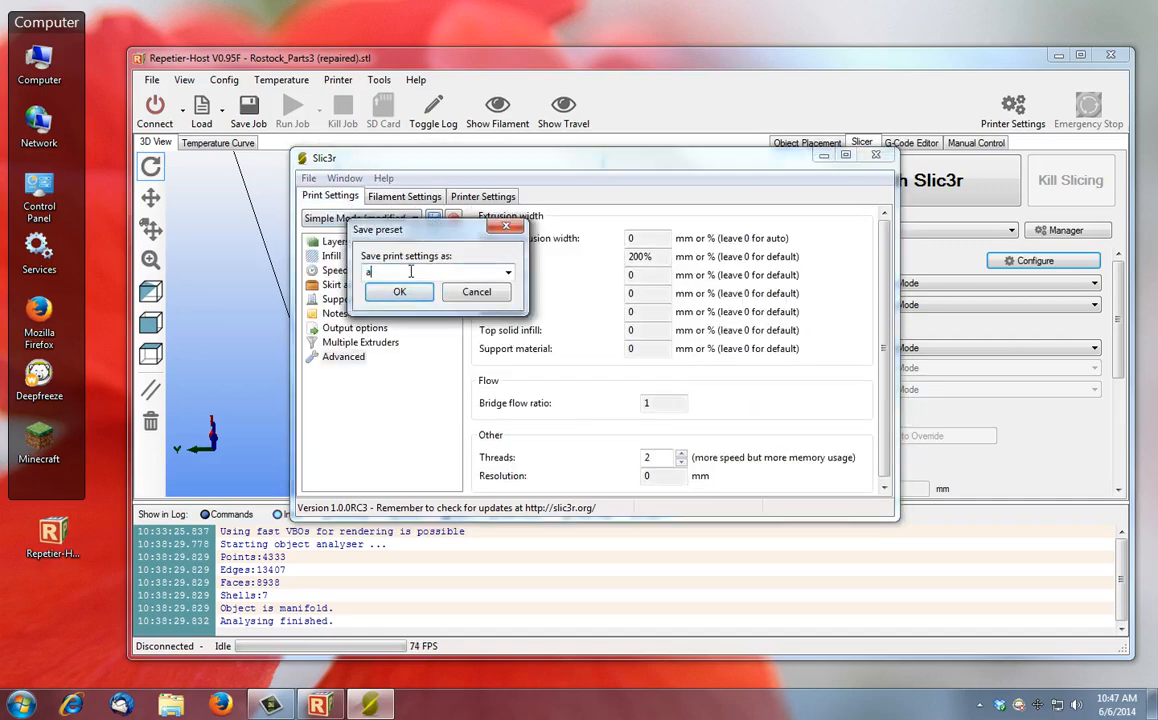
{"action": "type", "text": "bs print"}
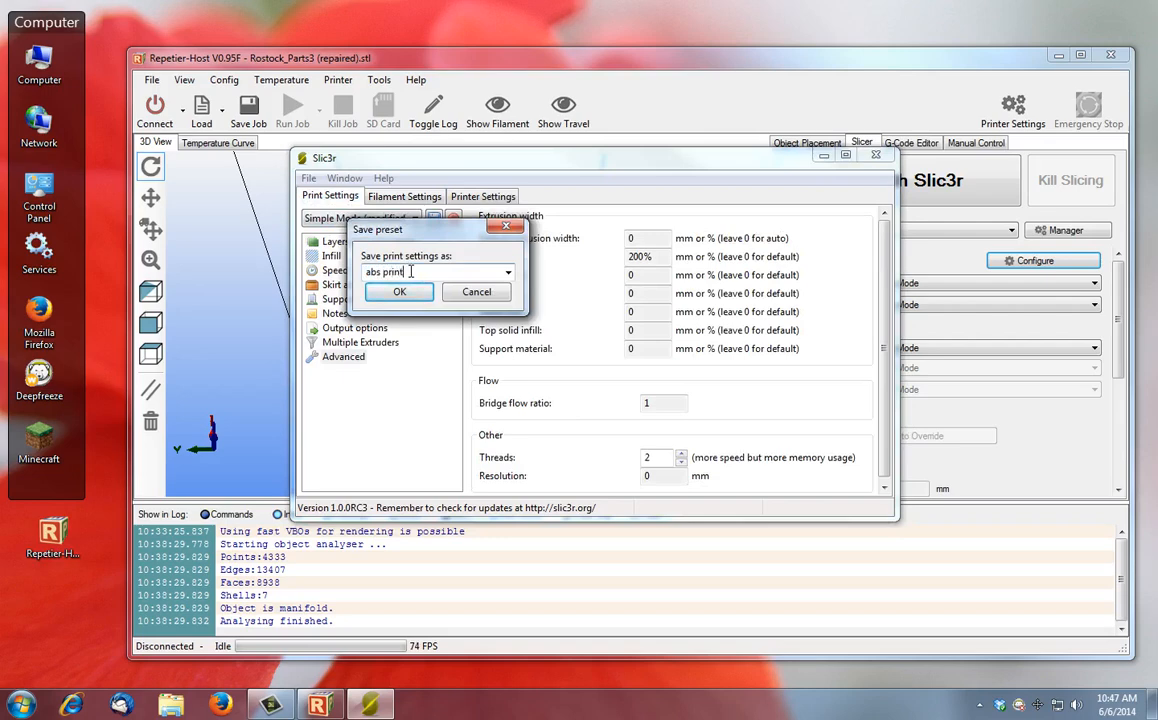
{"action": "left_click", "coordinate": [399, 291]}
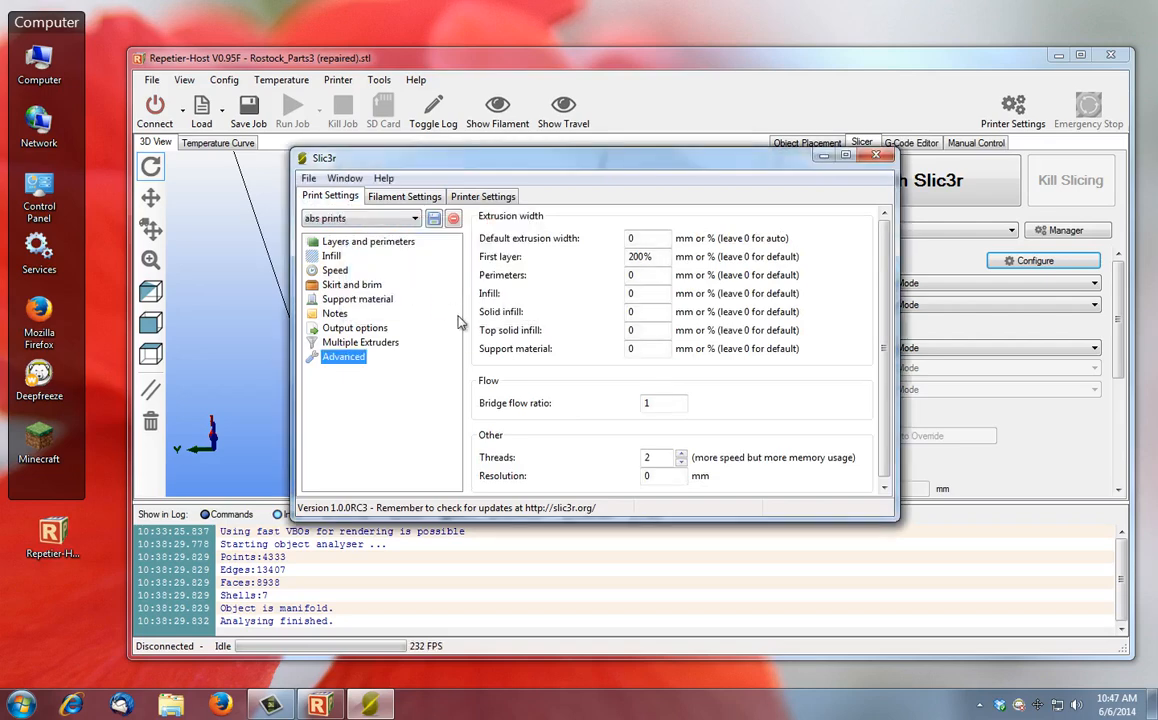
{"action": "left_click", "coordinate": [360, 218]}
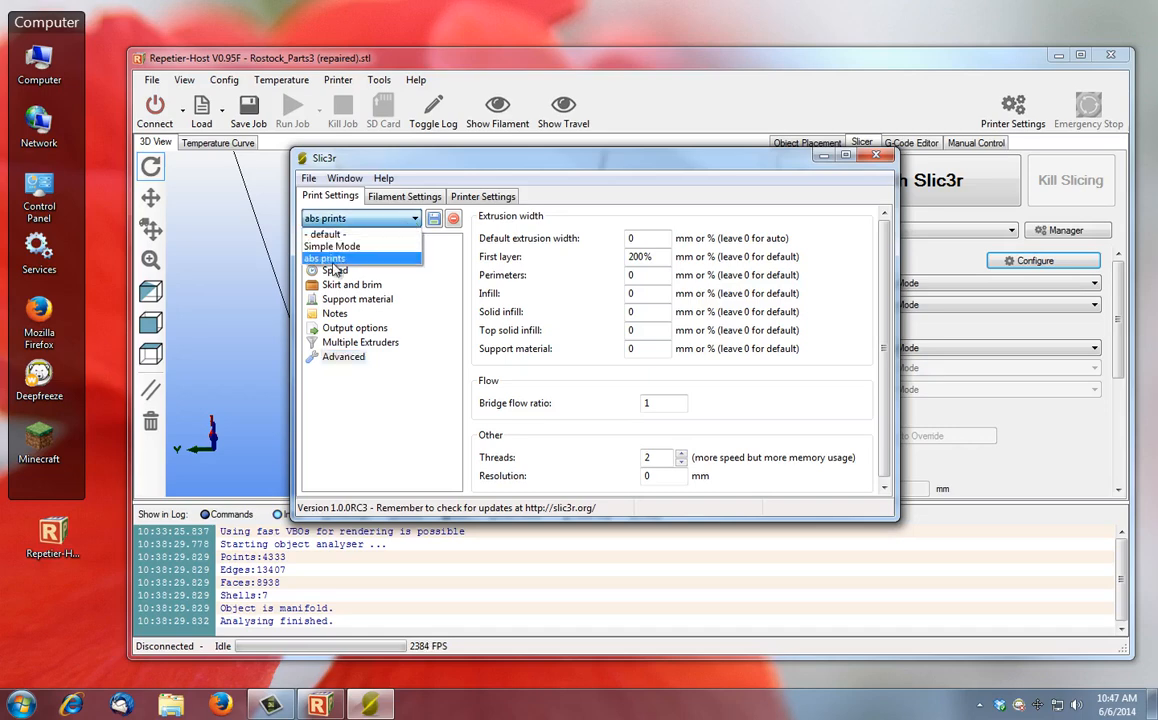
{"action": "left_click", "coordinate": [404, 196]}
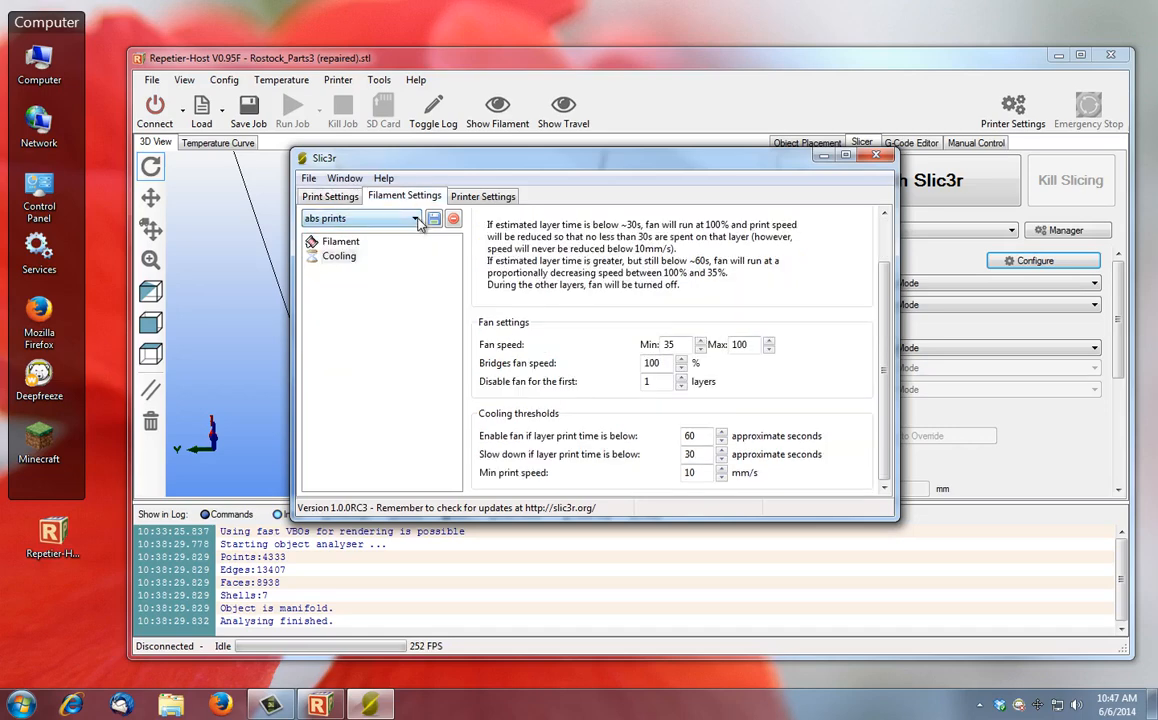
{"action": "left_click", "coordinate": [483, 195]}
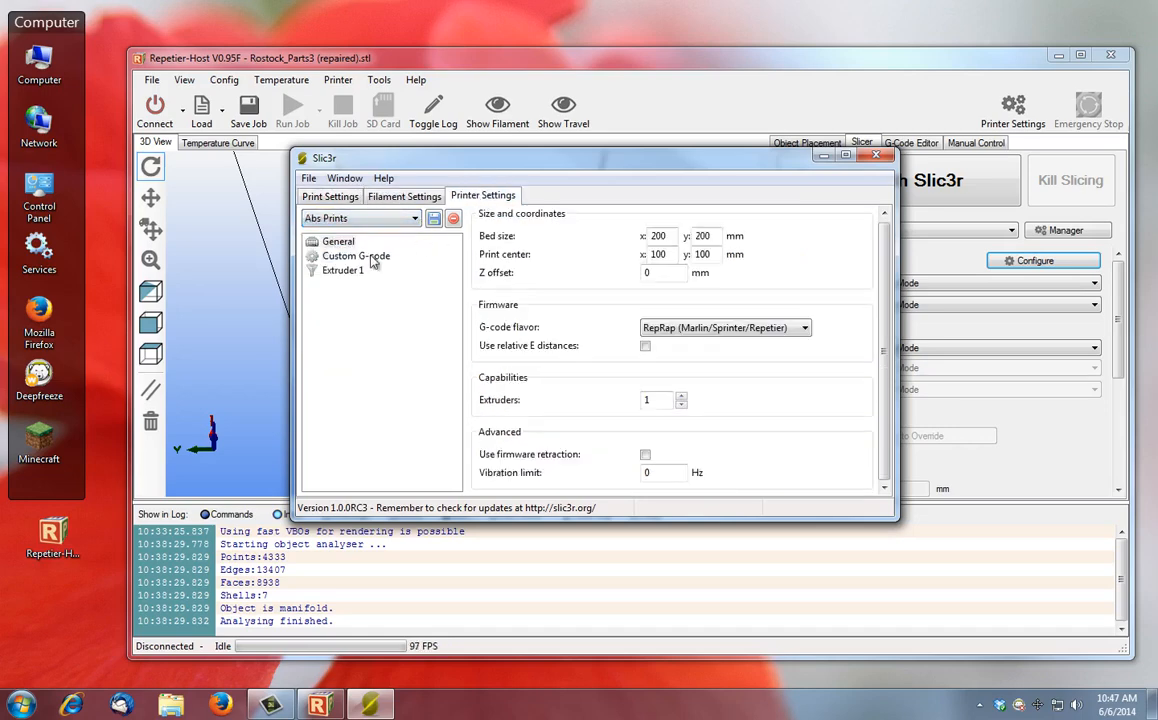
{"action": "left_click", "coordinate": [330, 195]}
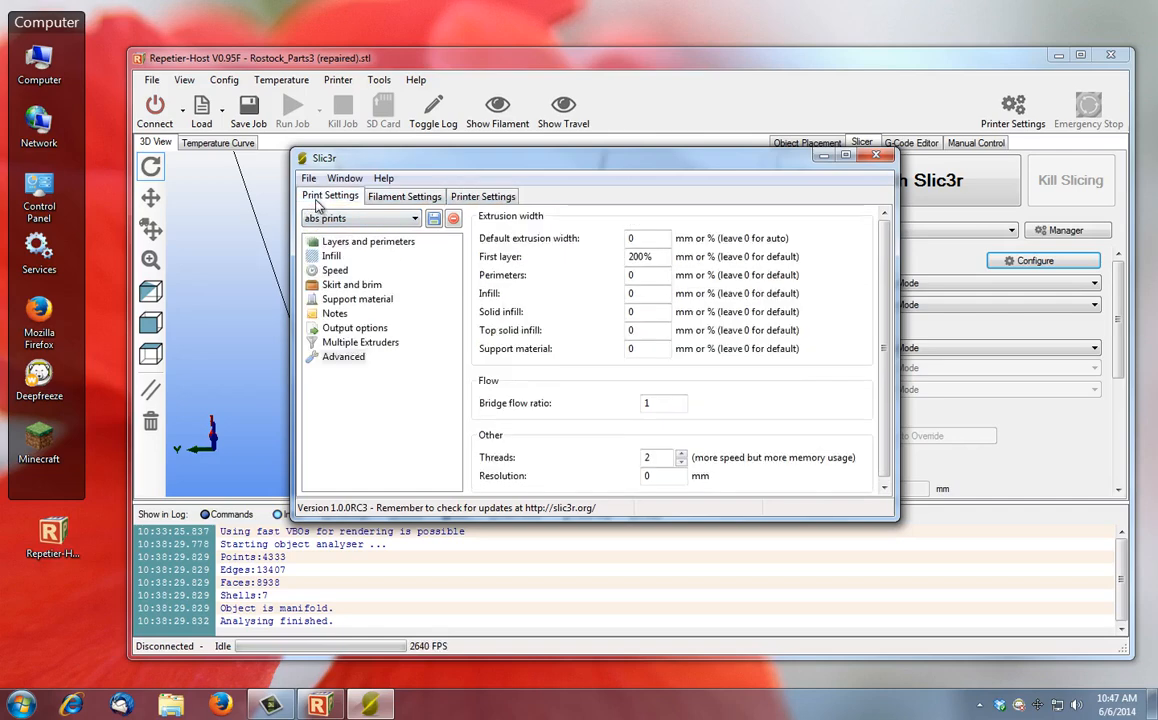
{"action": "mouse_move", "coordinate": [868, 170]}
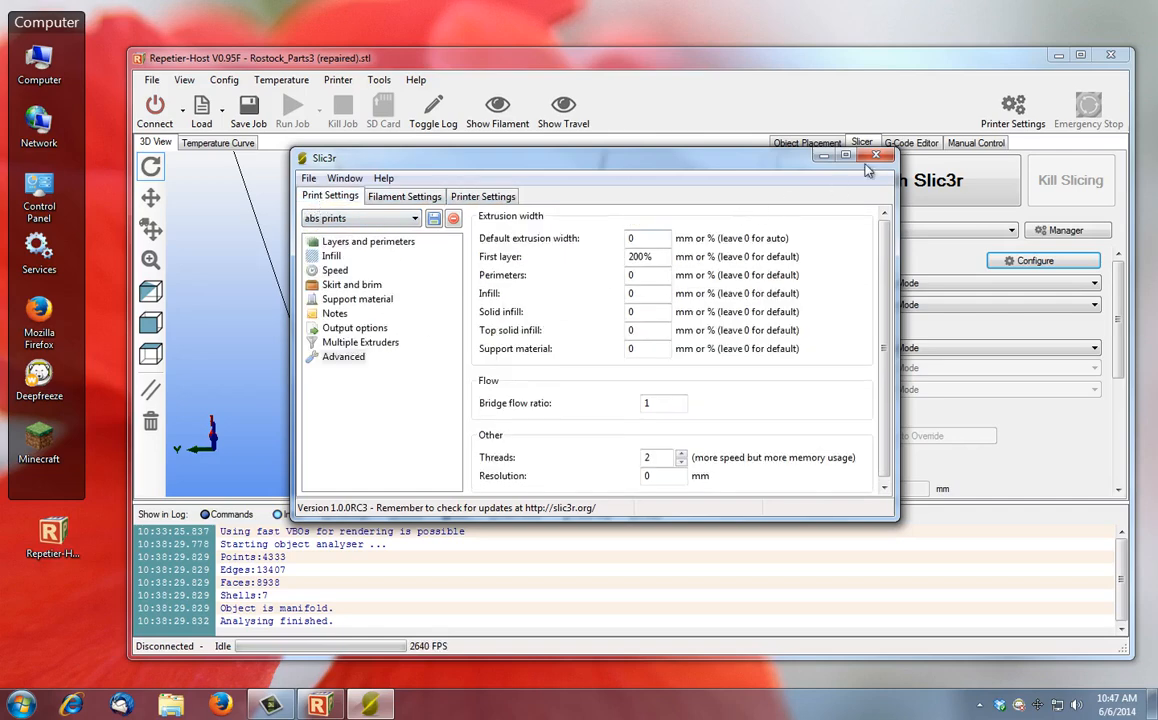
Close the Slic3r configuration window with its X button
{"action": "left_click", "coordinate": [877, 155]}
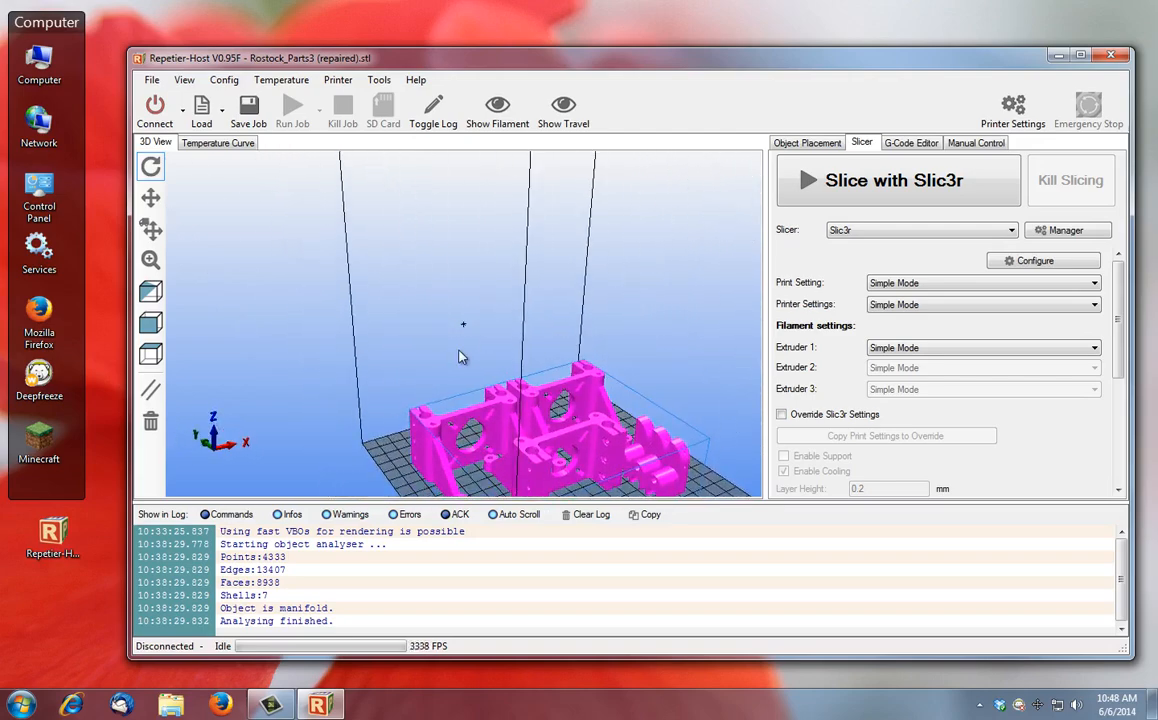
Slice with Slic3r, exporting G-code that needs 17011.1 mm of filament
{"action": "left_click", "coordinate": [897, 180]}
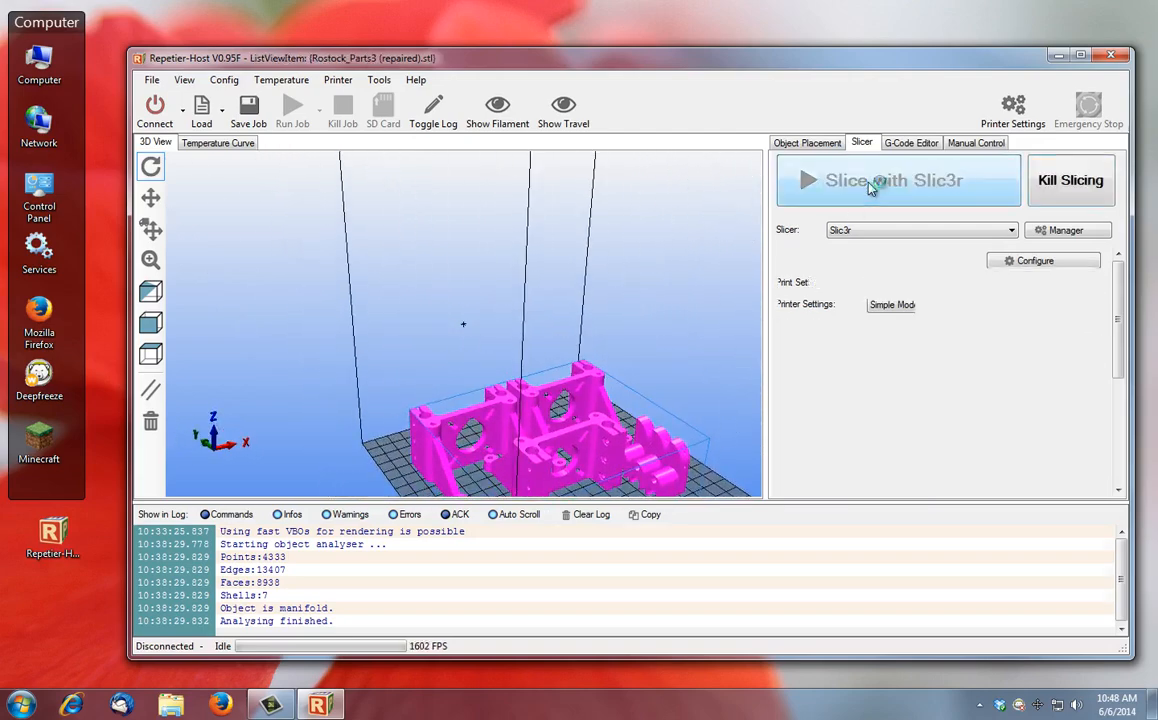
{"action": "left_click", "coordinate": [893, 180]}
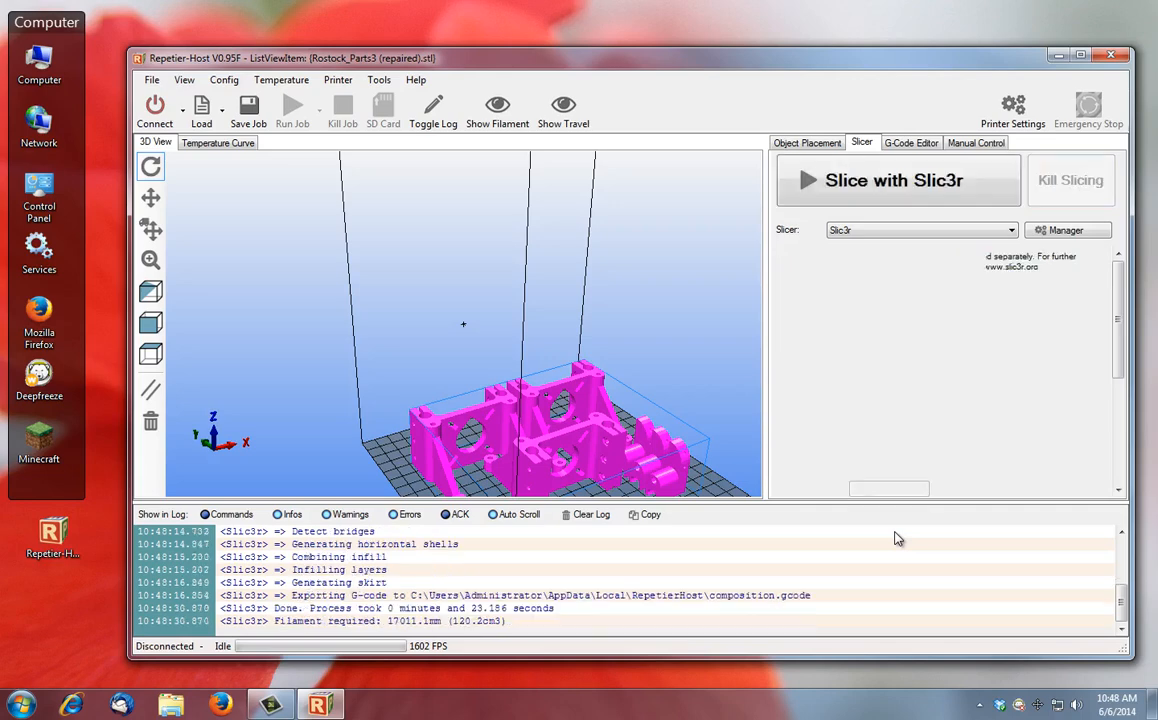
Compare the object views, ending on the 110-layer toolpath preview estimating 6h34m36s
{"action": "left_click", "coordinate": [910, 142]}
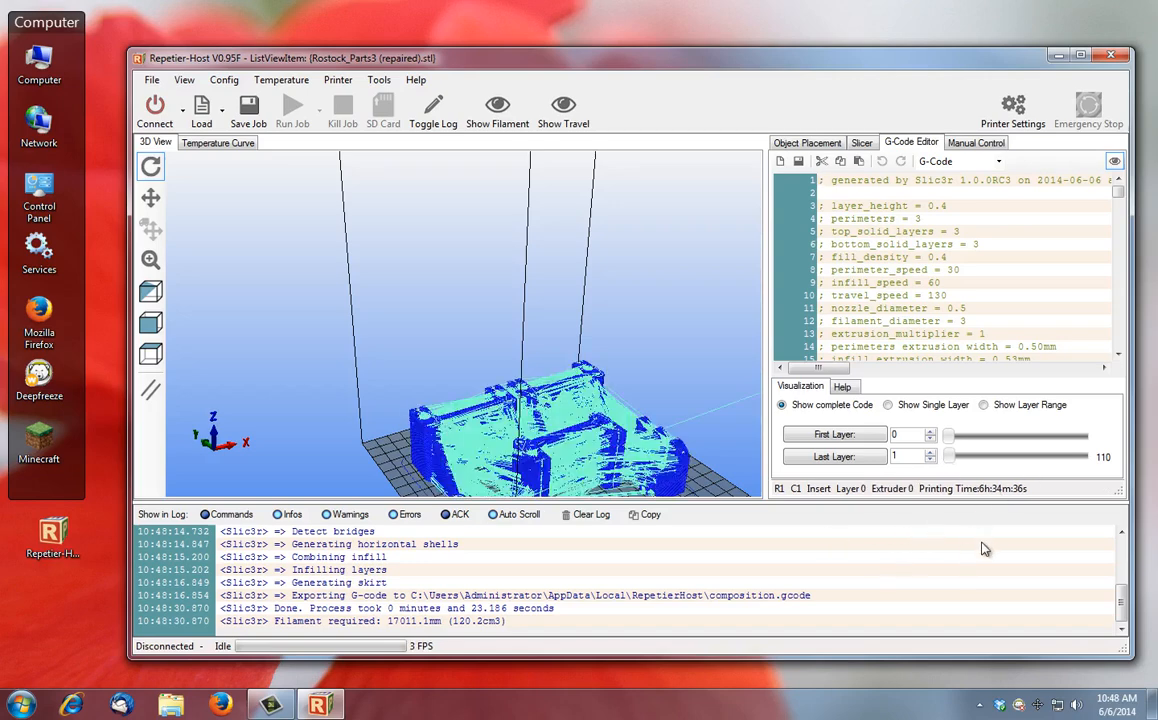
{"action": "left_click", "coordinate": [807, 142]}
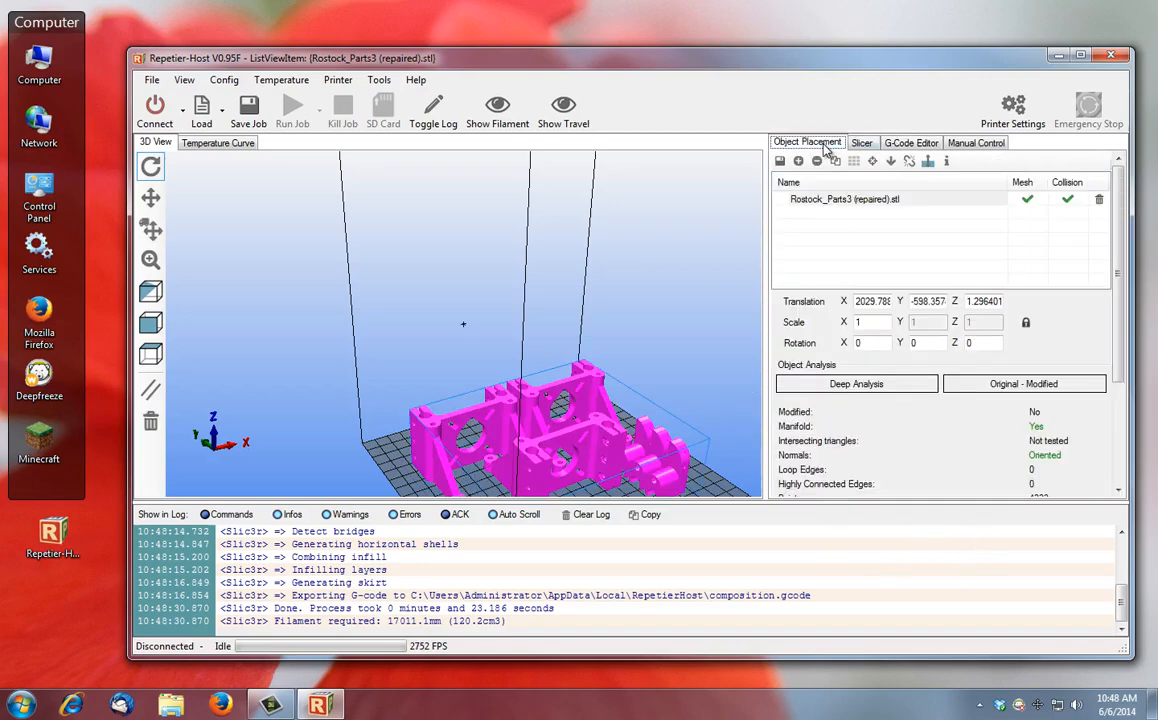
{"action": "mouse_move", "coordinate": [930, 230]}
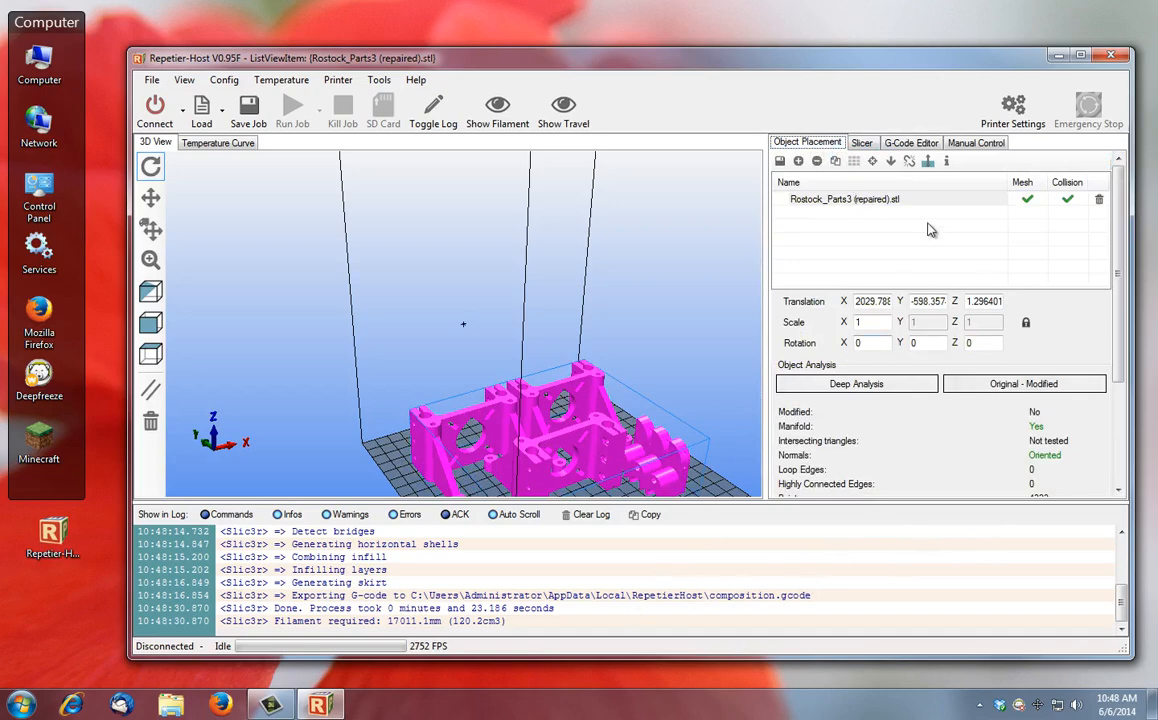
{"action": "left_click", "coordinate": [860, 142]}
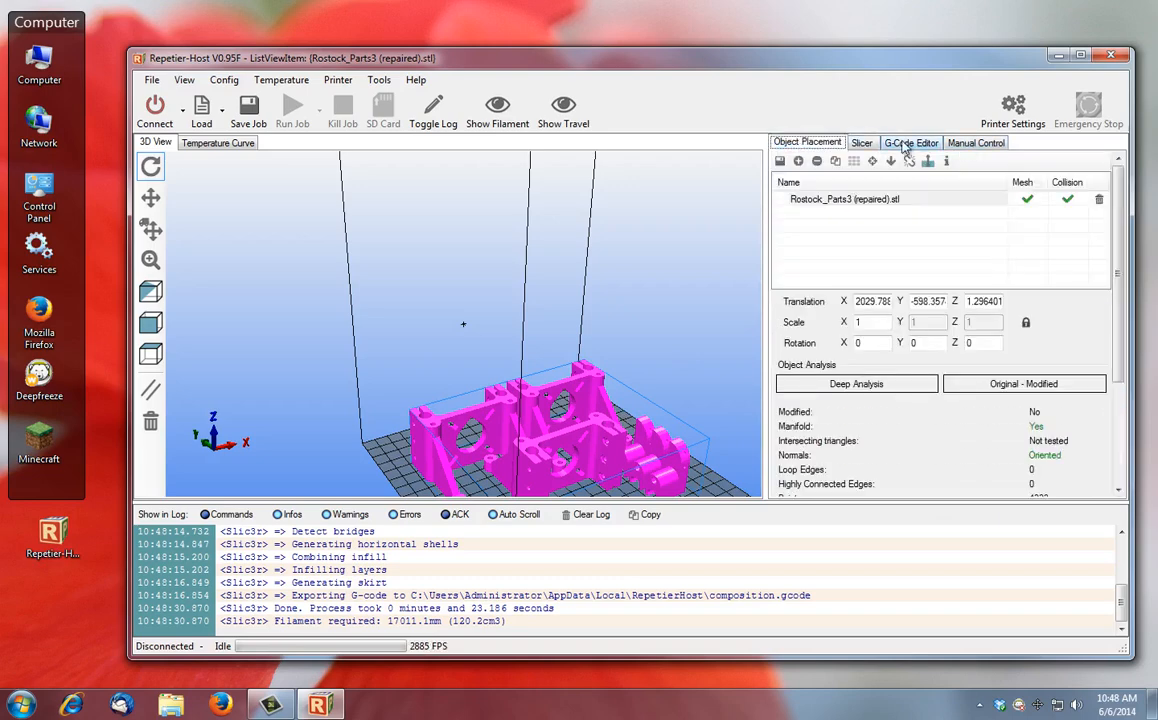
{"action": "left_click", "coordinate": [911, 142]}
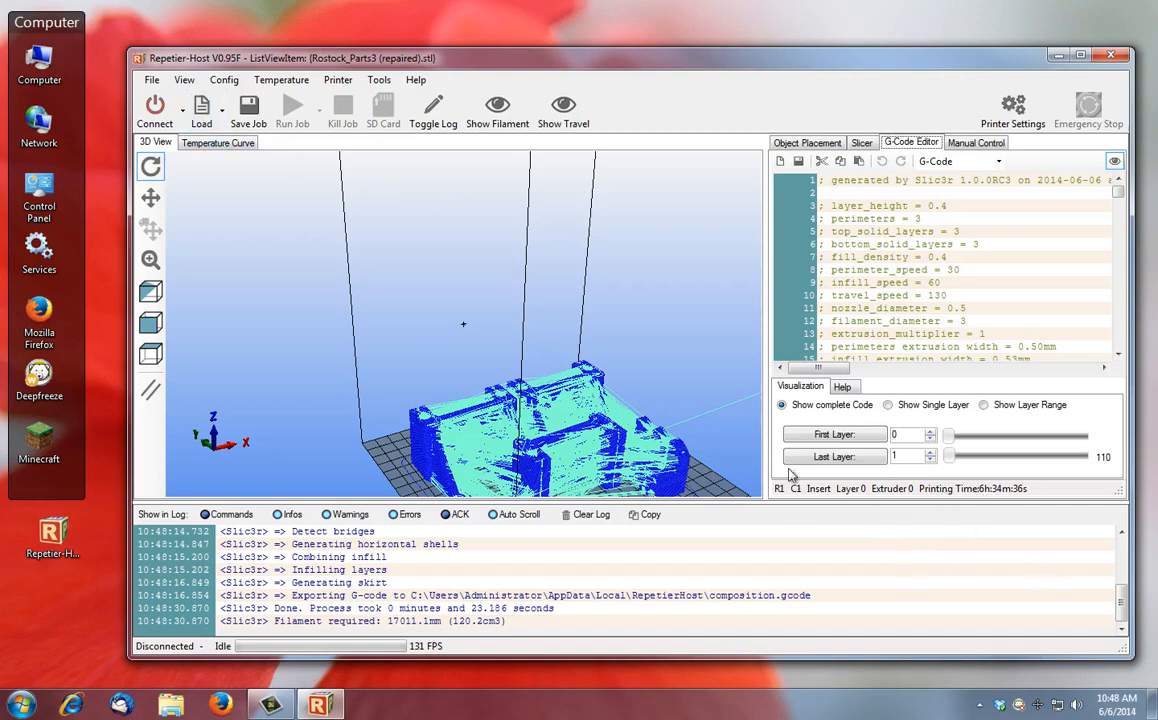
{"action": "mouse_move", "coordinate": [695, 375]}
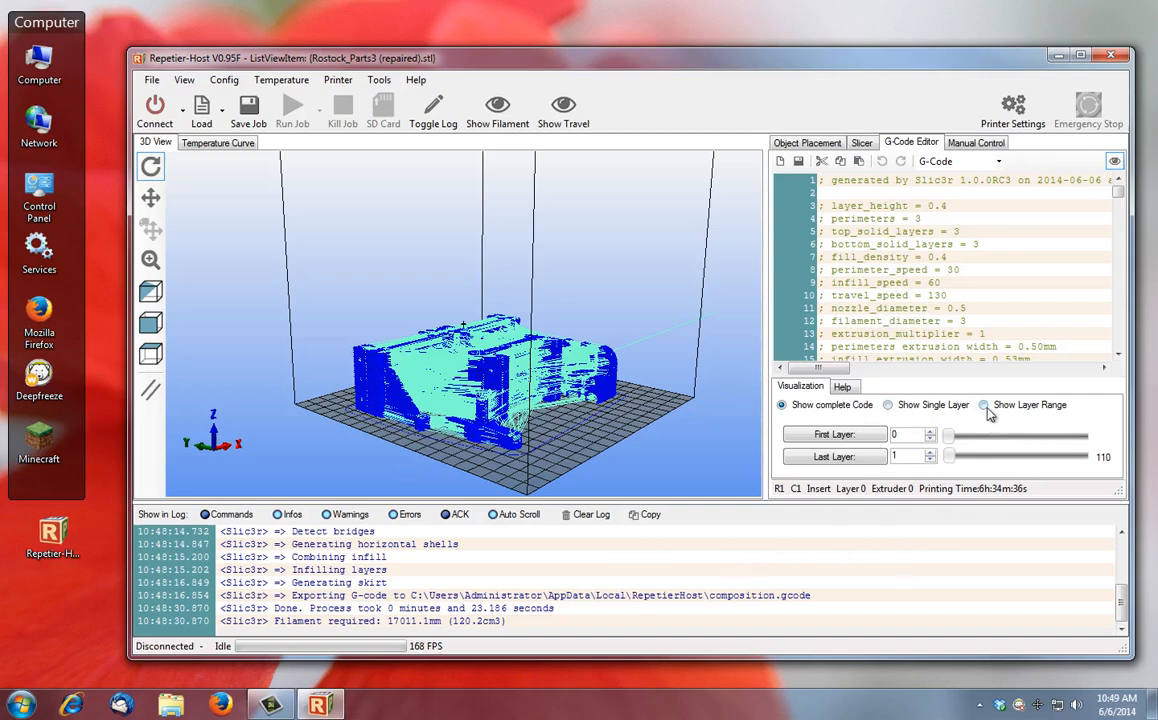
Enable Show Layer Range and sweep the last shown layer up through 4, 23, 45 and 68
{"action": "left_click", "coordinate": [985, 405]}
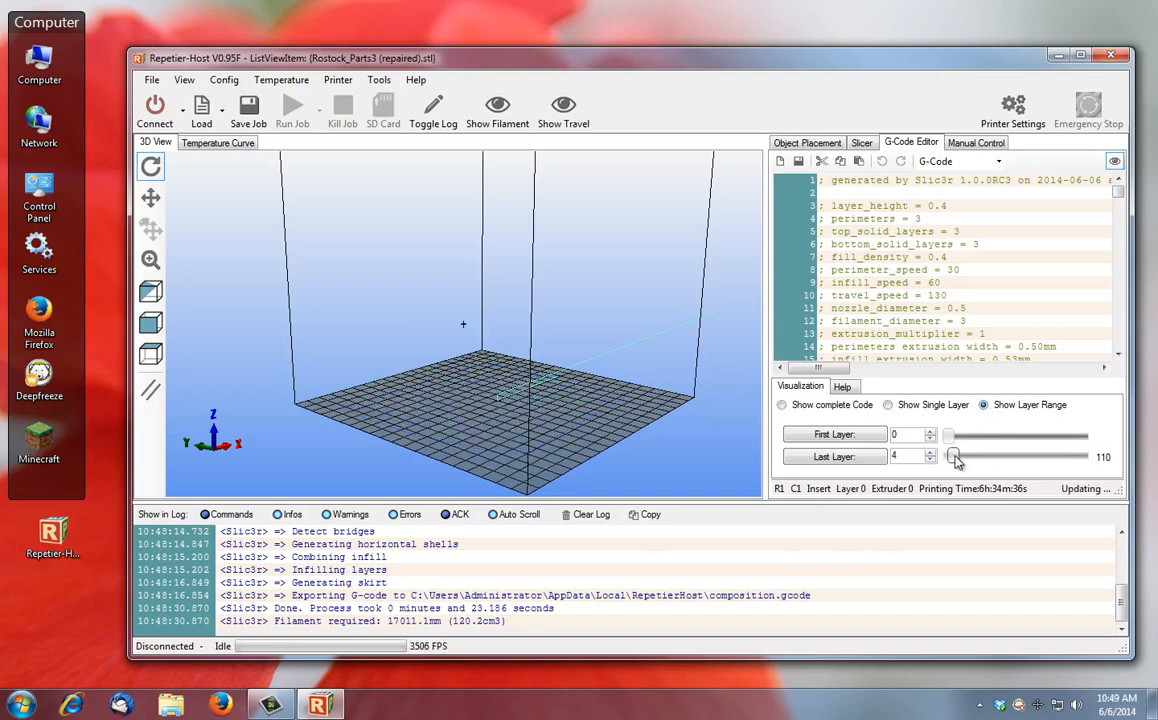
{"action": "left_click_drag", "start_coordinate": [952, 457], "coordinate": [978, 457]}
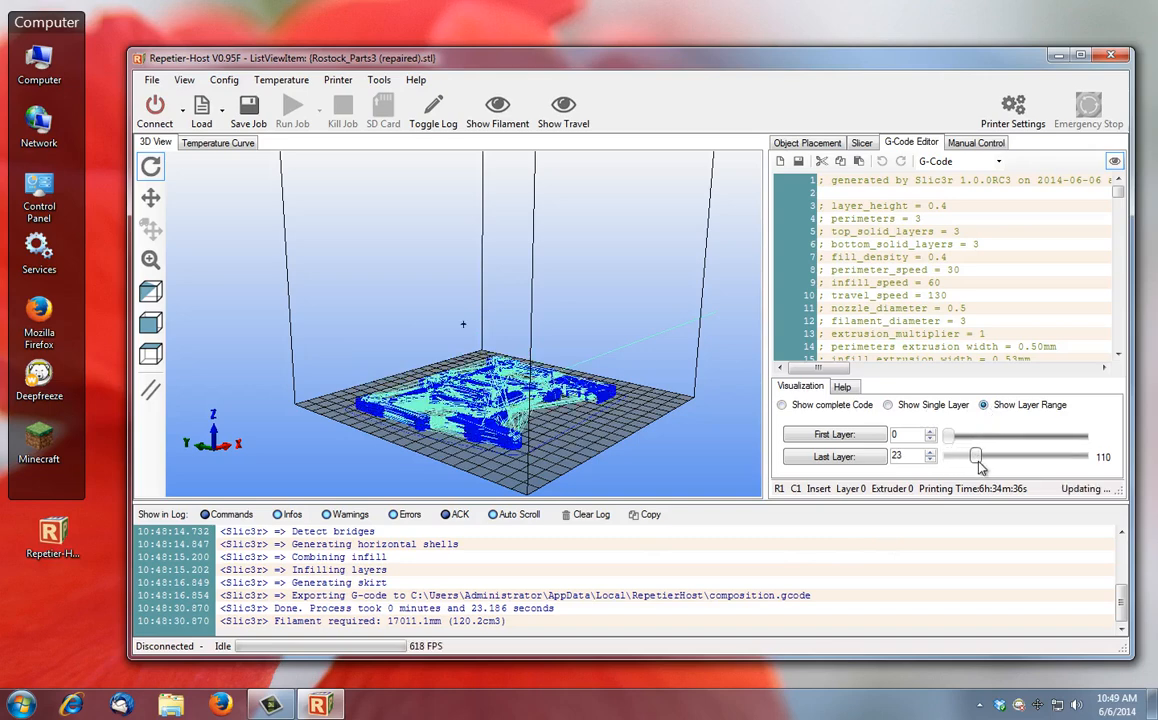
{"action": "left_click_drag", "start_coordinate": [976, 456], "coordinate": [1003, 456]}
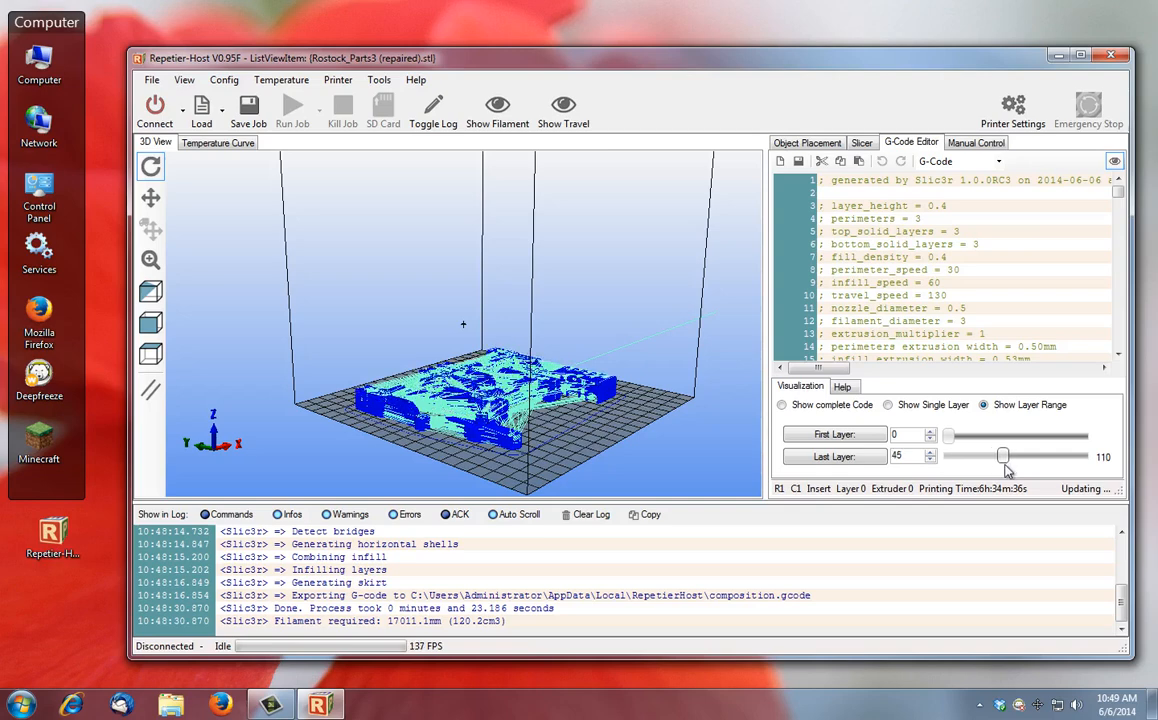
{"action": "left_click_drag", "start_coordinate": [1004, 456], "coordinate": [1030, 456]}
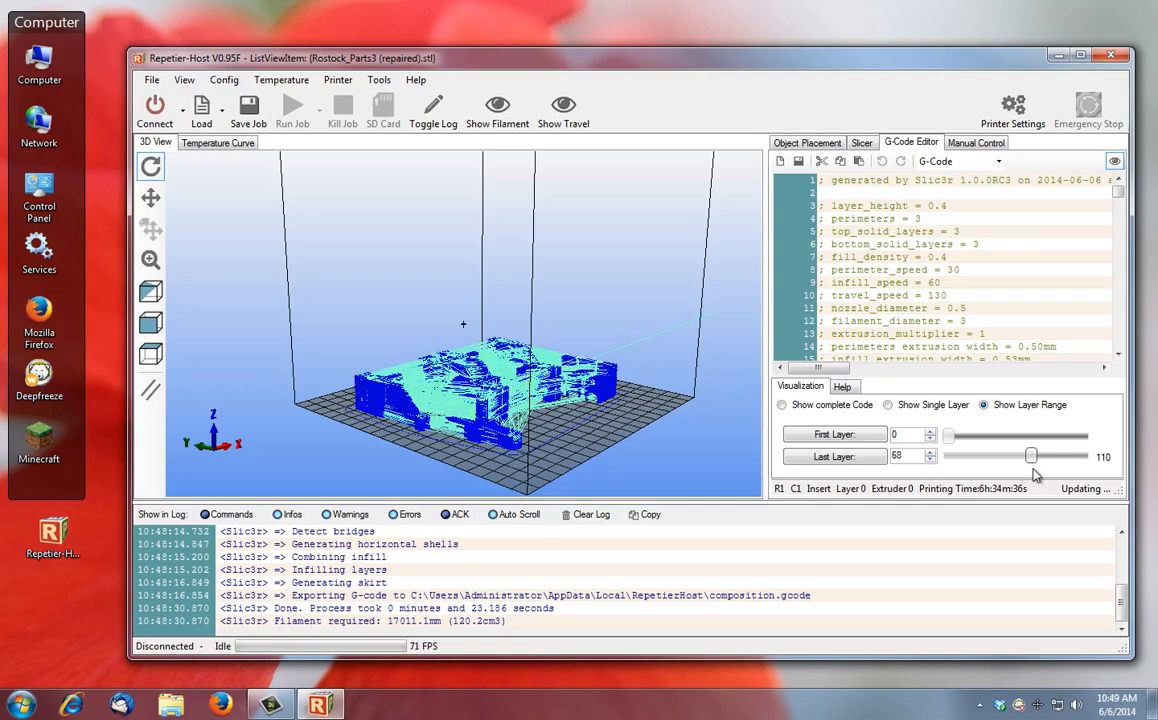
{"action": "left_click_drag", "start_coordinate": [1030, 456], "coordinate": [1085, 456]}
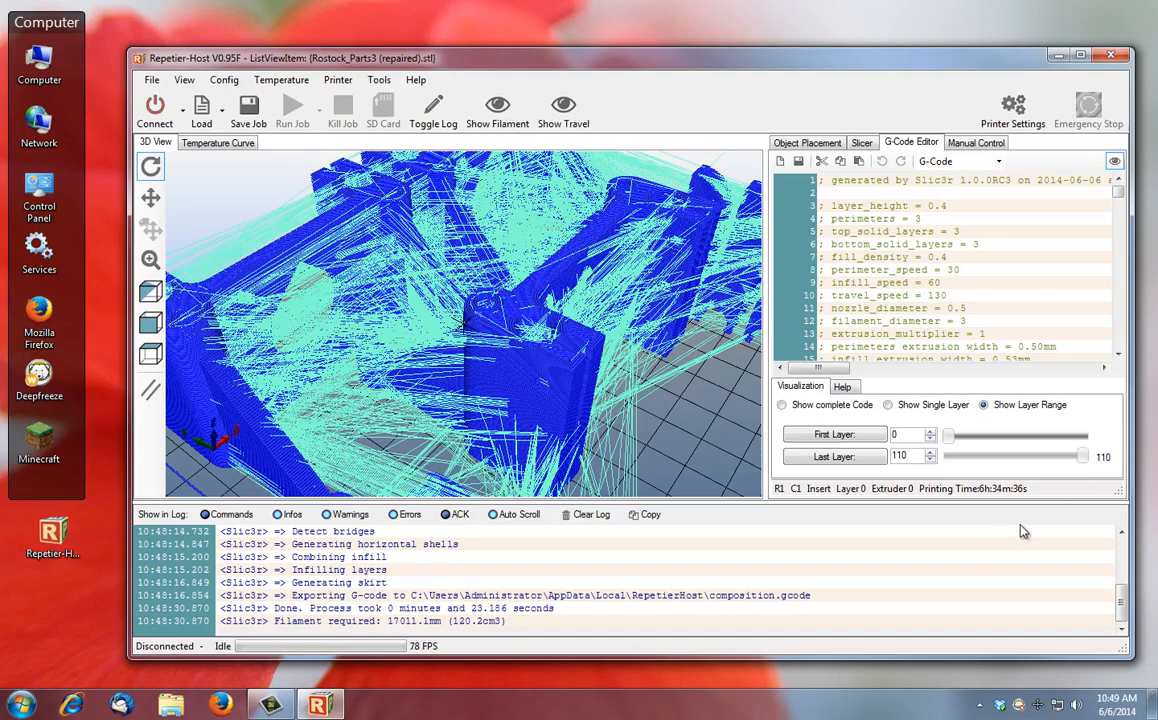
Lower the last visible layer to 29 of 110 so parts appear partway built
{"action": "left_click_drag", "start_coordinate": [1083, 456], "coordinate": [1078, 456]}
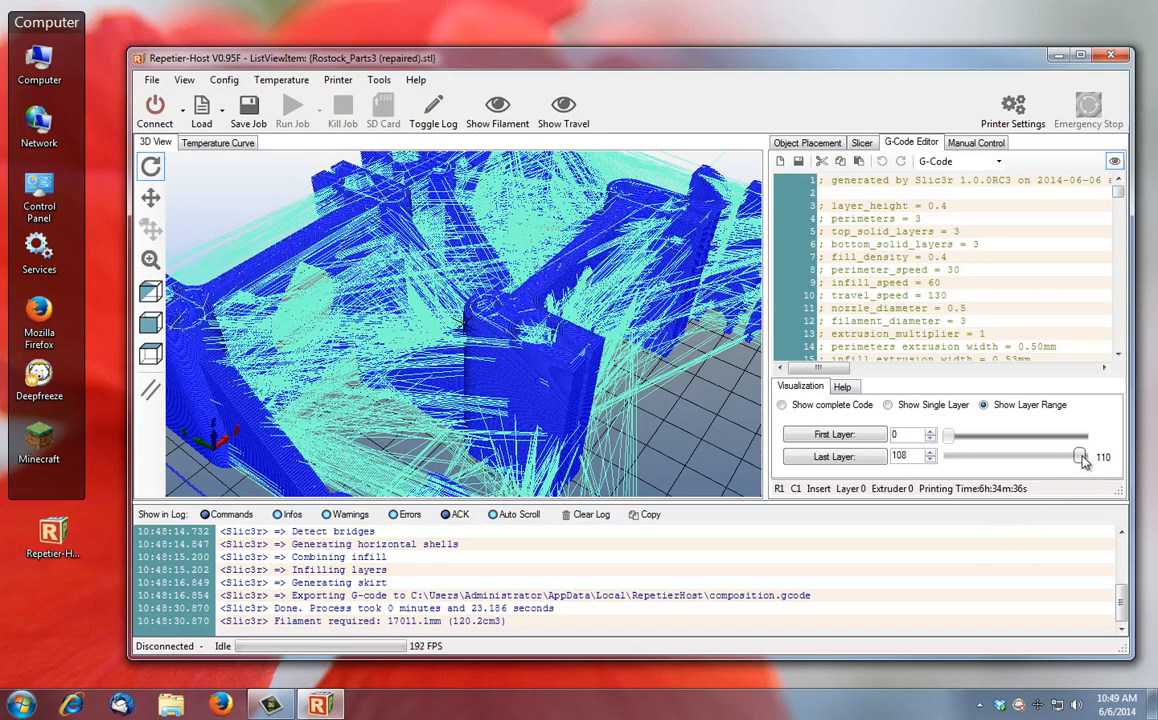
{"action": "left_click_drag", "start_coordinate": [1082, 457], "coordinate": [1070, 457]}
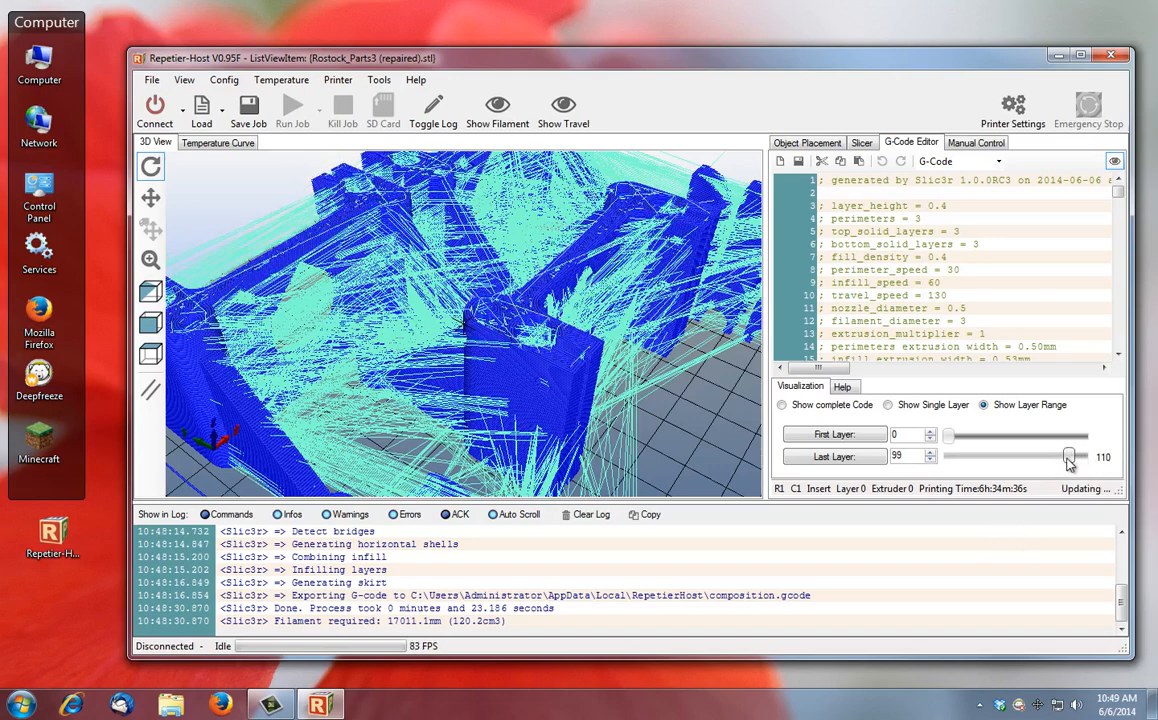
{"action": "left_click_drag", "start_coordinate": [1068, 456], "coordinate": [1055, 456]}
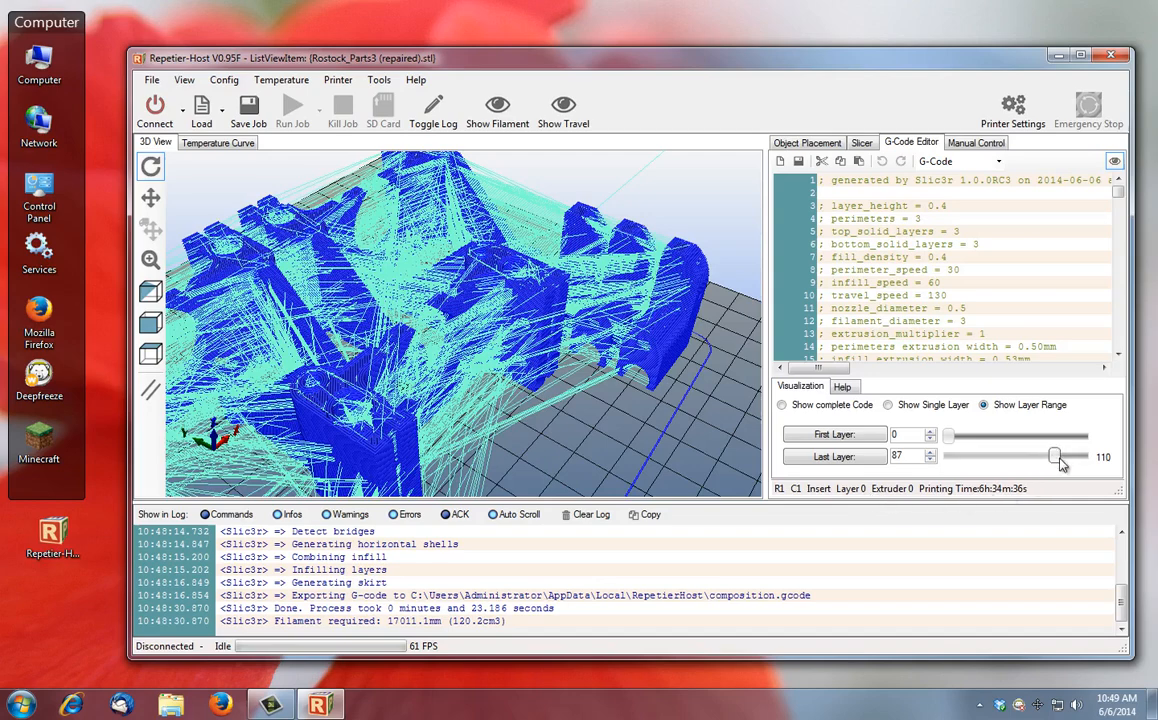
{"action": "left_click_drag", "start_coordinate": [1056, 457], "coordinate": [1060, 457]}
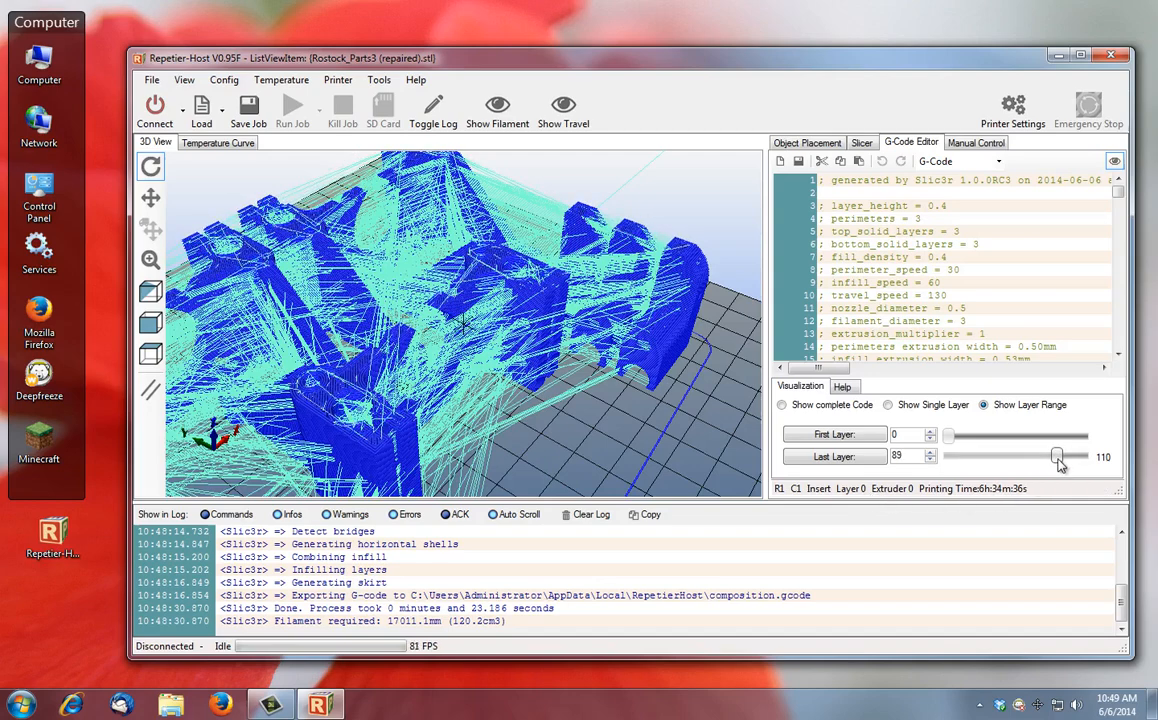
{"action": "left_click_drag", "start_coordinate": [1055, 456], "coordinate": [1068, 456]}
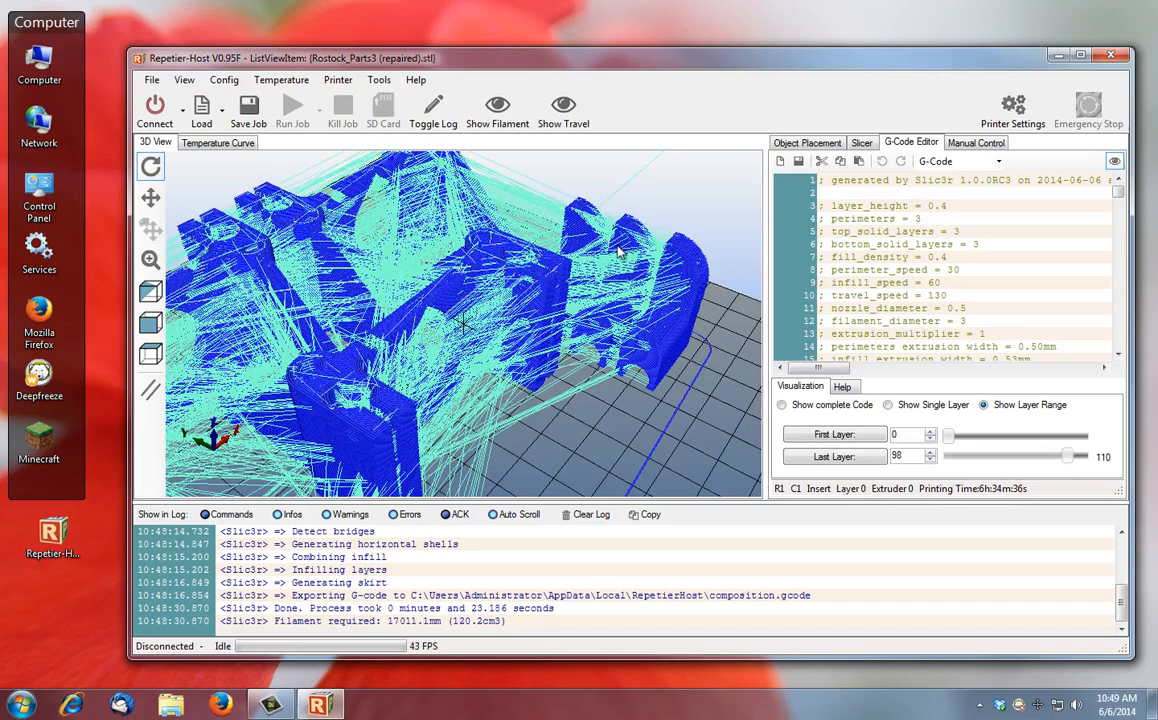
{"action": "left_click_drag", "start_coordinate": [1070, 456], "coordinate": [1060, 456]}
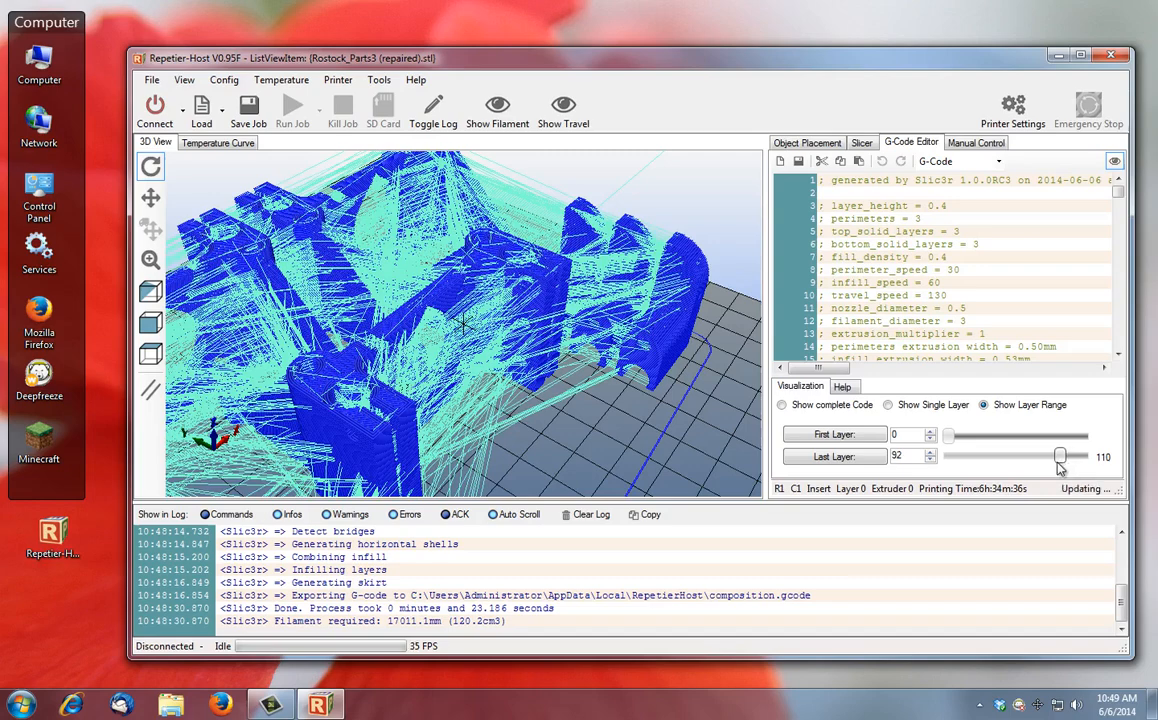
{"action": "left_click_drag", "start_coordinate": [1060, 456], "coordinate": [1030, 456]}
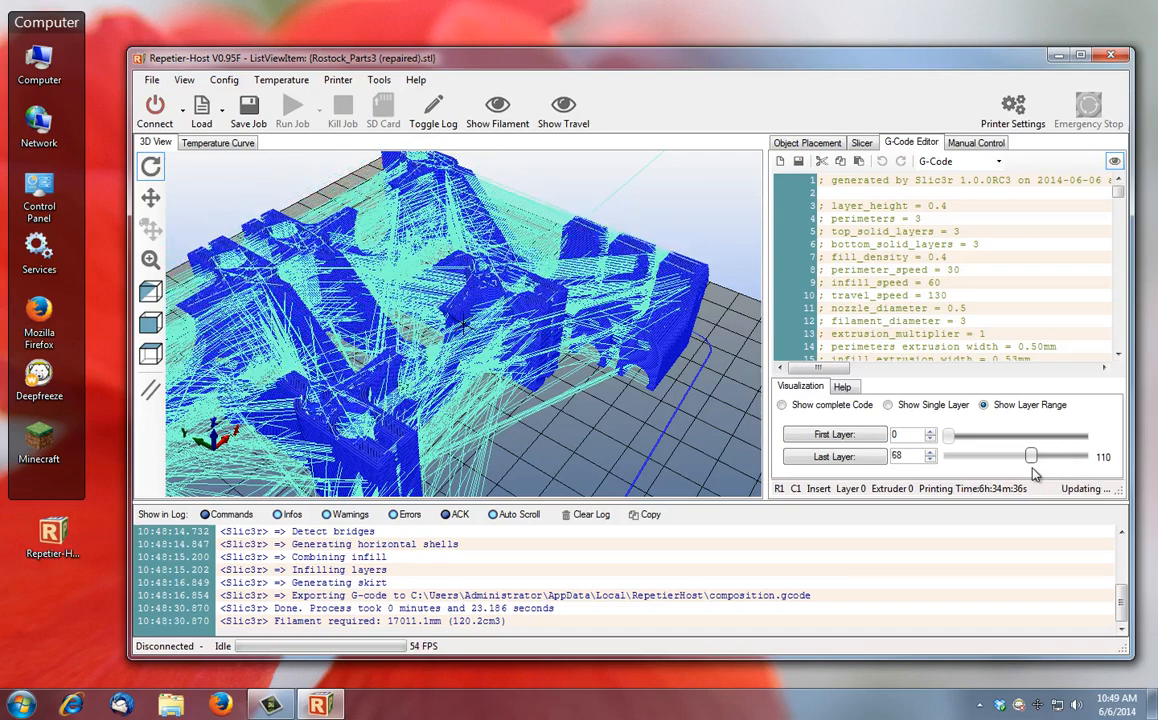
{"action": "left_click_drag", "start_coordinate": [1030, 456], "coordinate": [1005, 456]}
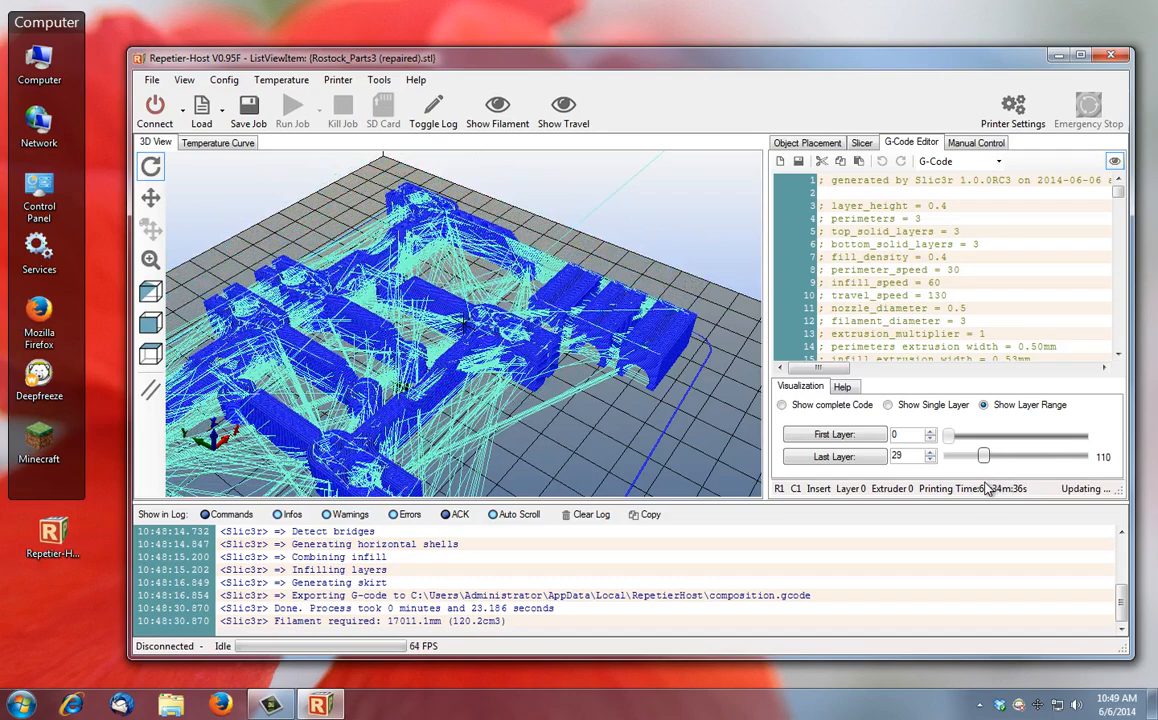
Show only layers 0–6, then zoom and orbit to inspect bottom toolpaths across the plate
{"action": "left_click_drag", "start_coordinate": [985, 456], "coordinate": [953, 456]}
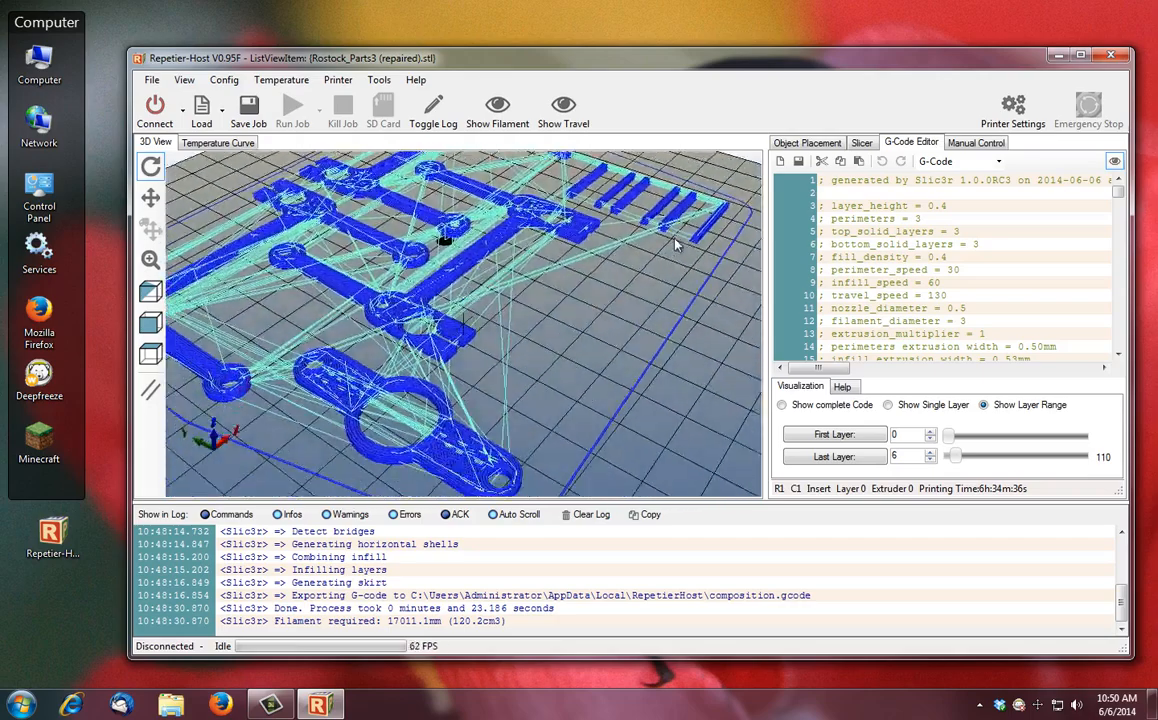
{"action": "left_click_drag", "start_coordinate": [675, 245], "coordinate": [258, 398]}
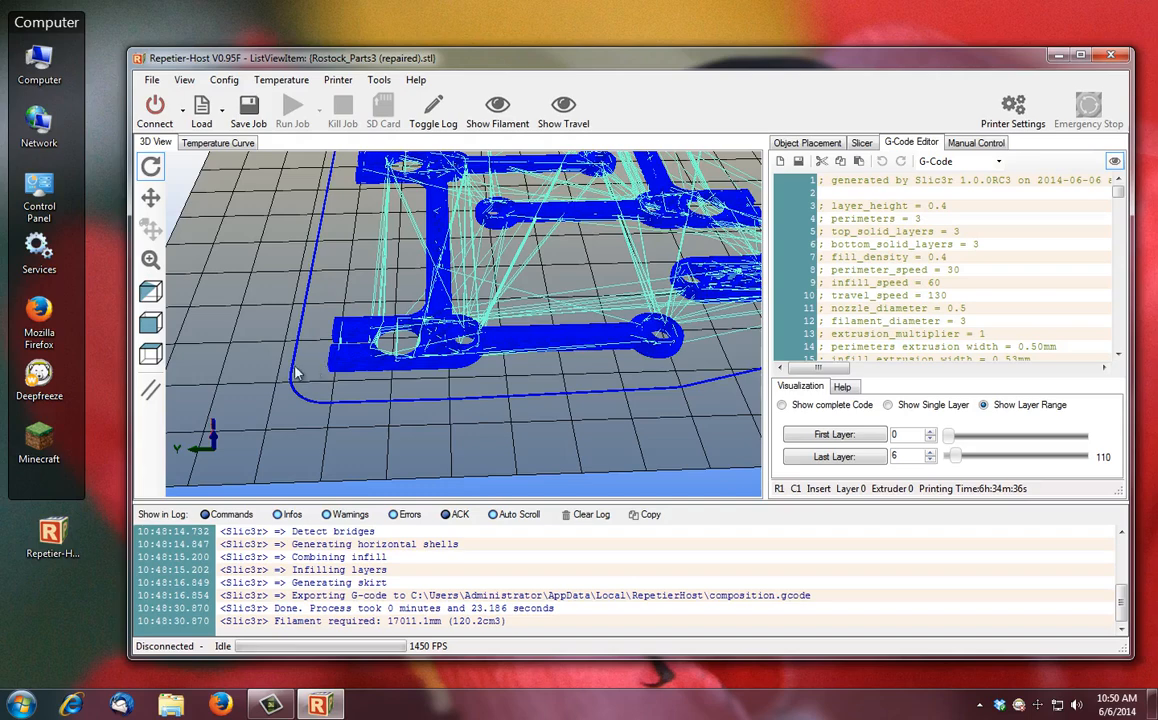
{"action": "mouse_move", "coordinate": [315, 375]}
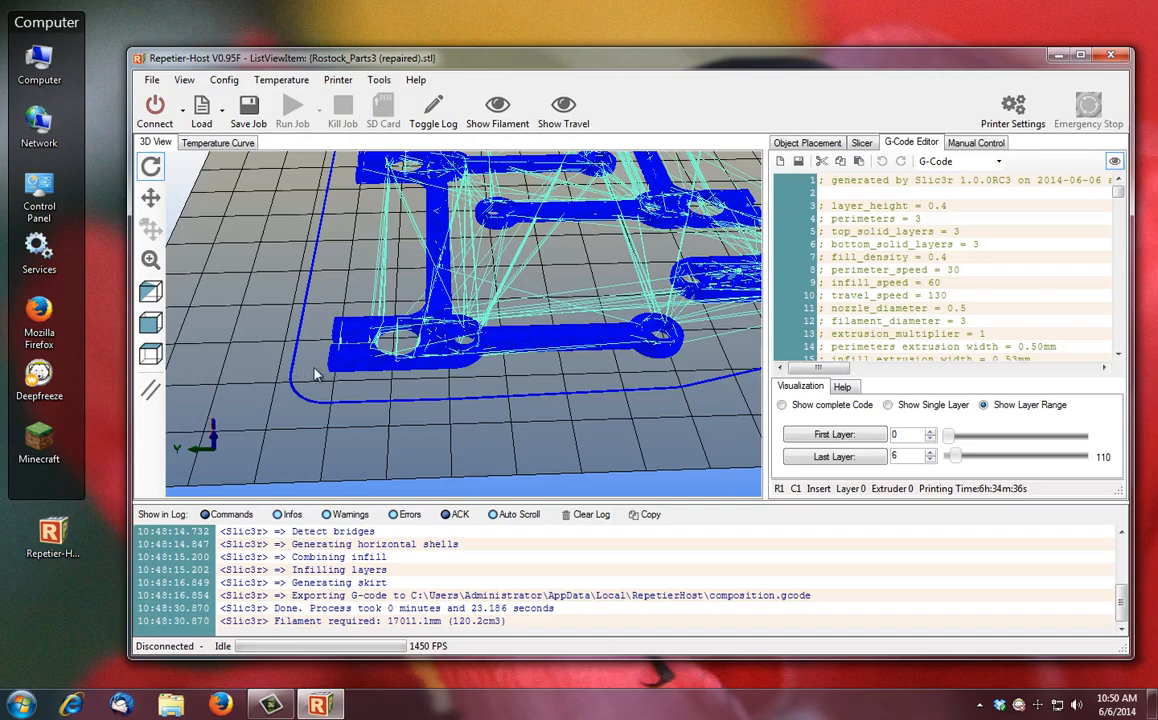
{"action": "mouse_move", "coordinate": [365, 355]}
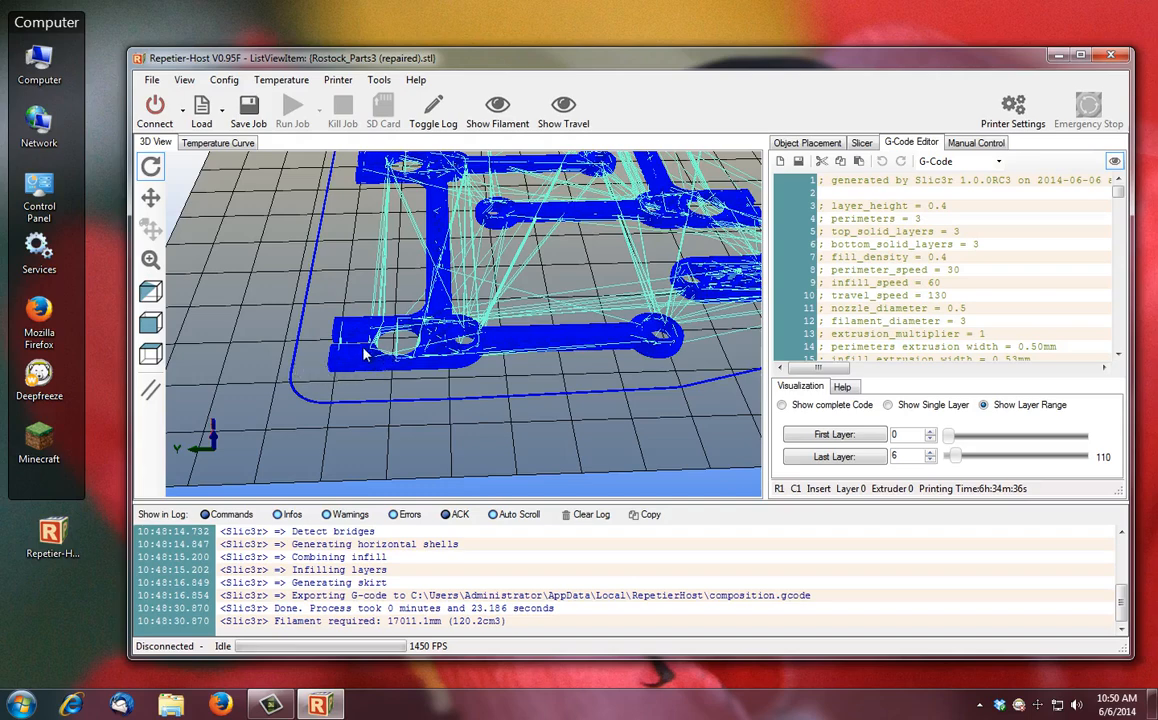
{"action": "mouse_move", "coordinate": [407, 438]}
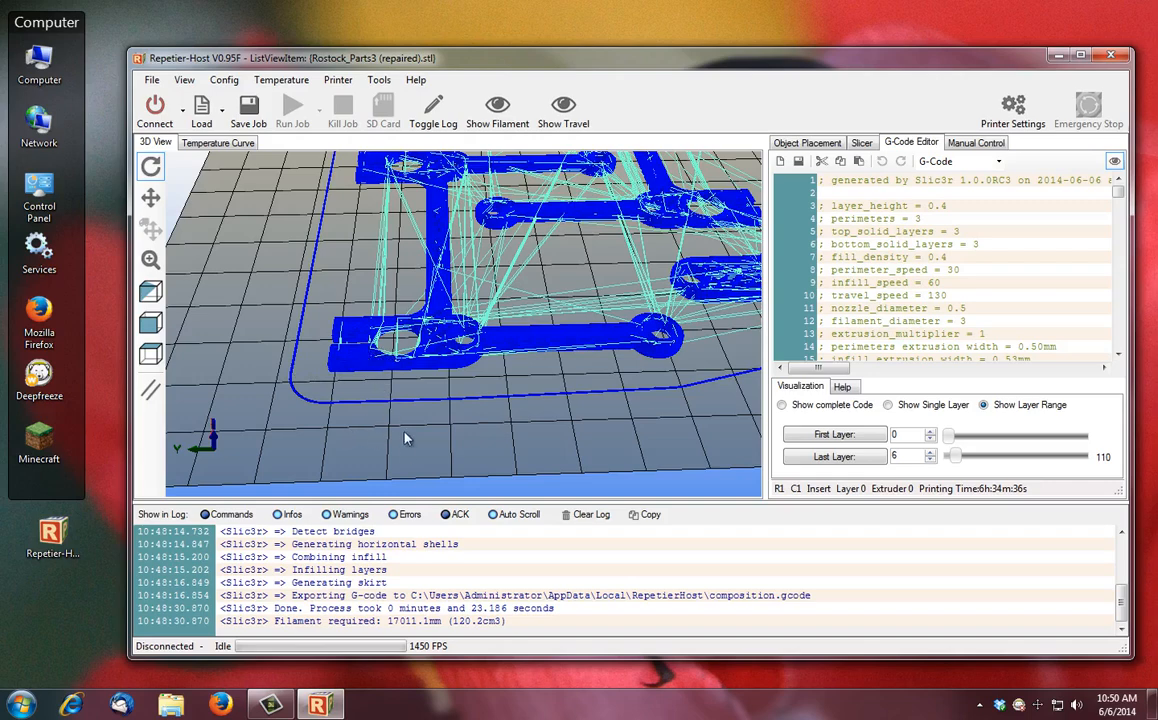
{"action": "mouse_move", "coordinate": [410, 448]}
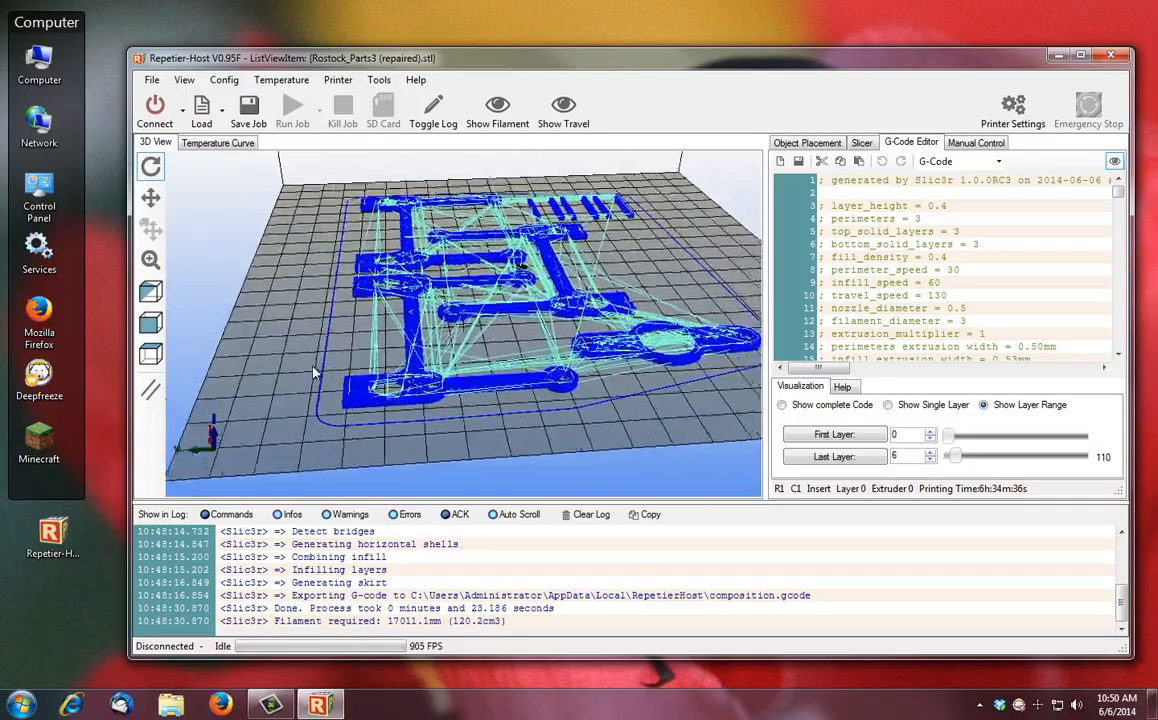
{"action": "left_click_drag", "start_coordinate": [313, 375], "coordinate": [548, 438]}
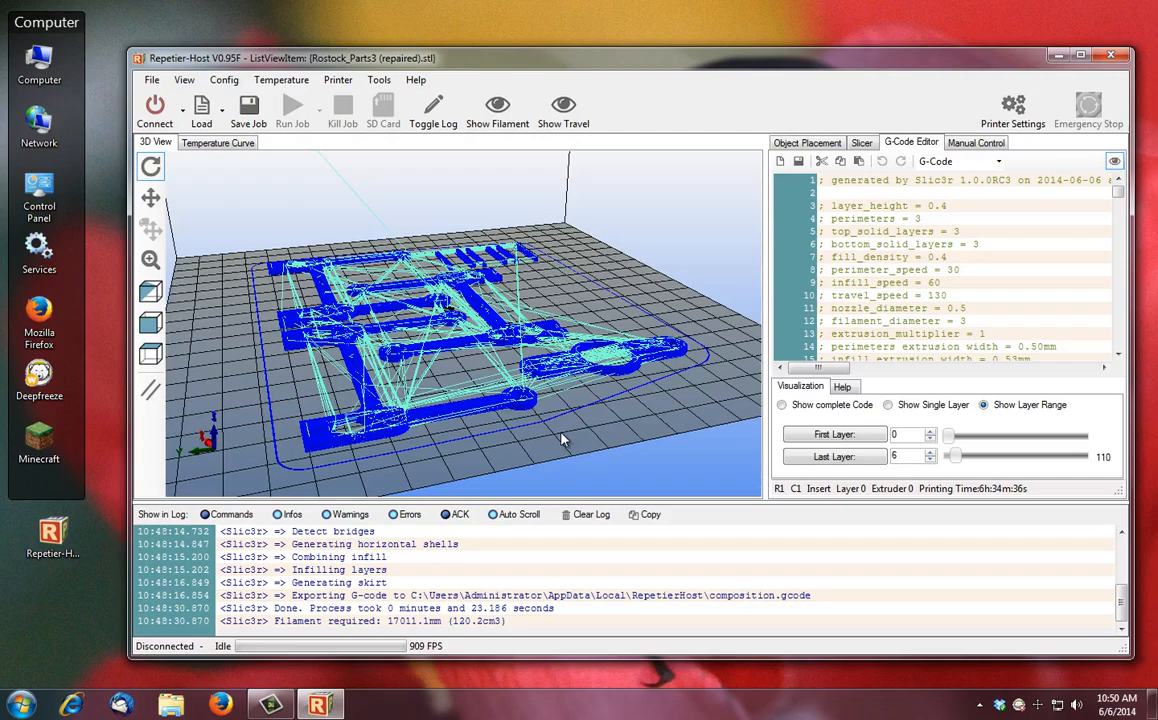
{"action": "left_click_drag", "start_coordinate": [560, 440], "coordinate": [455, 445]}
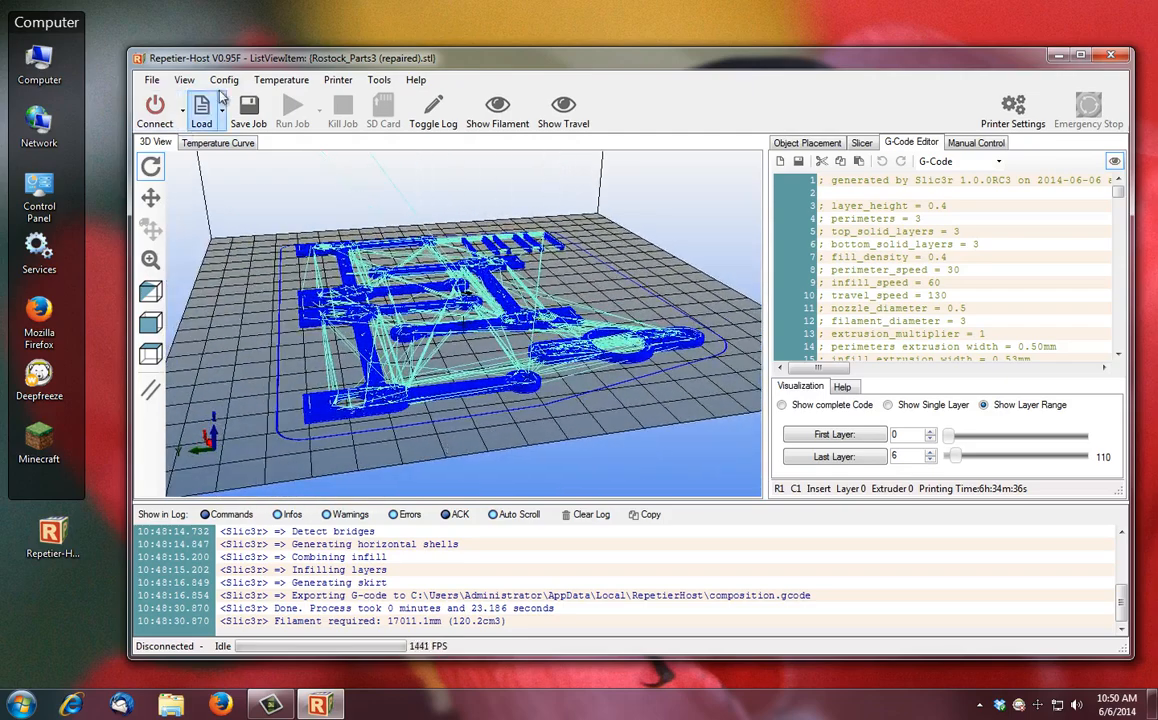
{"action": "left_click", "coordinate": [224, 79]}
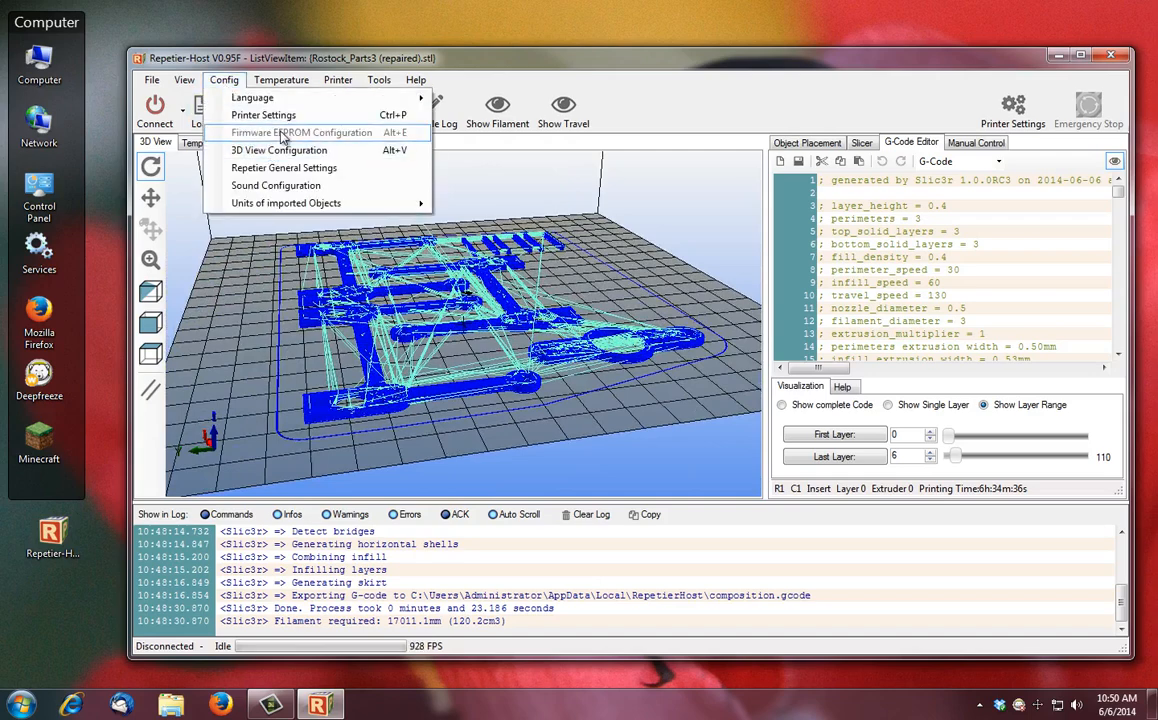
{"action": "left_click", "coordinate": [415, 79]}
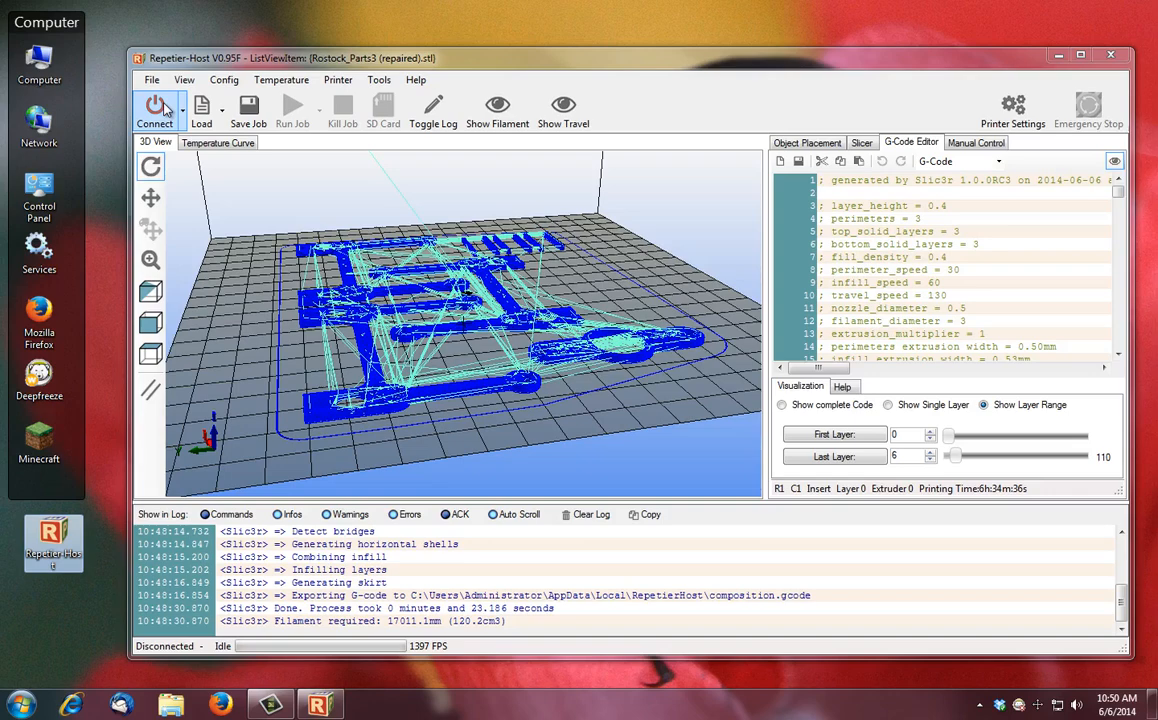
{"action": "left_click", "coordinate": [224, 79]}
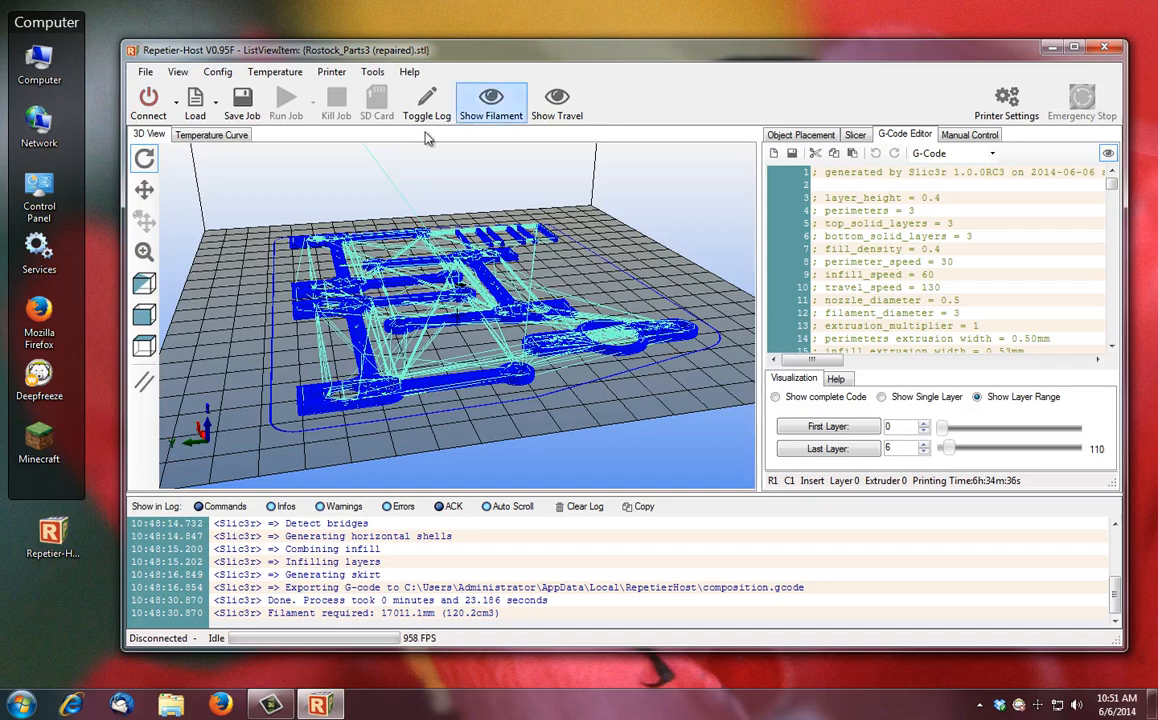
{"action": "left_click", "coordinate": [217, 71]}
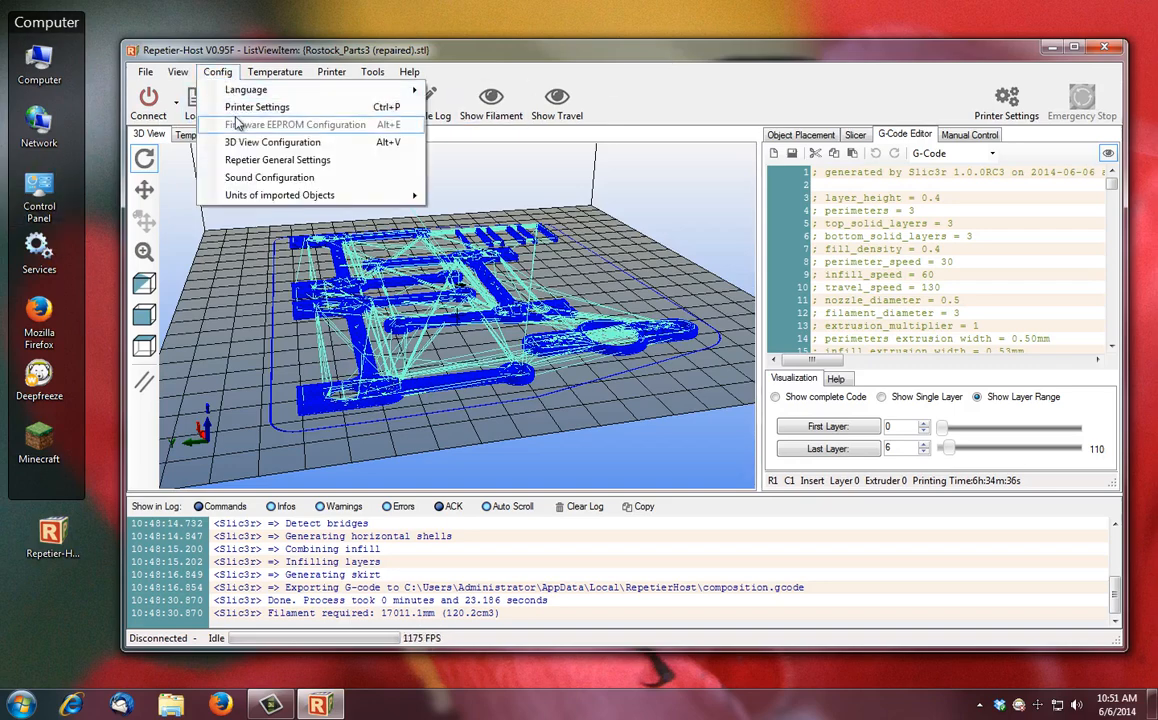
{"action": "mouse_move", "coordinate": [300, 130]}
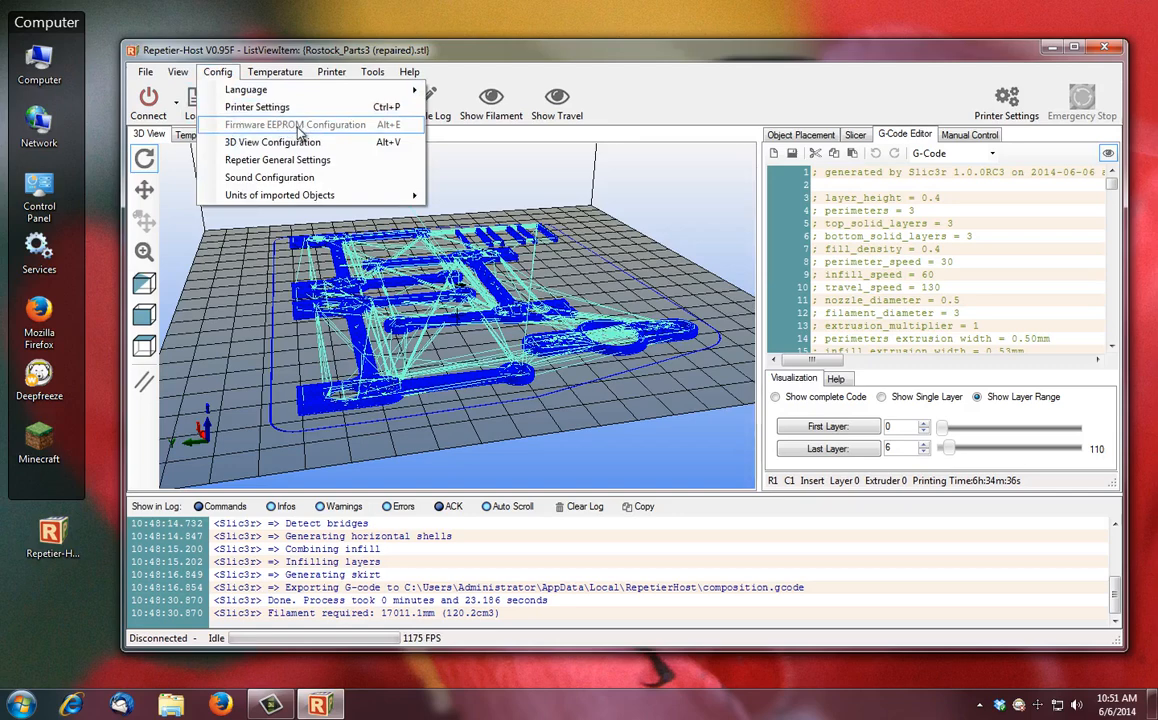
{"action": "mouse_move", "coordinate": [32, 642]}
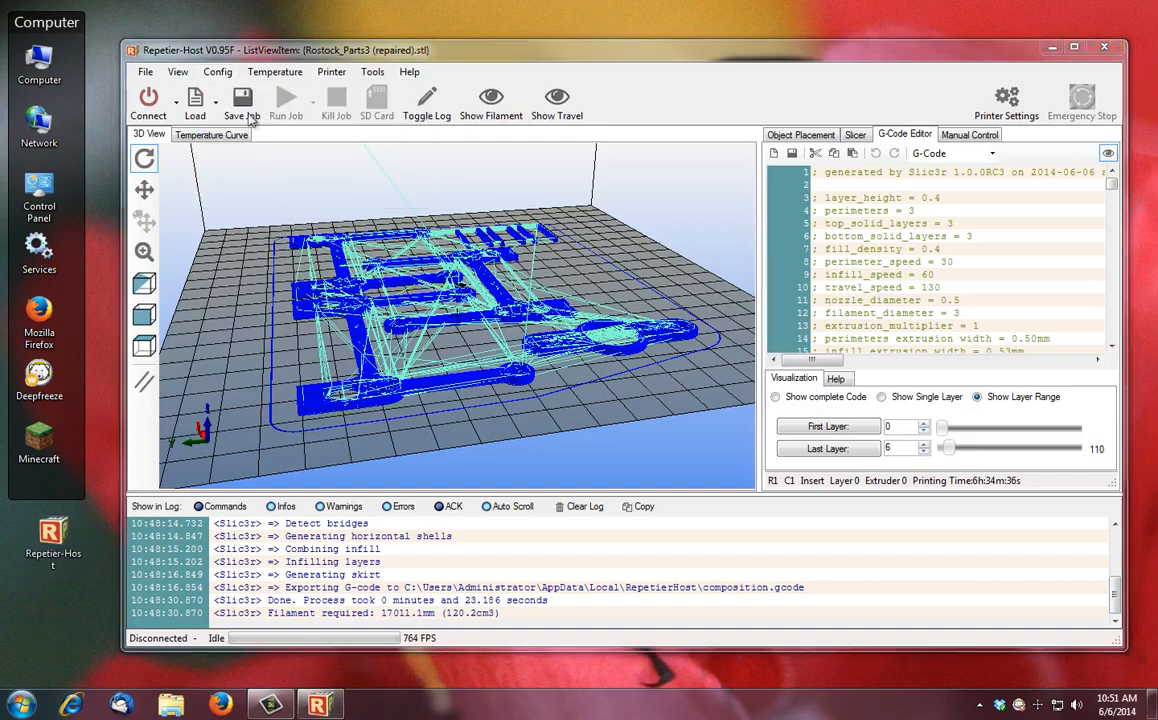
{"action": "left_click", "coordinate": [217, 71]}
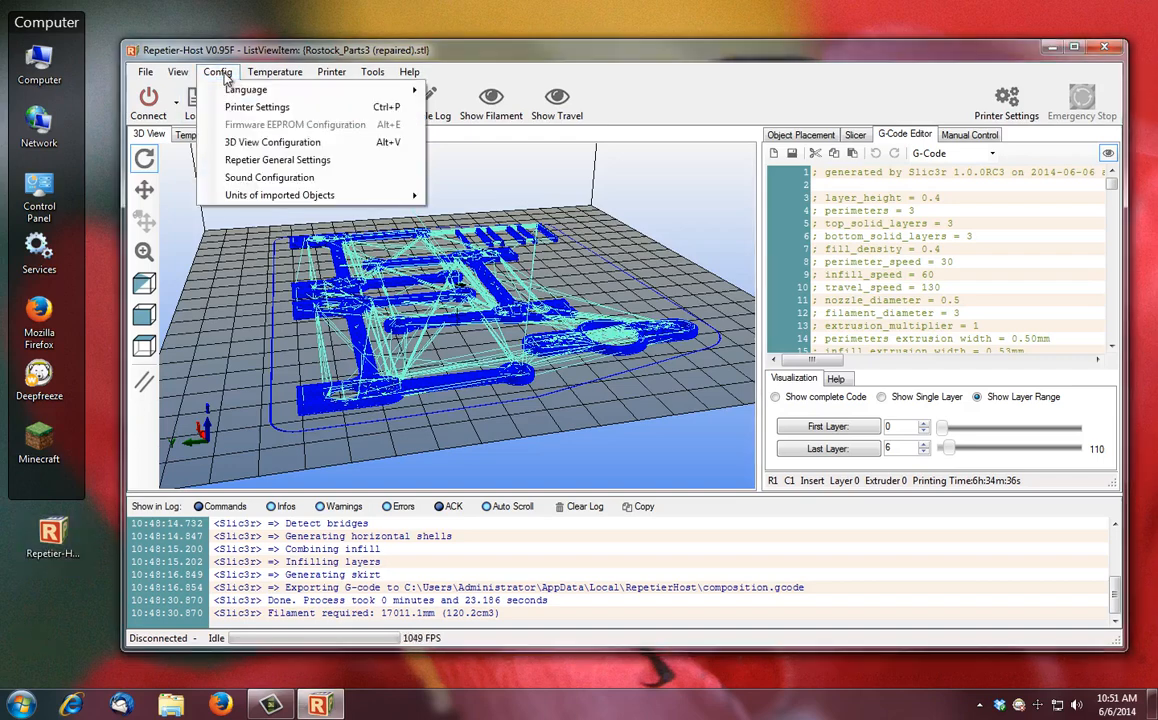
{"action": "left_click", "coordinate": [650, 77]}
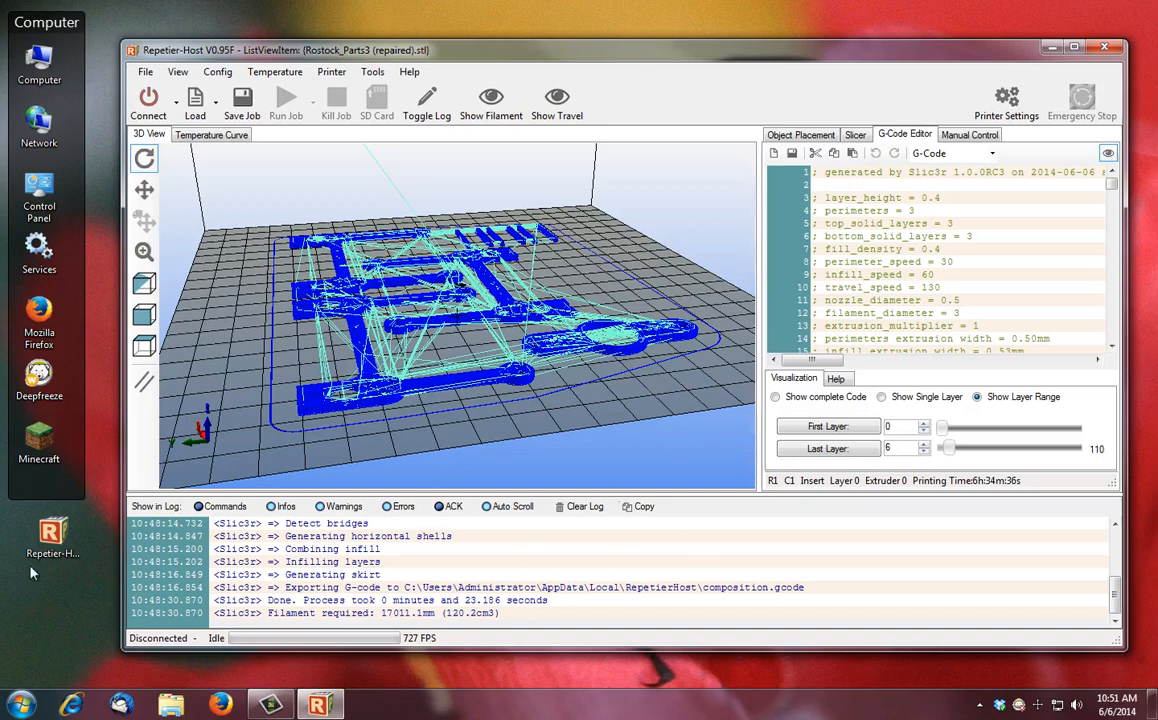
{"action": "mouse_move", "coordinate": [625, 625]}
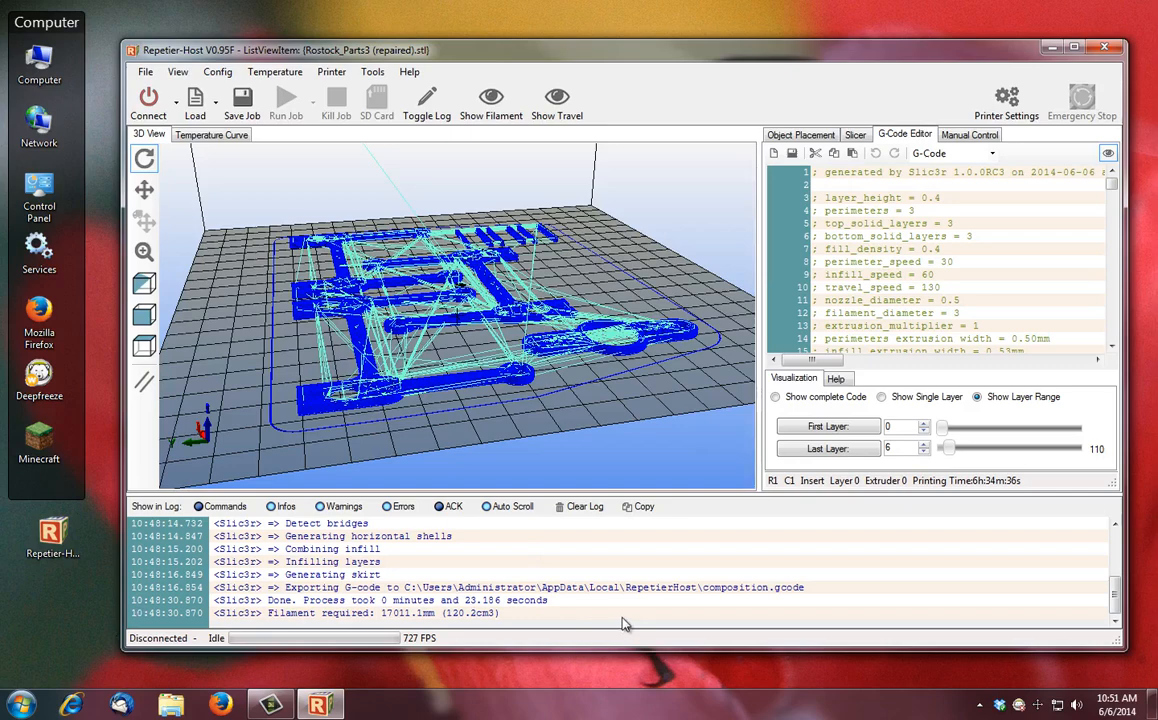
{"action": "mouse_move", "coordinate": [716, 576]}
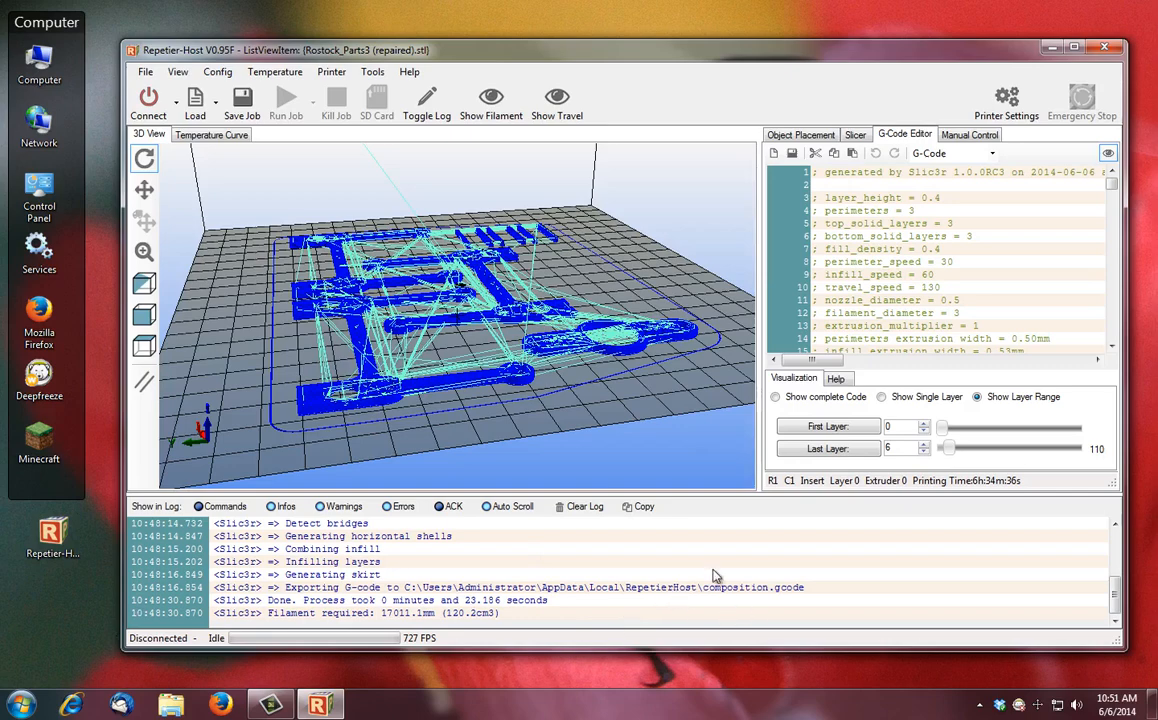